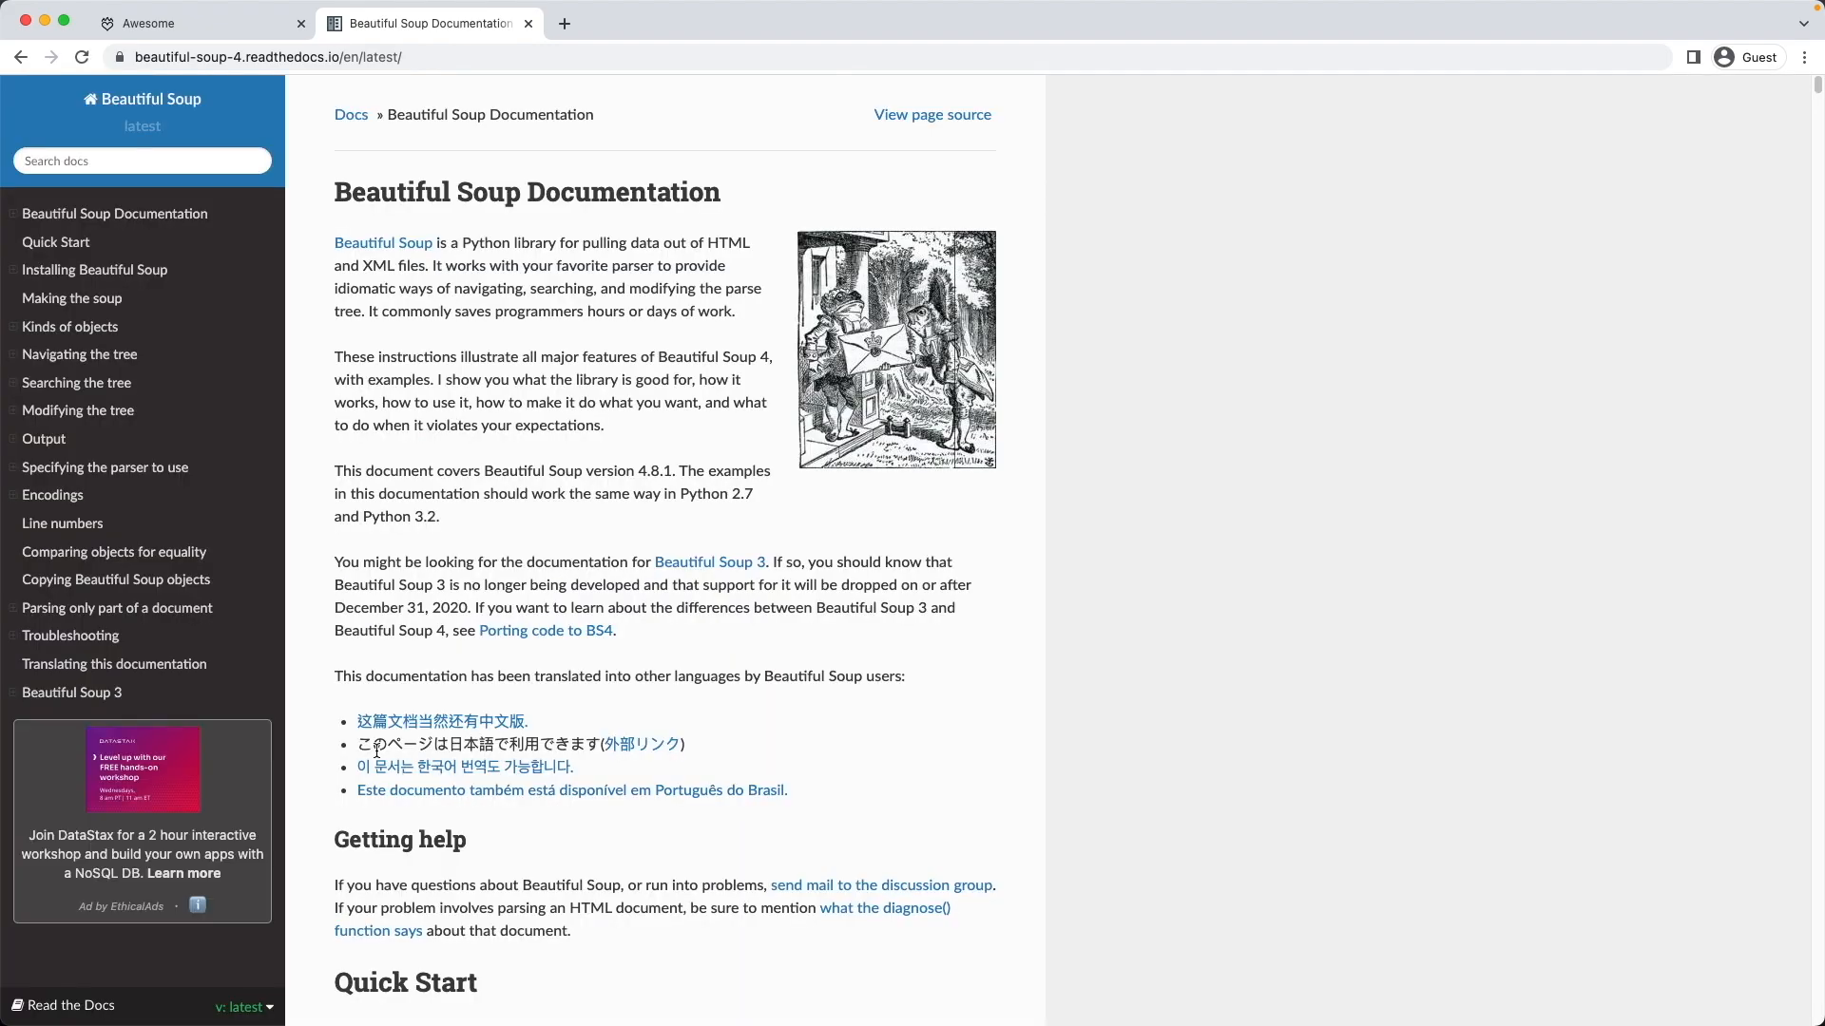
- Jump to 'Installing Beautiful Soup' and select the 'pip install beautifulsoup4' command
left_click(94, 269)
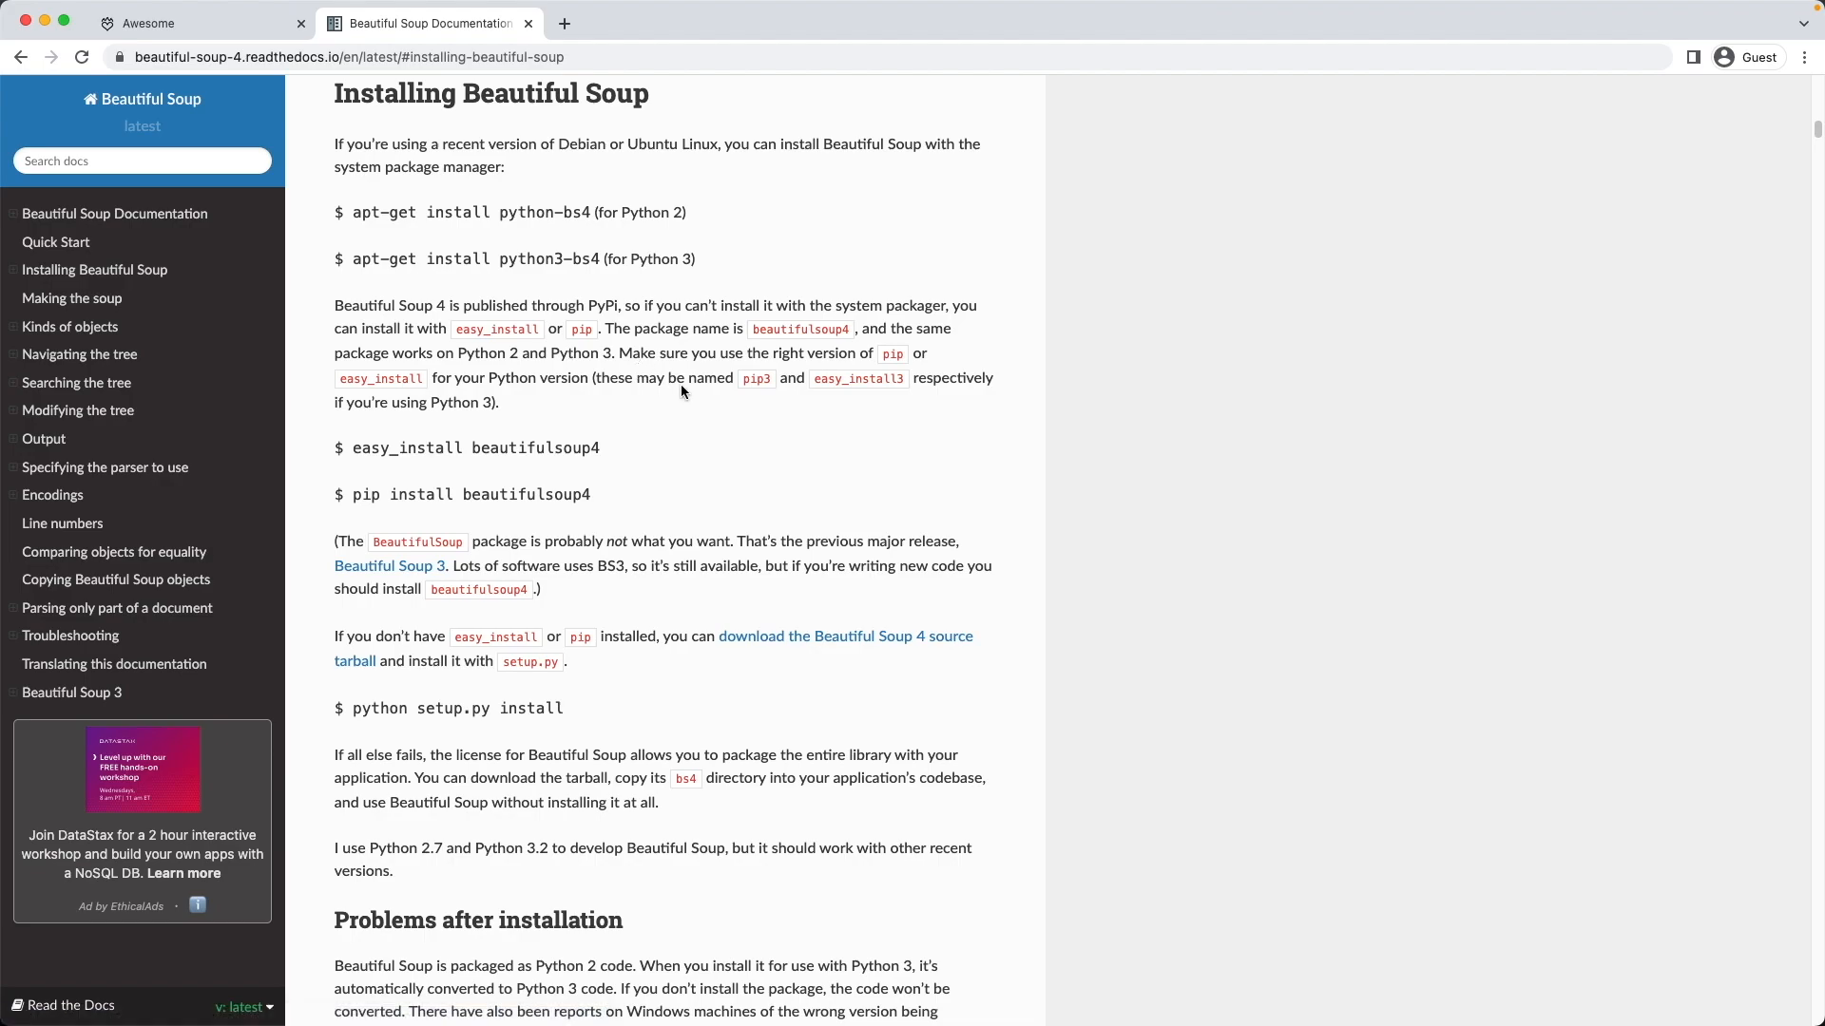
double_click(470, 494)
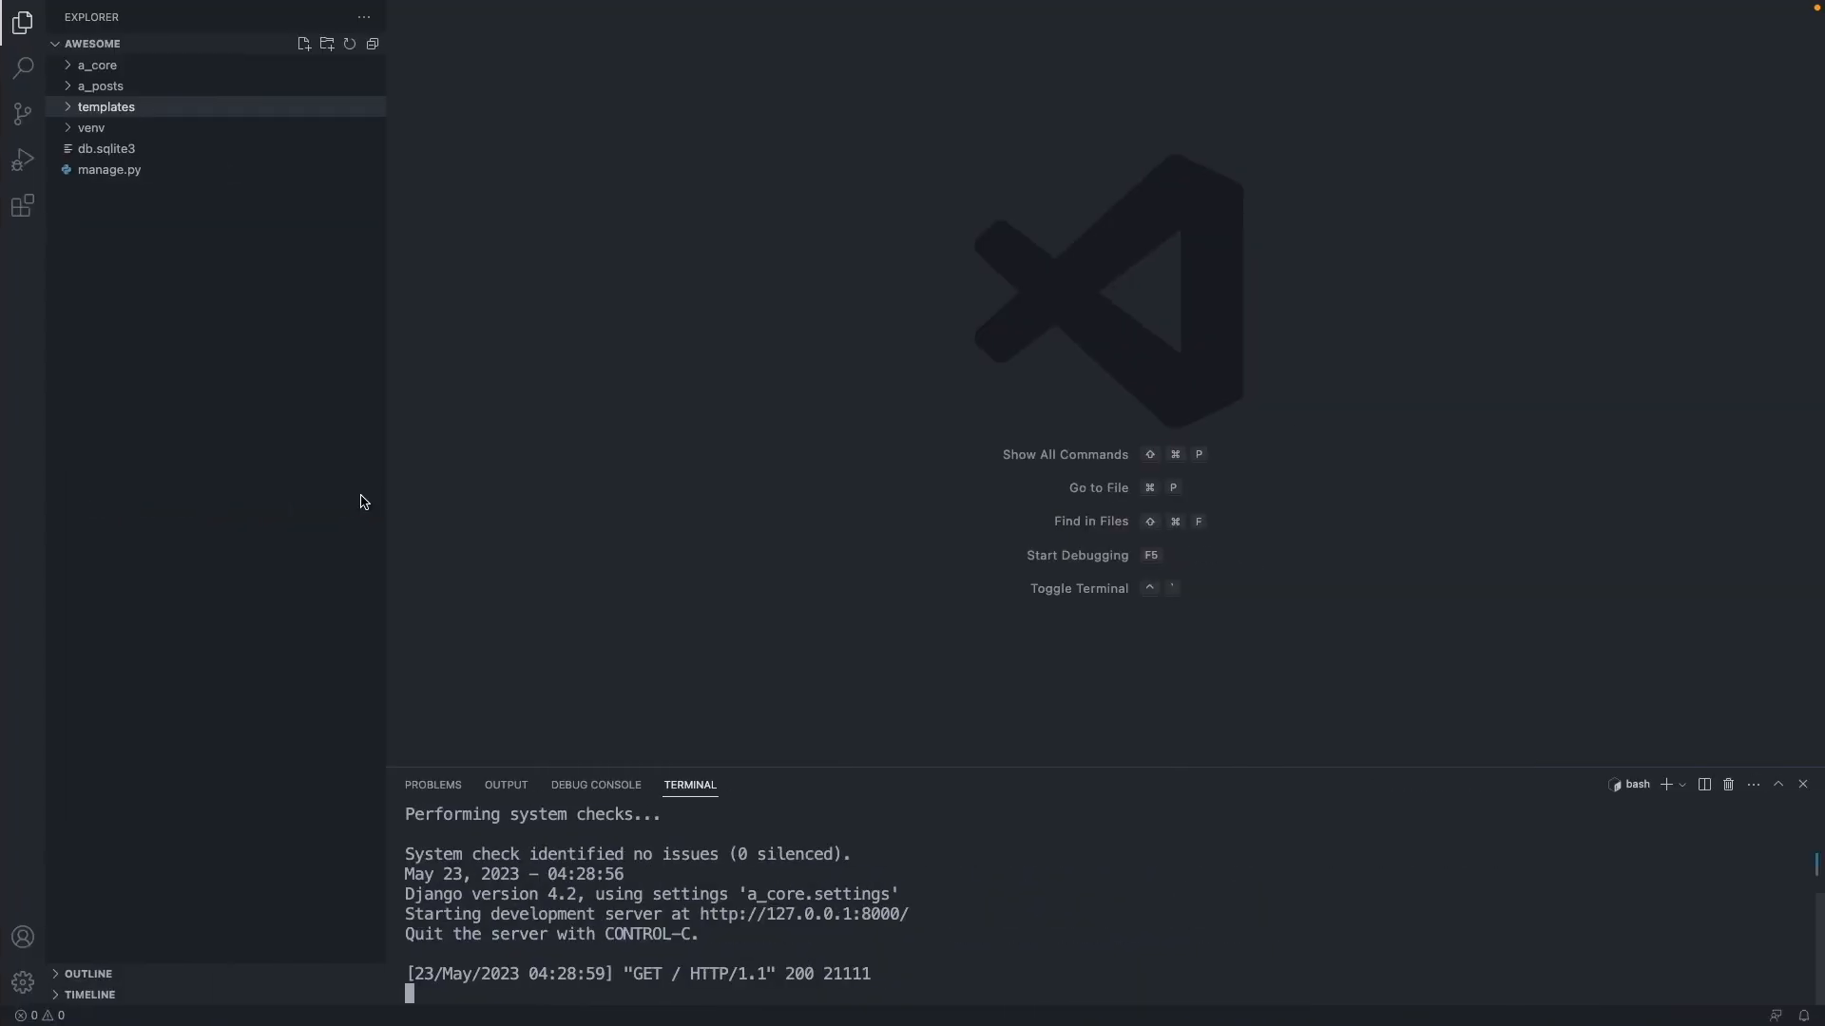
mouse_move(433, 997)
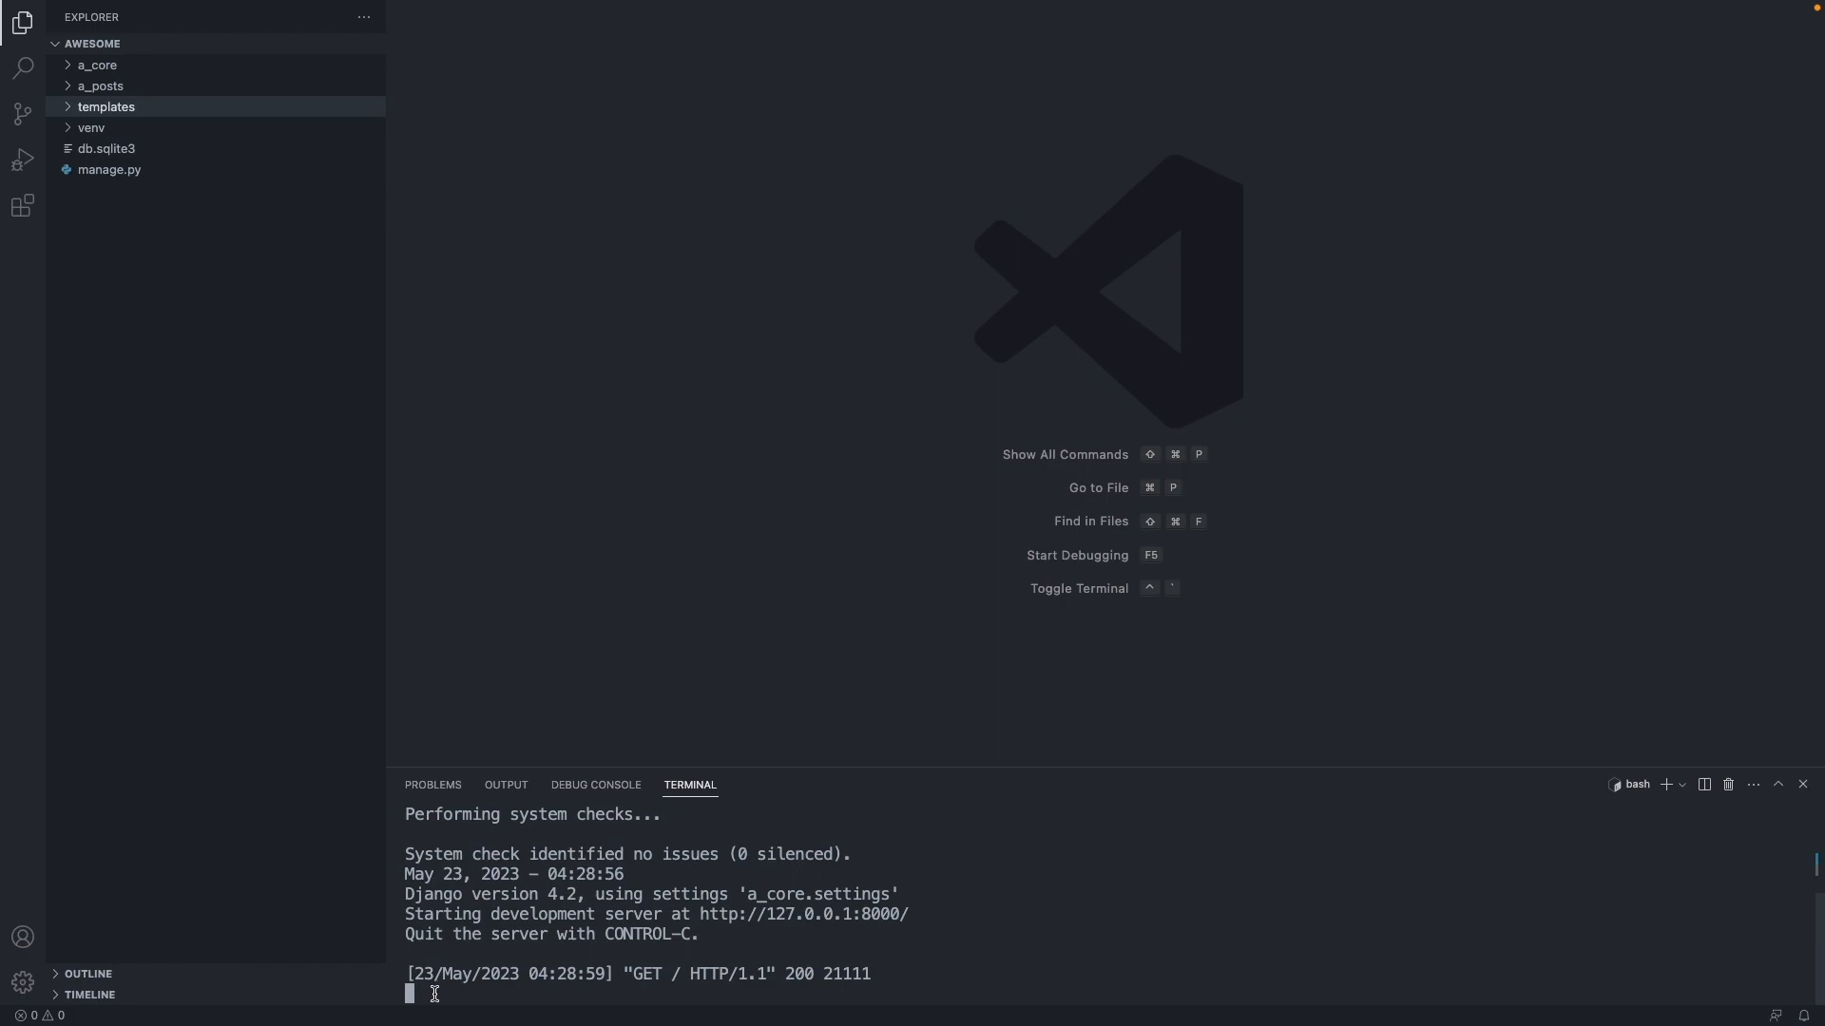
- Stop the Django server, then pip install beautifulsoup4 and requests in the terminal
key("ctrl+c")
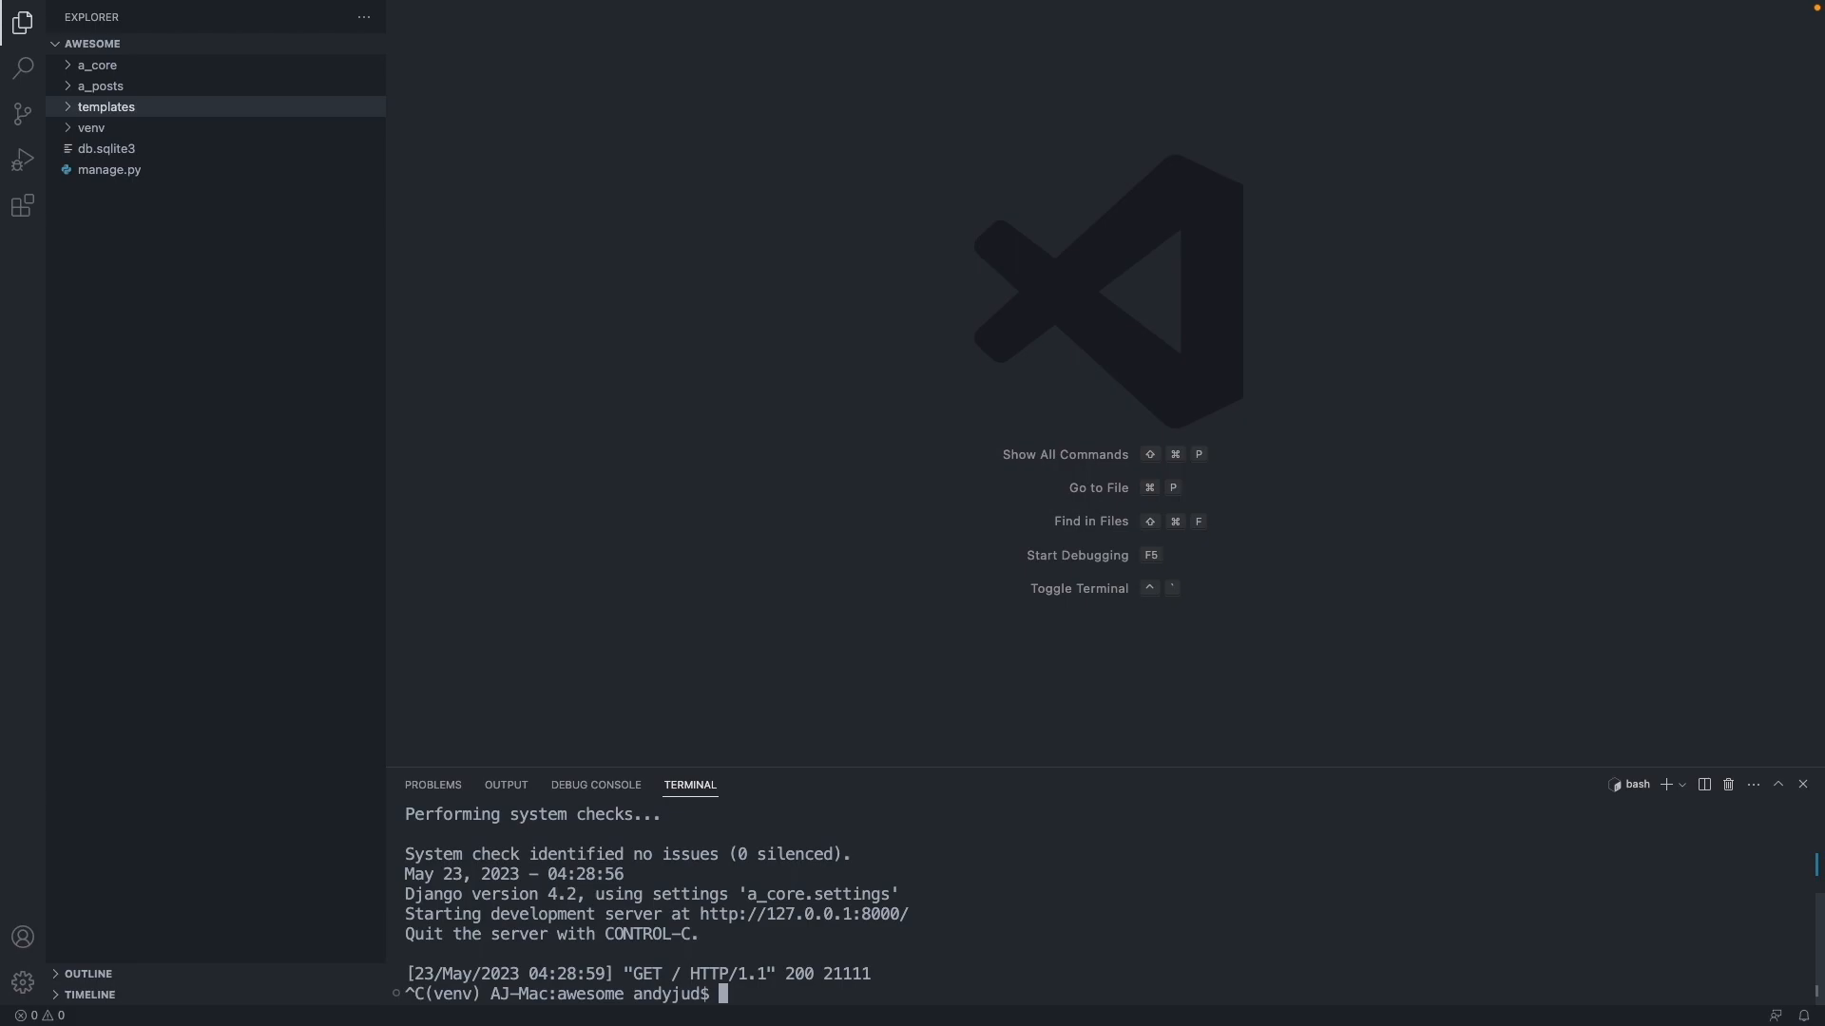
type("pip install beautifulsoup4")
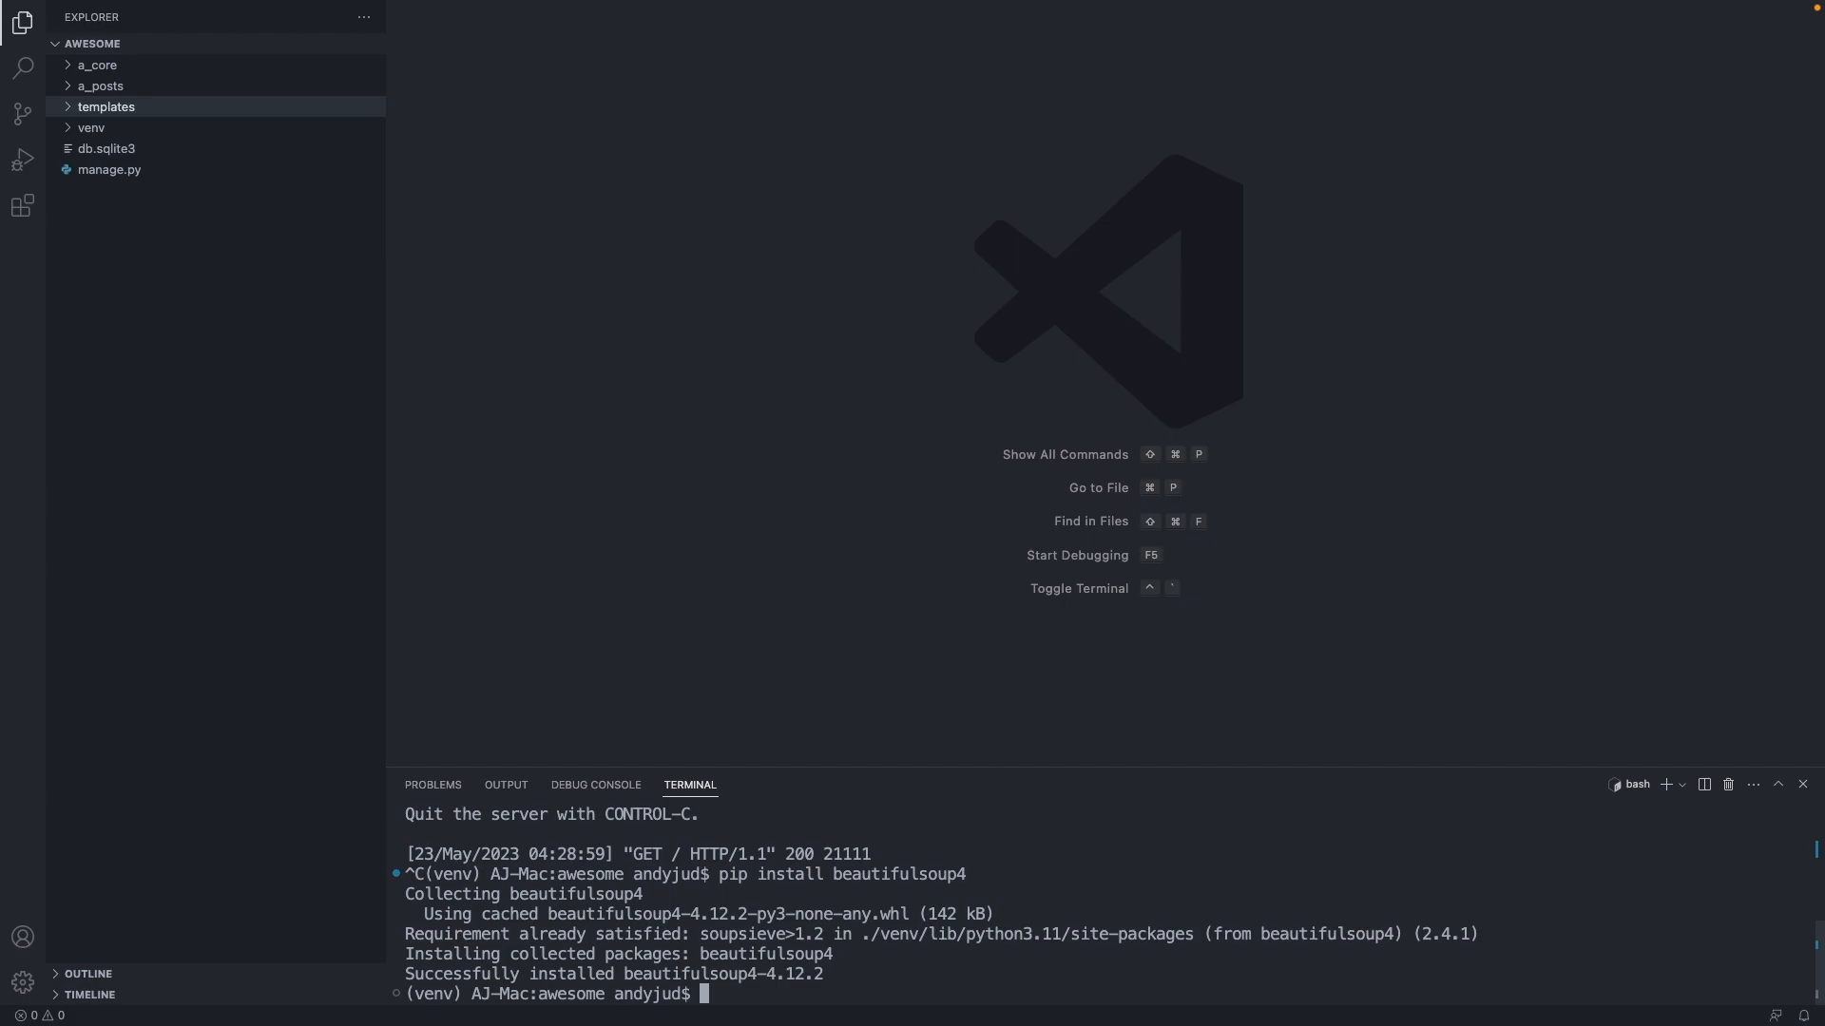
mouse_move(732, 992)
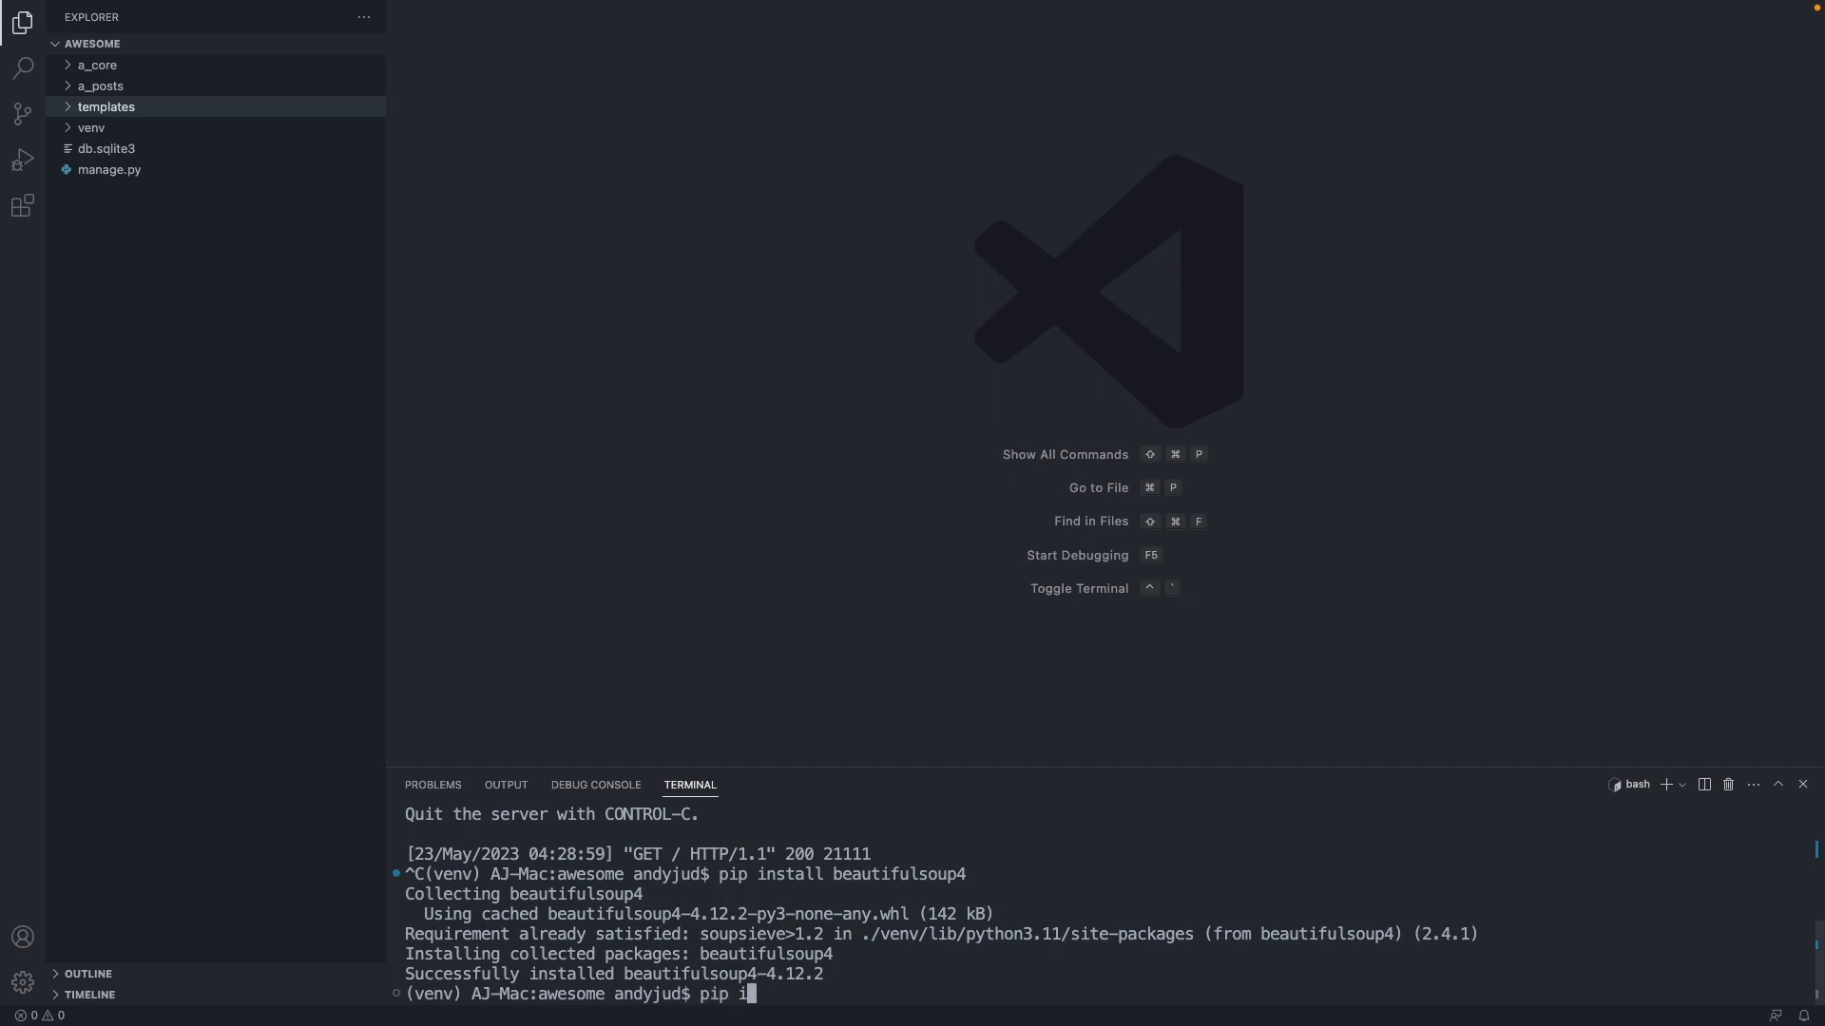
type("nstall re")
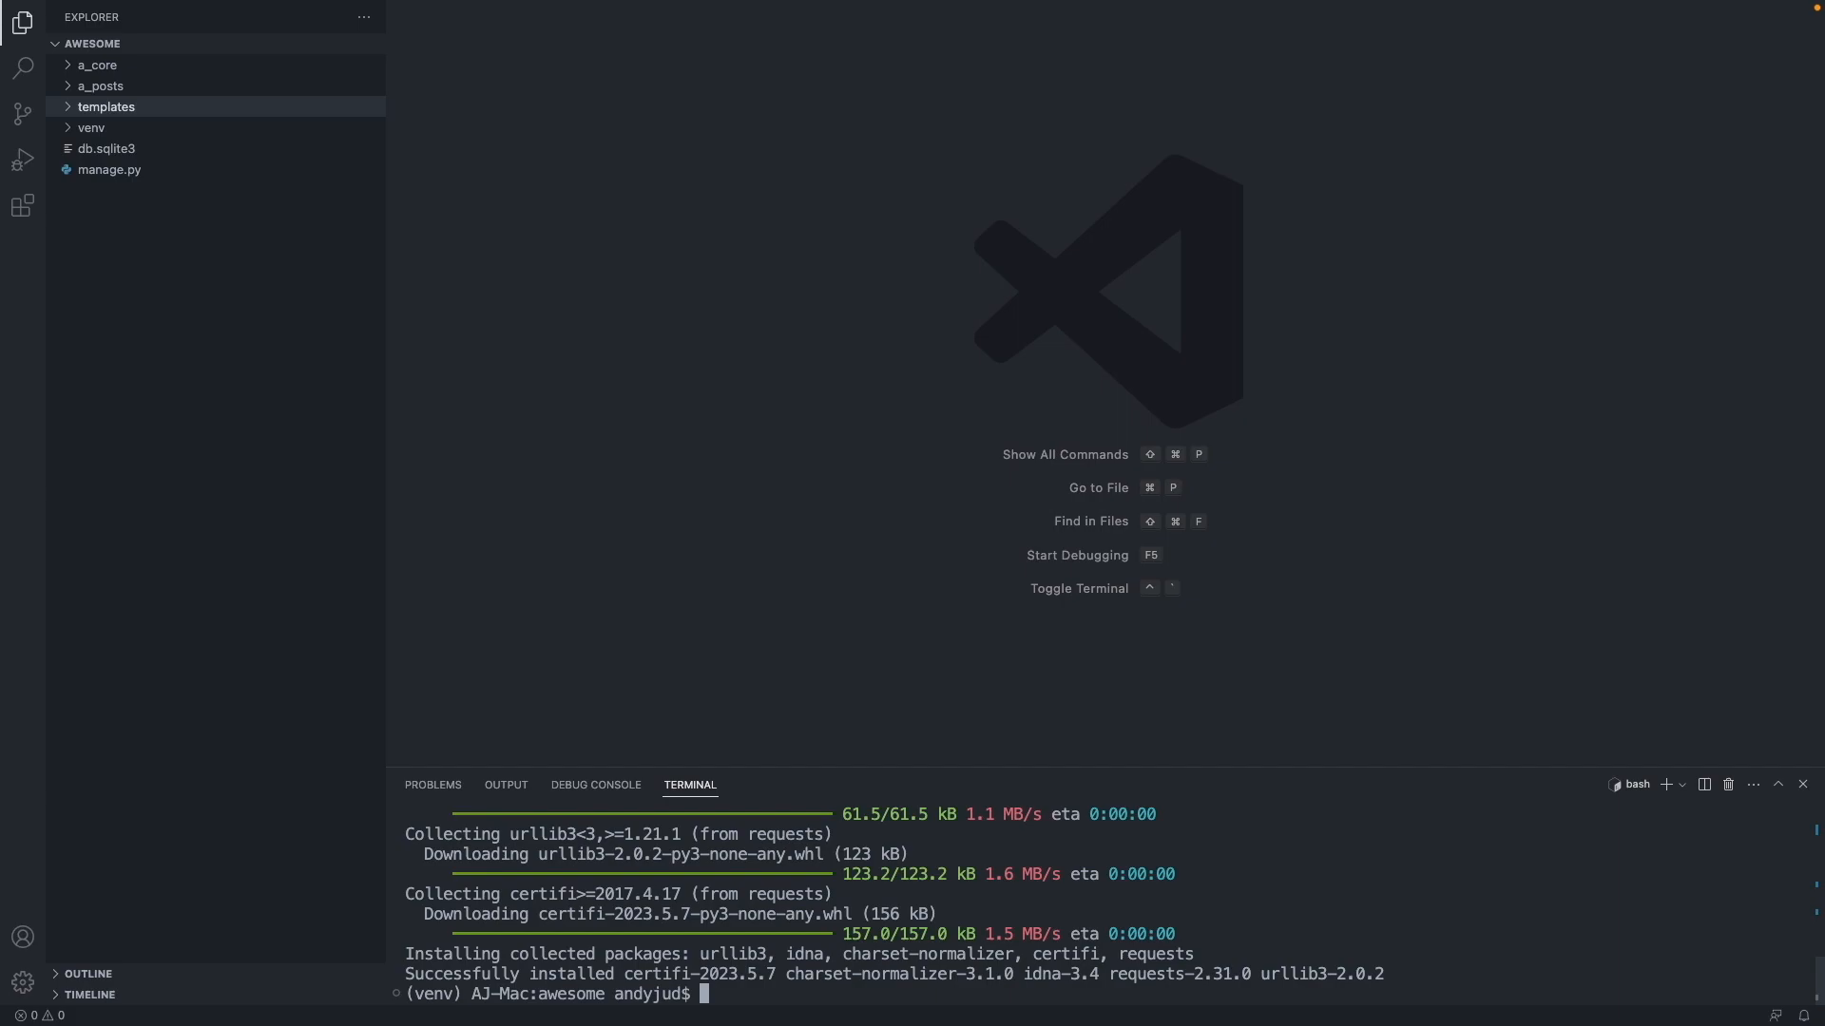
- In a_posts/models.py, add artist CharField and url URLField (max_length=500, null=True) below title
left_click(102, 87)
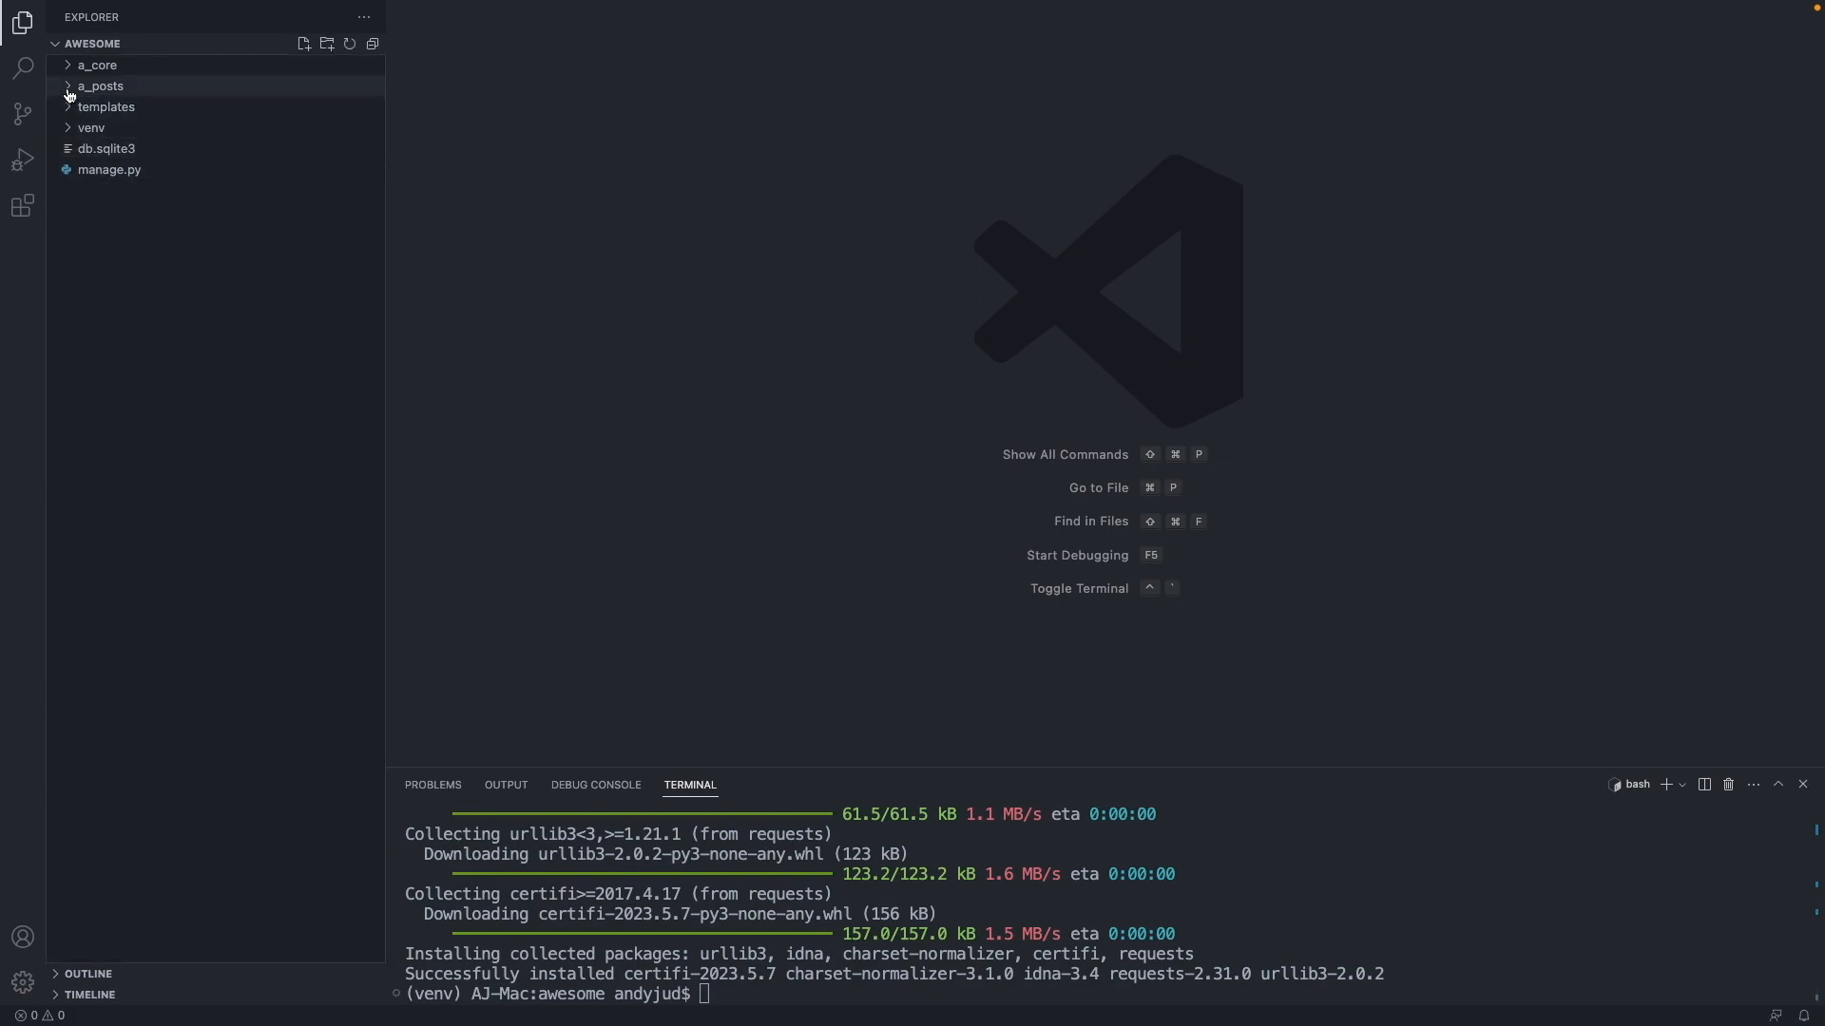
left_click(102, 85)
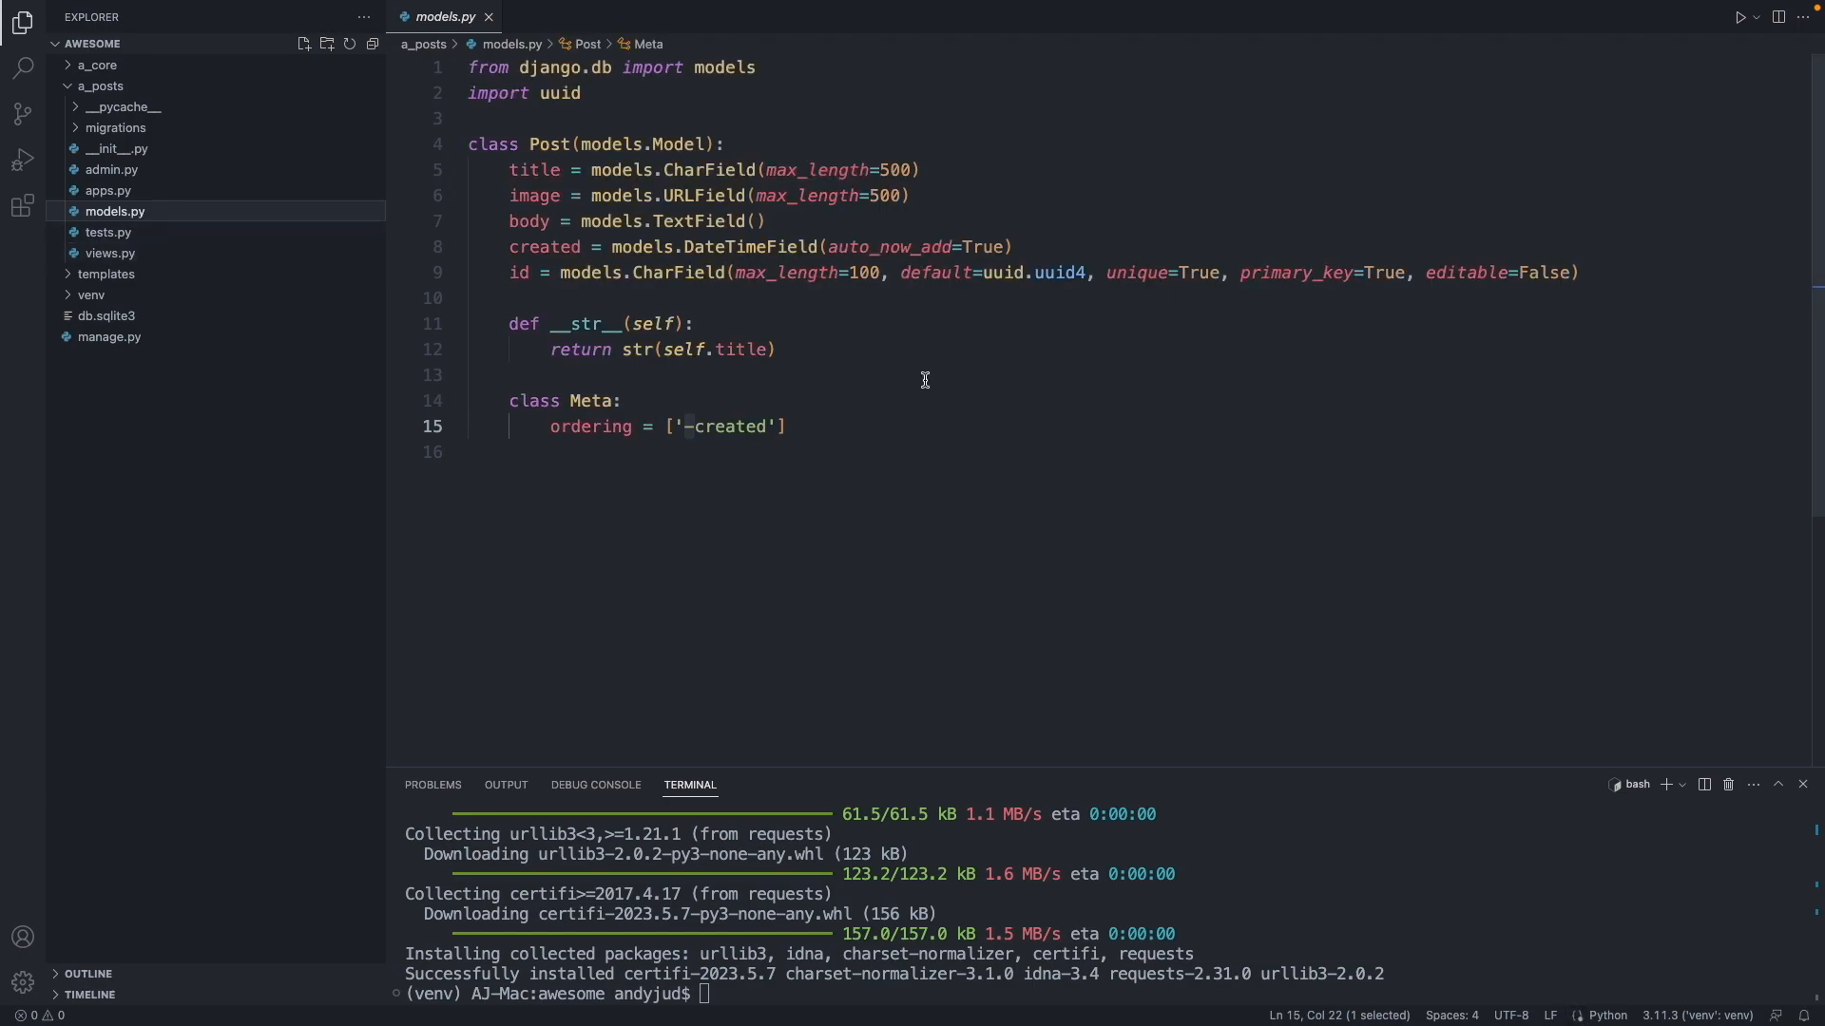
key("Enter")
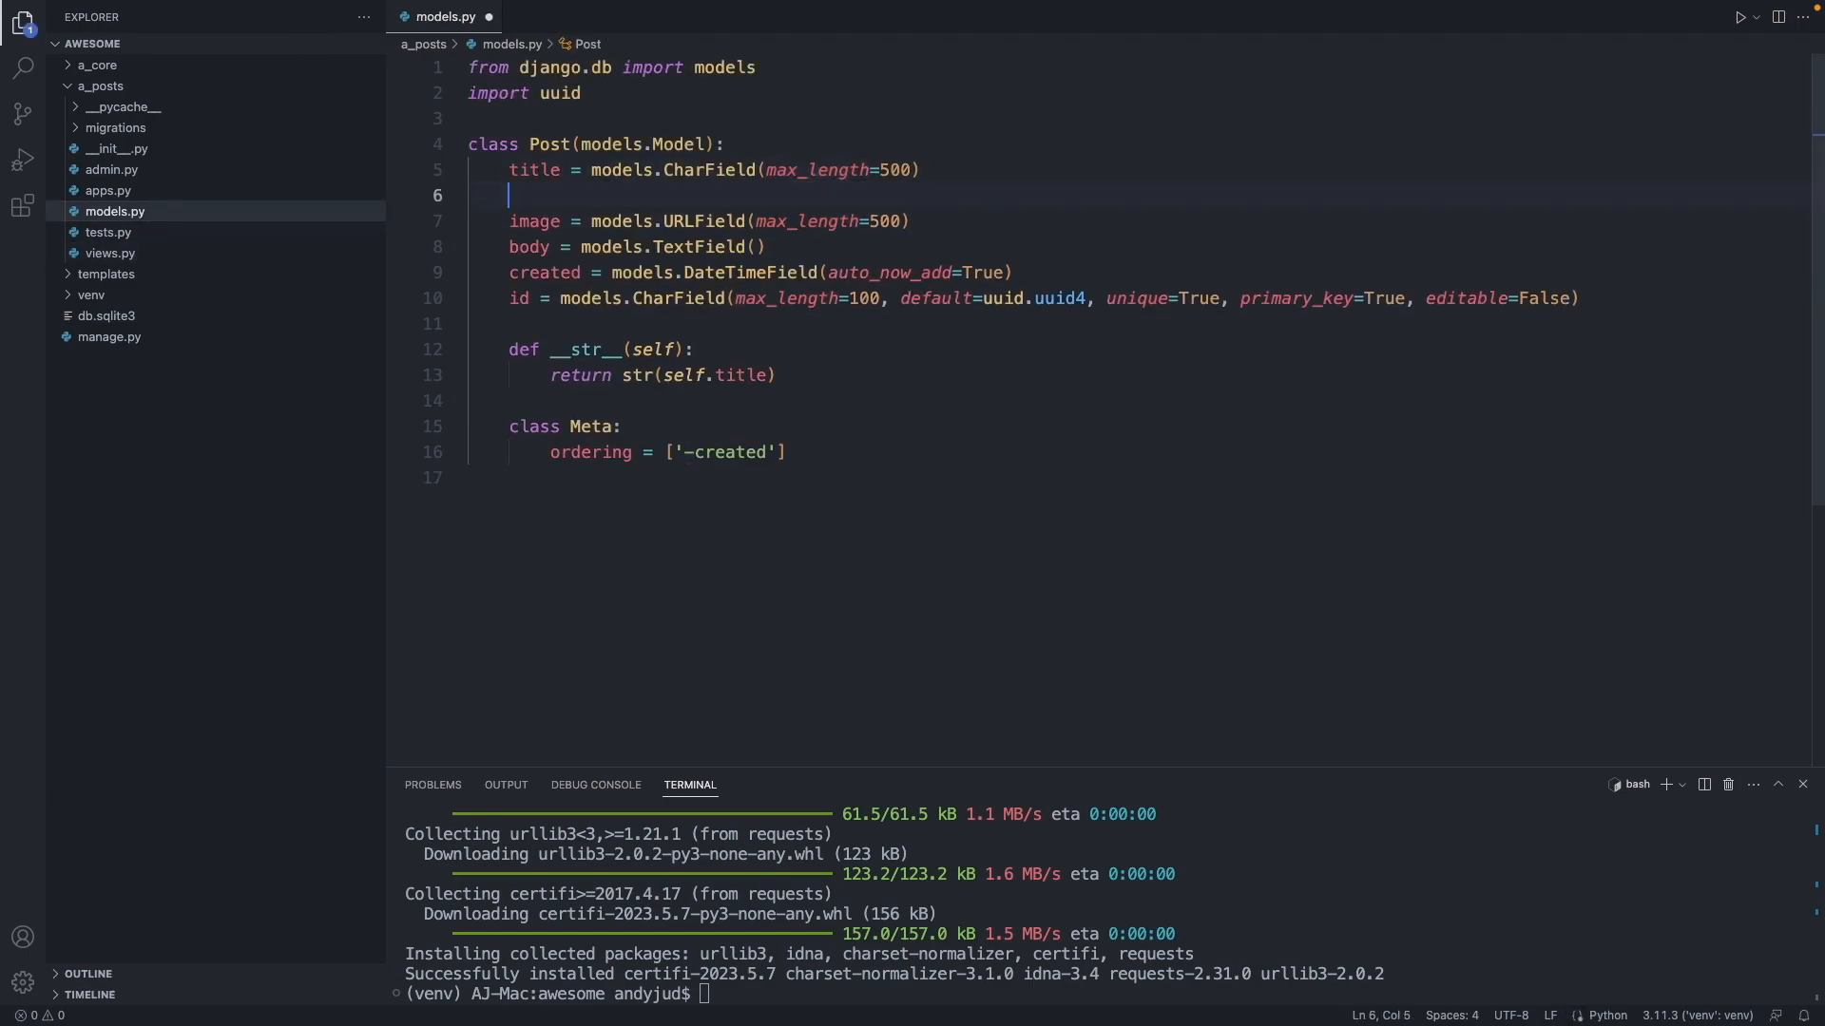
type("artist = models.CharField(max_length=500, null=True)")
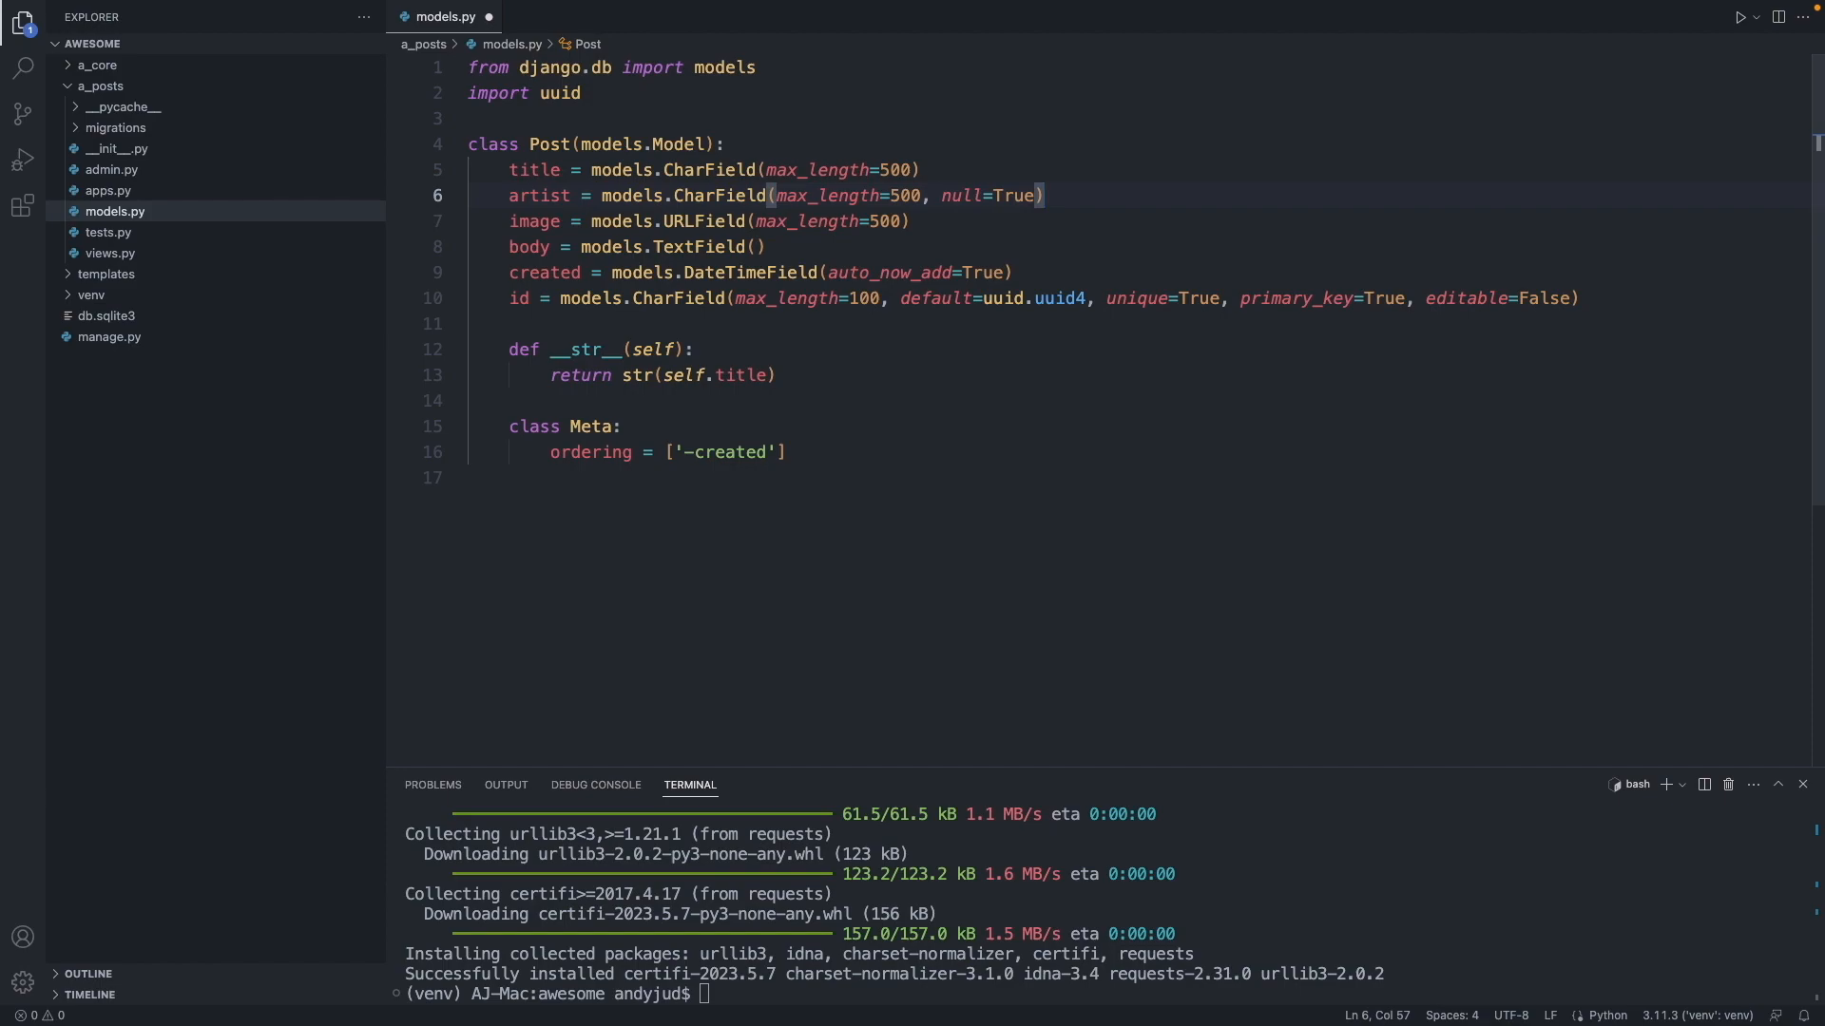
mouse_move(881, 211)
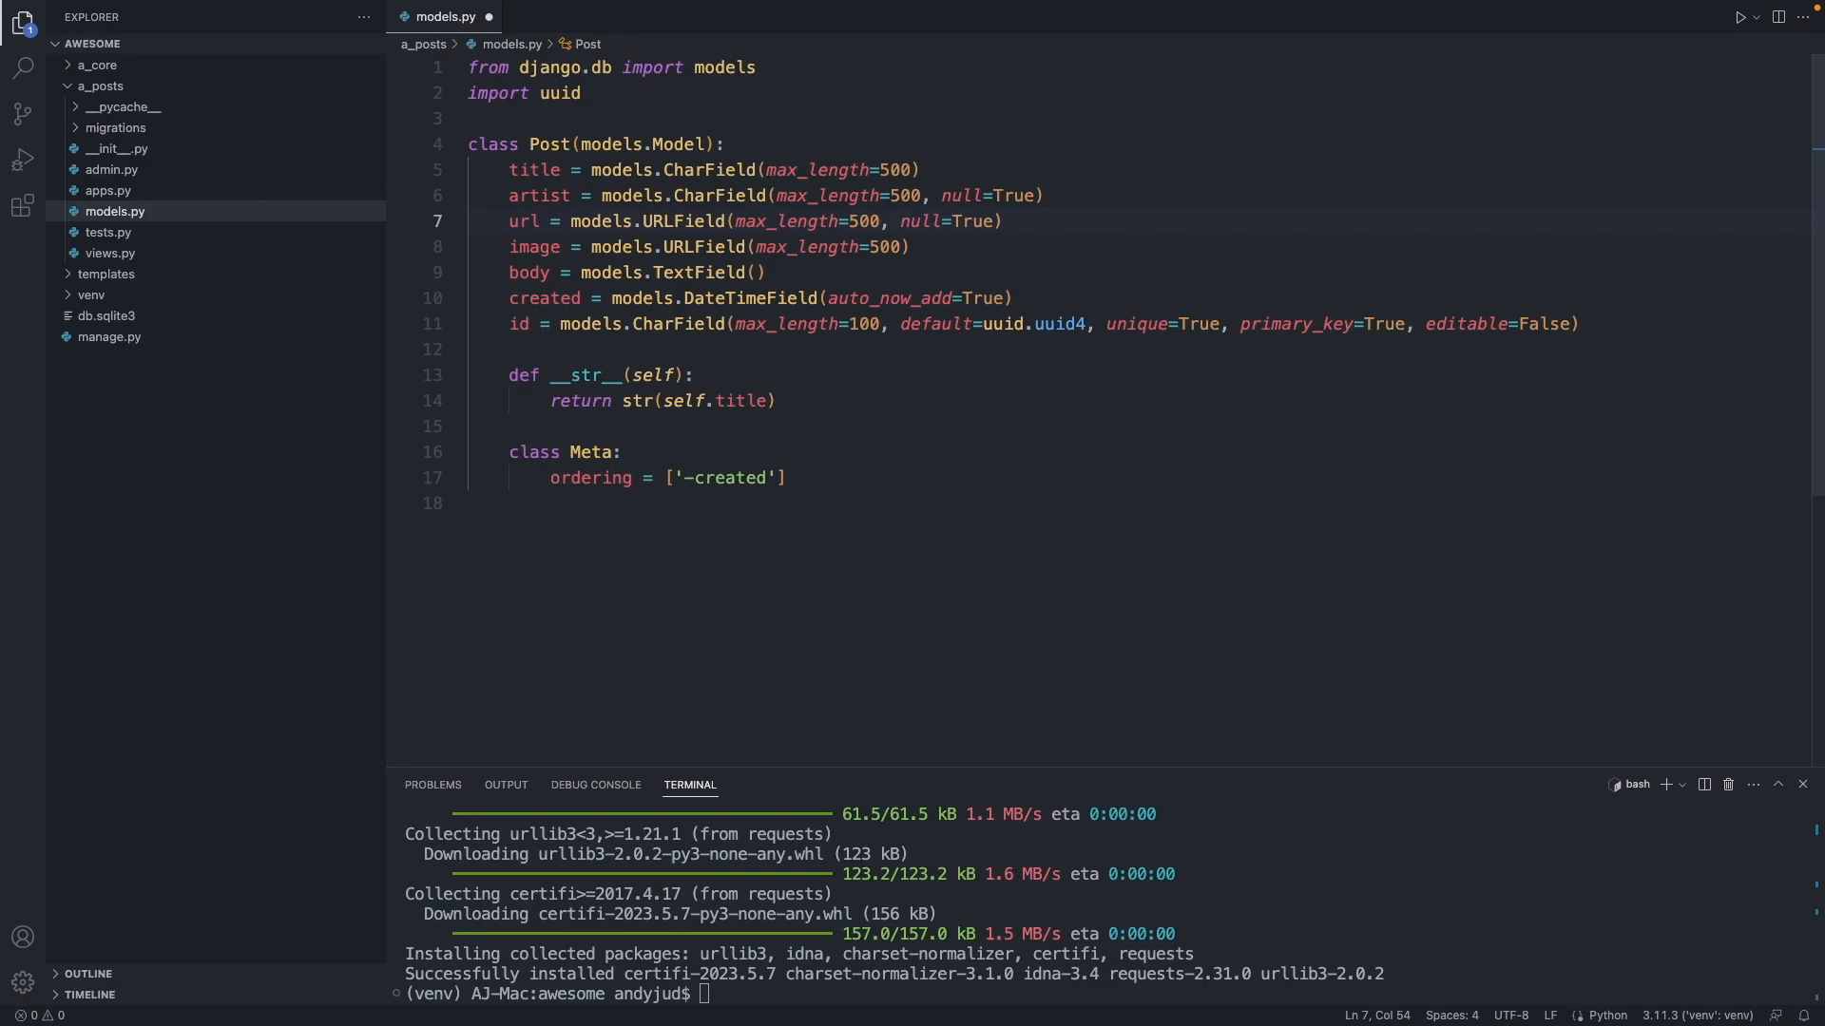
left_click(1010, 222)
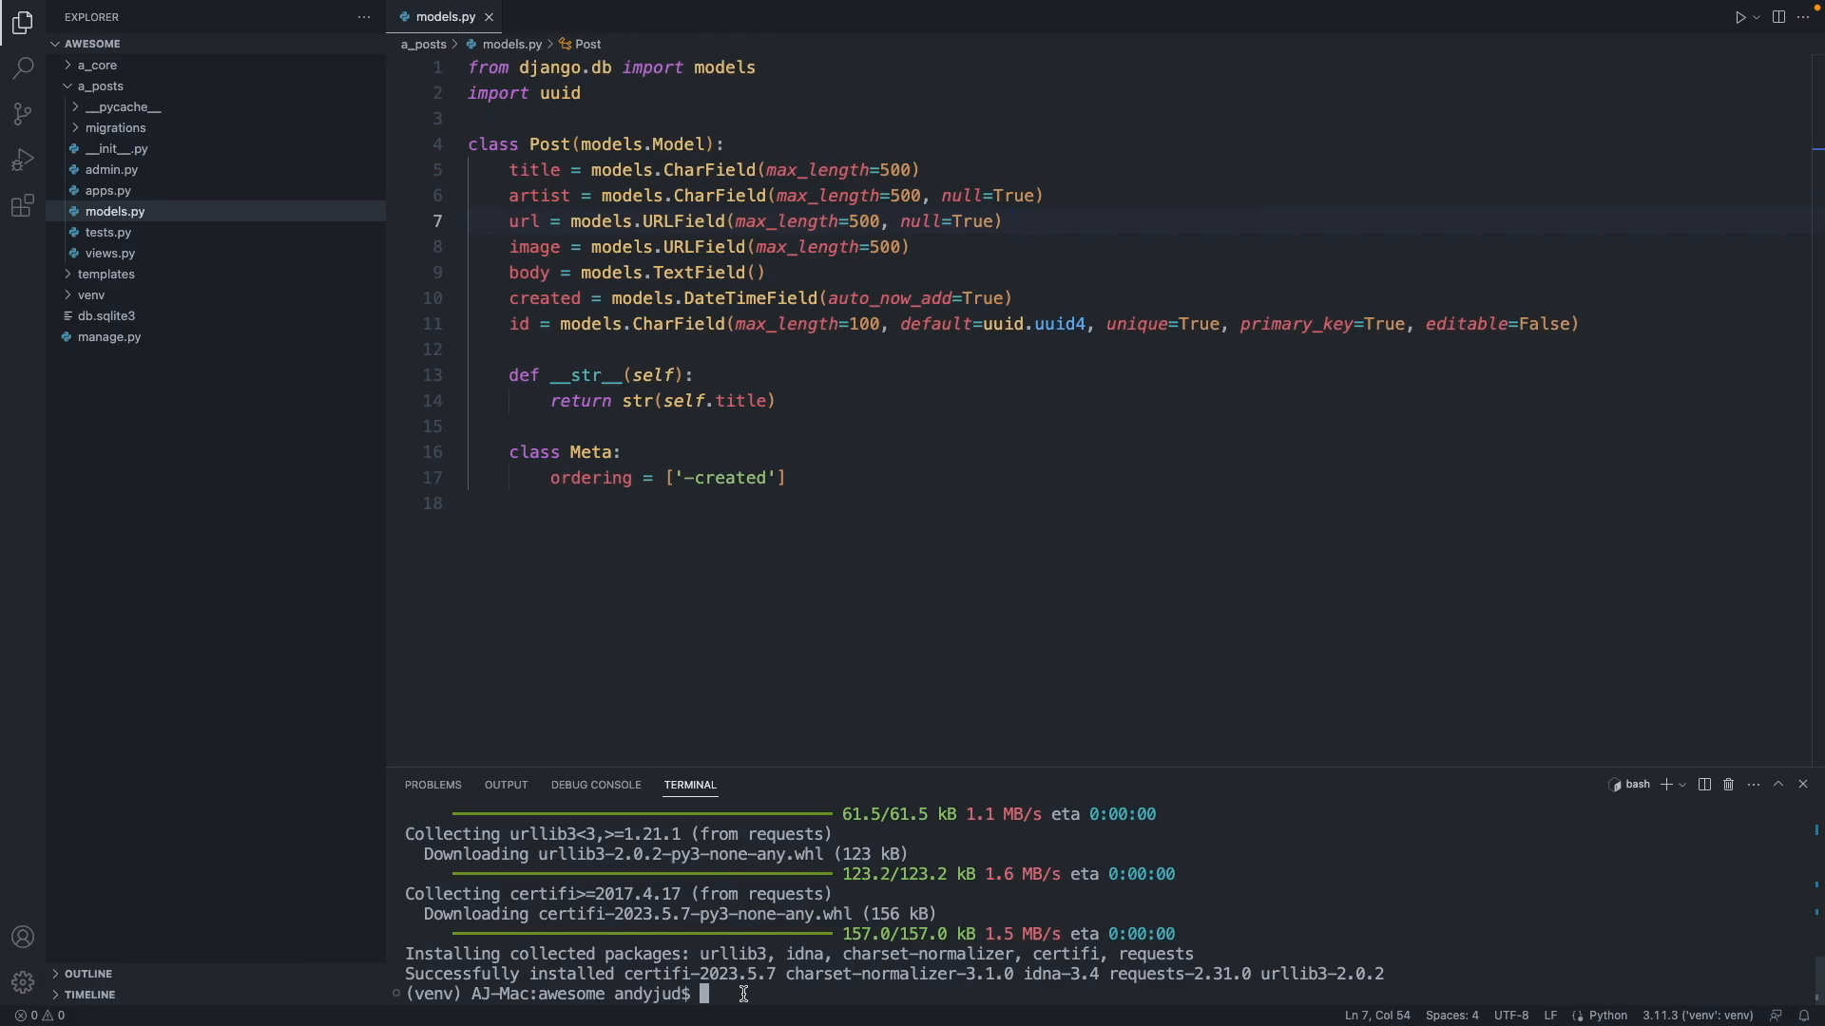
- Run 'python manage.py makemigrations' and 'migrate' for the new artist and url fields
type("pyt")
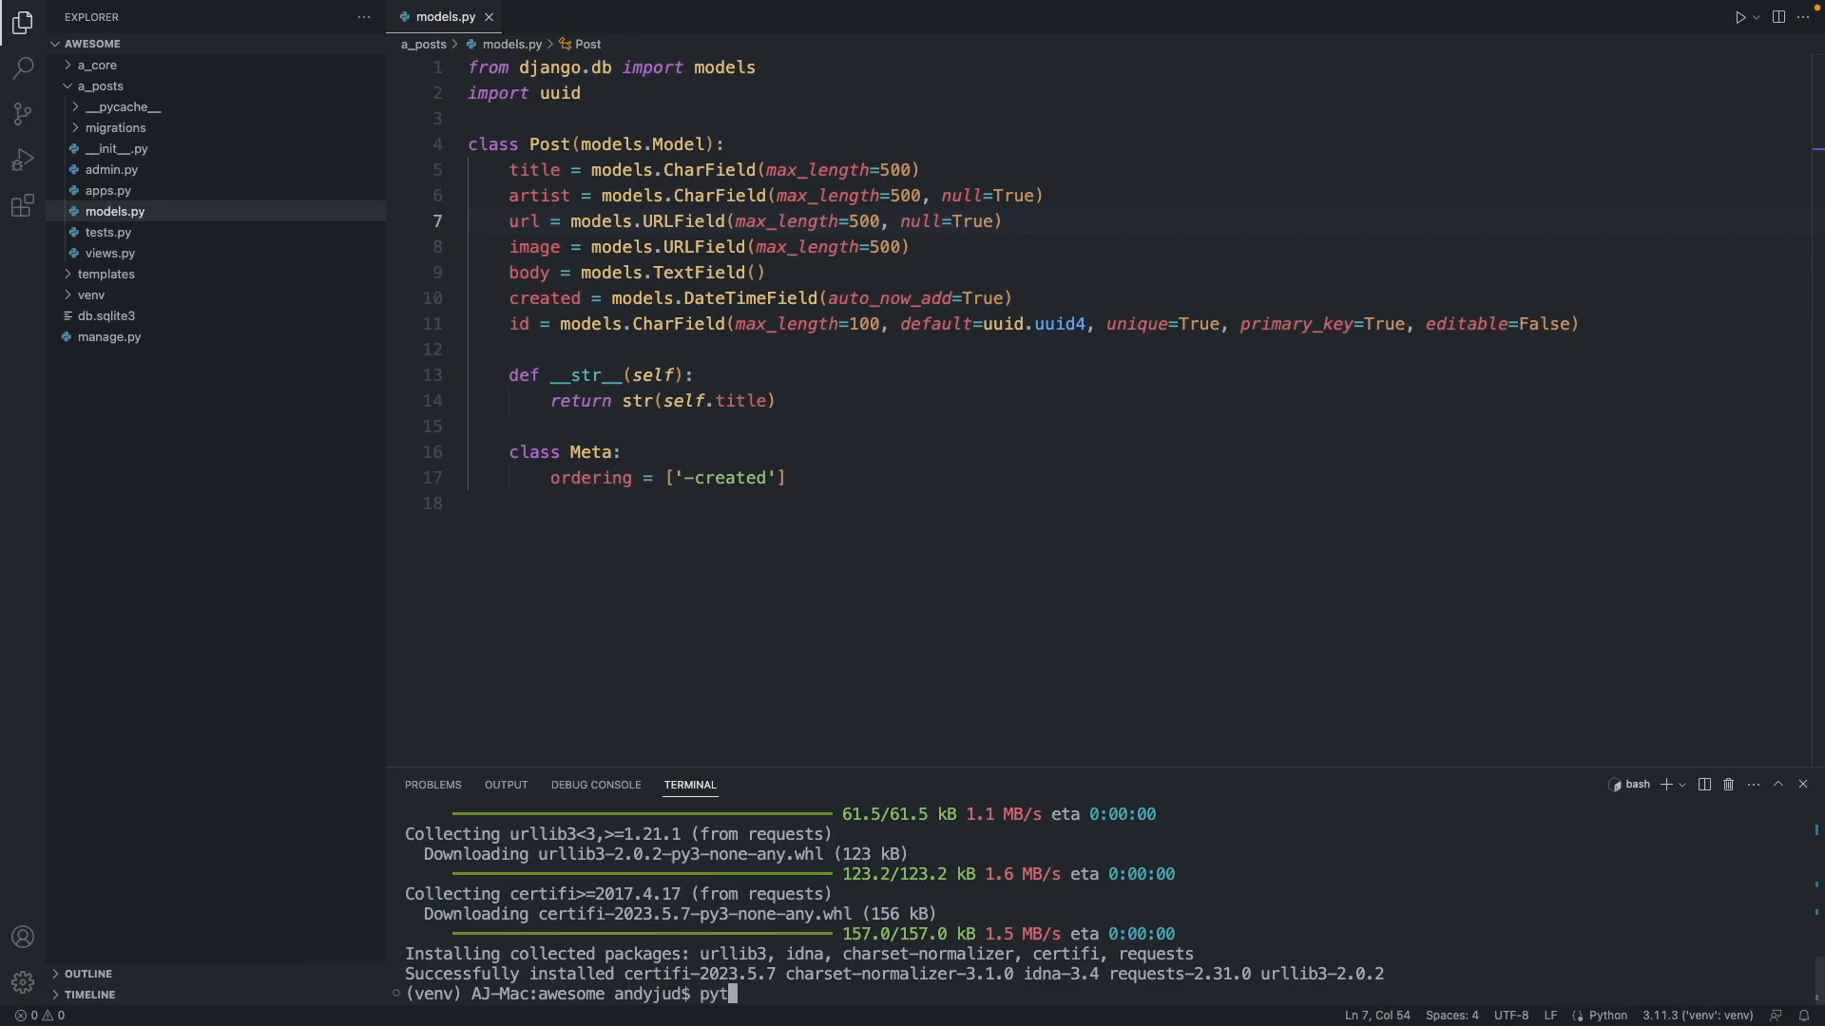
type("hon")
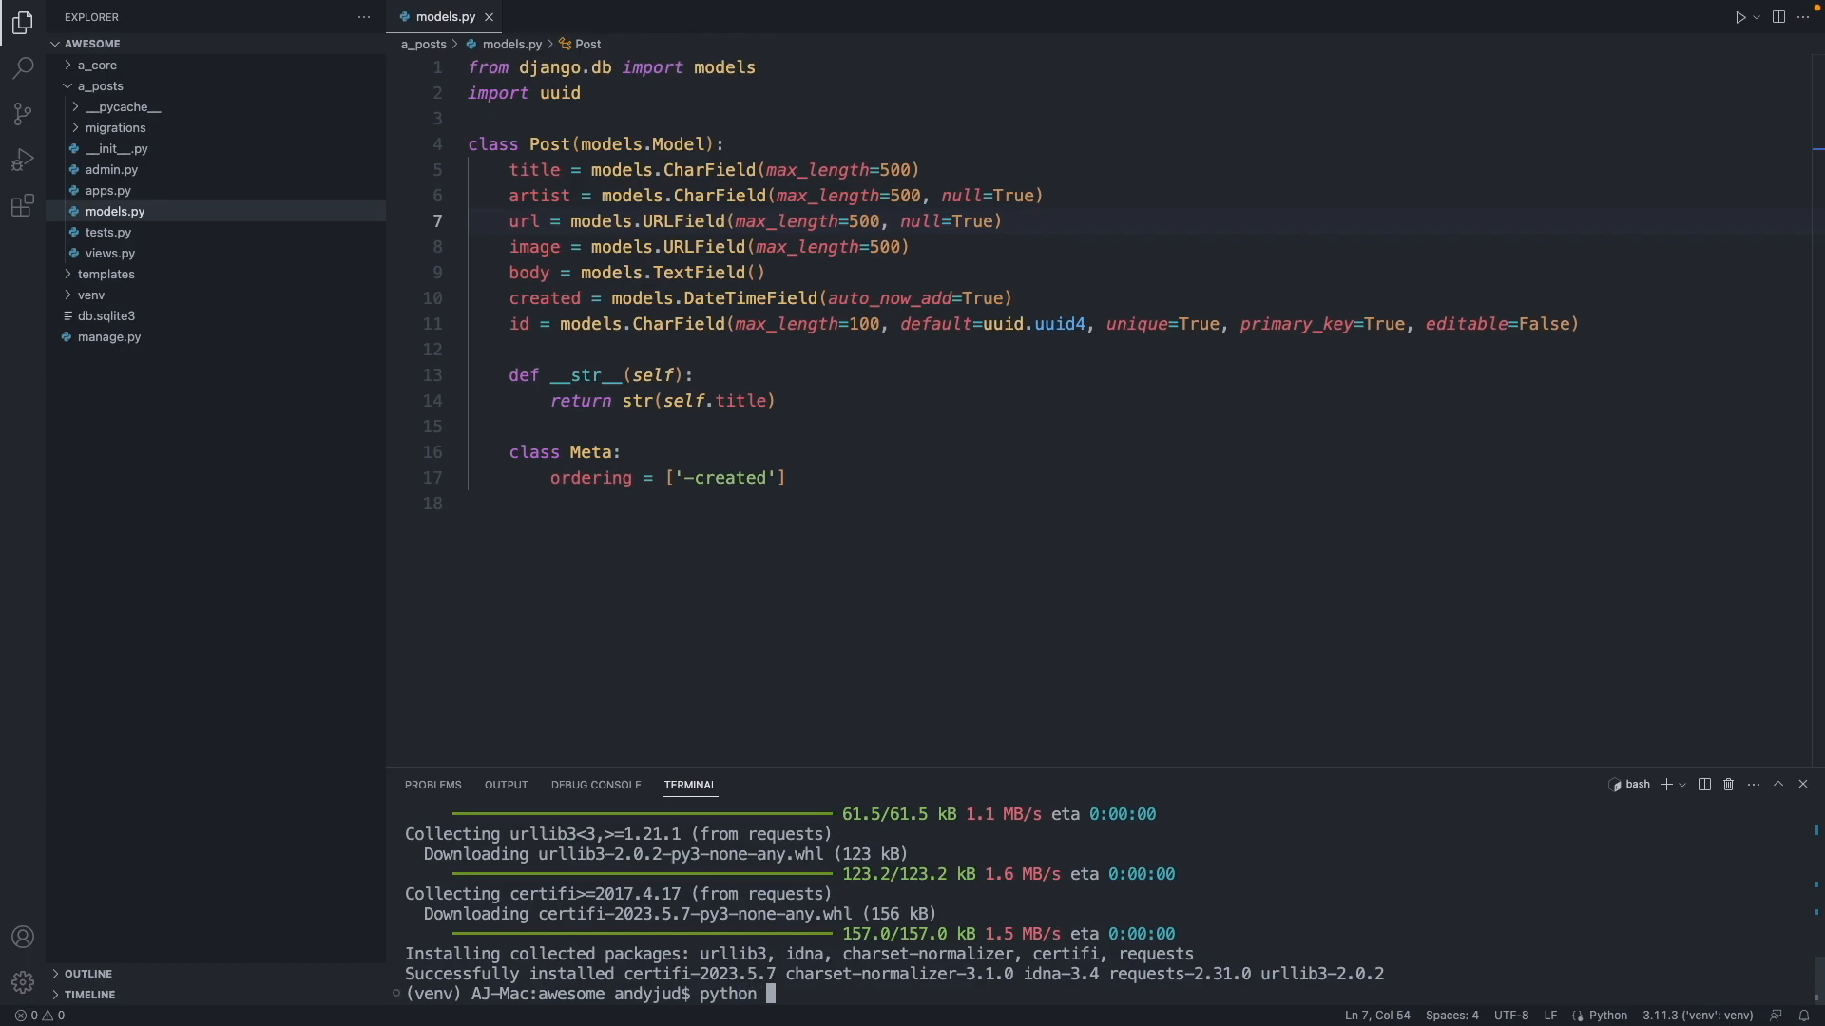
type("manage.py")
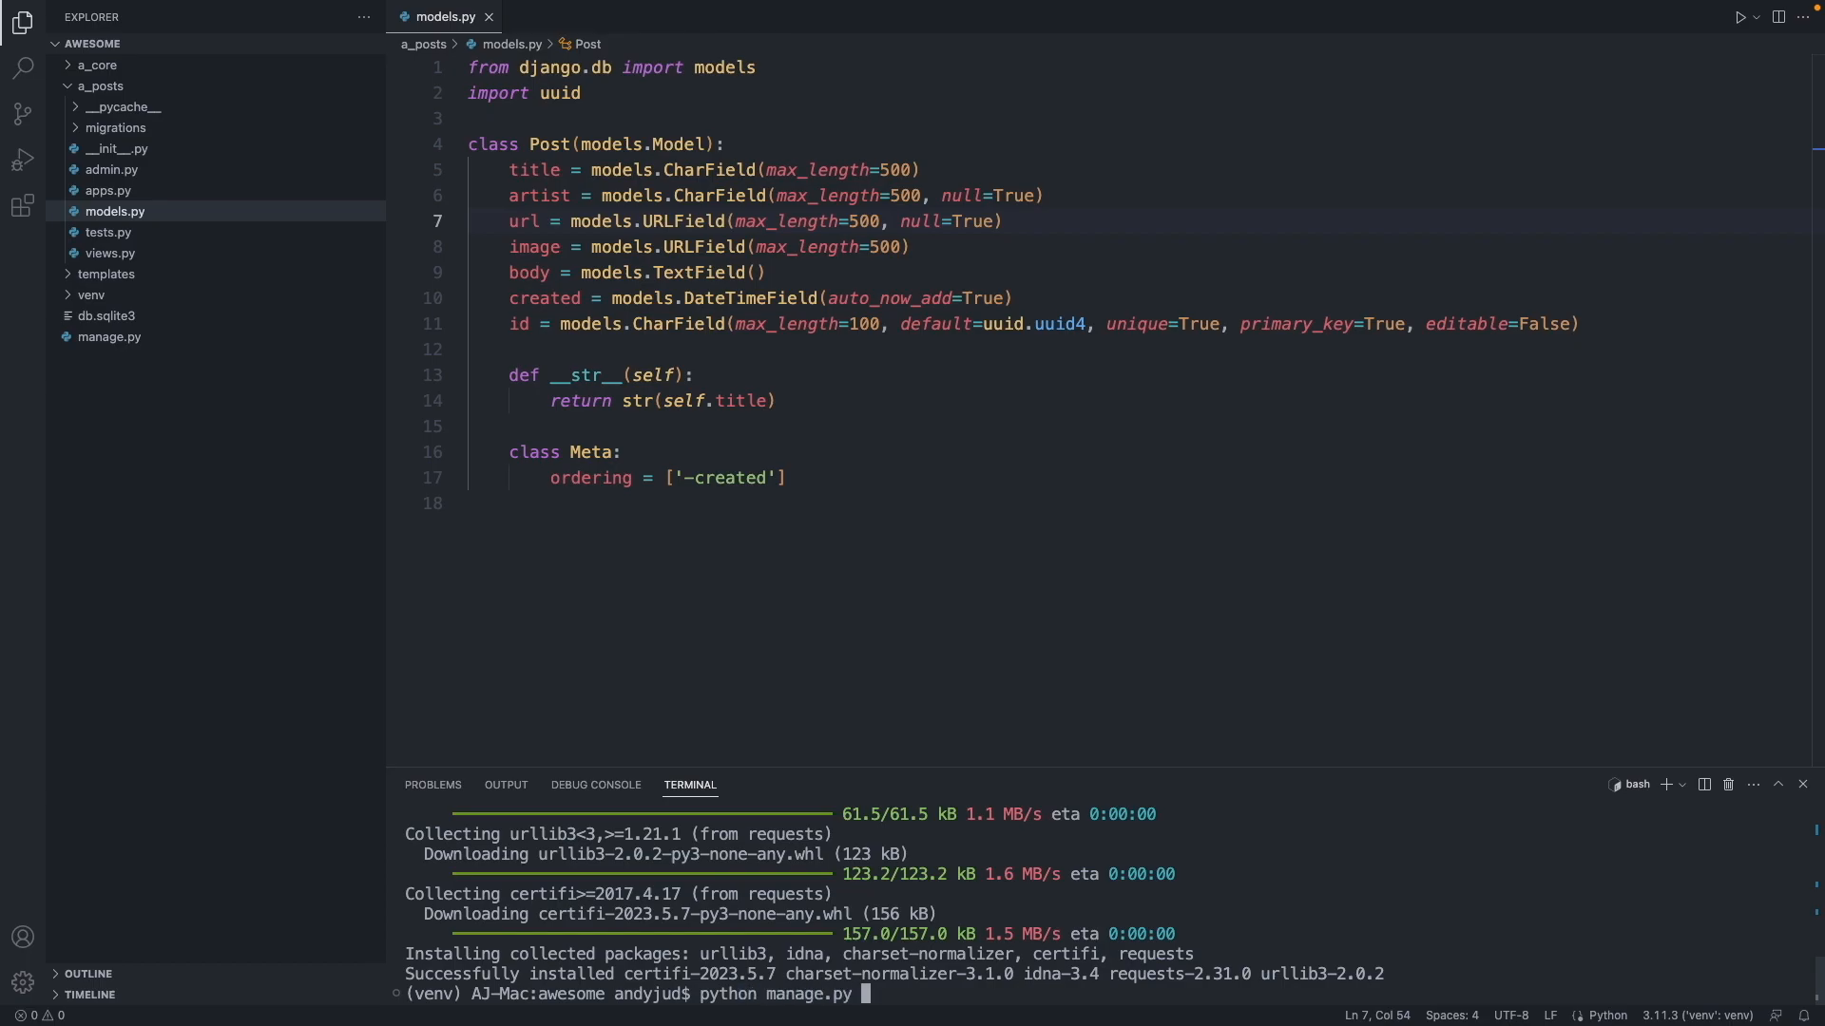
type("makemigrations")
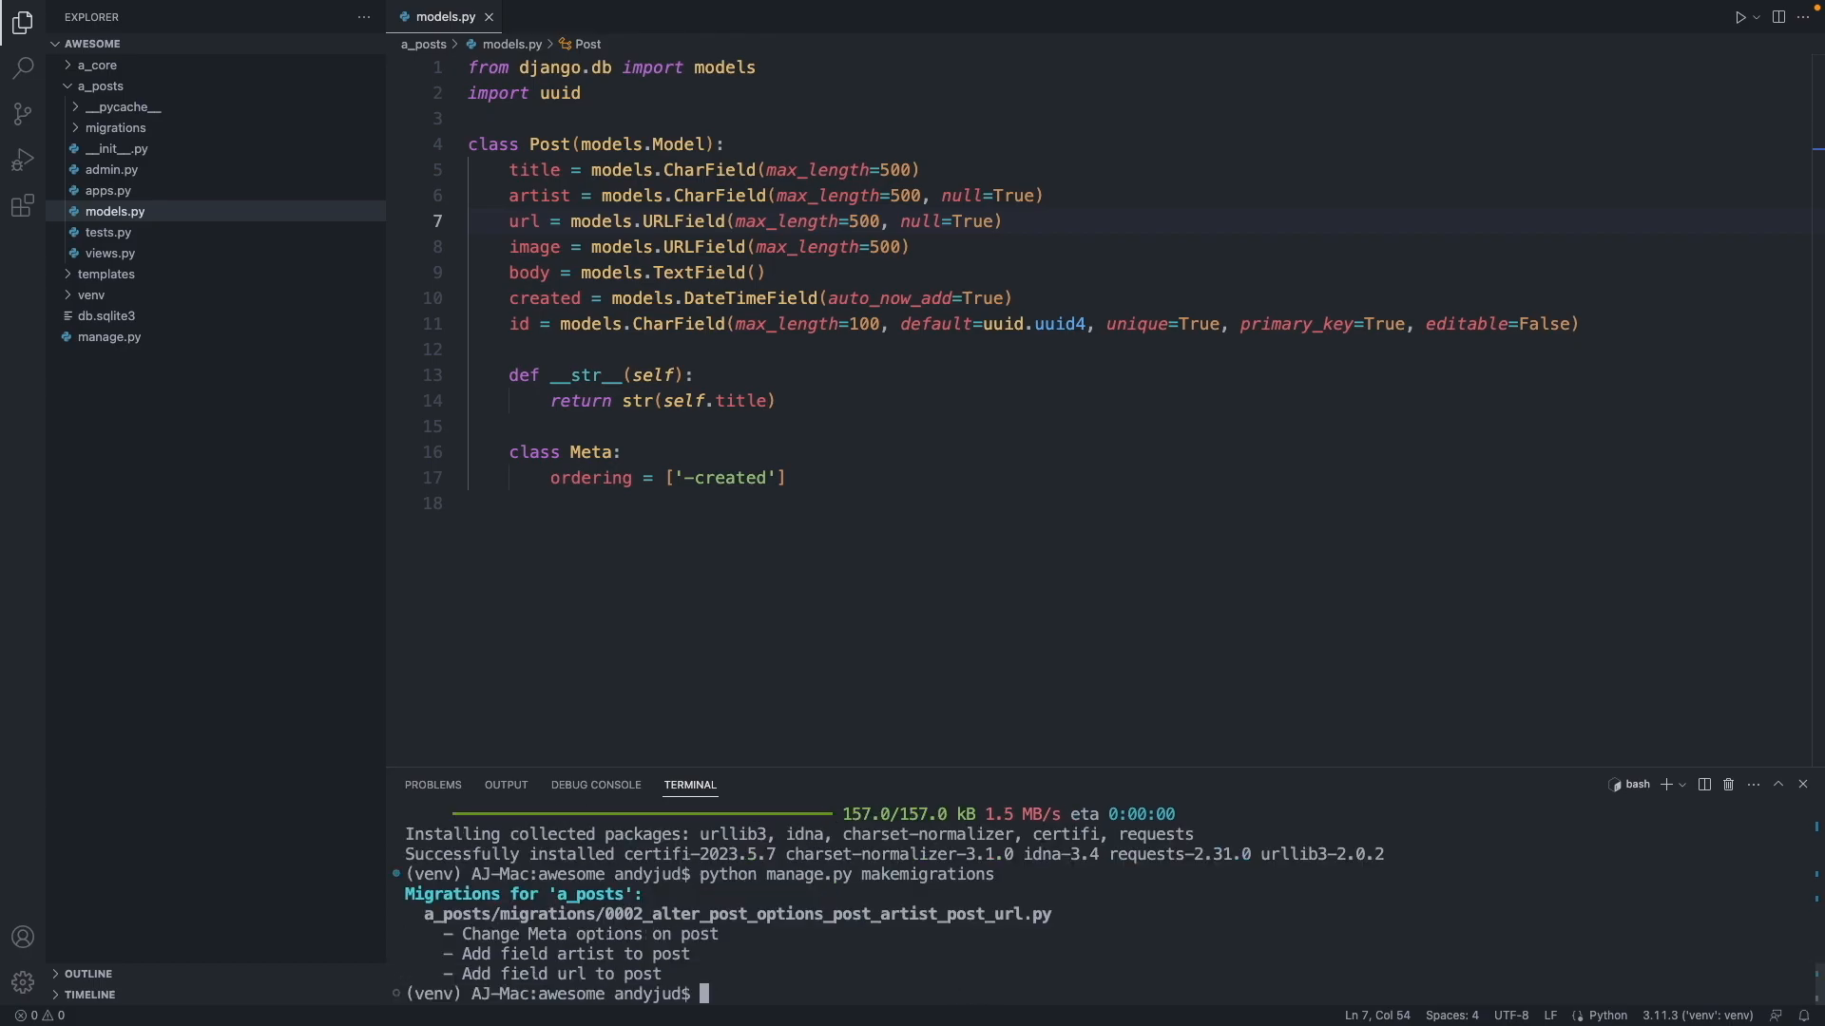
type("python manage.py migrate")
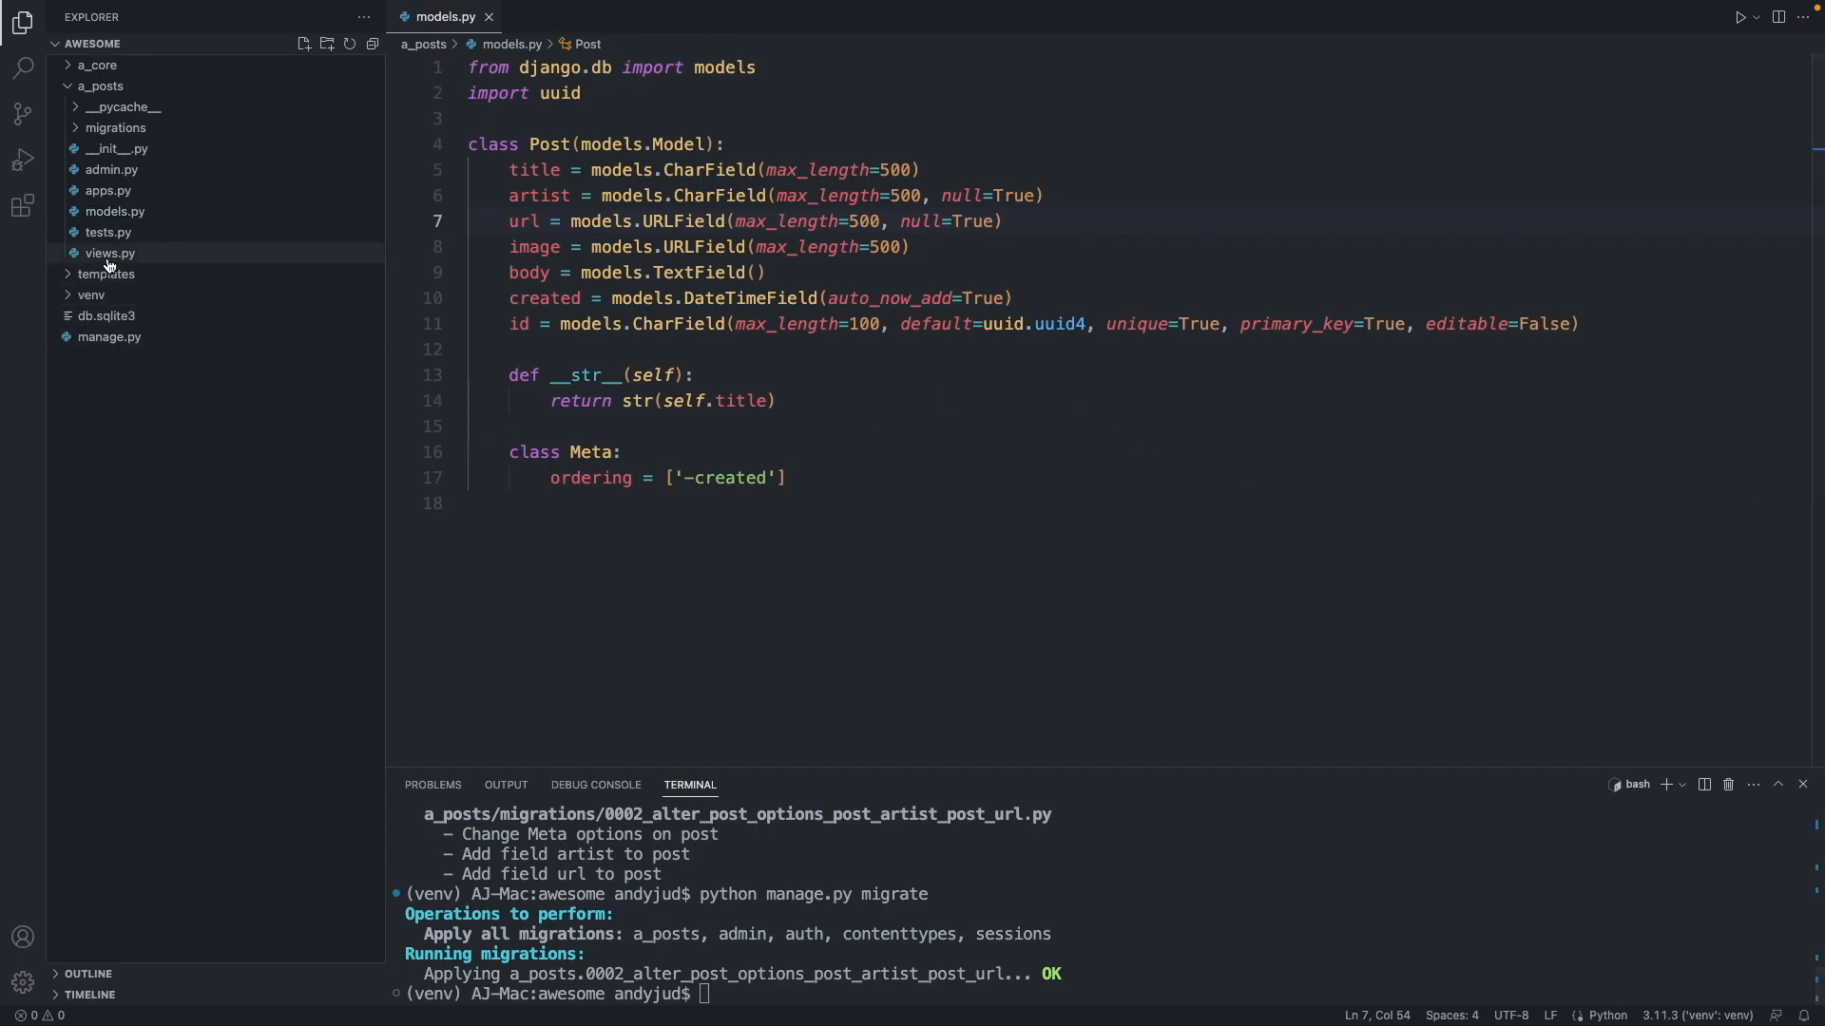
- Set PostCreateForm fields to ['url', 'body'] with an 'Add url ...' TextInput, then restart the server
left_click(110, 253)
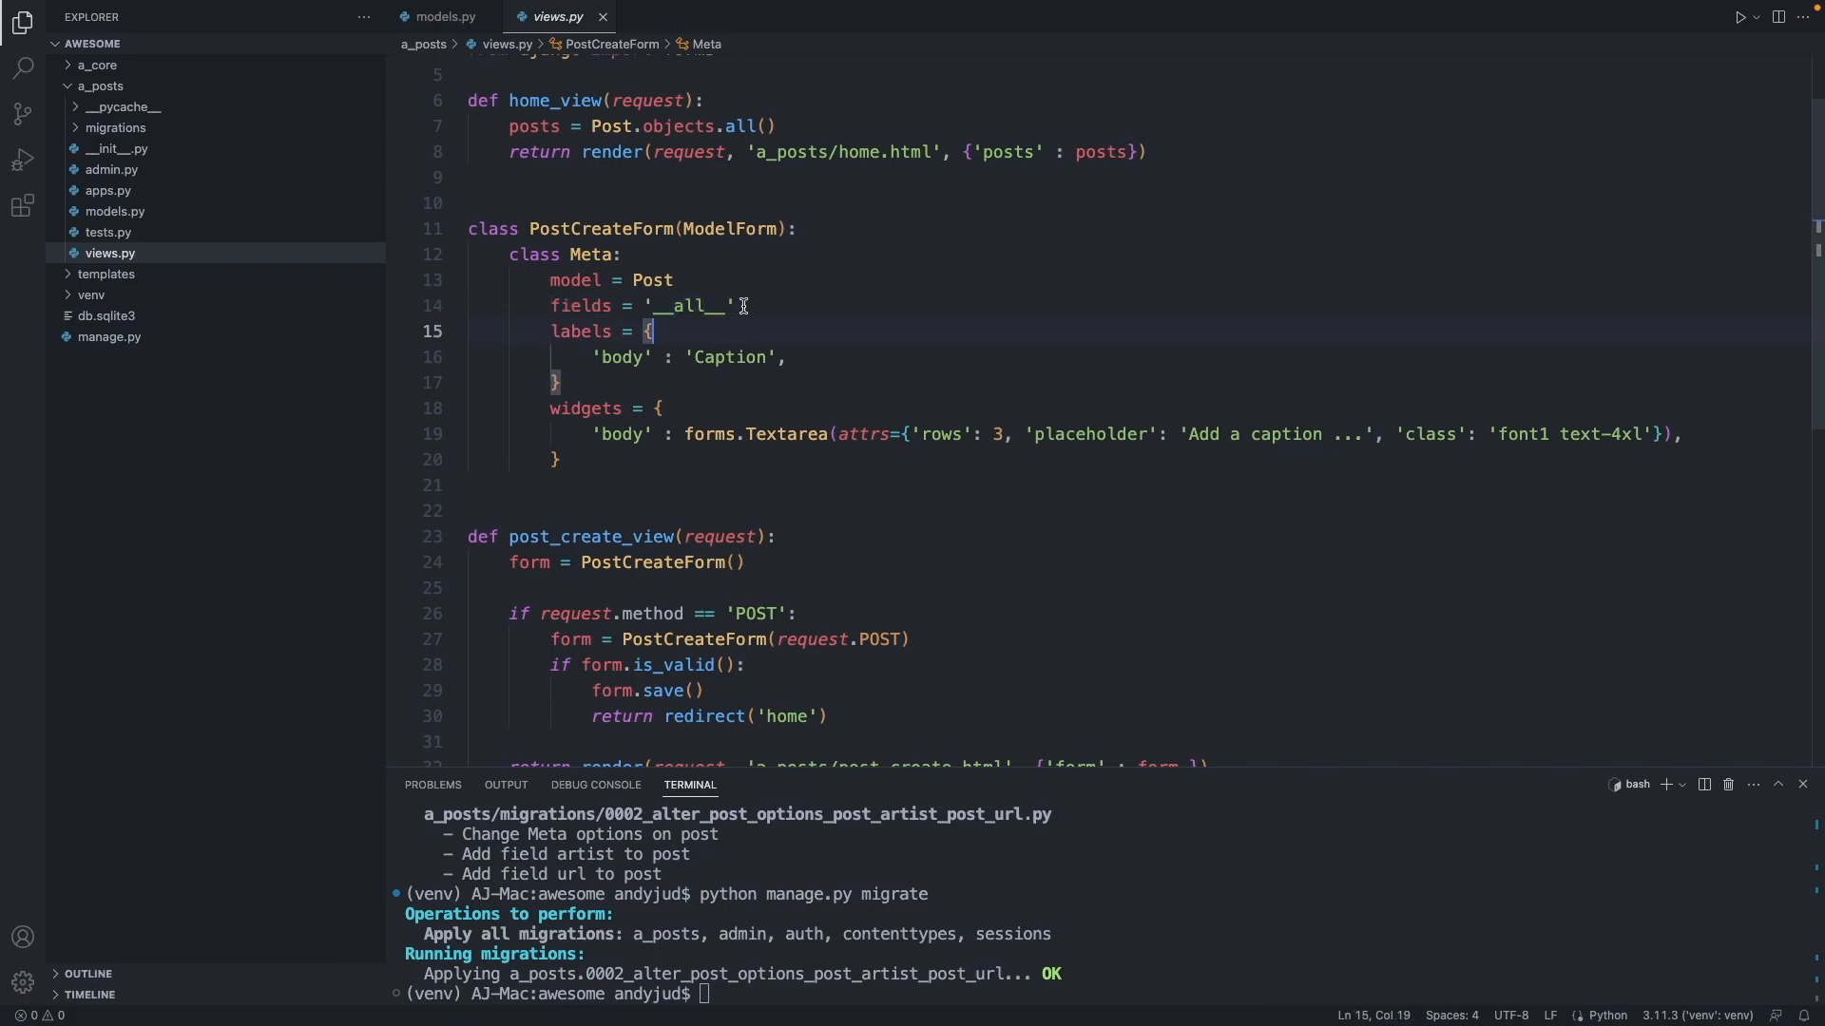
double_click(689, 306)
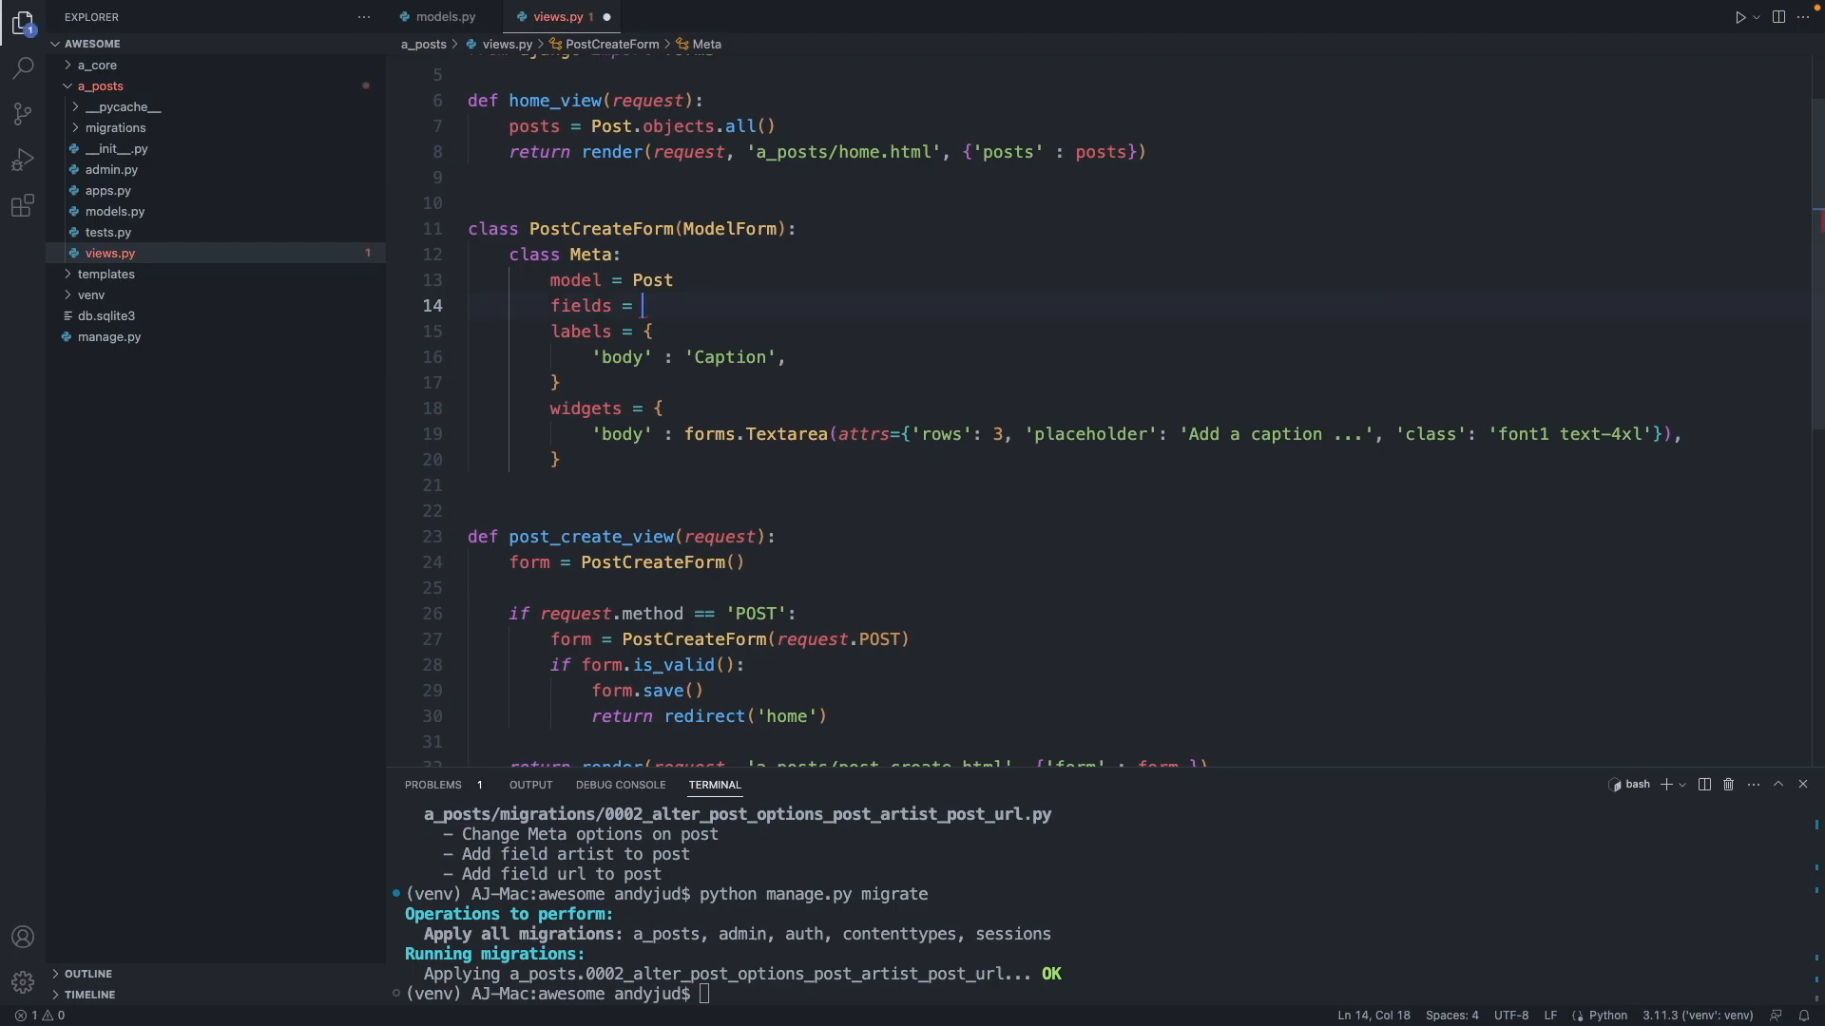
type("[]")
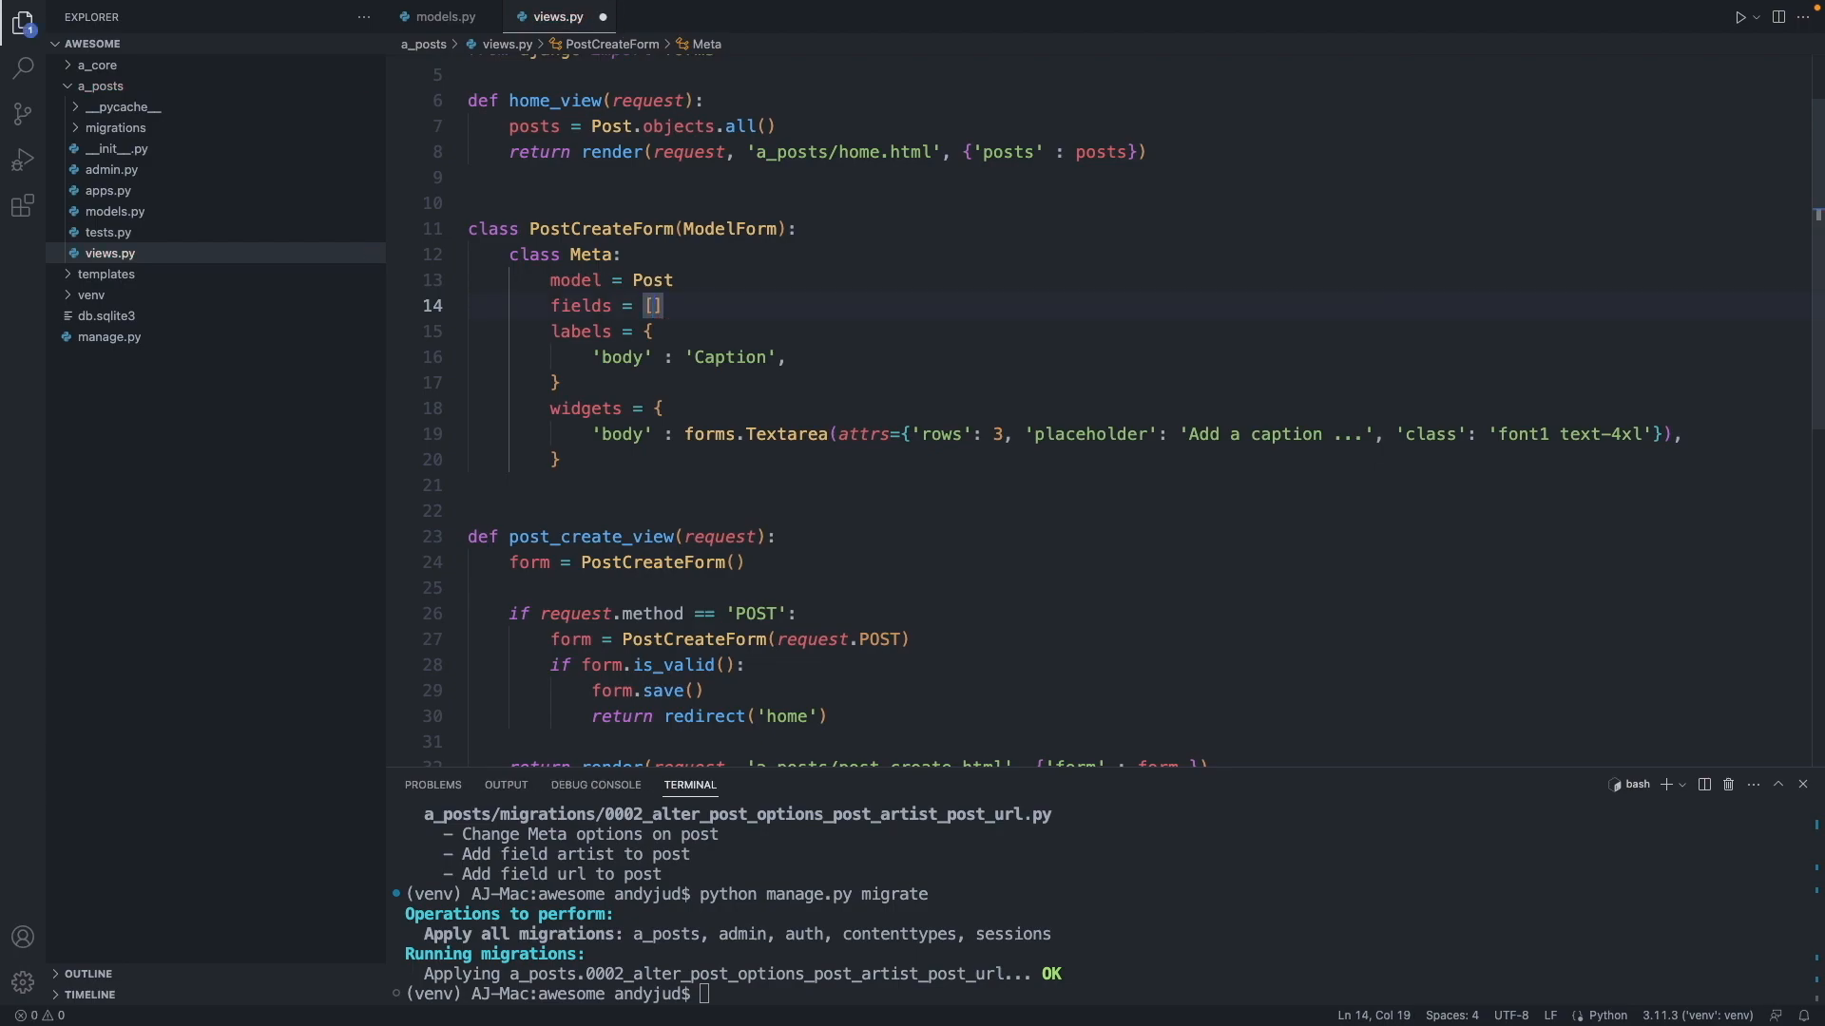
type("'u'")
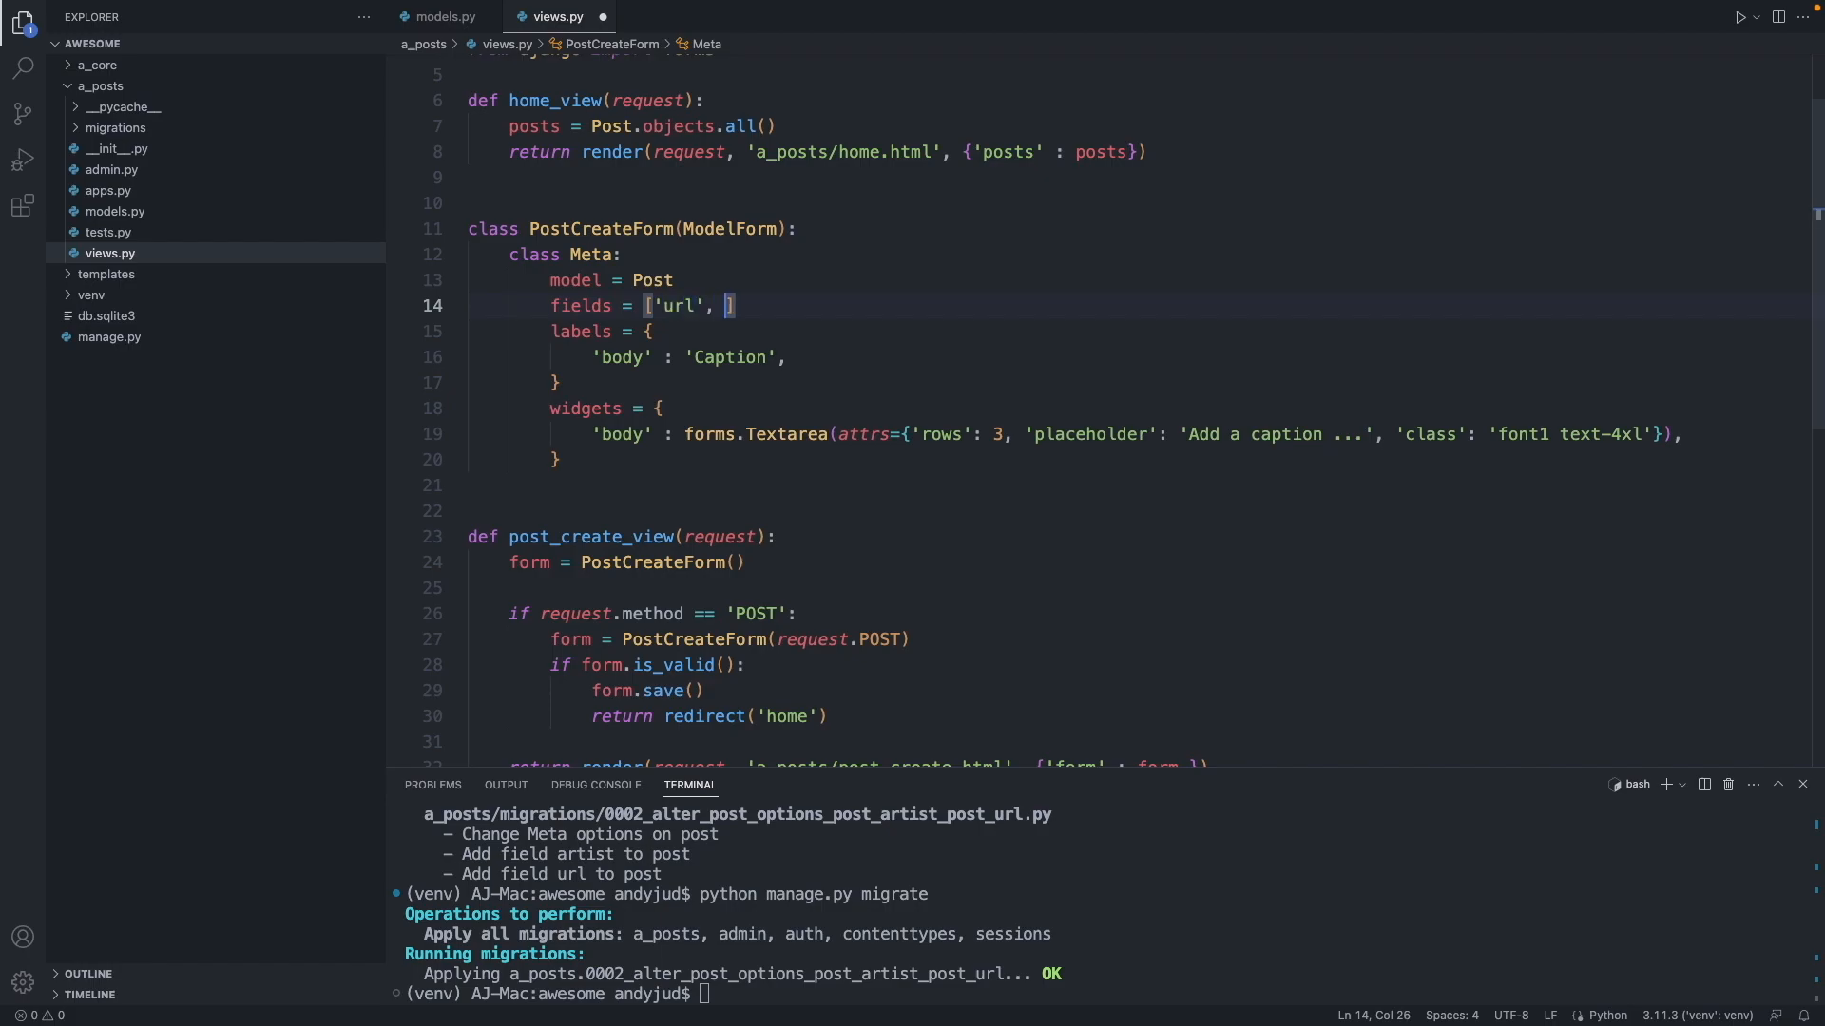
type("'")
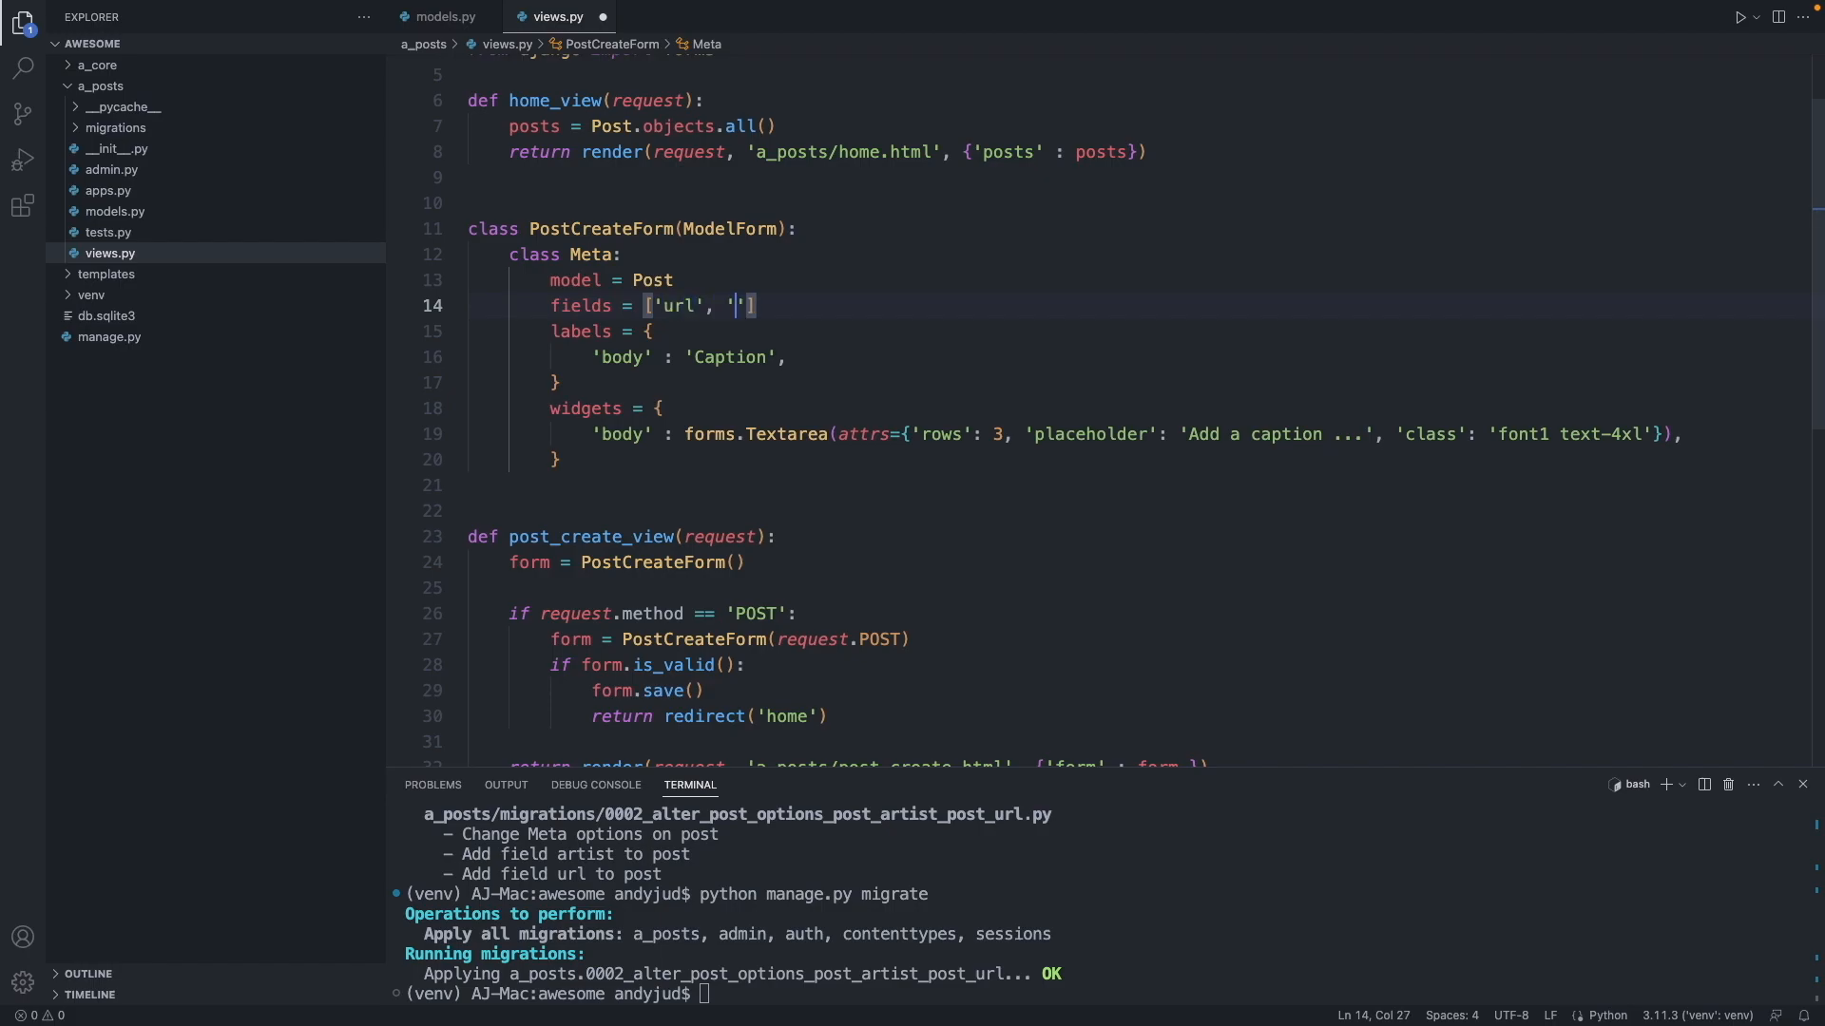
type("body")
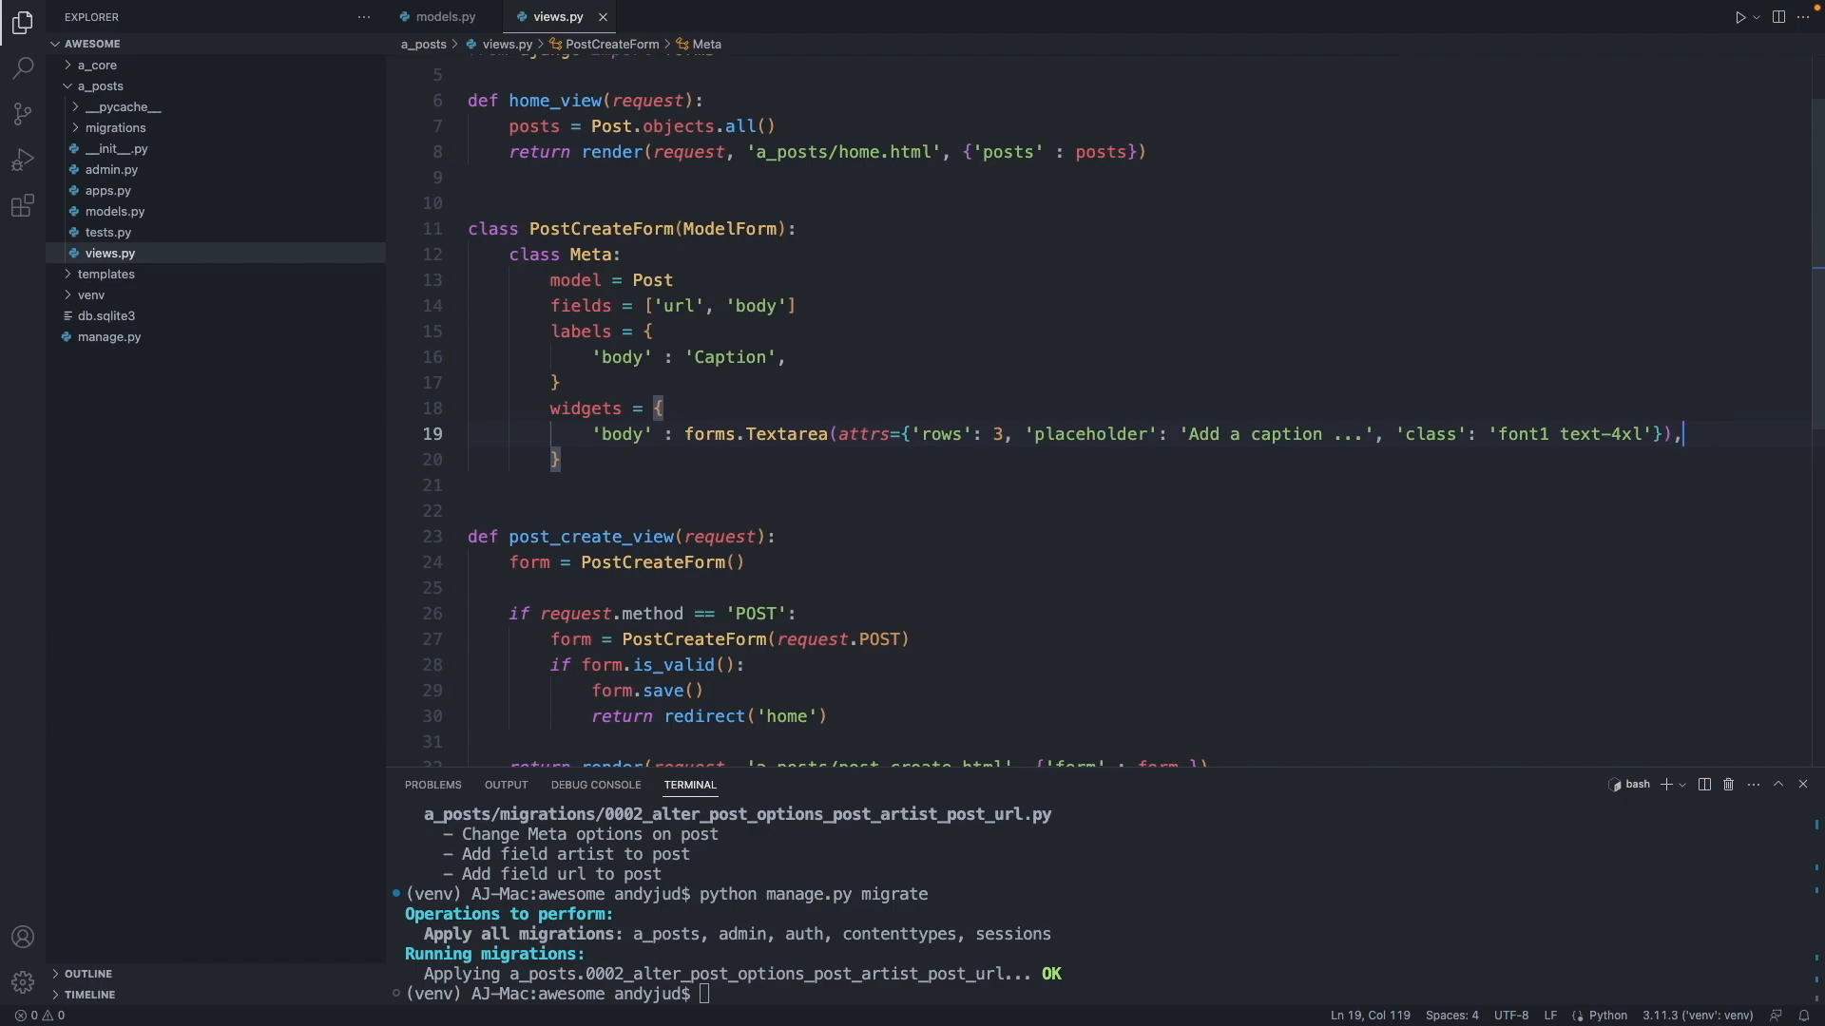
type("'url' : forms.TextInput(attrs={'placeholder': 'Add url ...'}),")
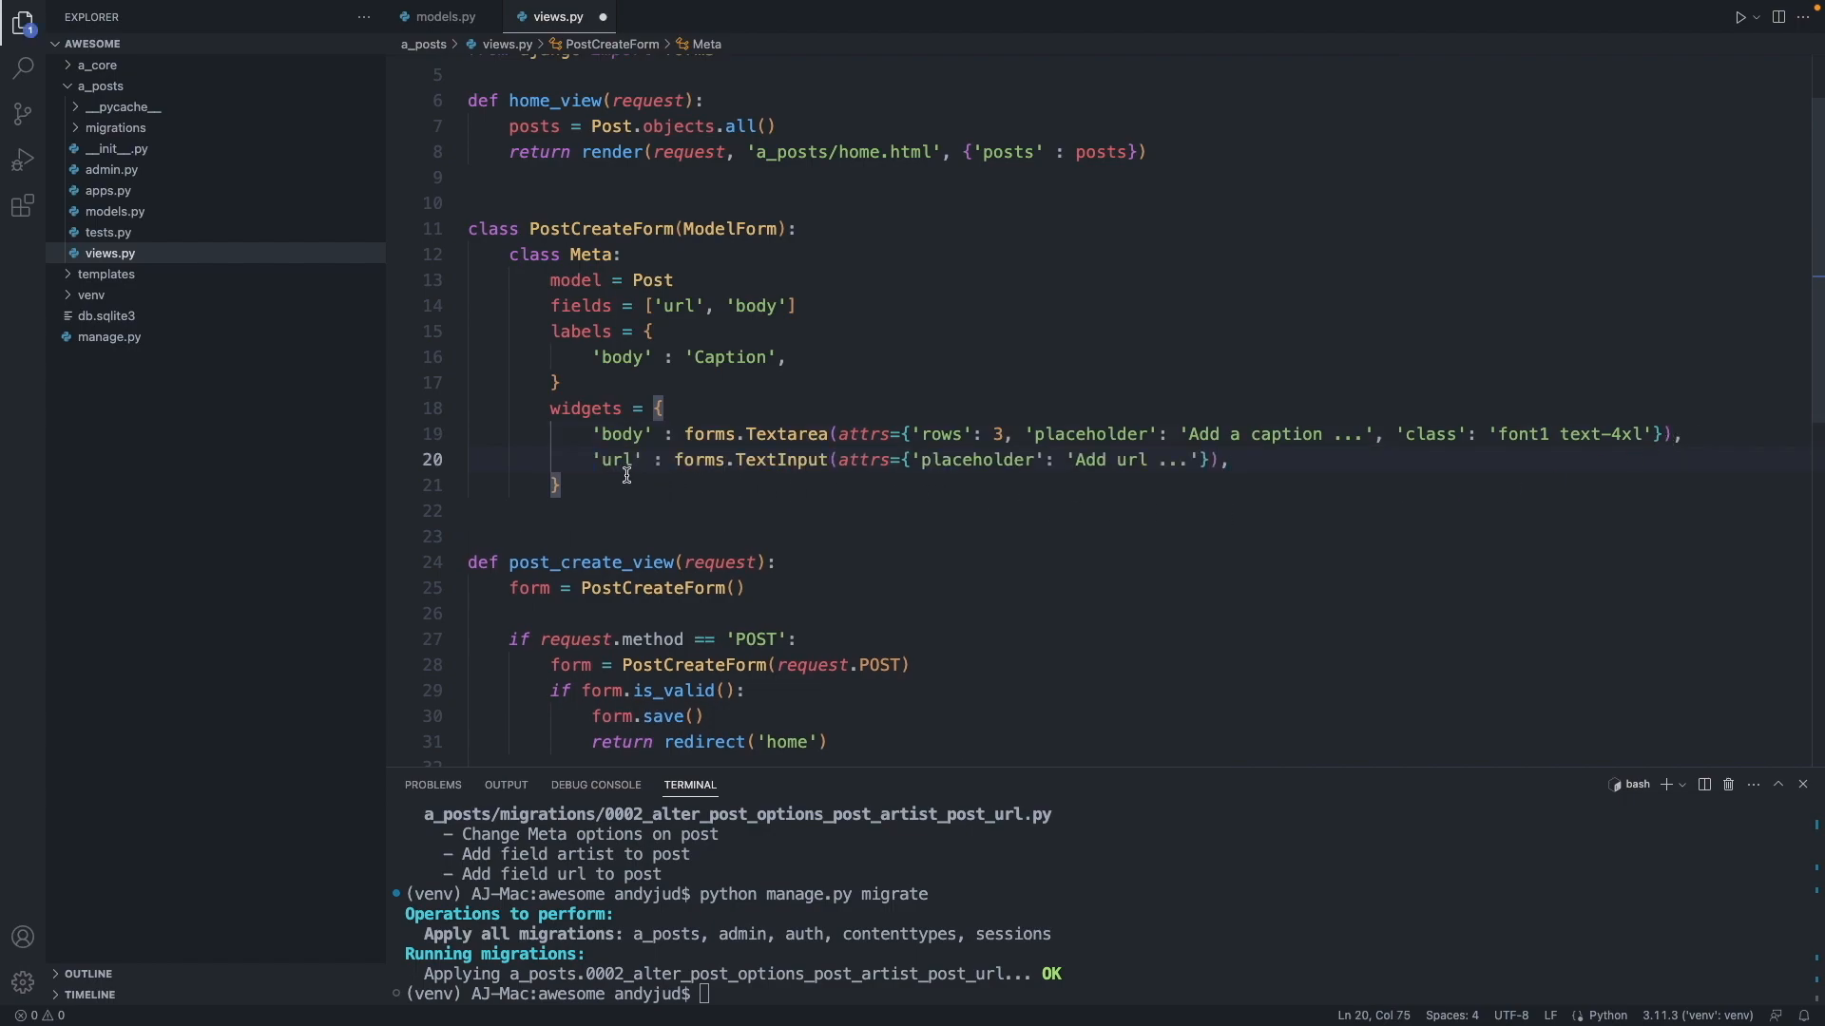
left_click(932, 460)
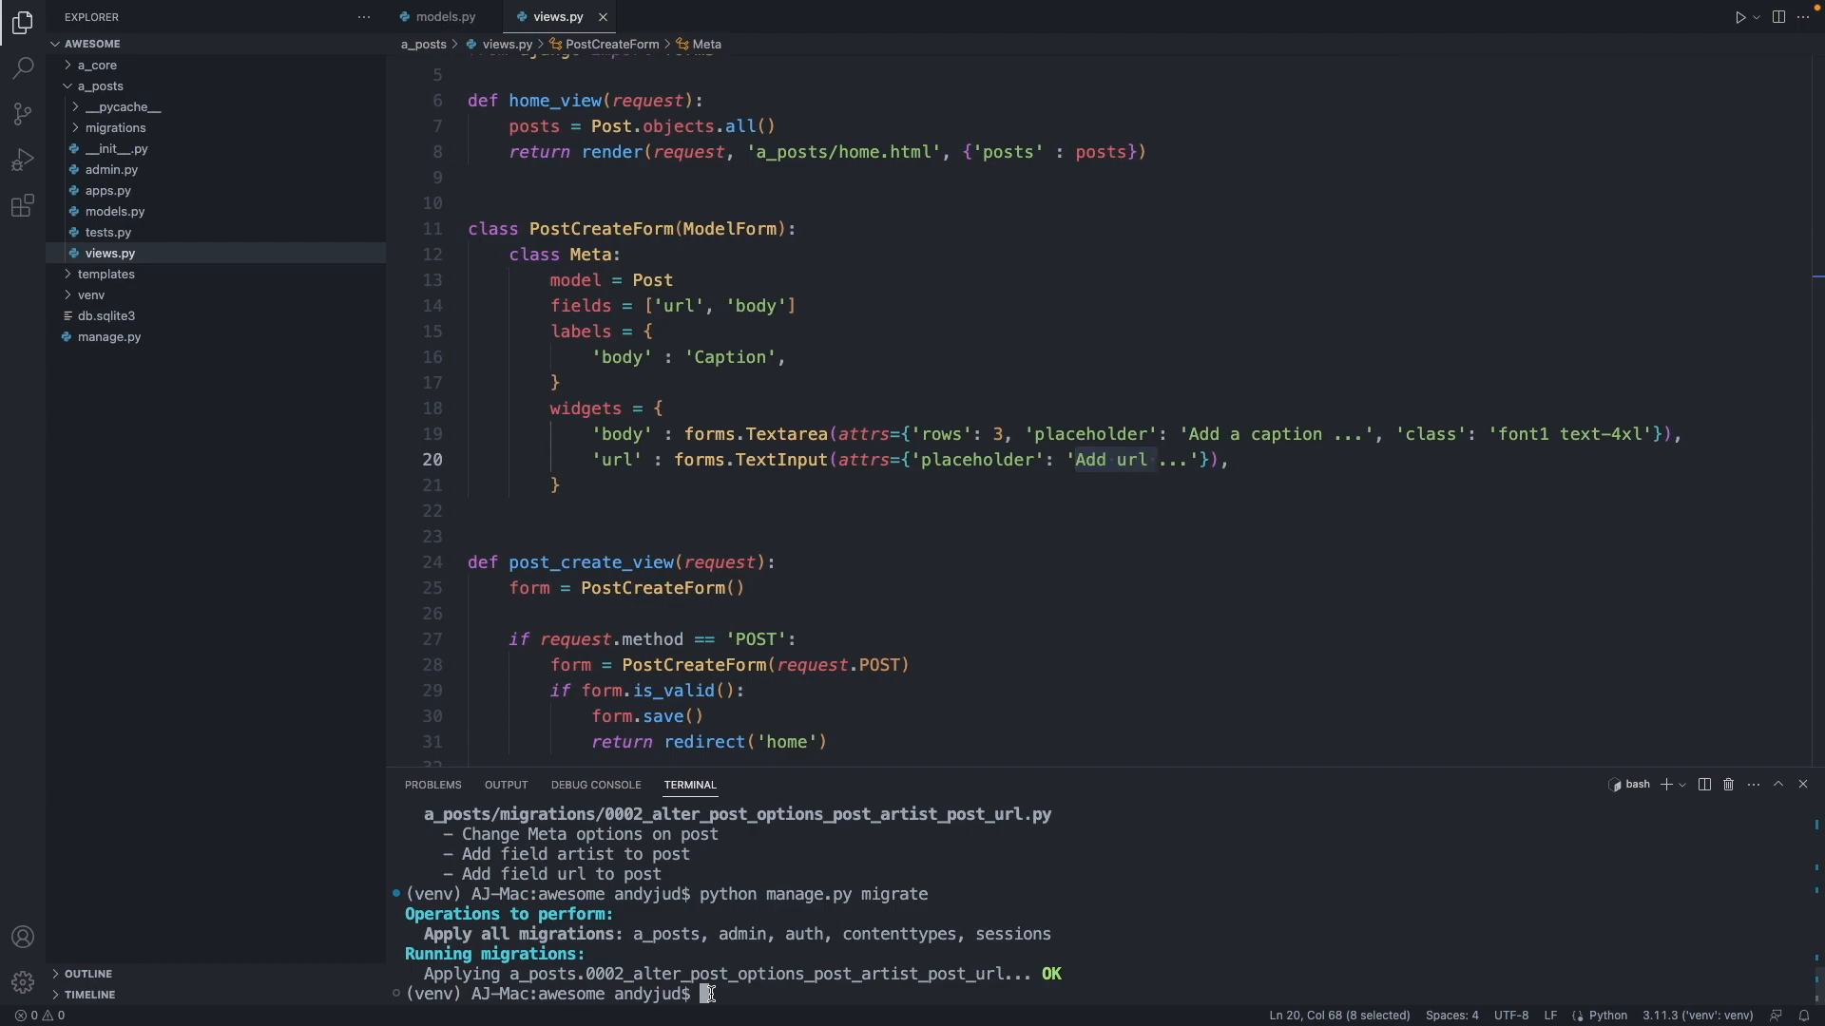
type("python")
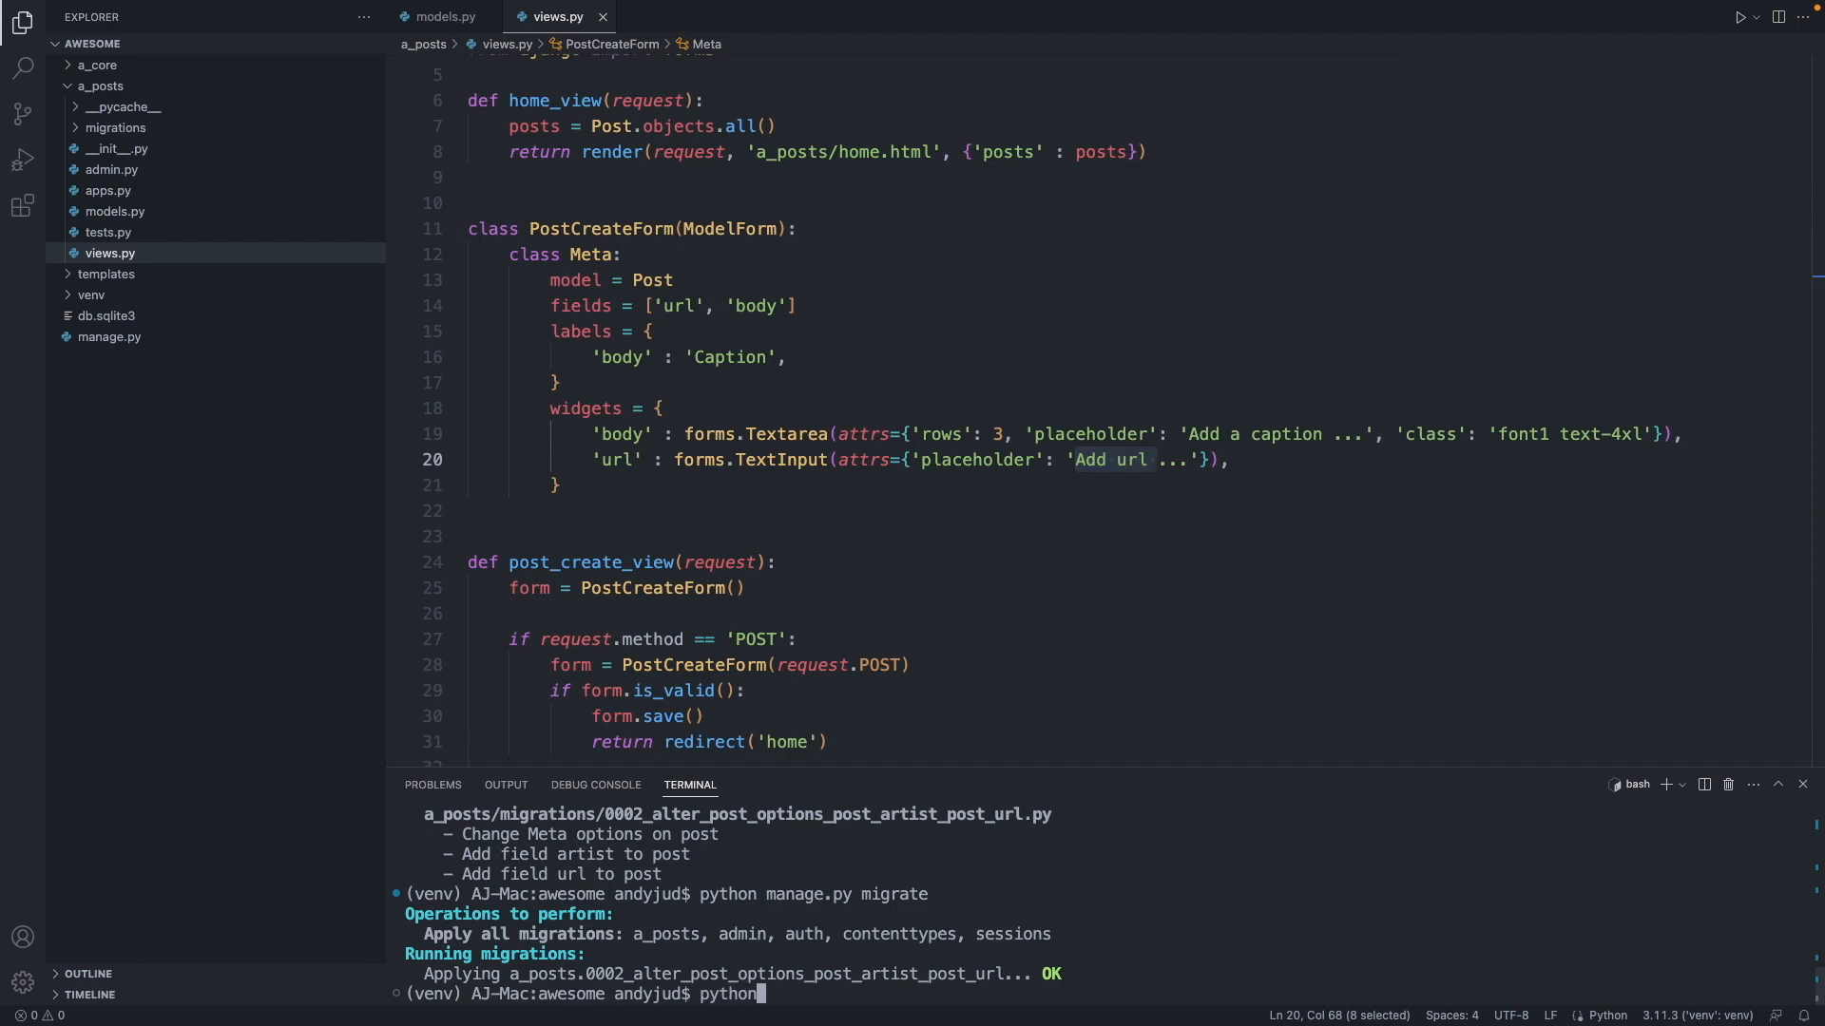
type("manage.py")
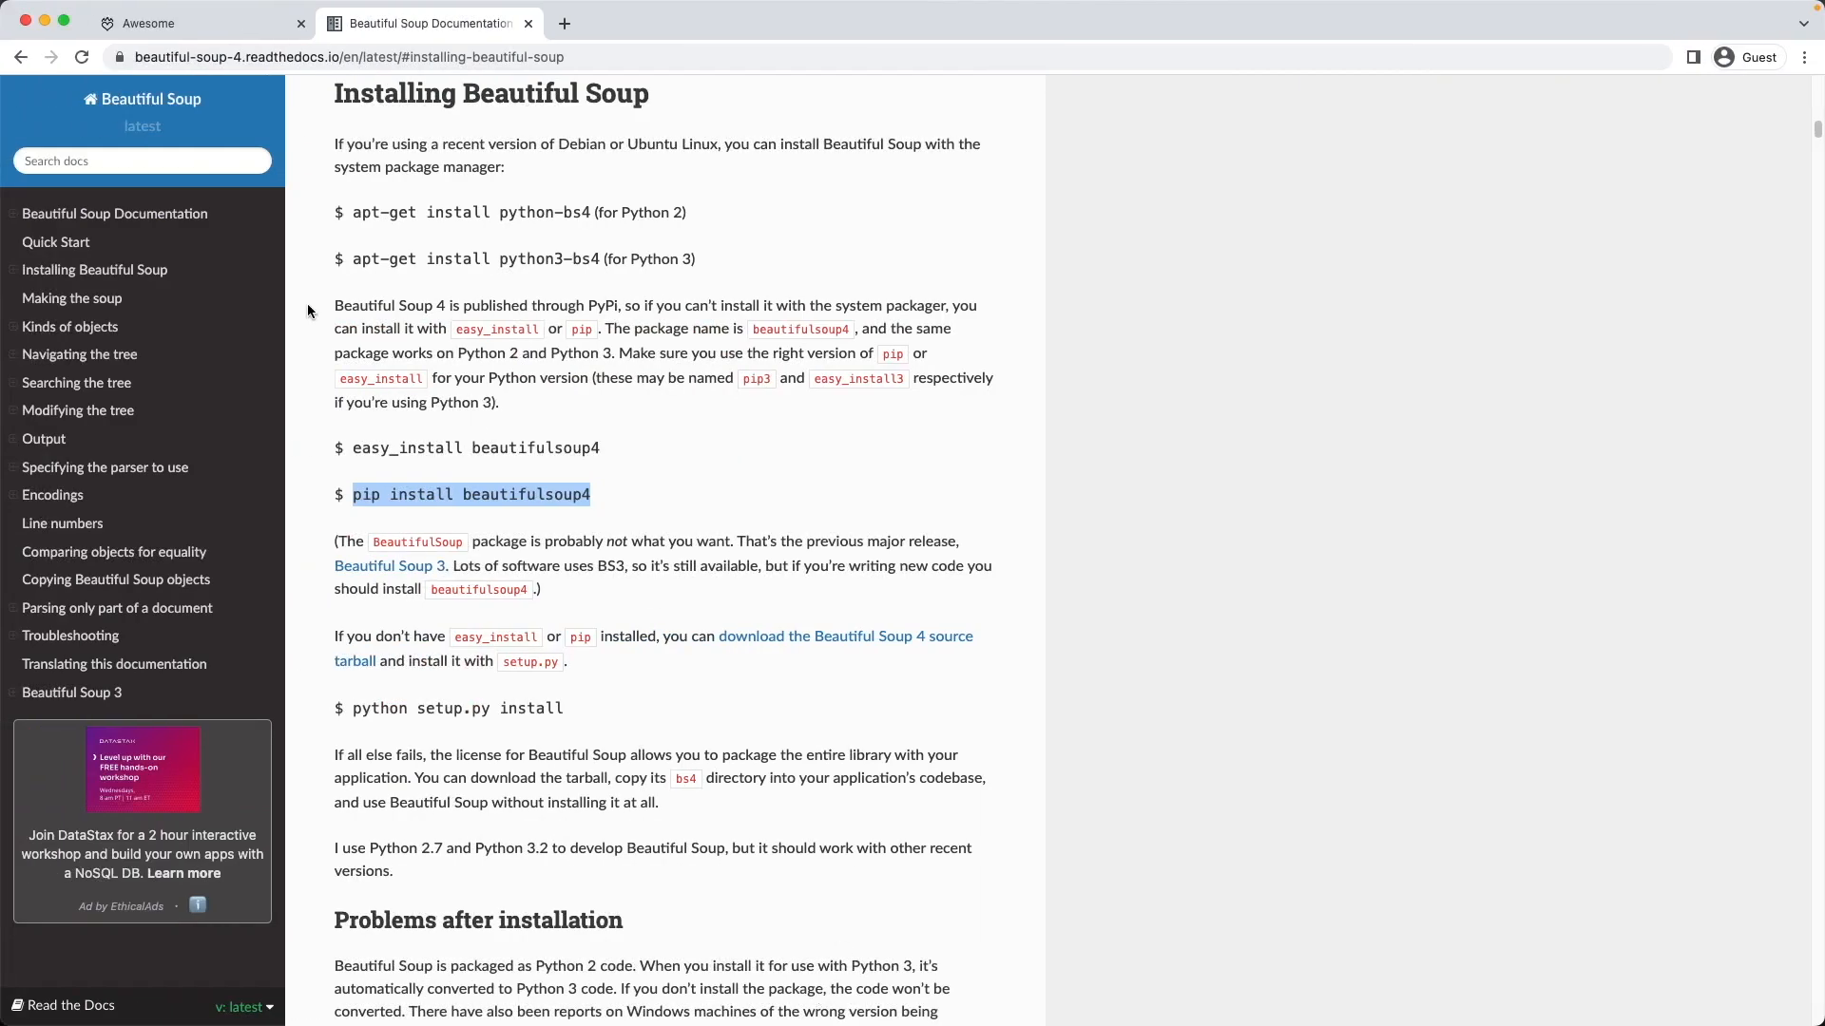
- Open Create Post in the Awesome site and click into the new Url field
left_click(198, 22)
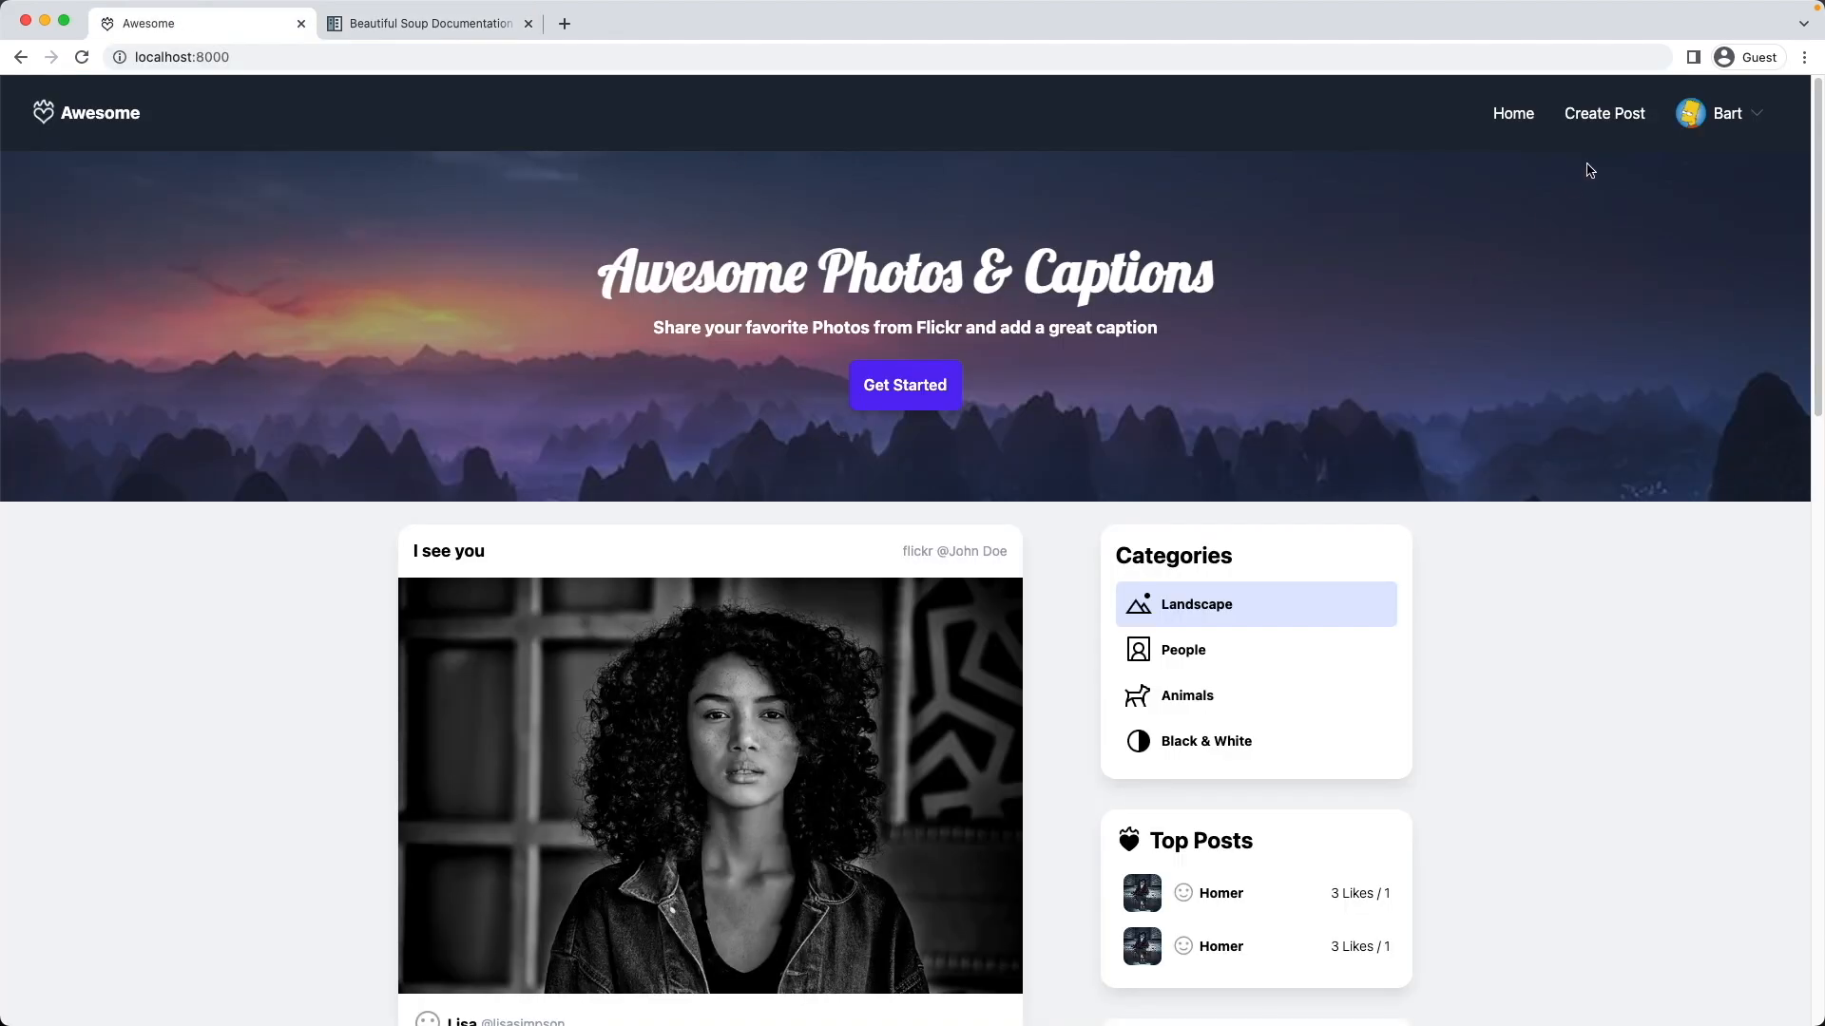
left_click(1602, 113)
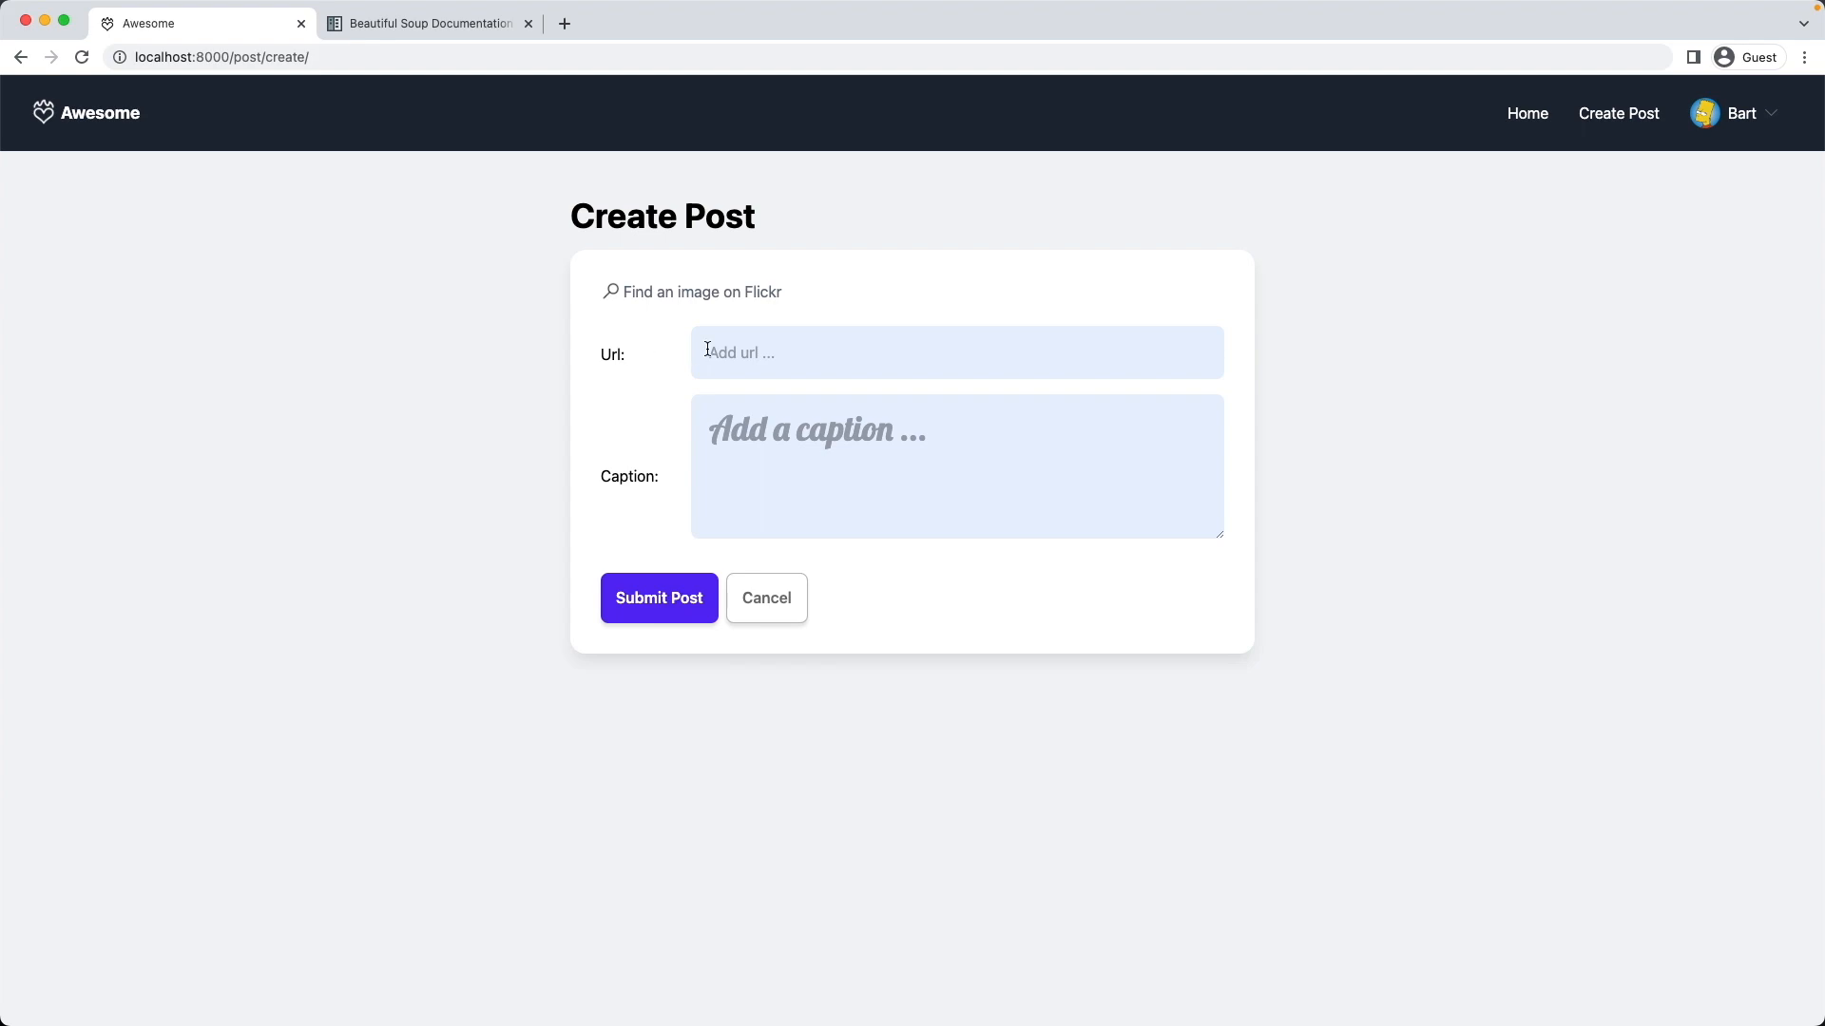
left_click(957, 352)
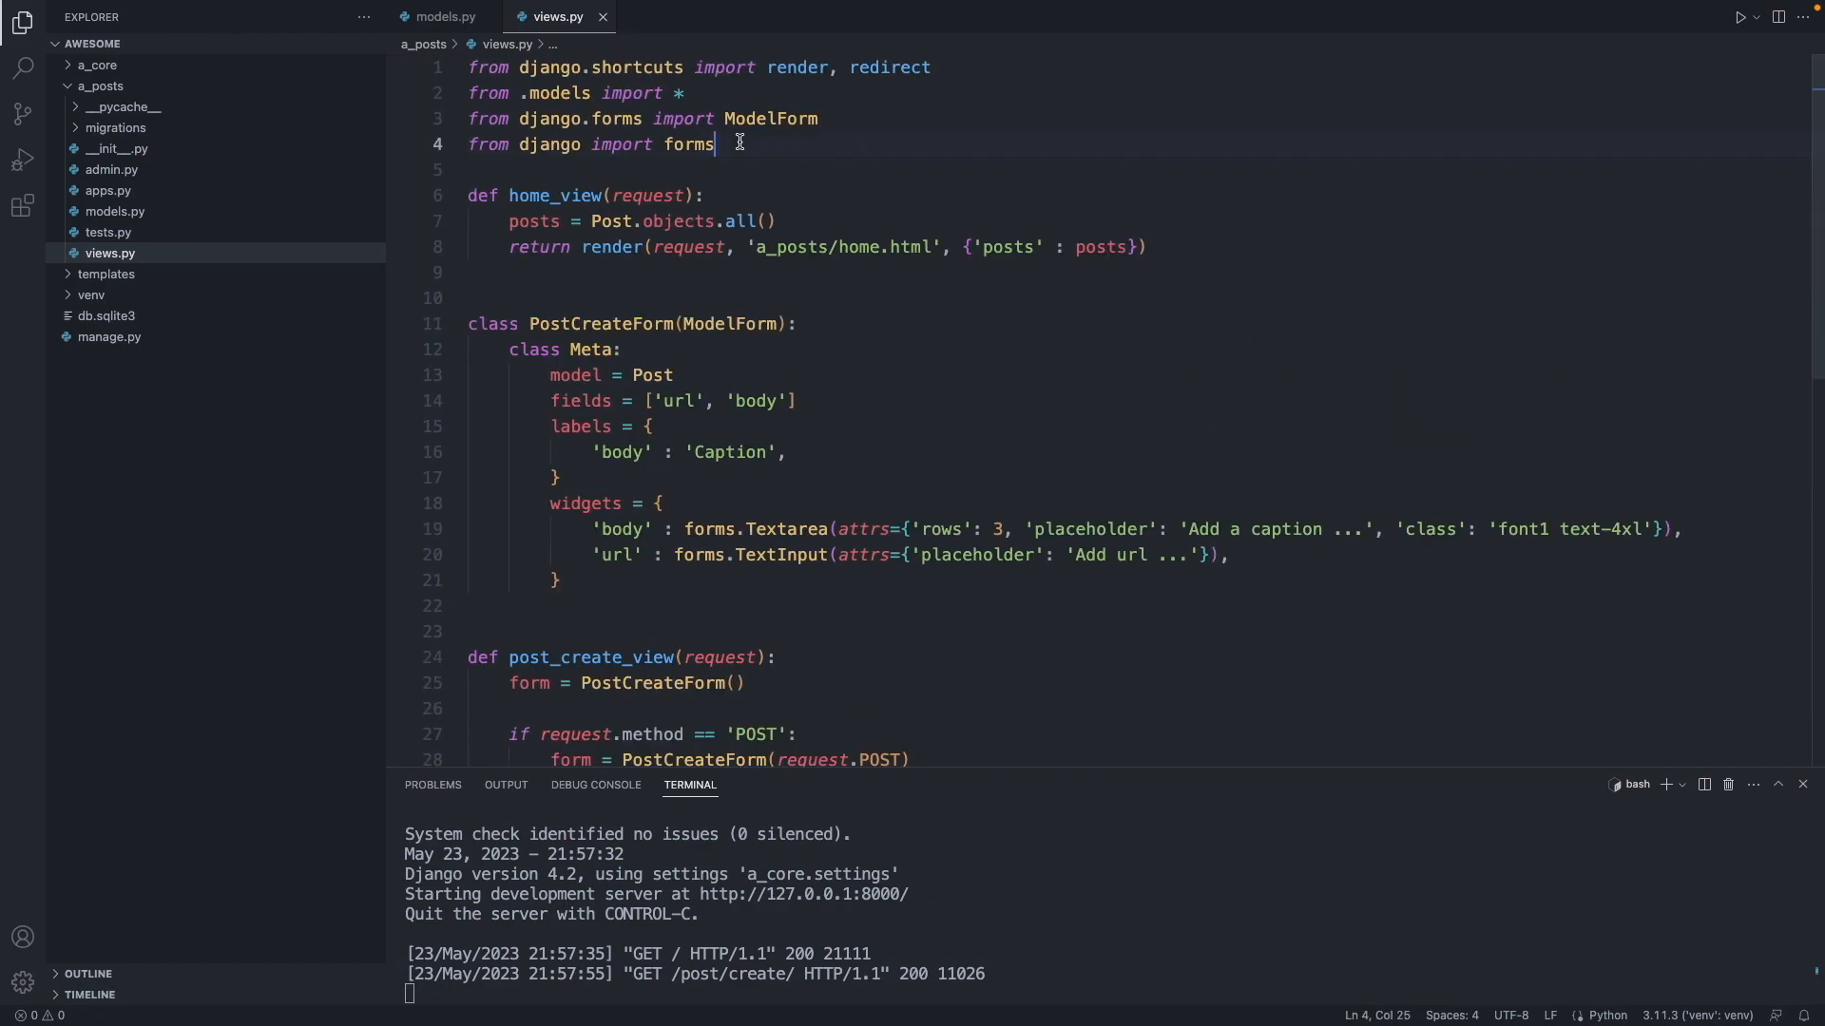
- Add 'from bs4 import BeautifulSoup' and 'import requests' to the imports in views.py
type("from bs")
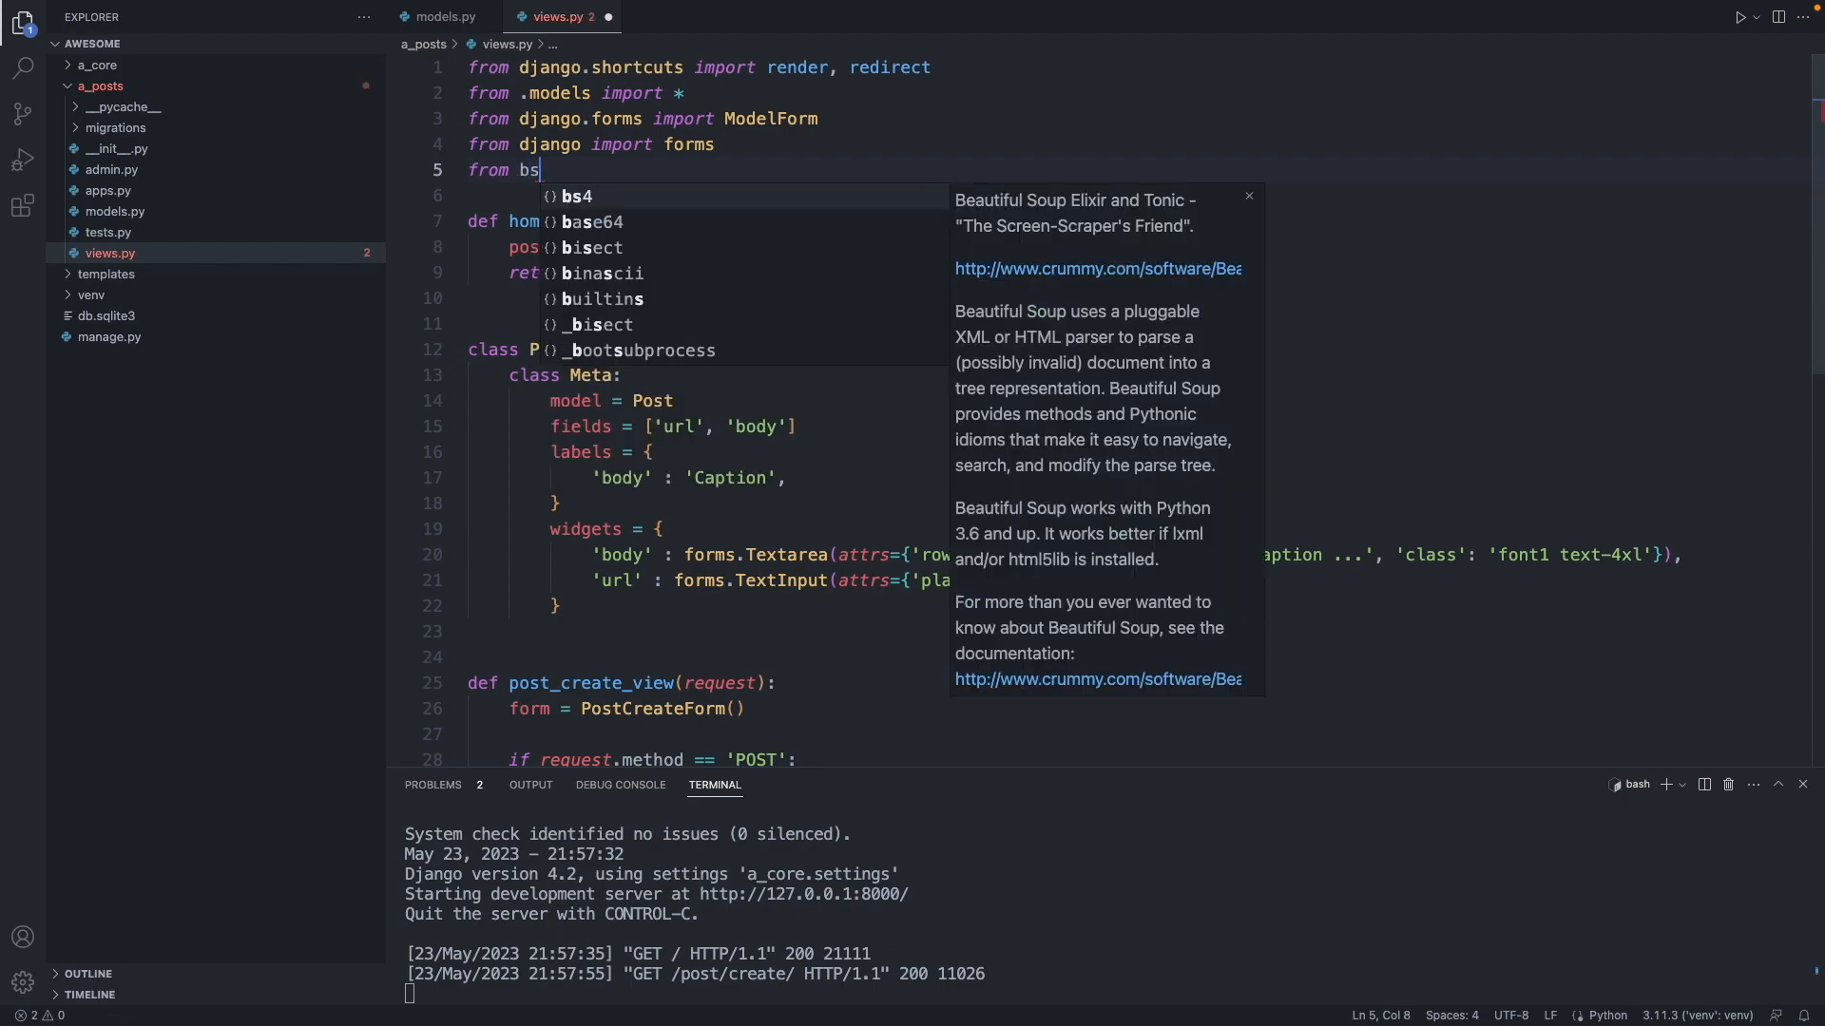
type("4")
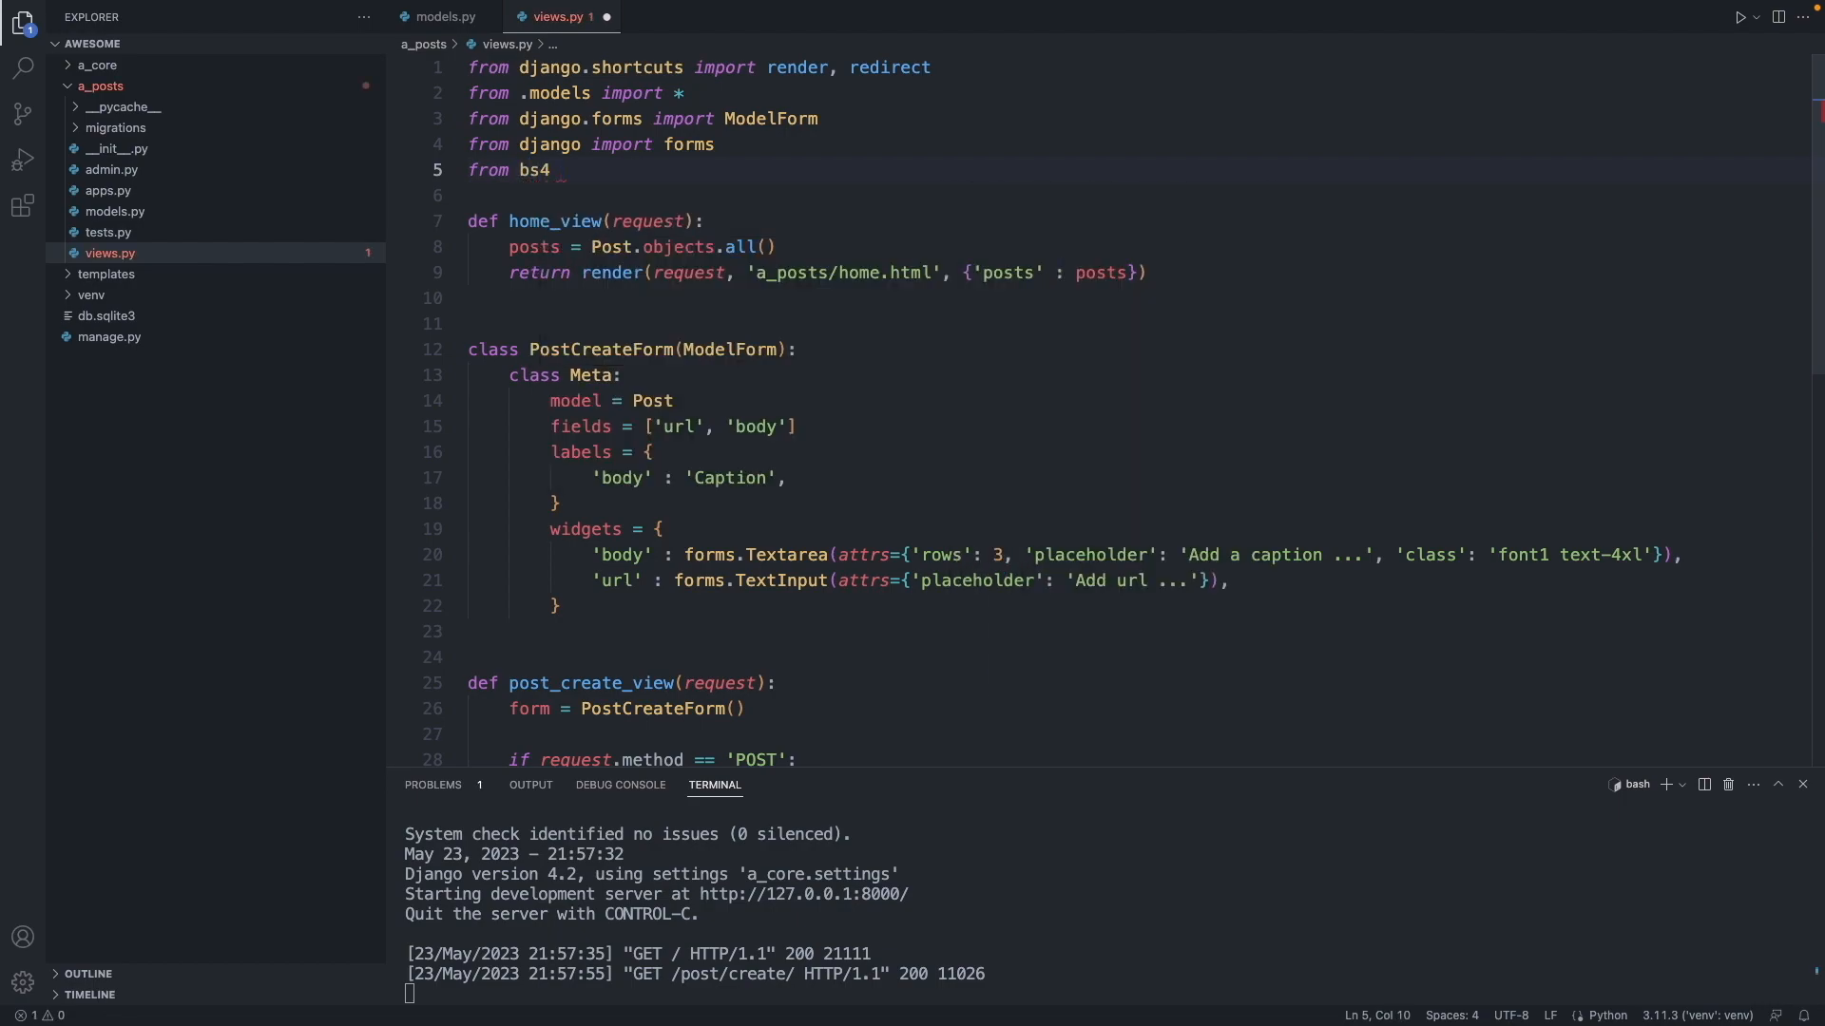
type("imp")
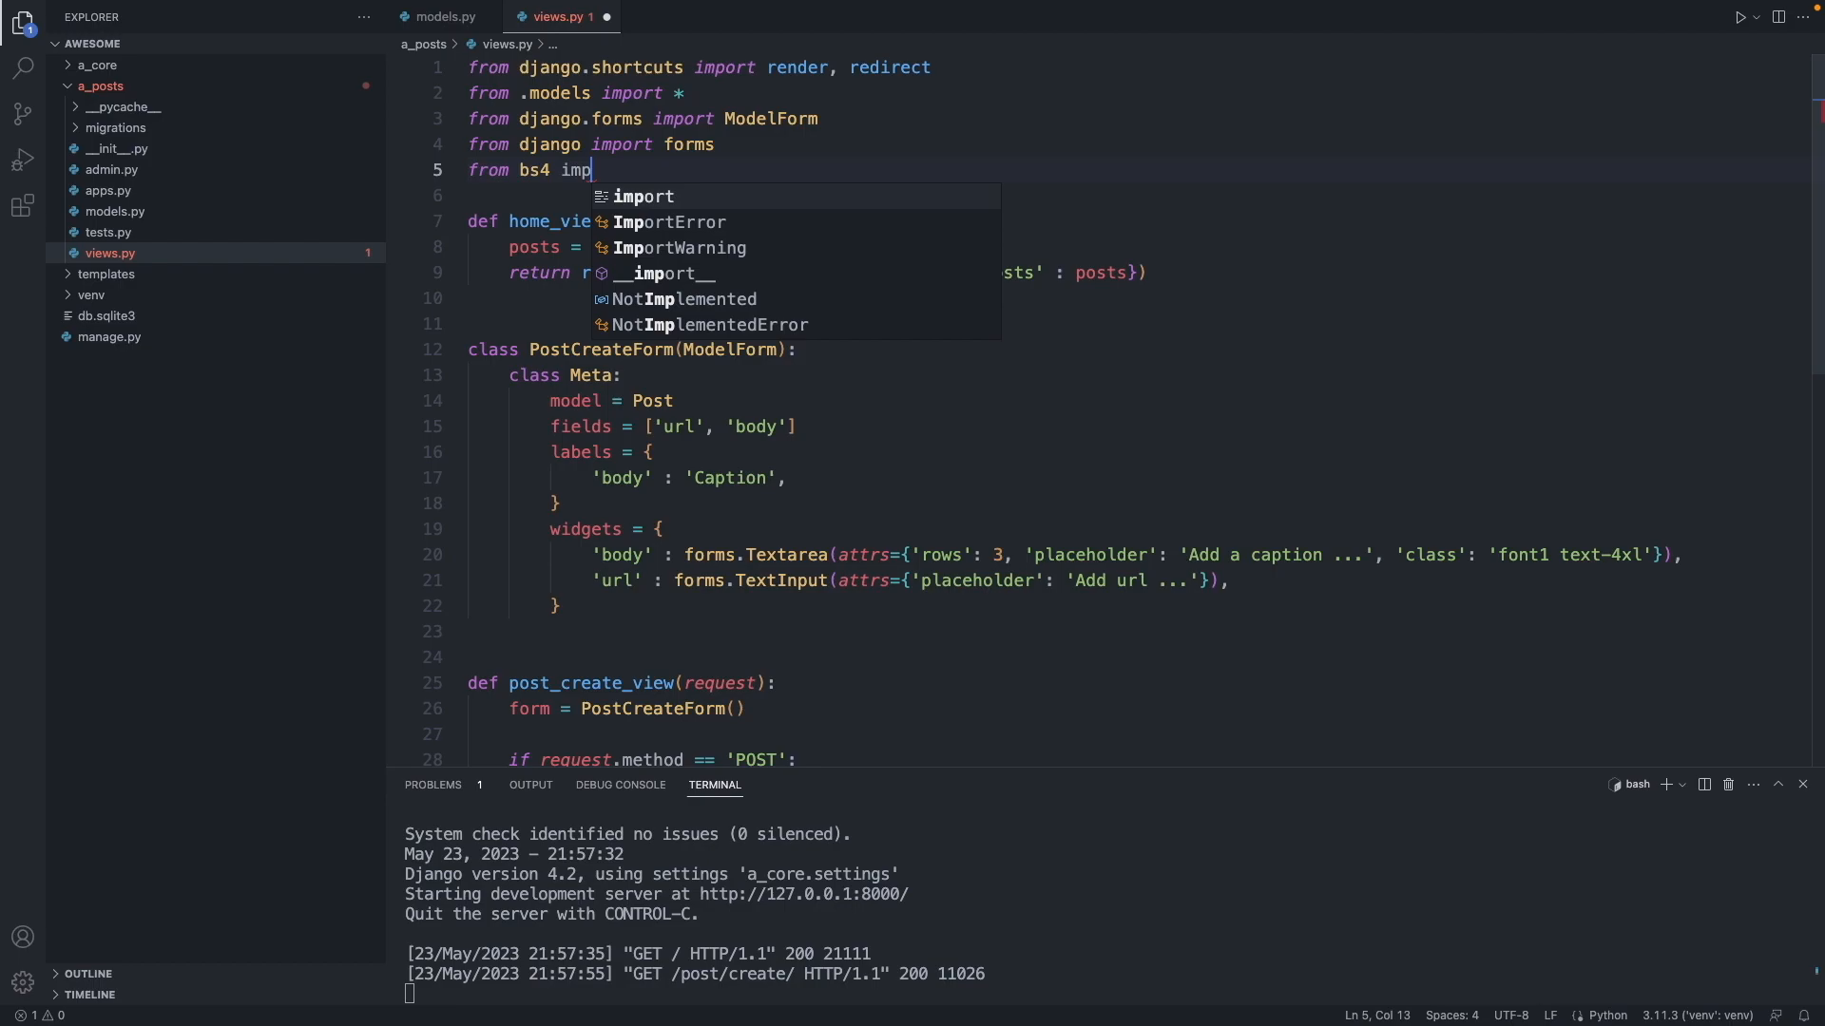
type("ort Beau")
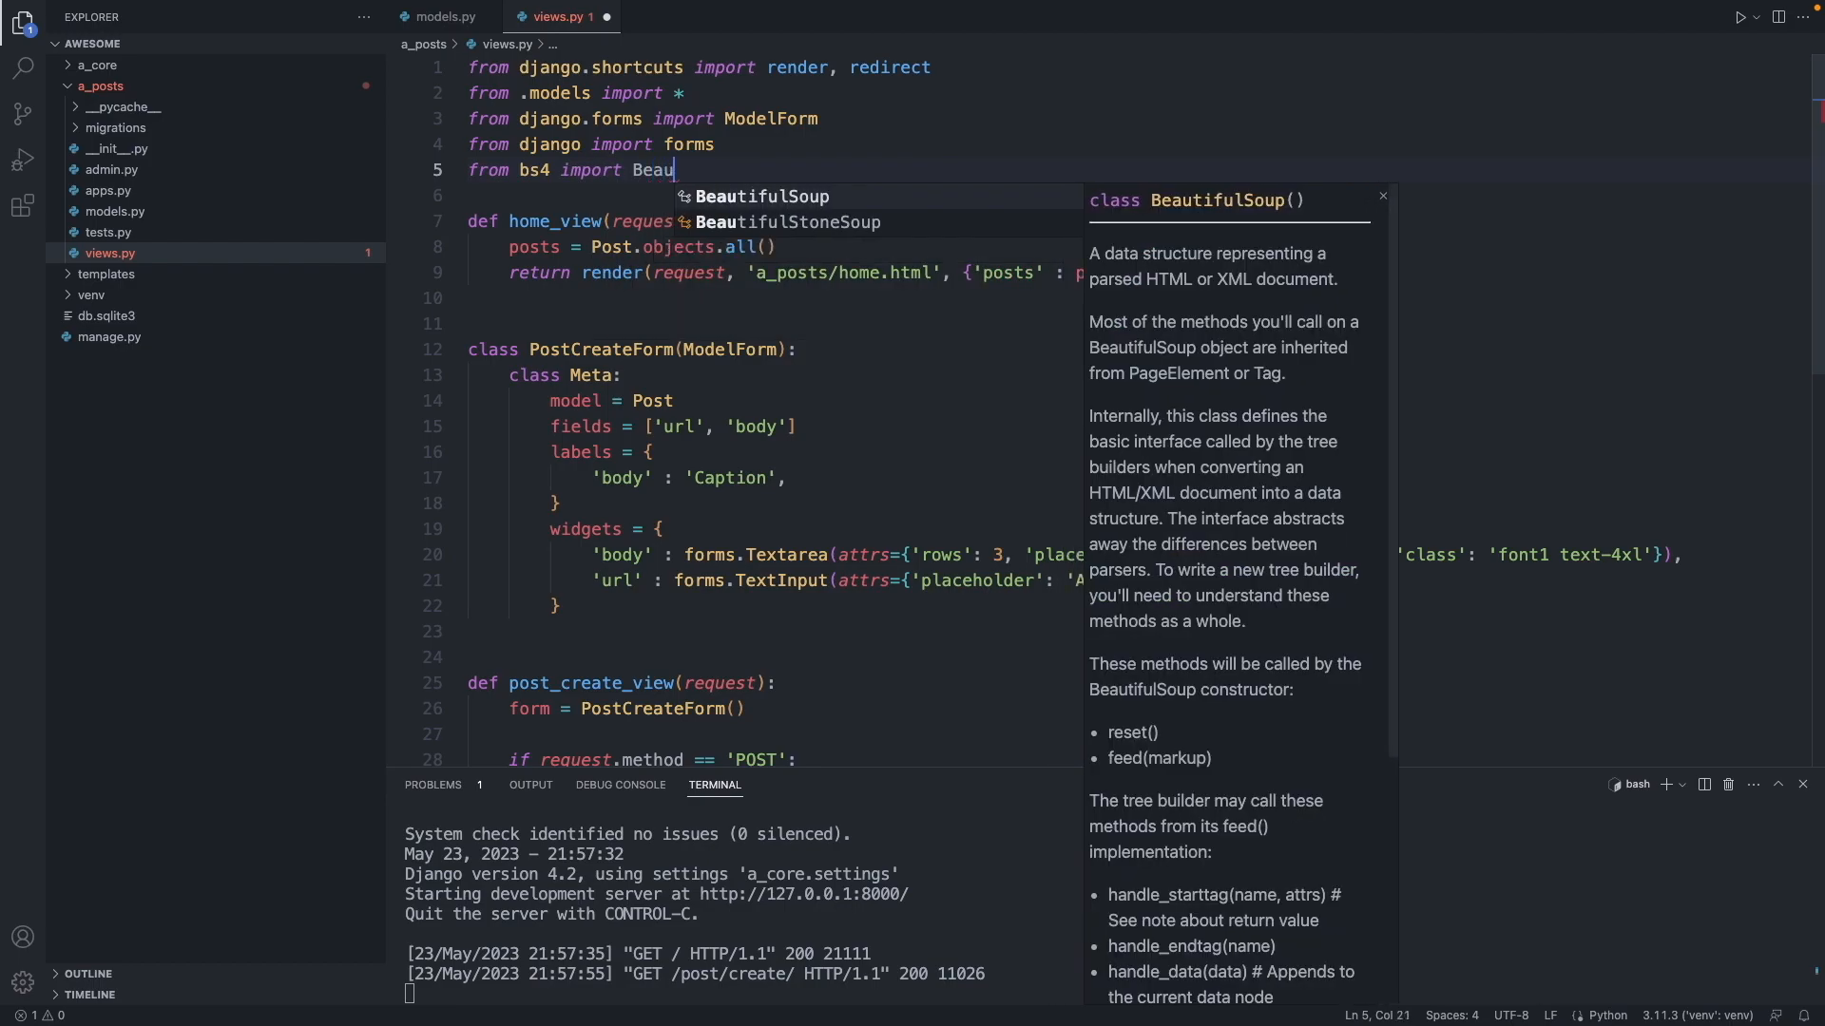
type("tifulSoup")
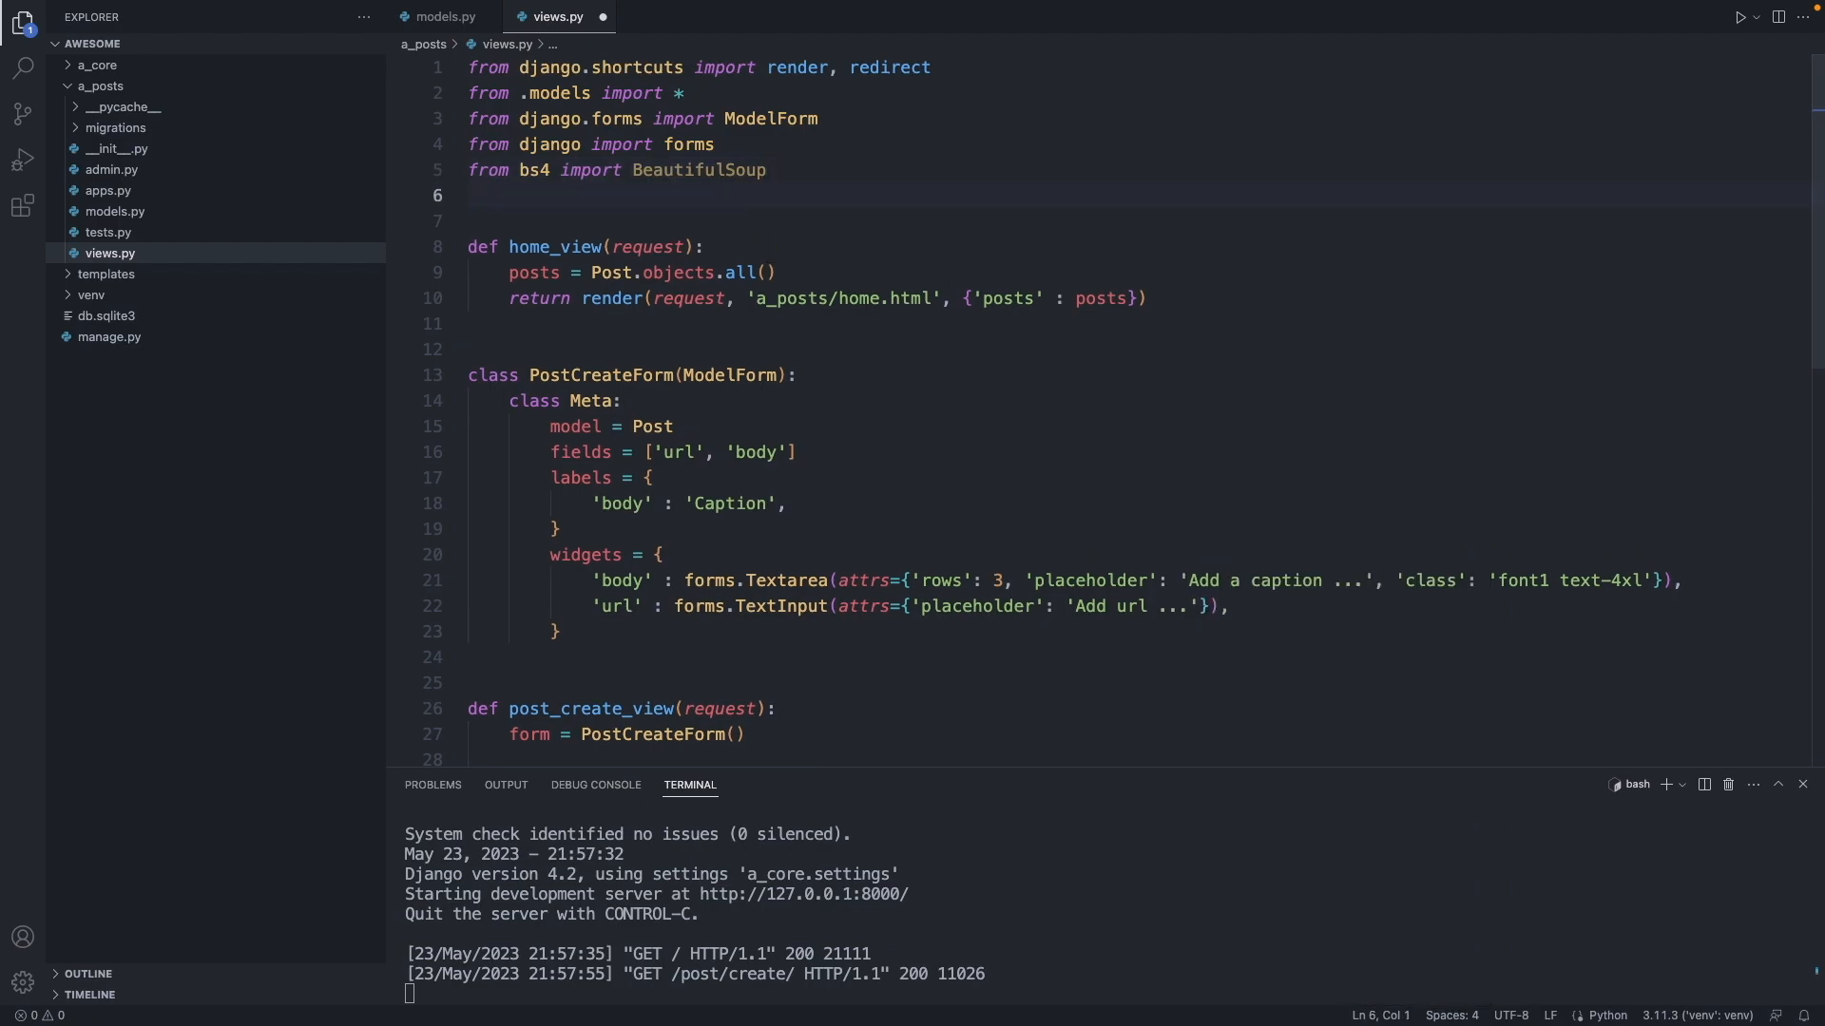
type("import")
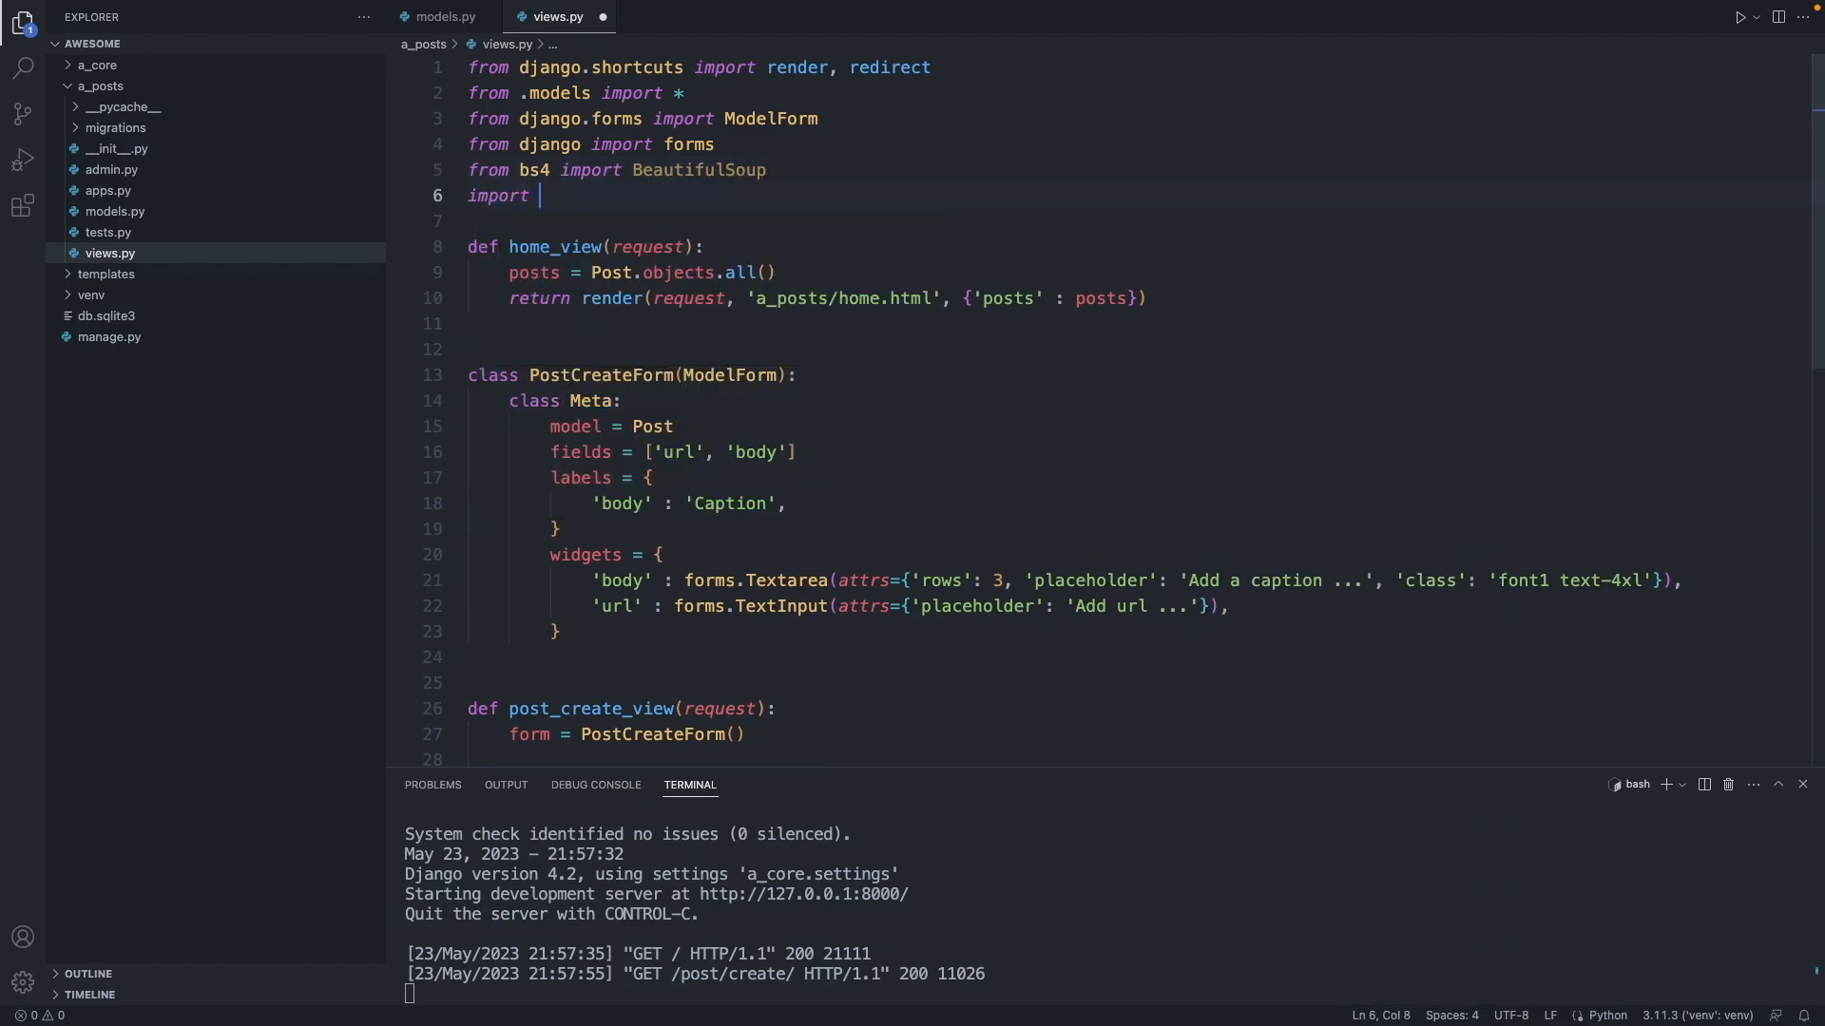
type("requests")
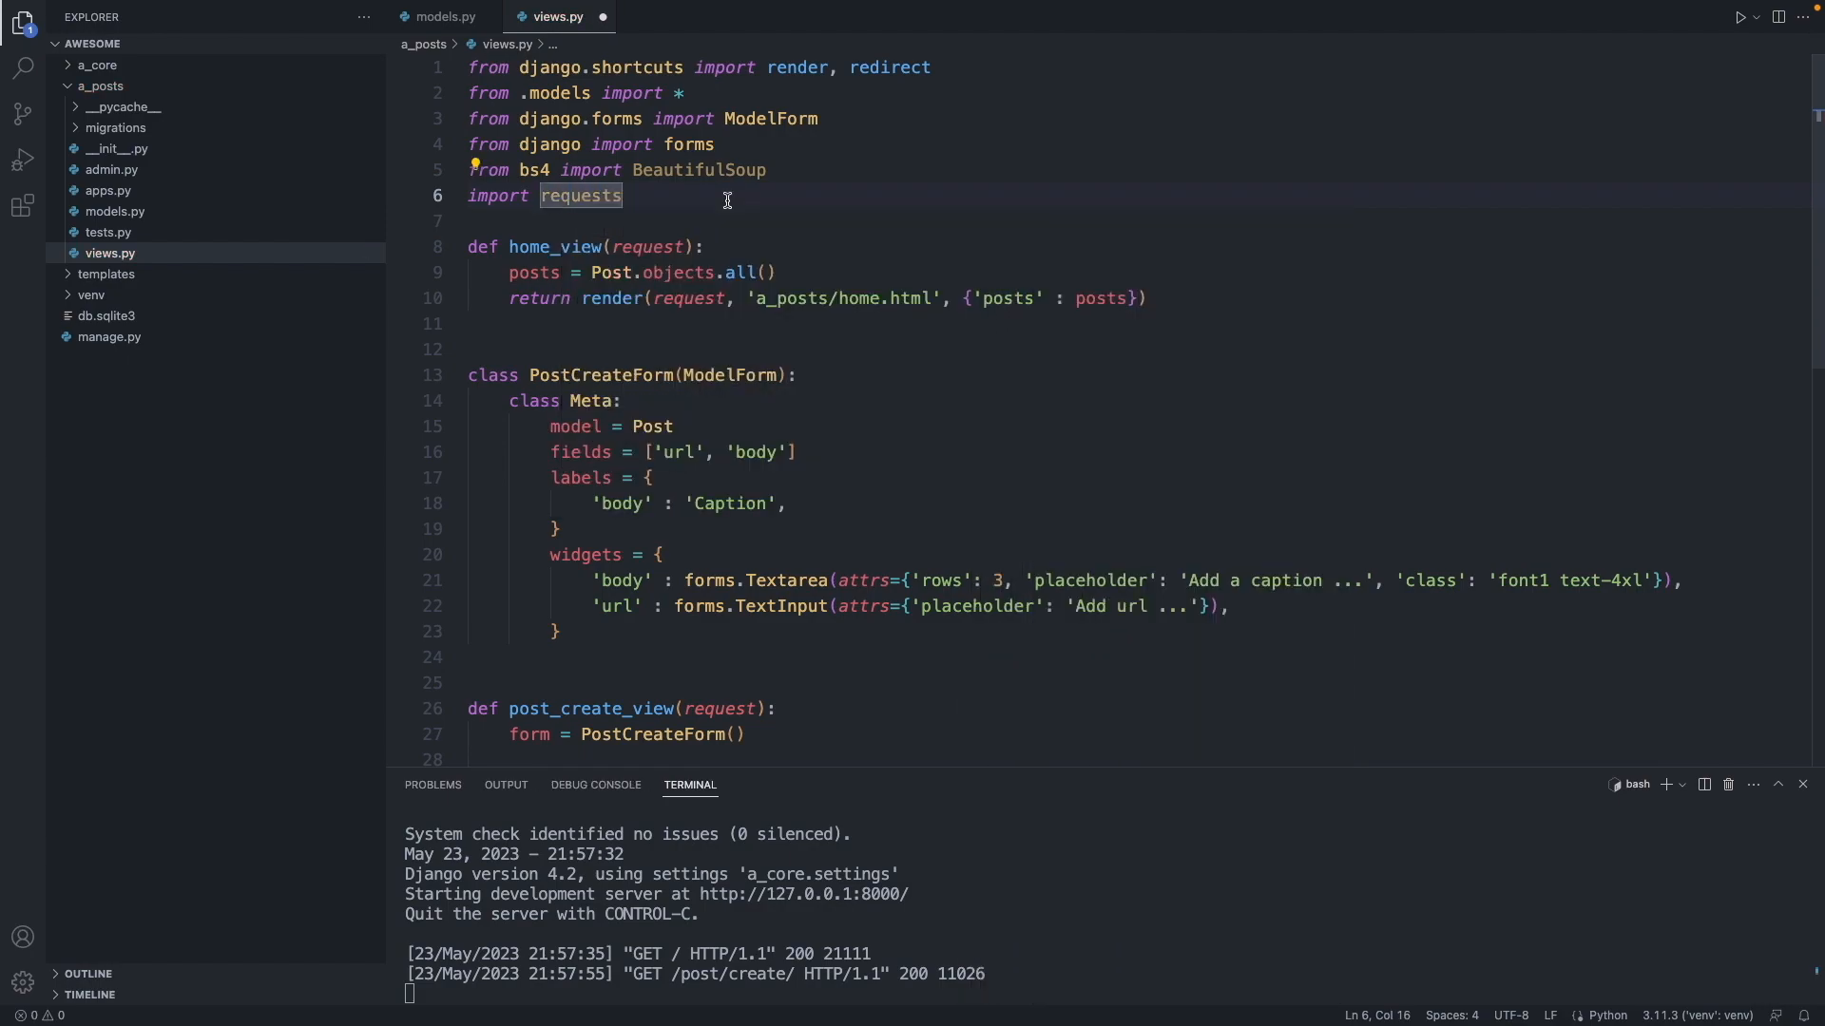
scroll("down", 3)
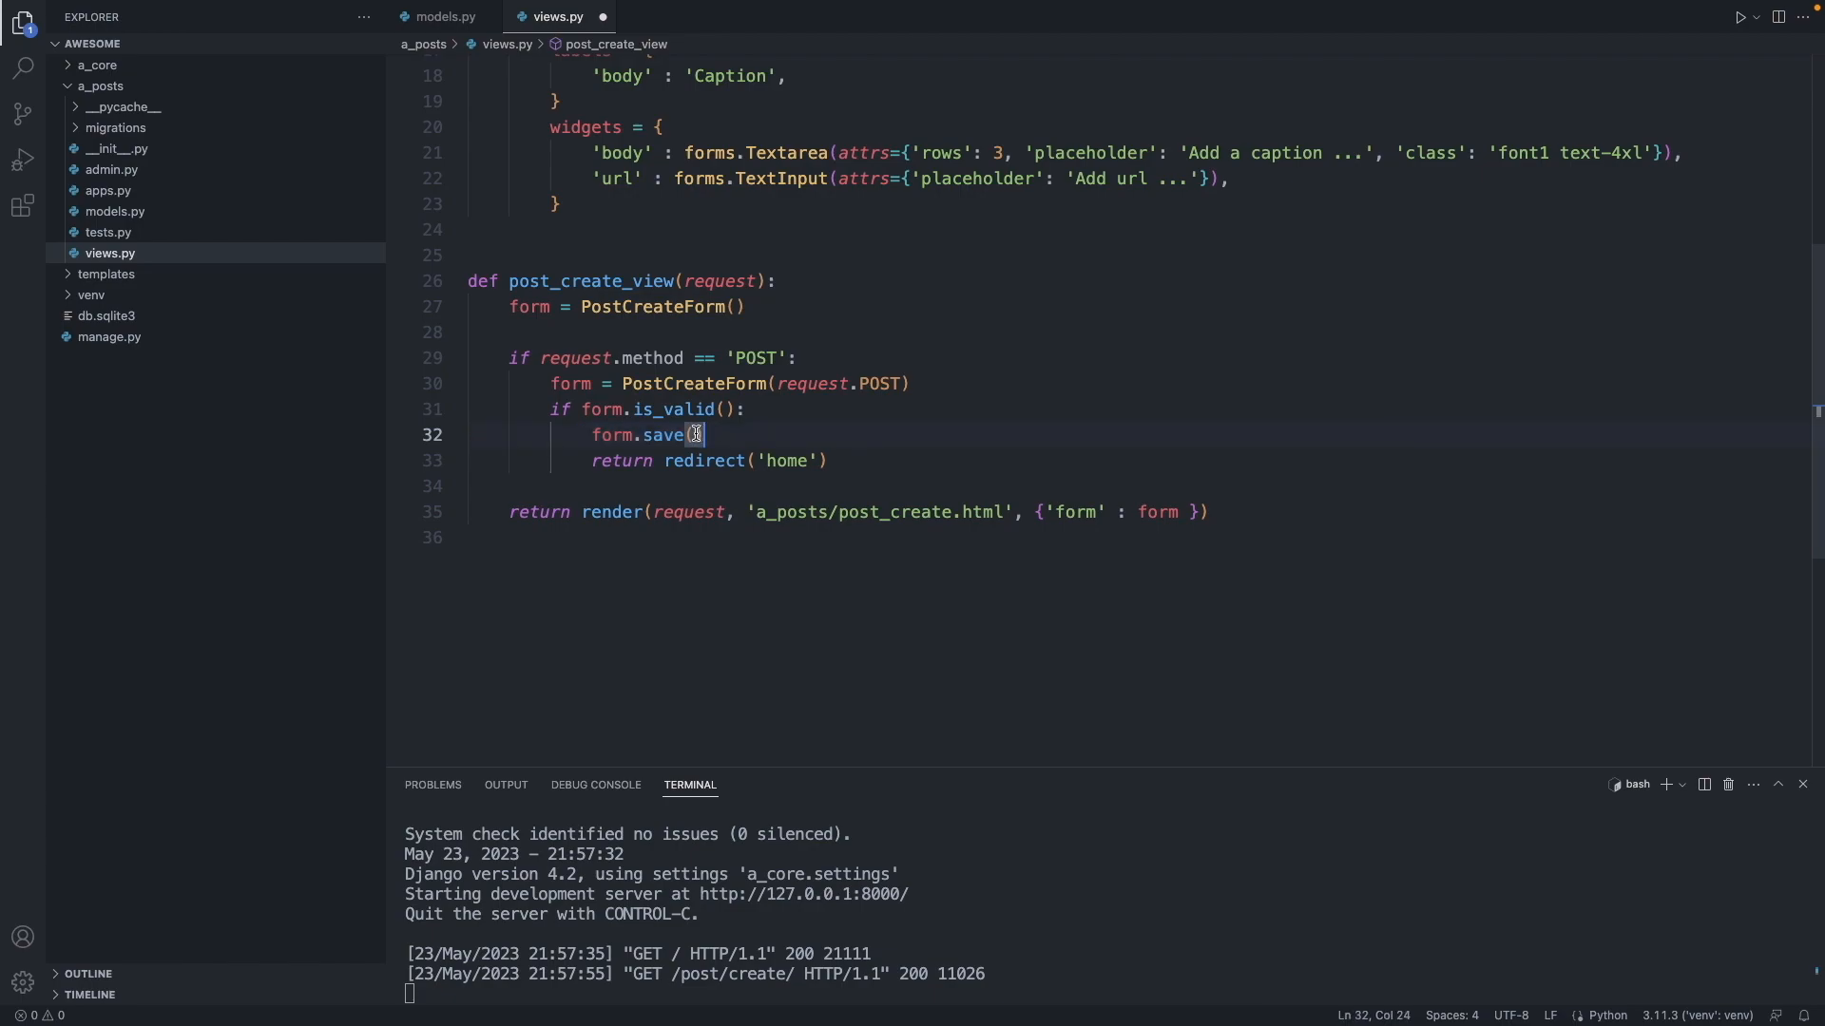
- Change form.save() to post = form.save(commit=False) and add post.save() before redirecting home
type("commit")
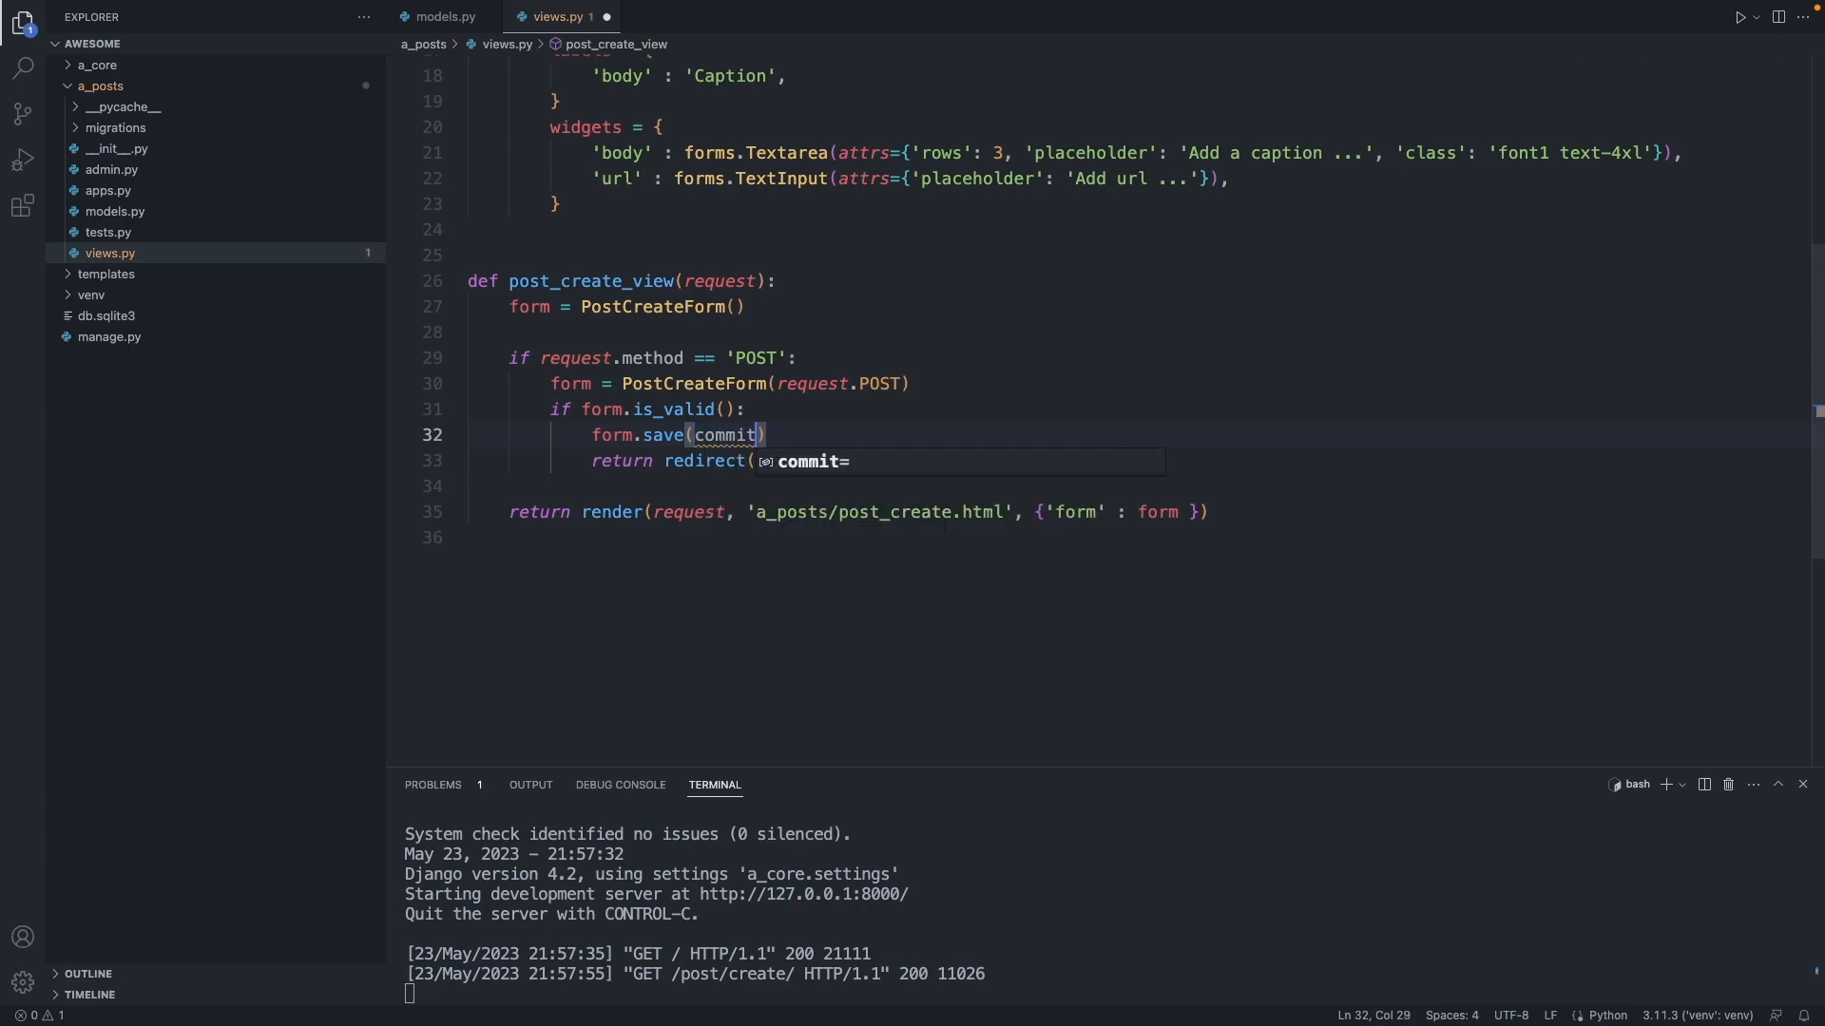
type("=False")
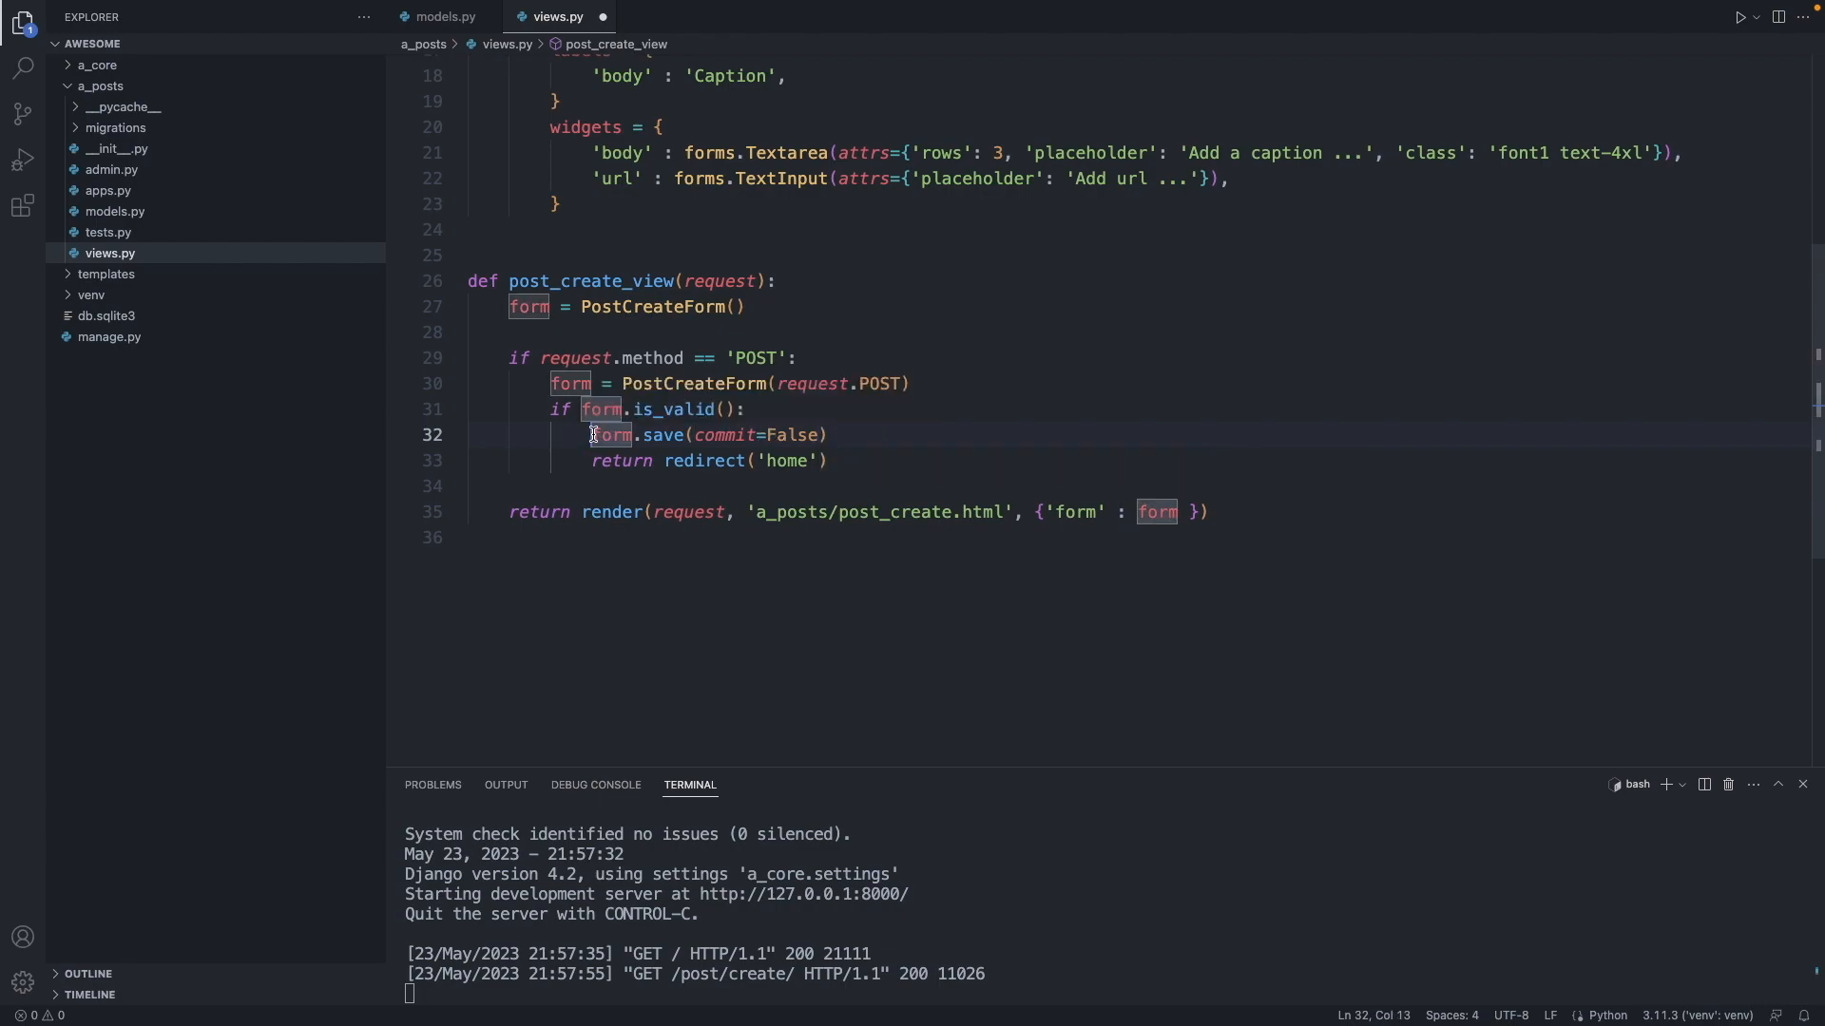
type("post =")
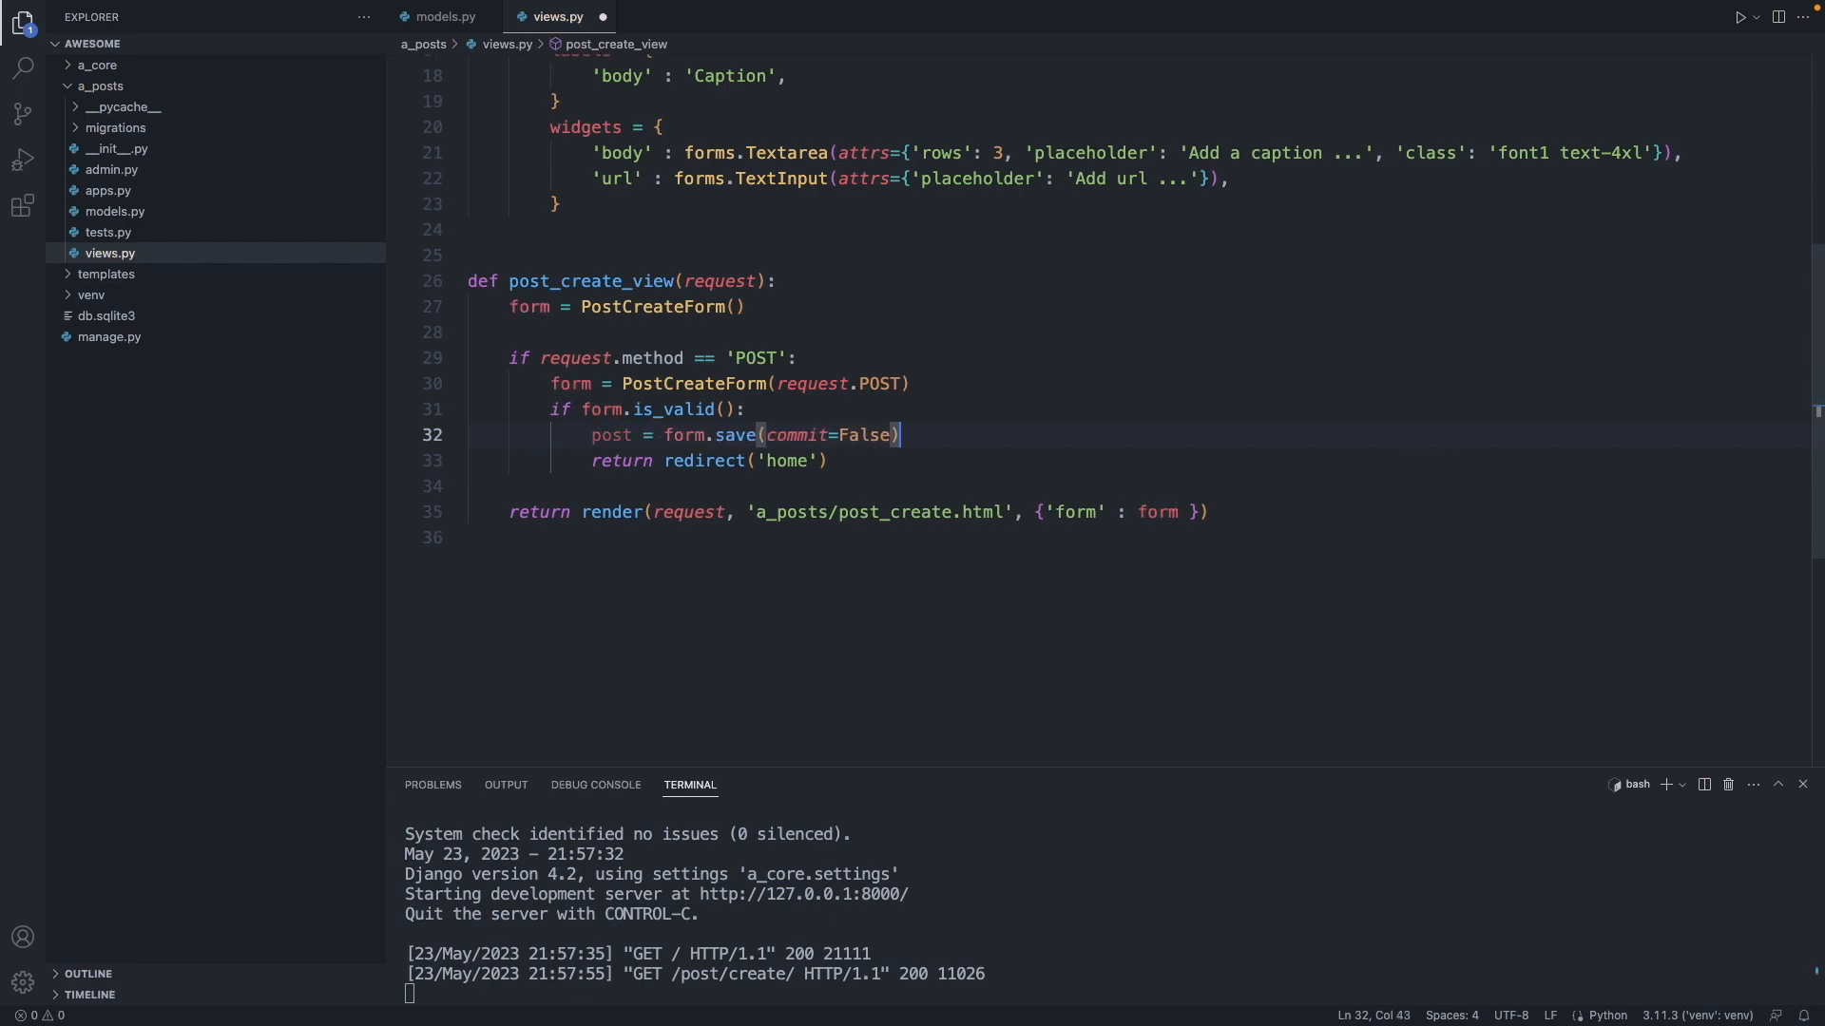
key("Enter")
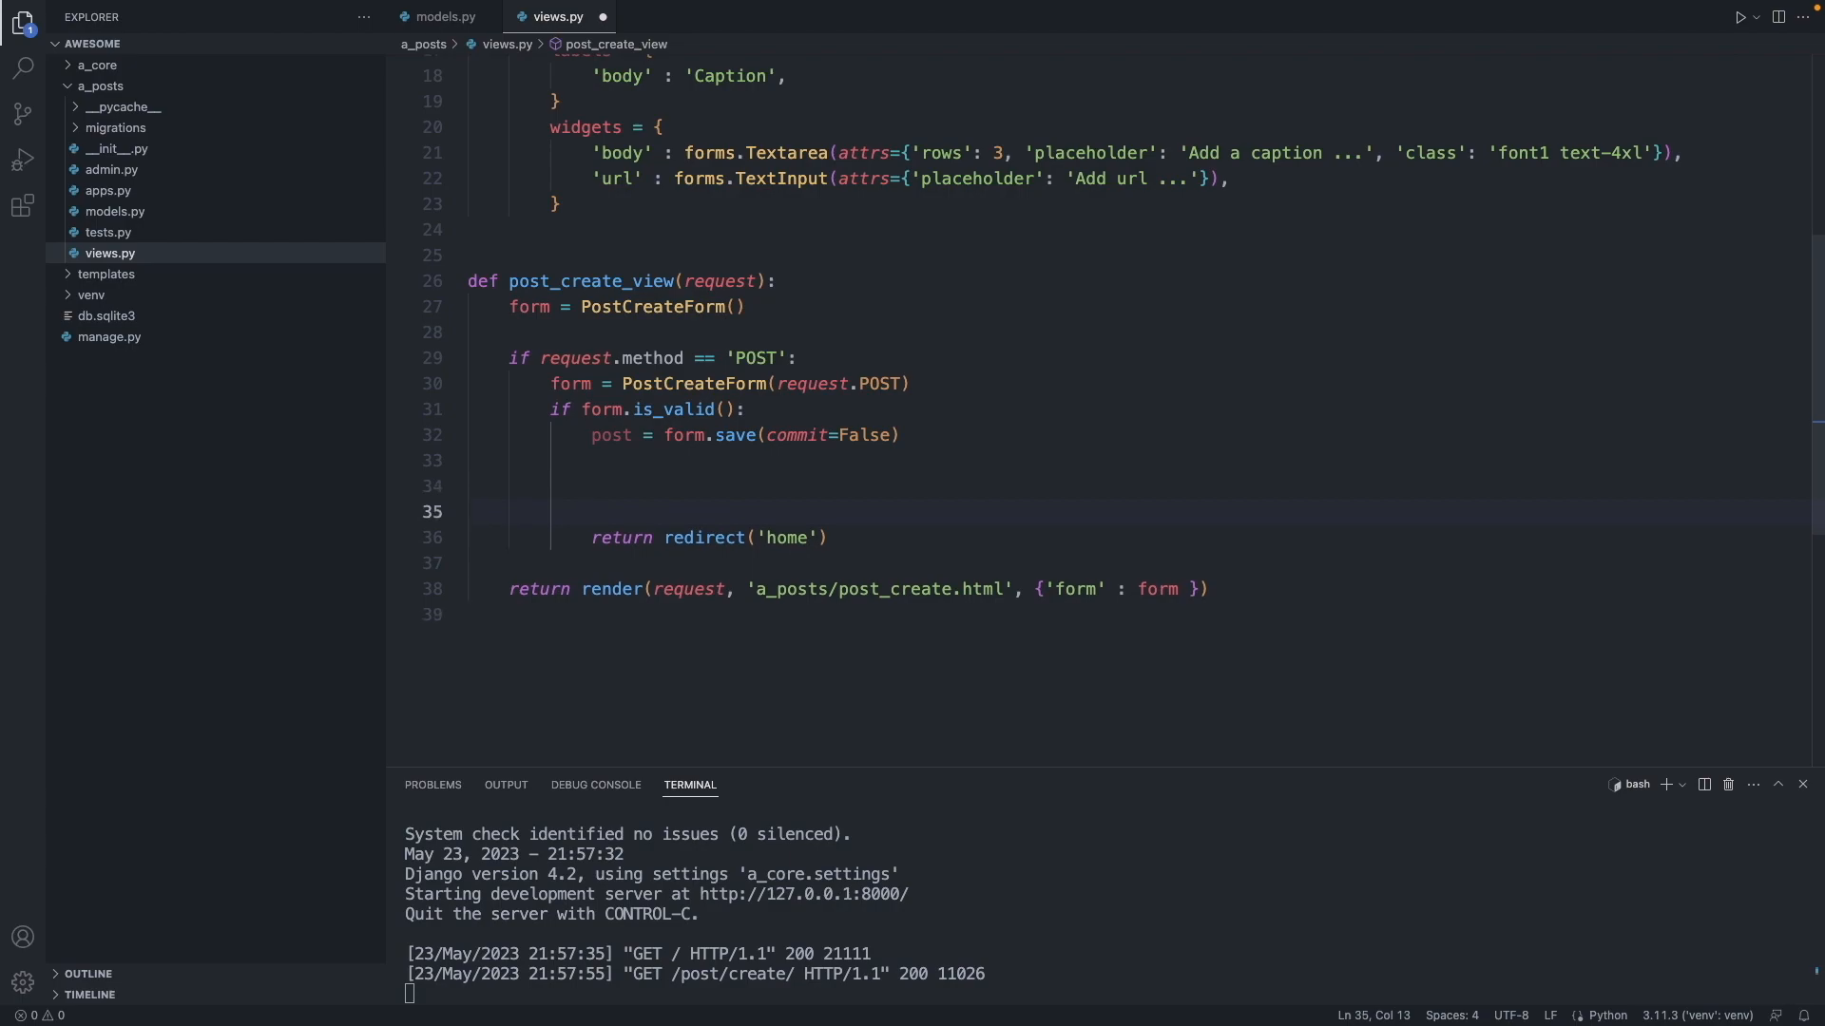
type("post.save(")
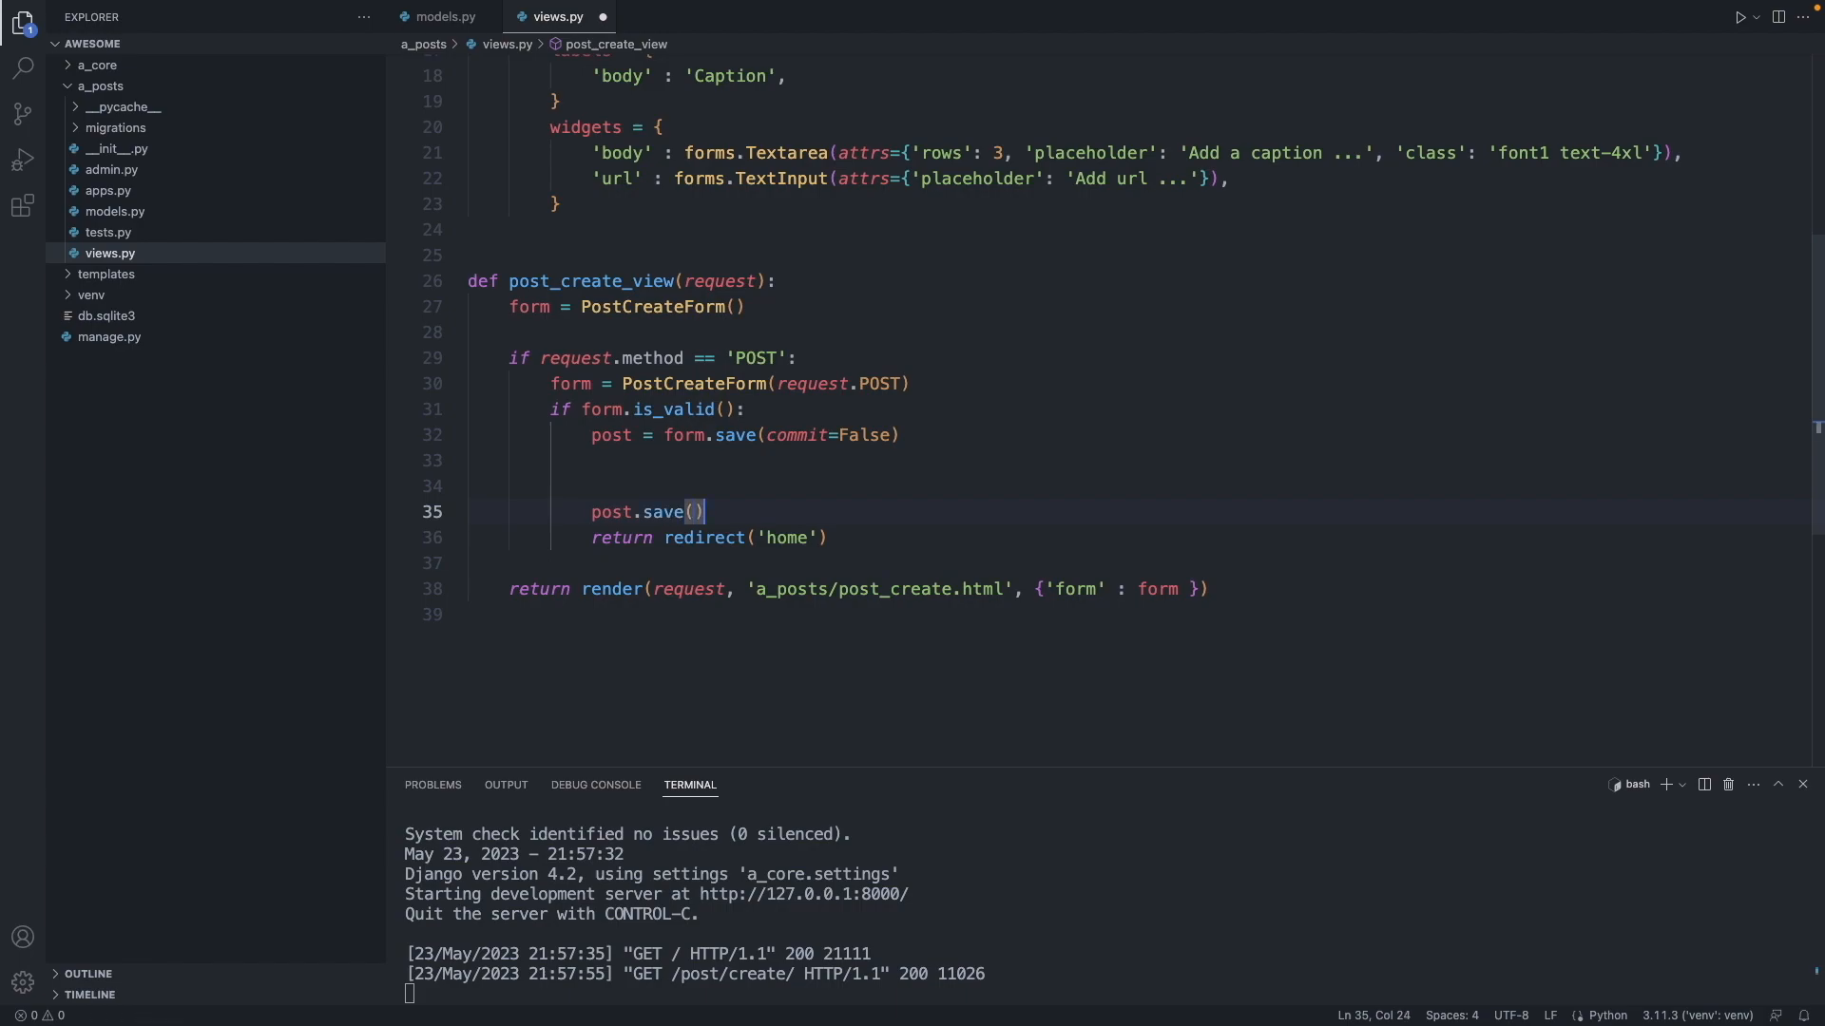
mouse_move(735, 475)
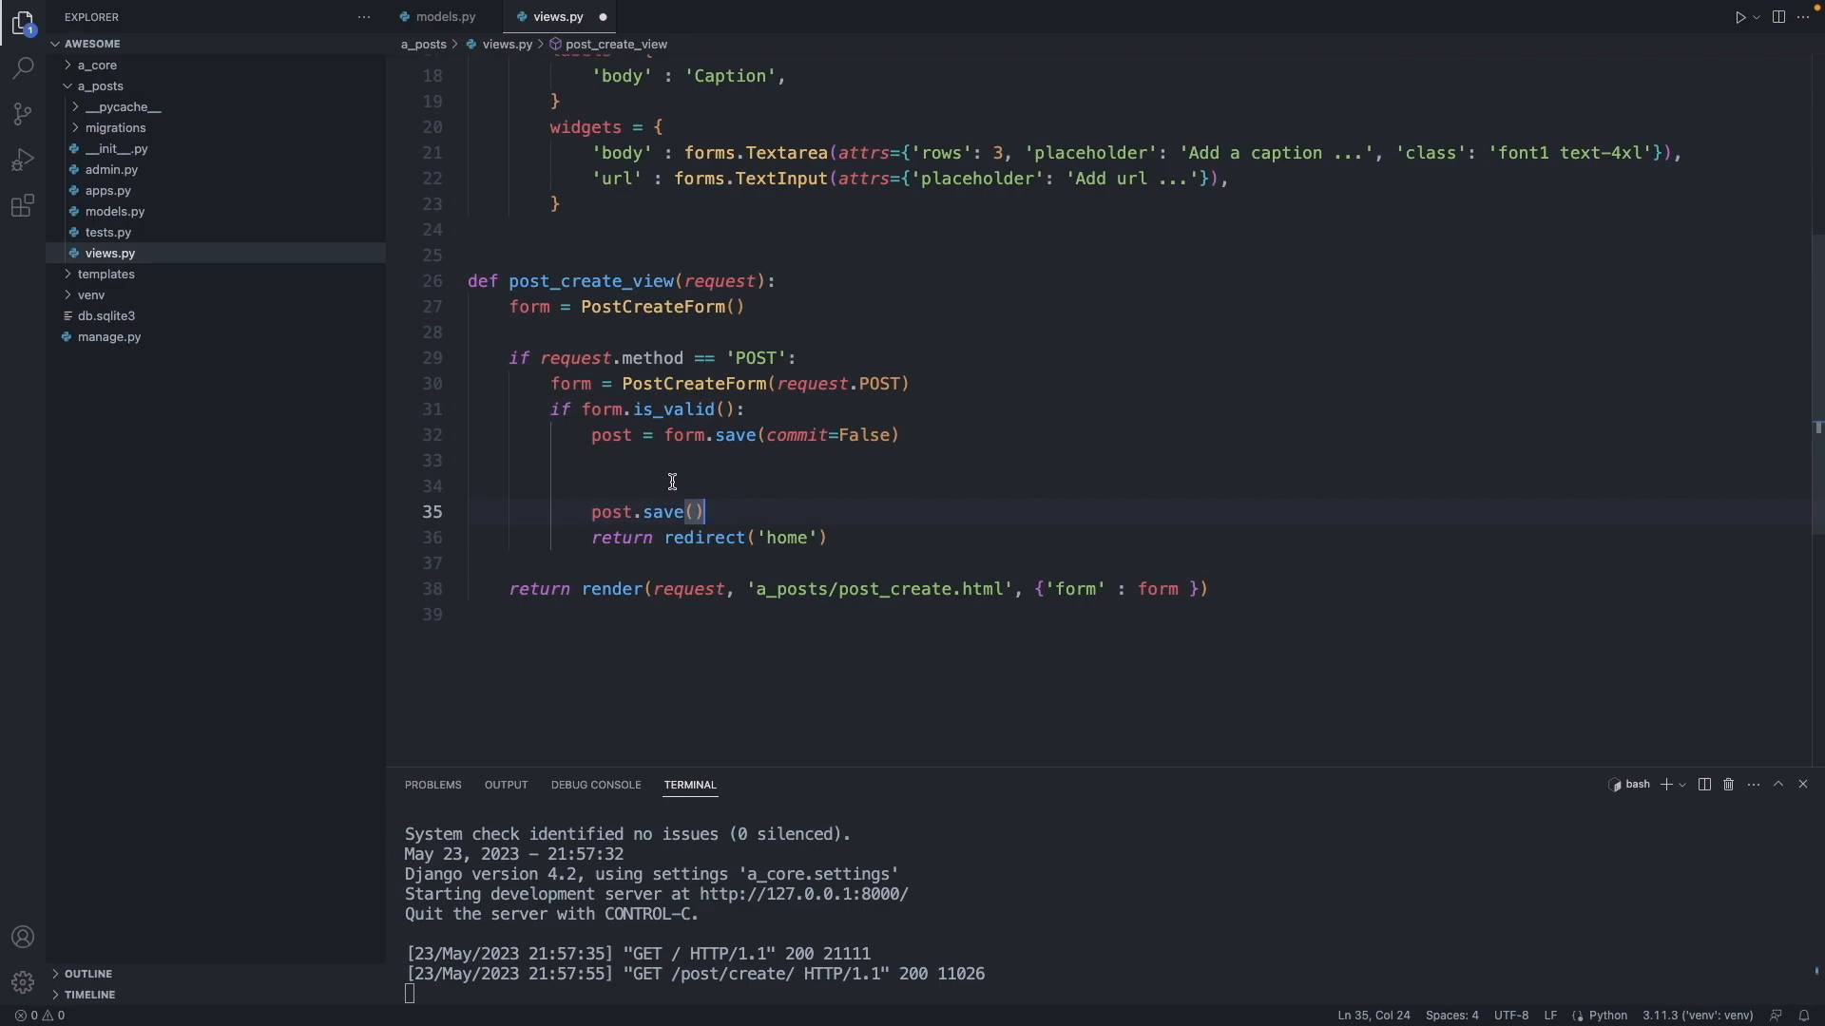
mouse_move(706, 511)
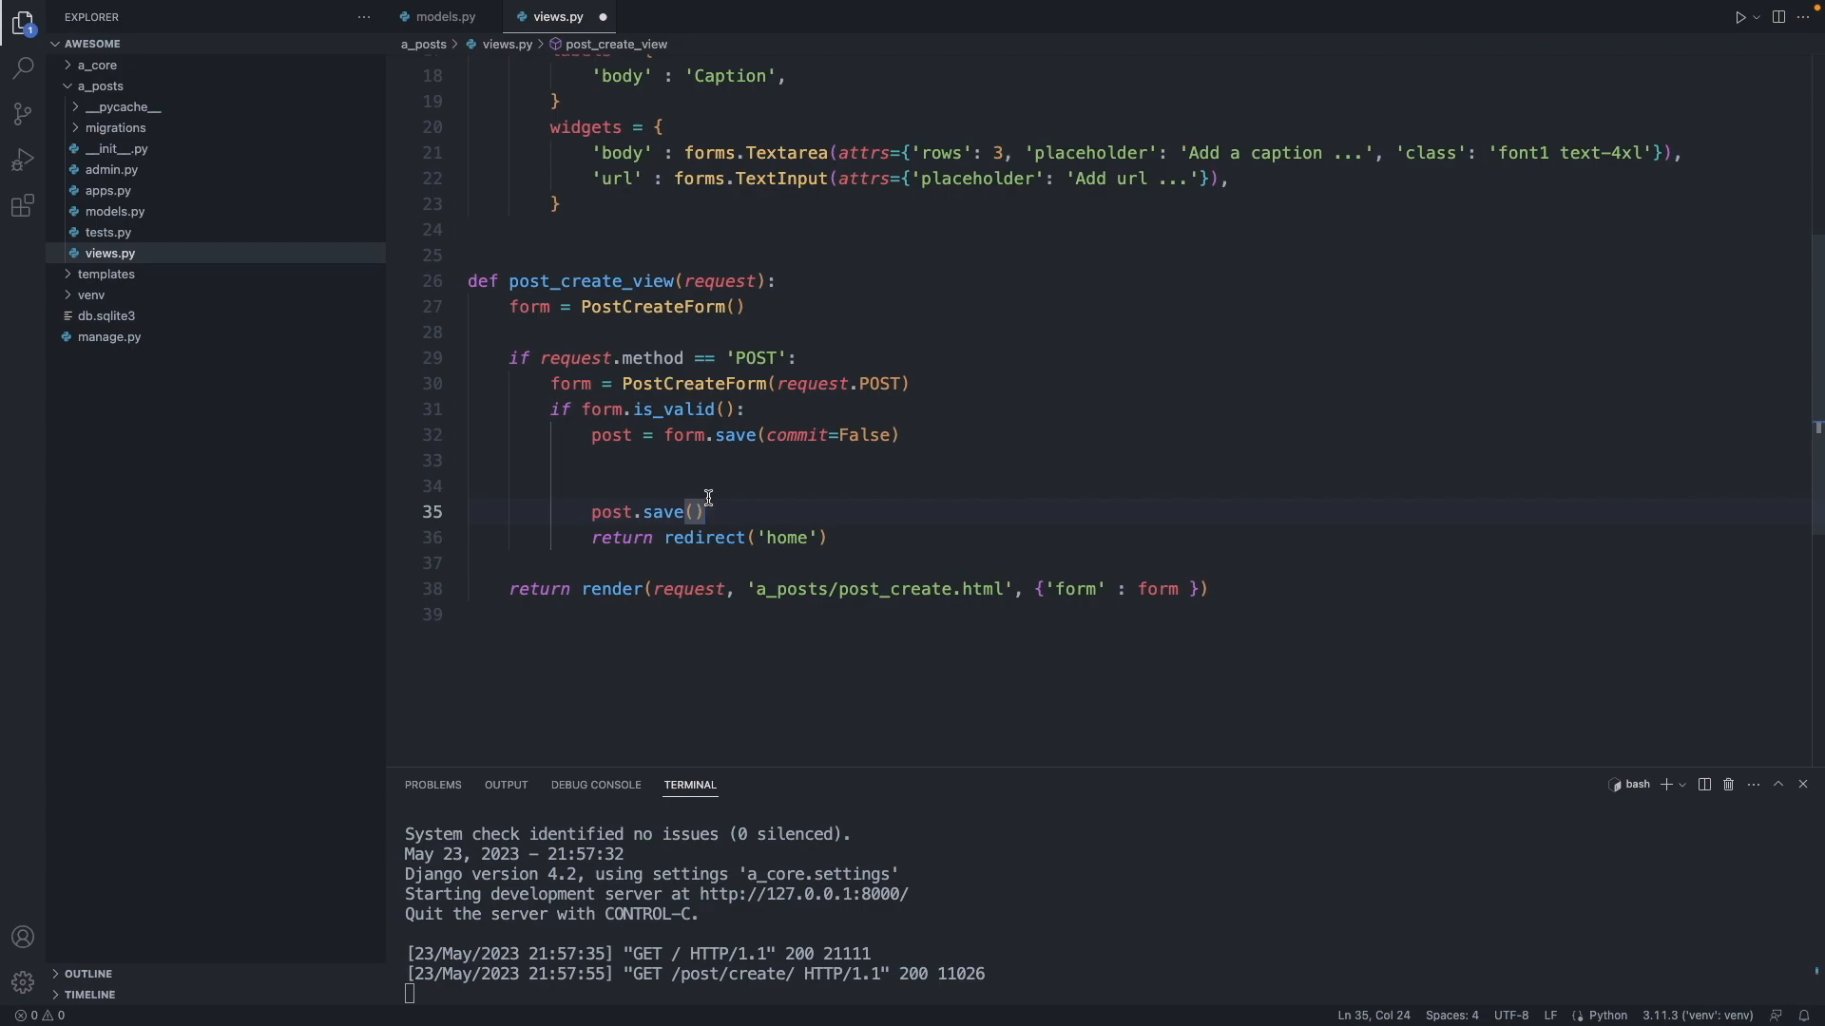
left_click_drag(591, 511, 704, 512)
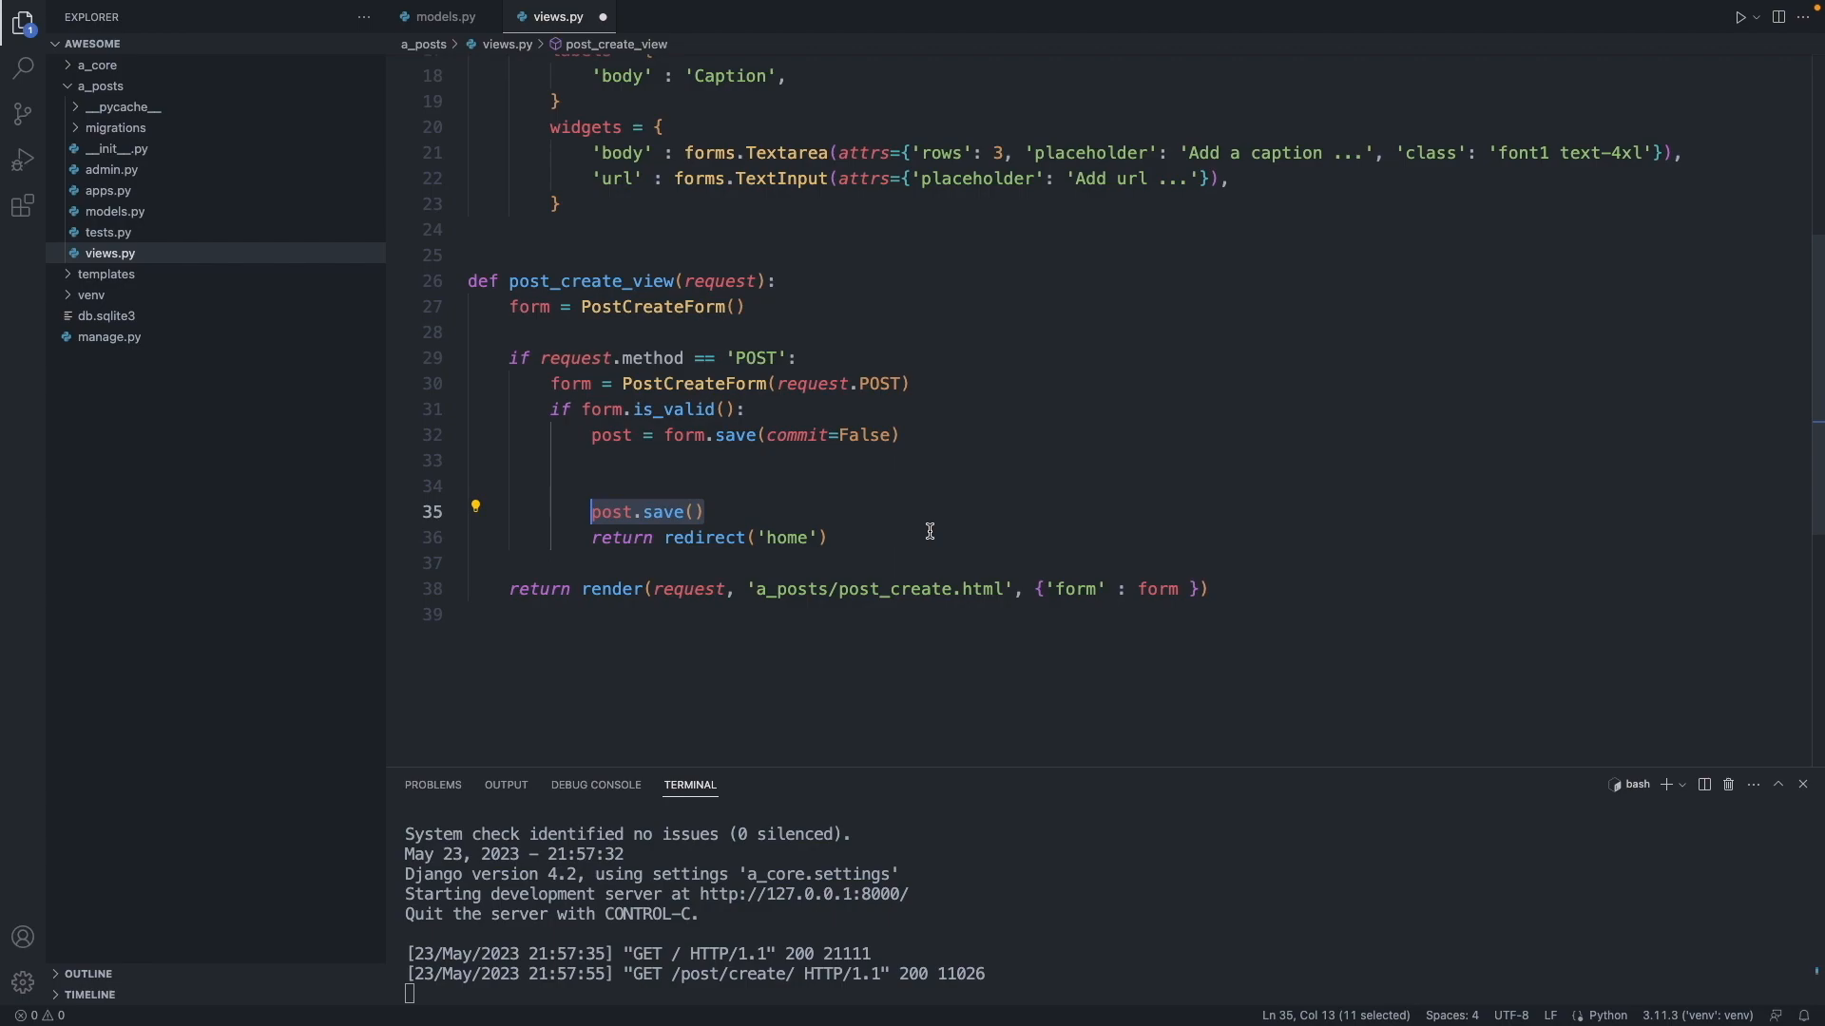
key("Enter")
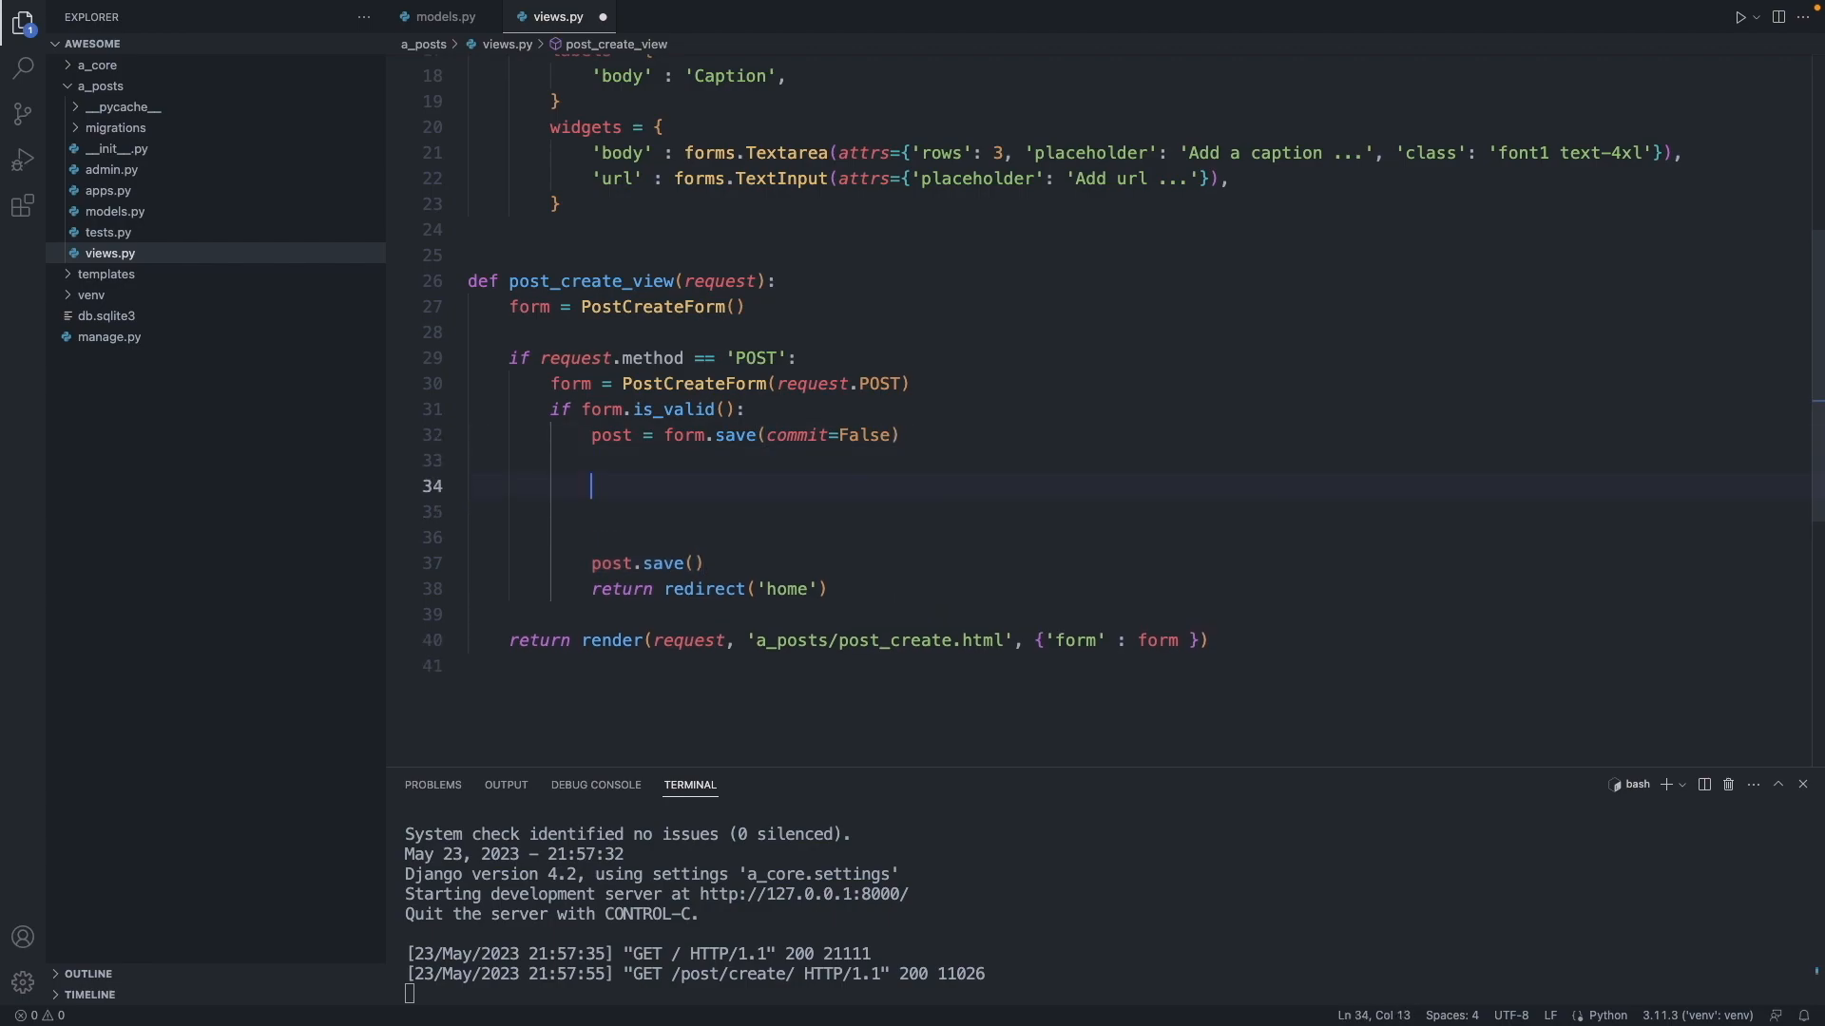
- Add website = requests.get(form.data['url']) inside the form's is_valid block
type("website")
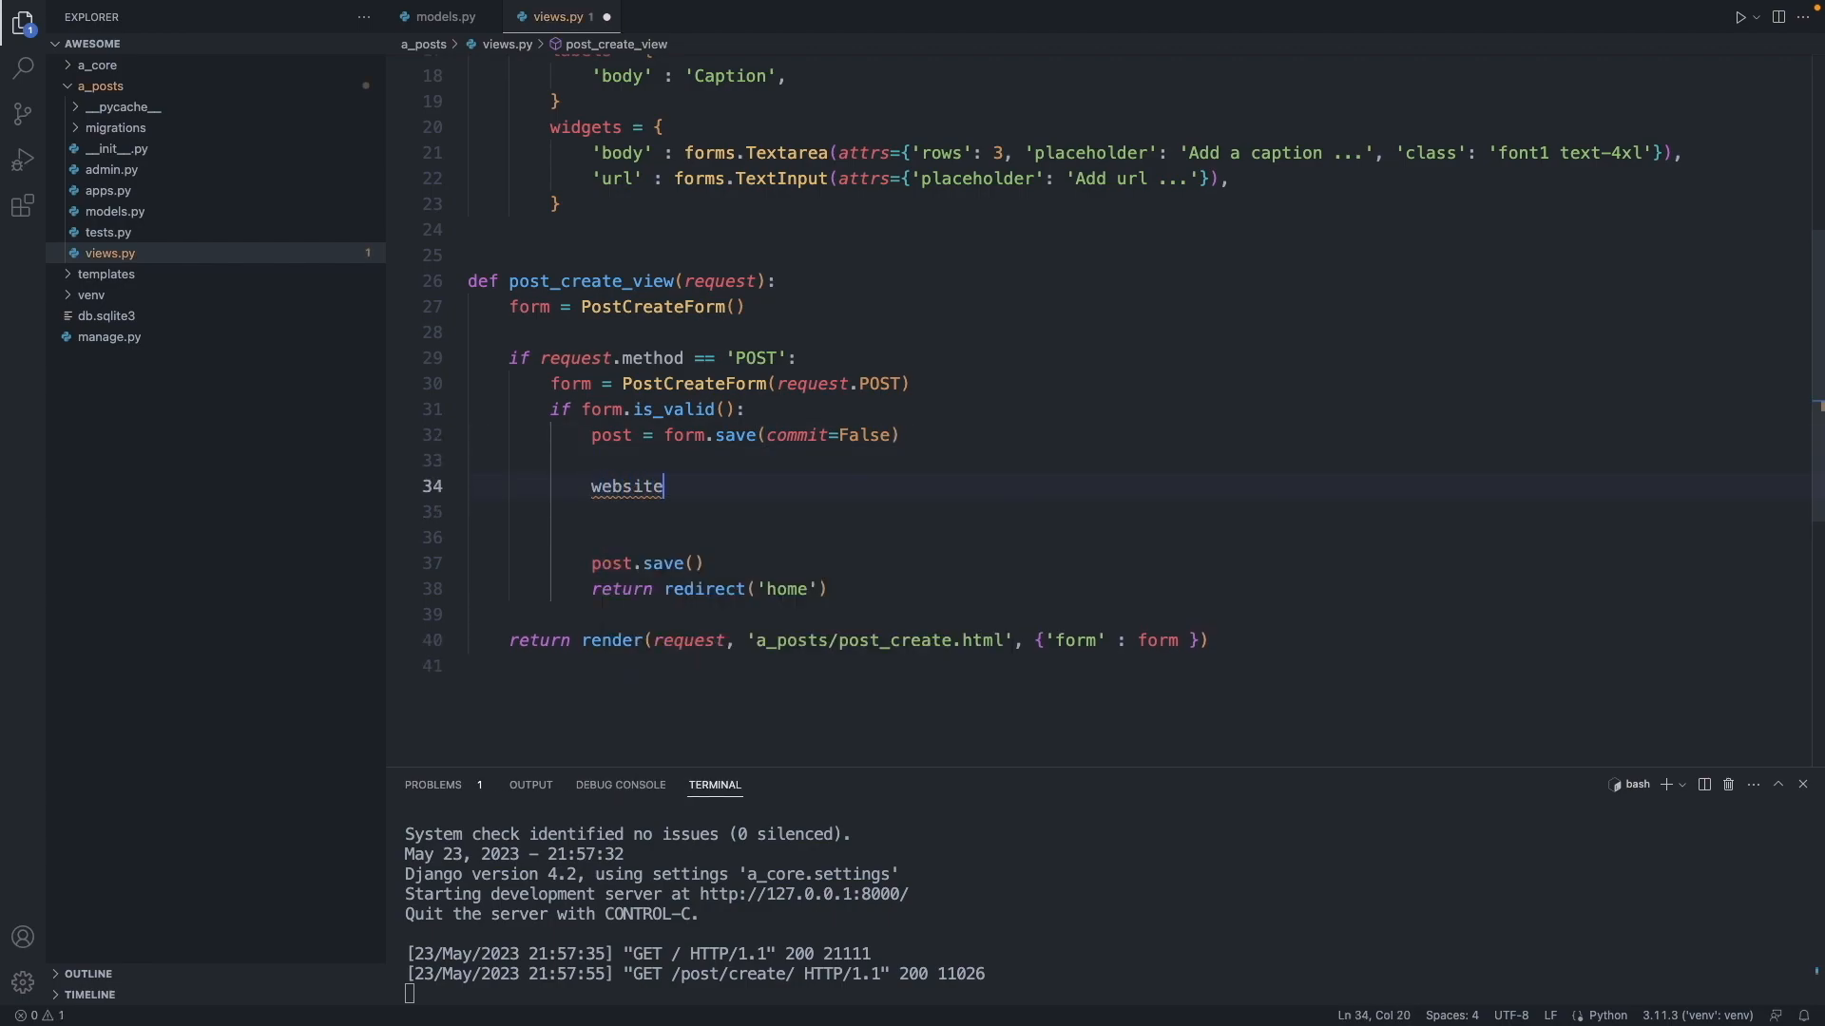
type("=")
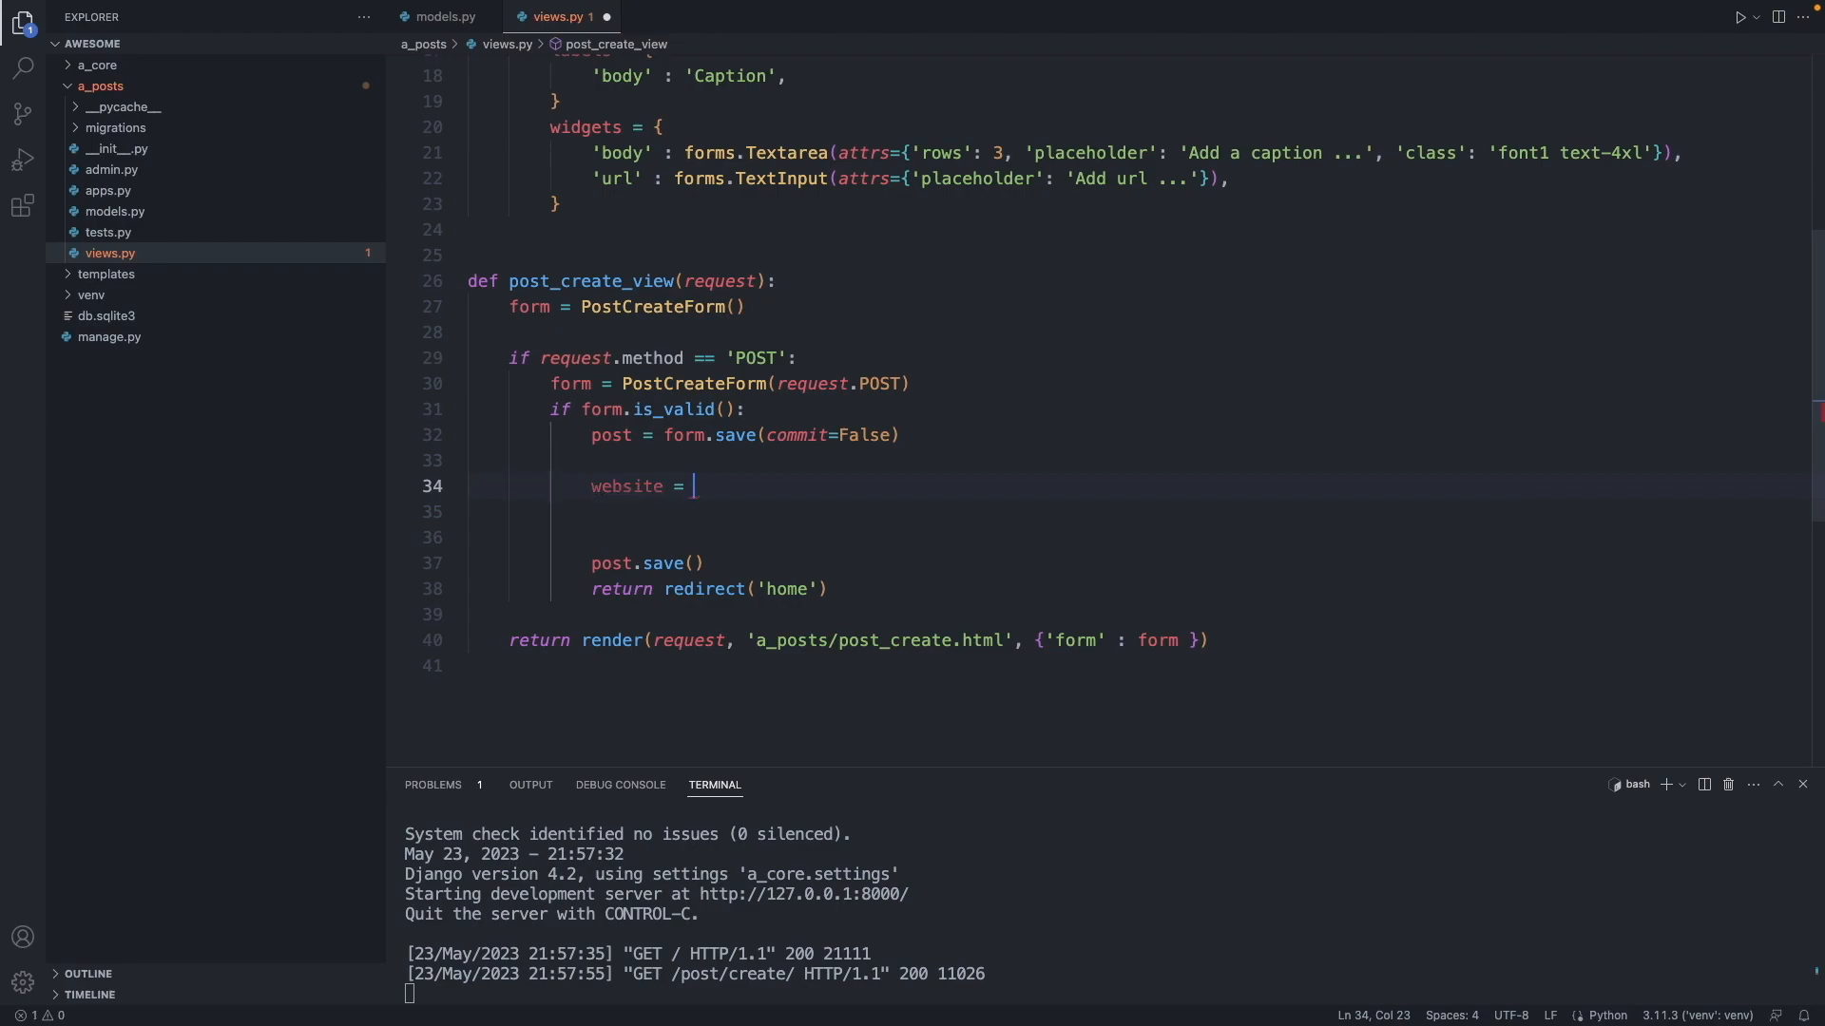
type("requests.get(form.data['url'])")
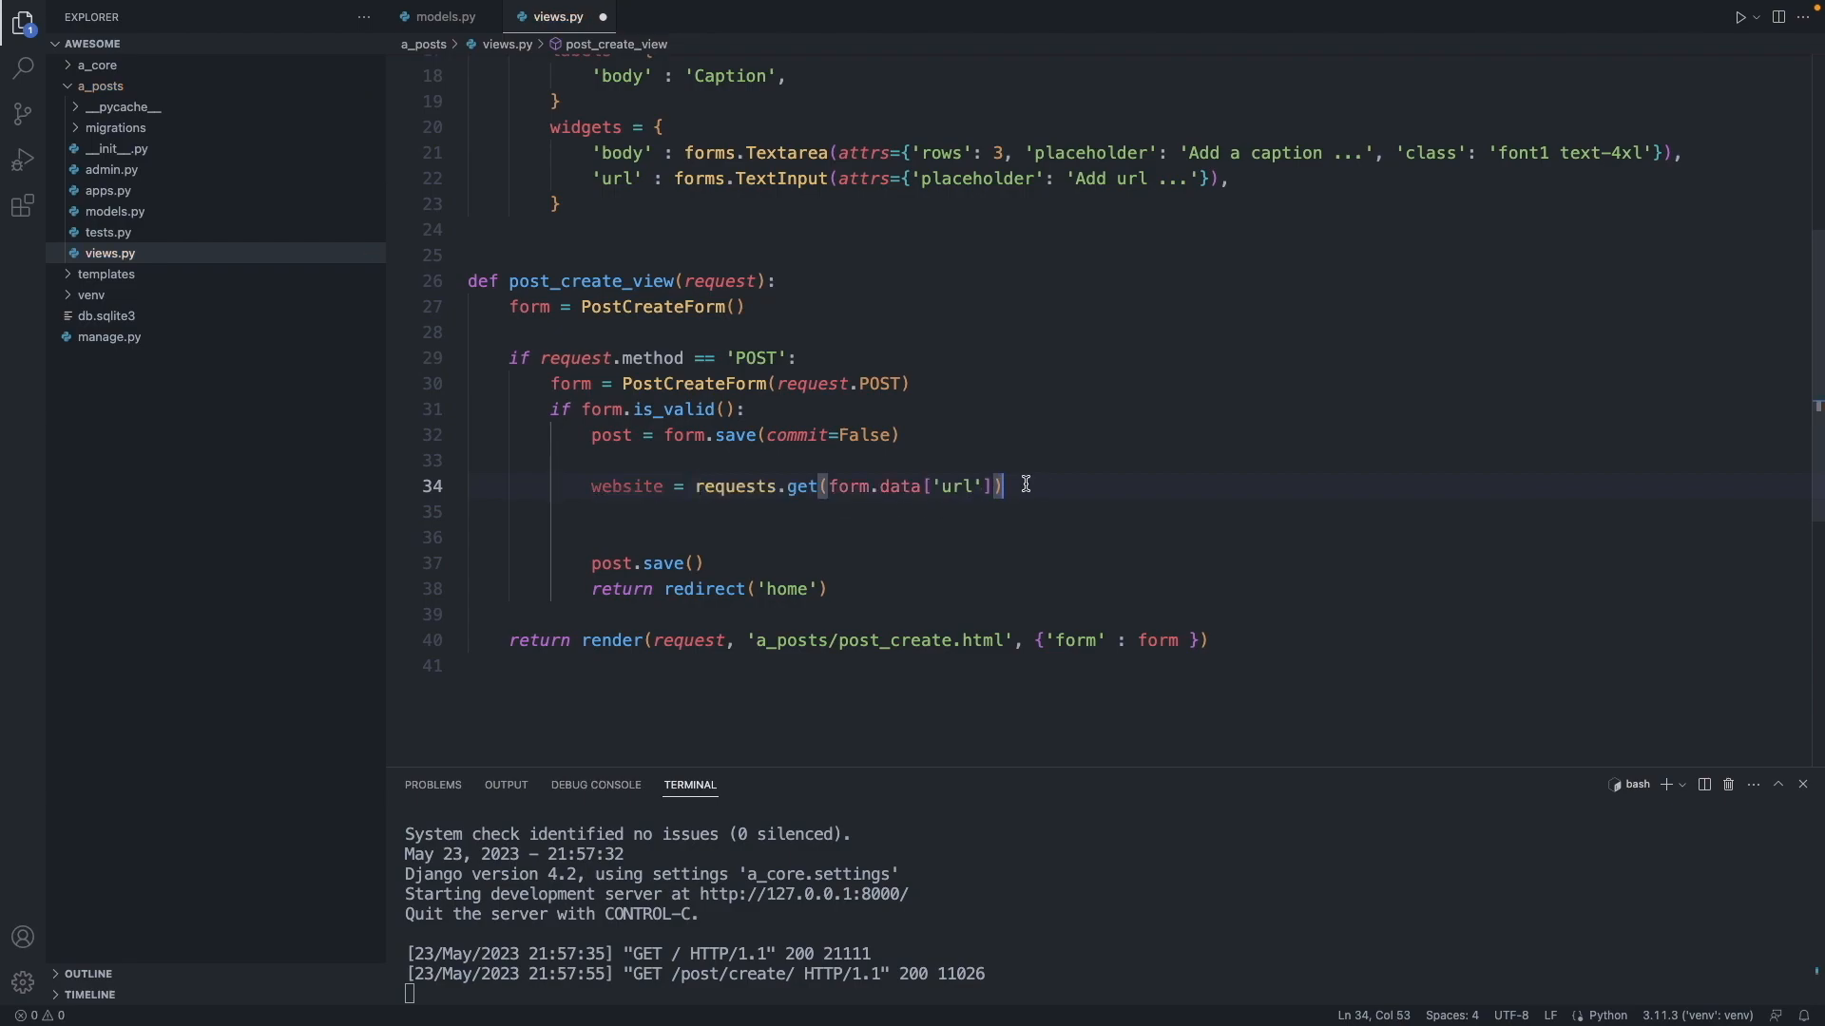
mouse_move(658, 524)
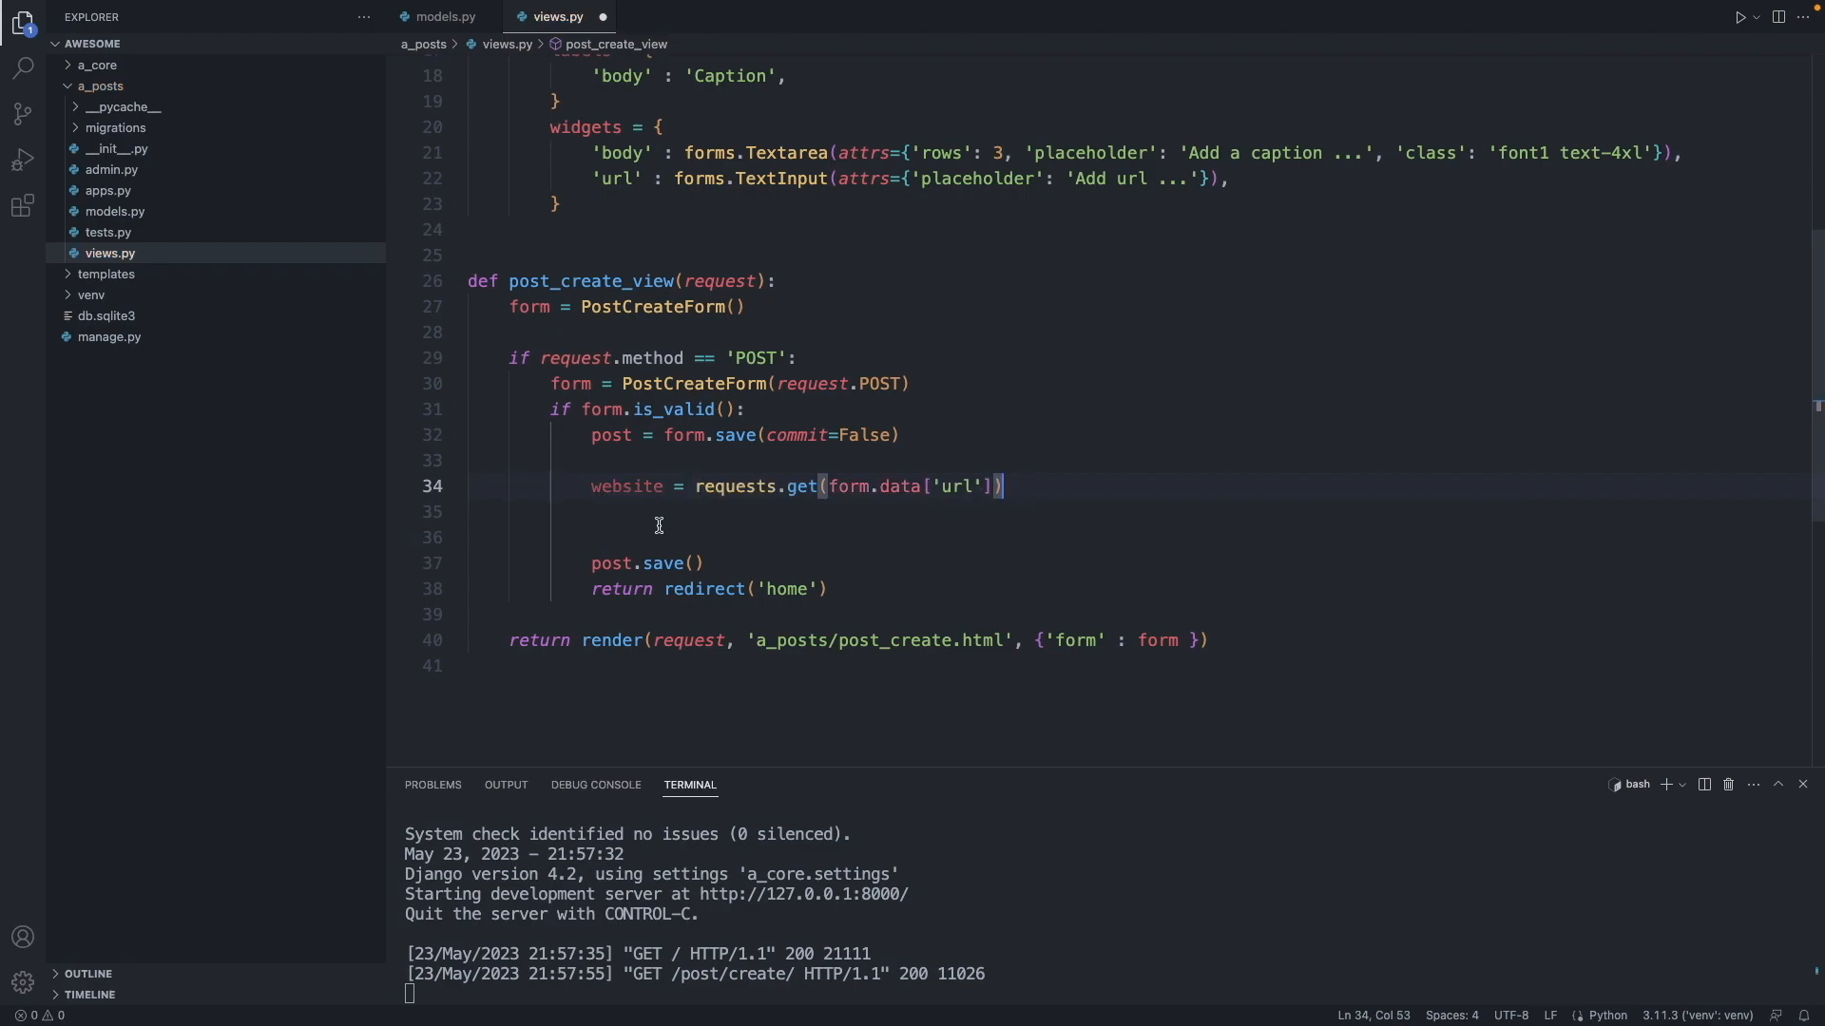
double_click(732, 486)
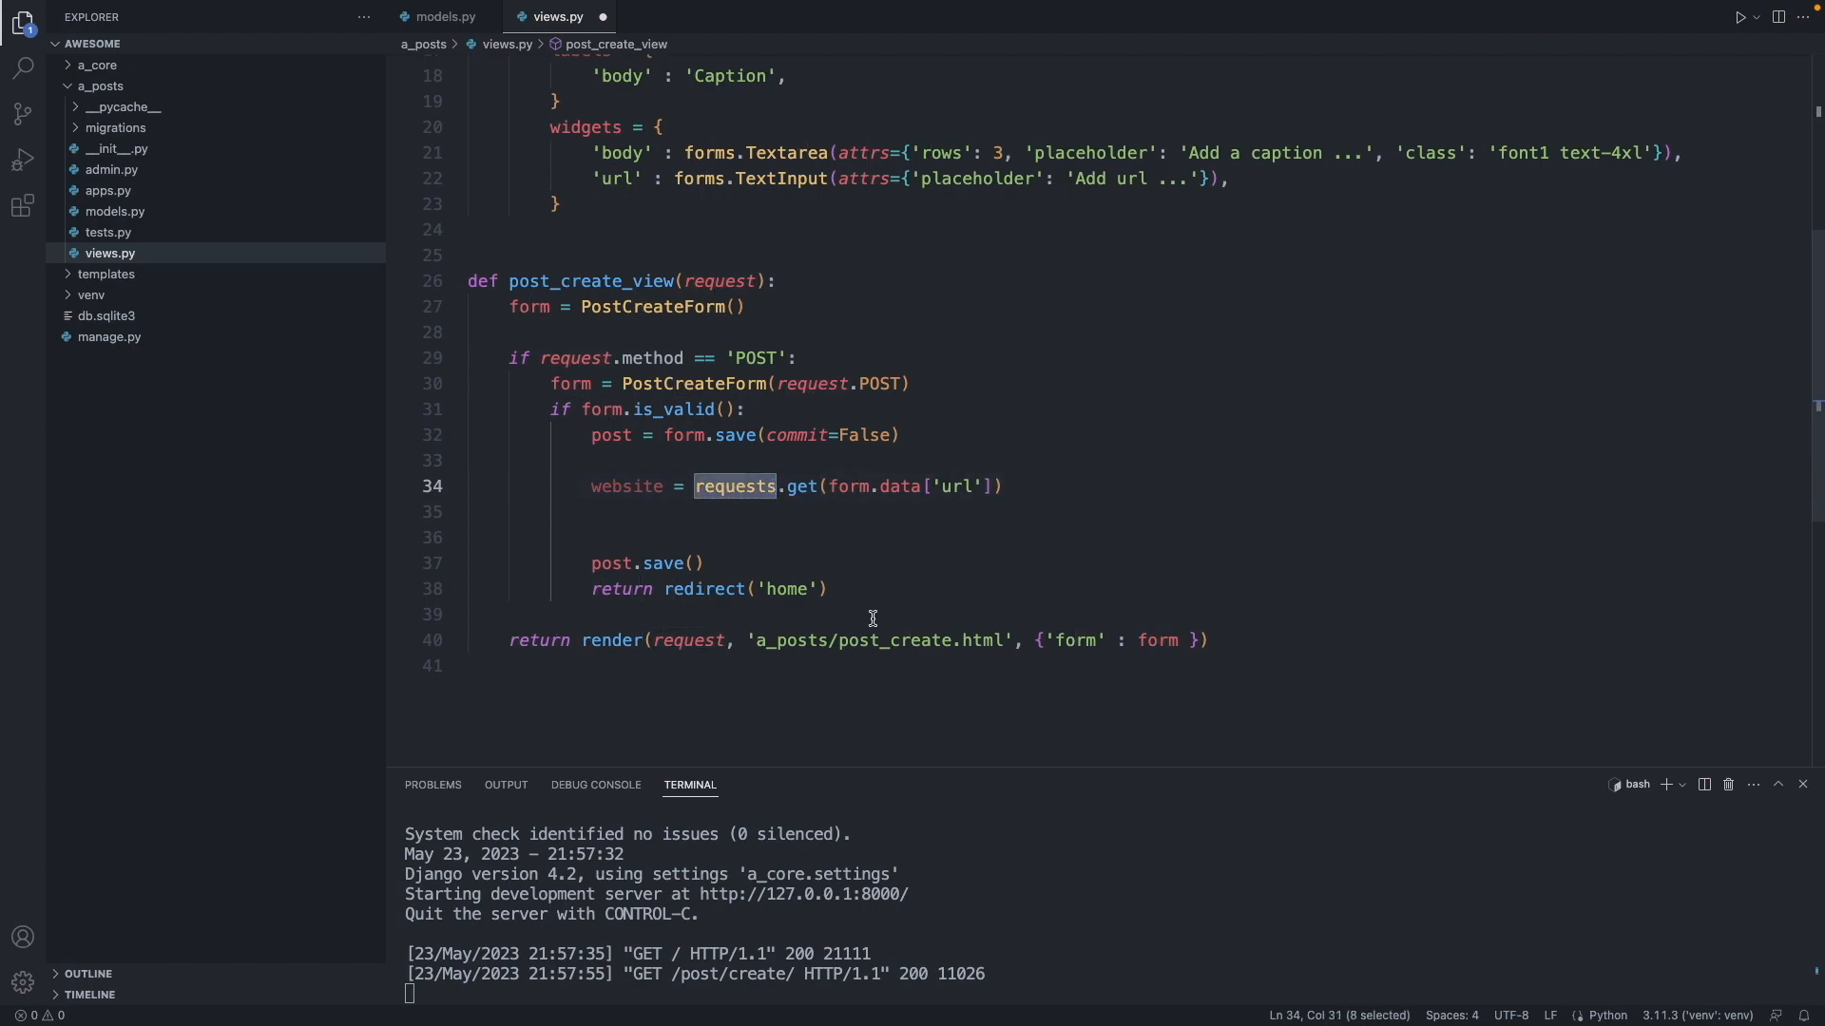
mouse_move(816, 548)
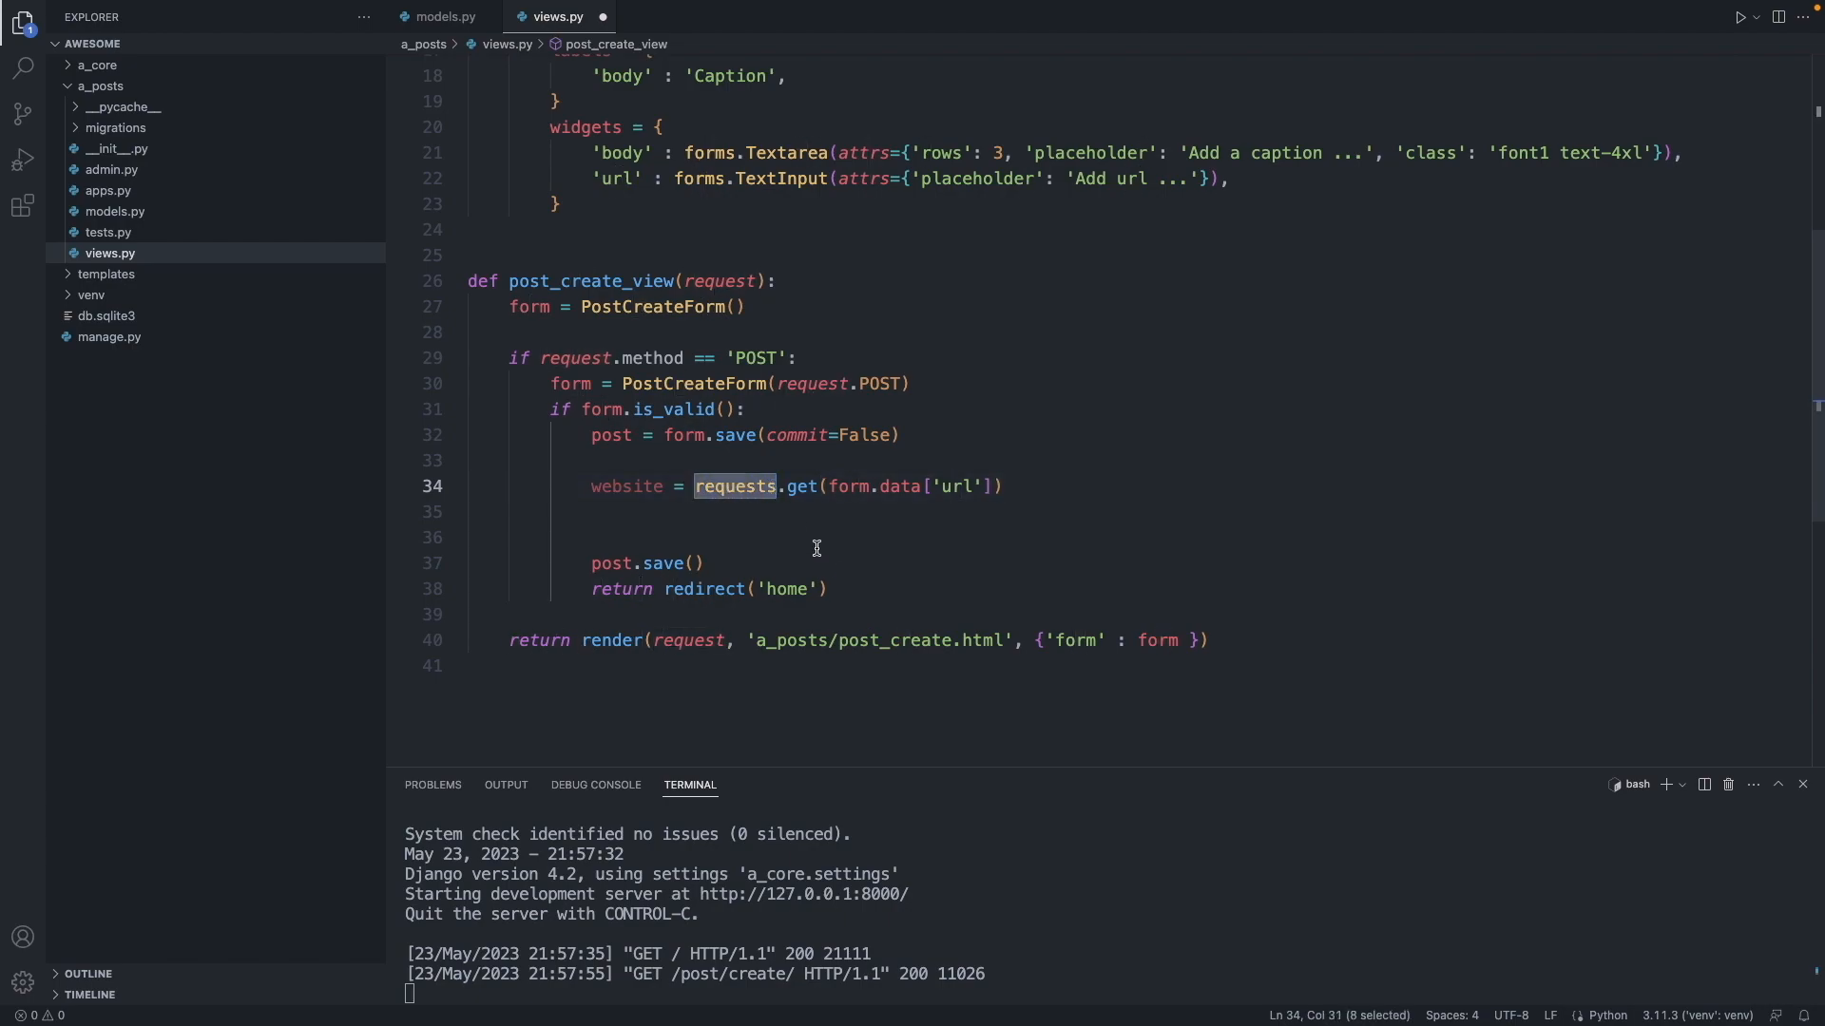
left_click_drag(696, 486, 1006, 486)
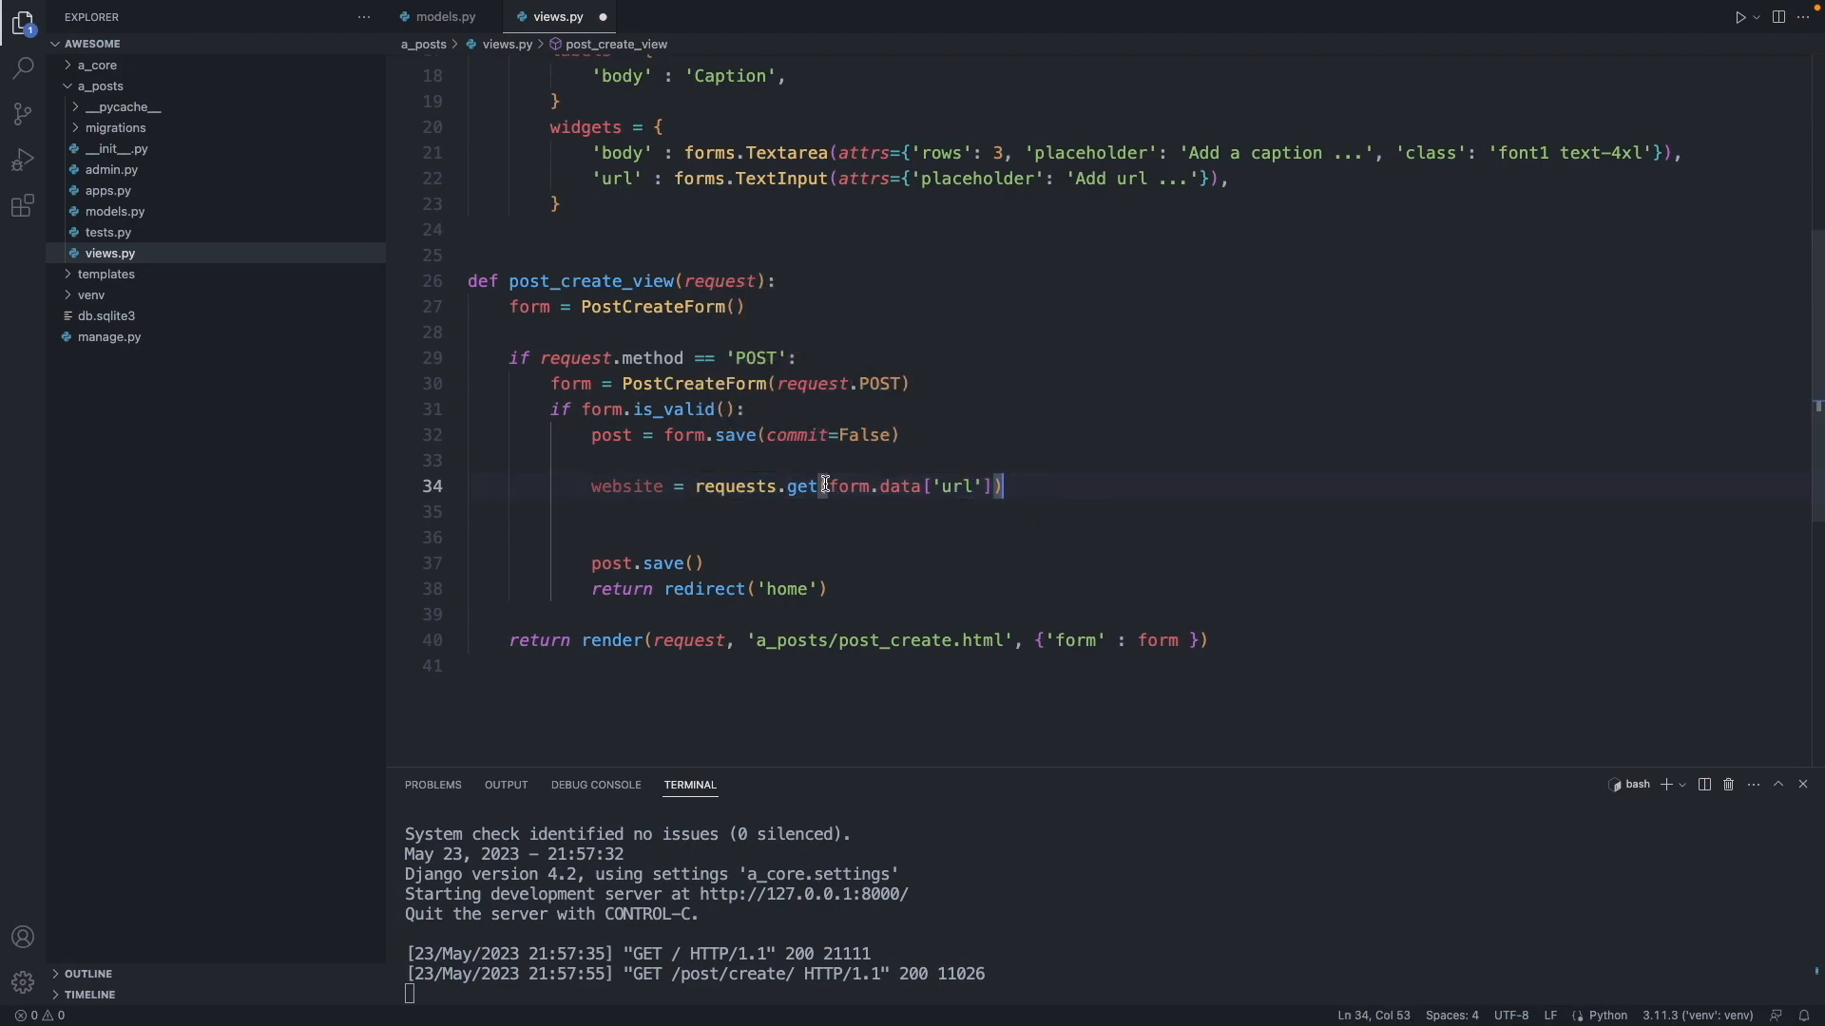
double_click(849, 486)
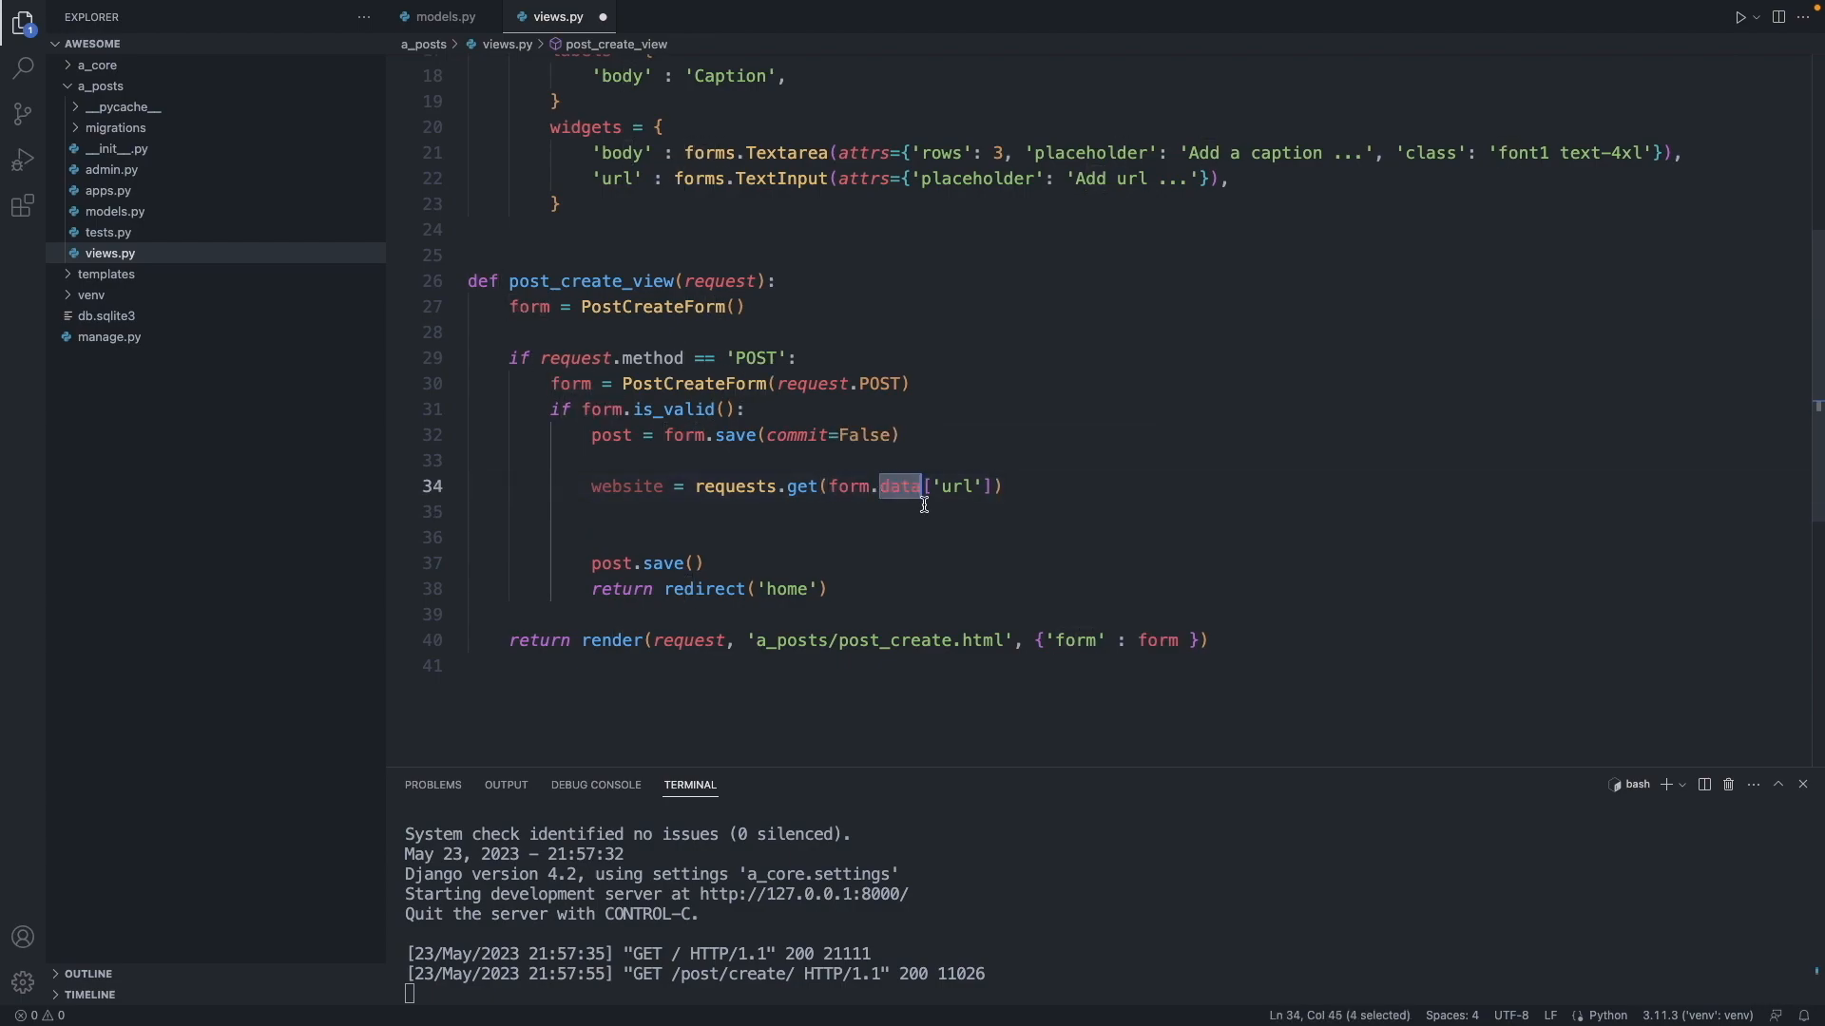
left_click(1010, 486)
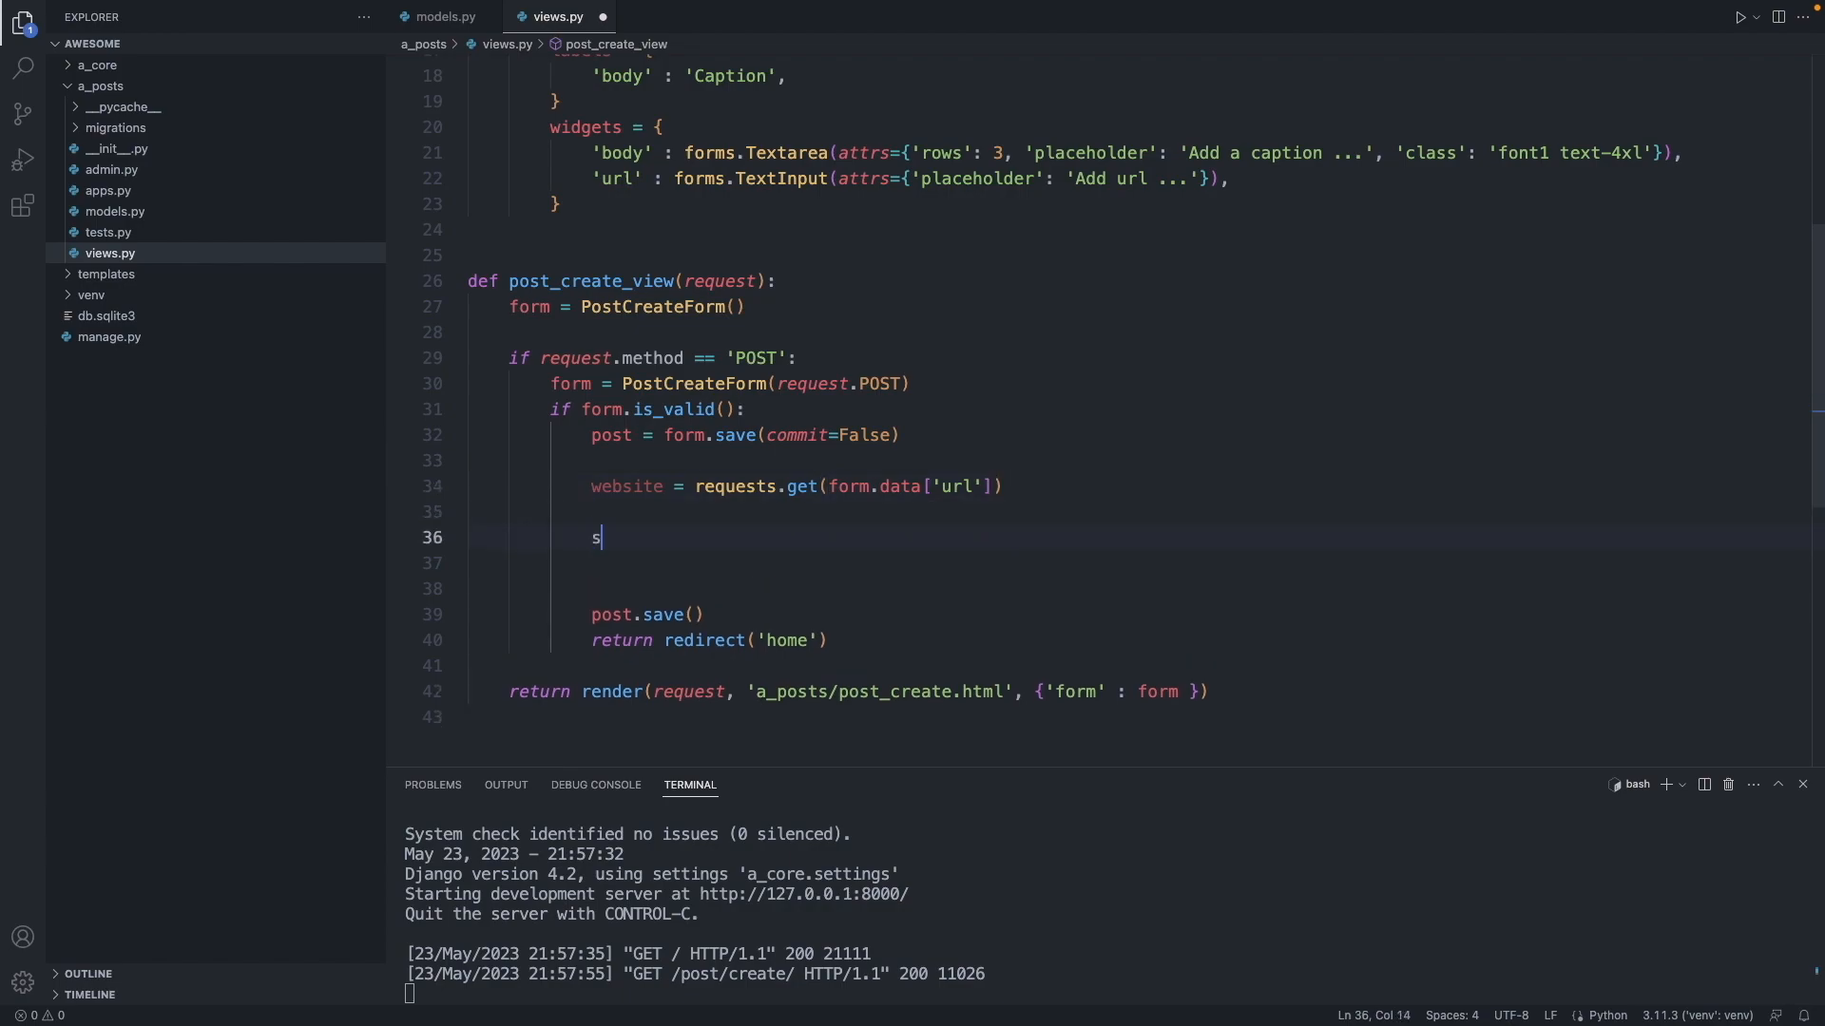
- Write sourcecode = BeautifulSoup(website.text, 'html.parser') on the next line of views.py
type("ourcecode")
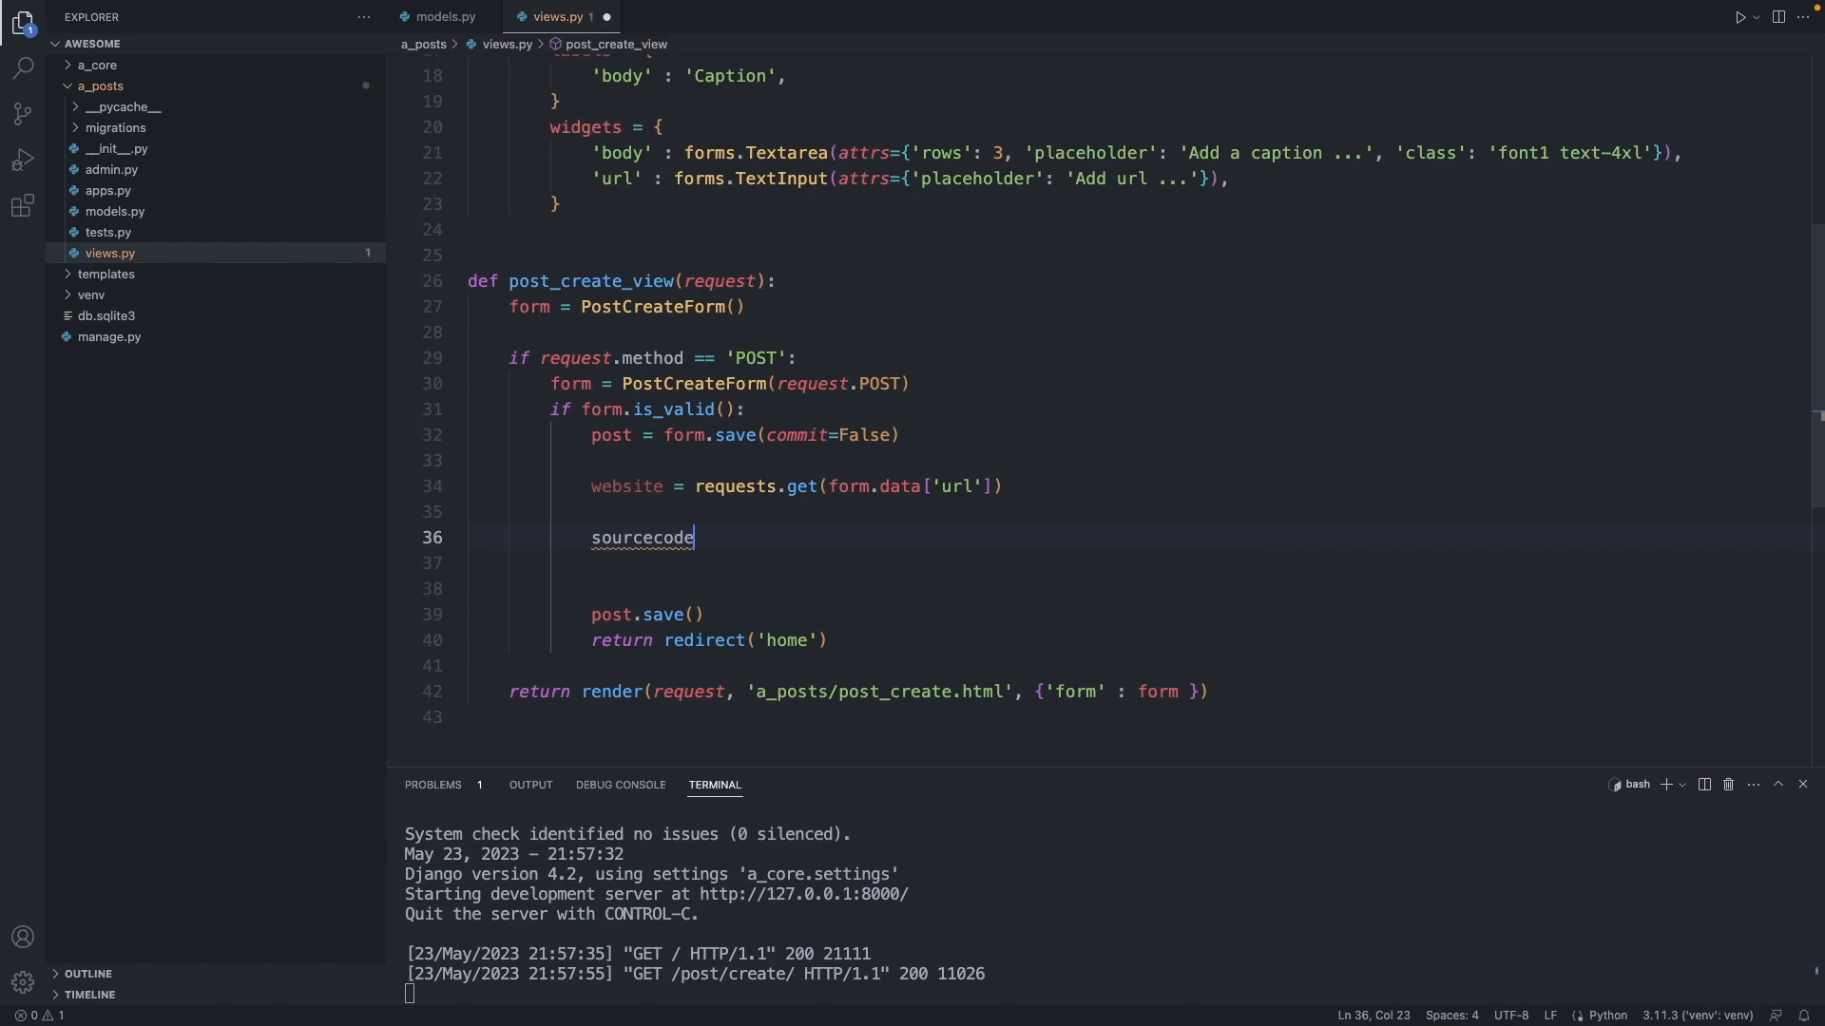
type("=")
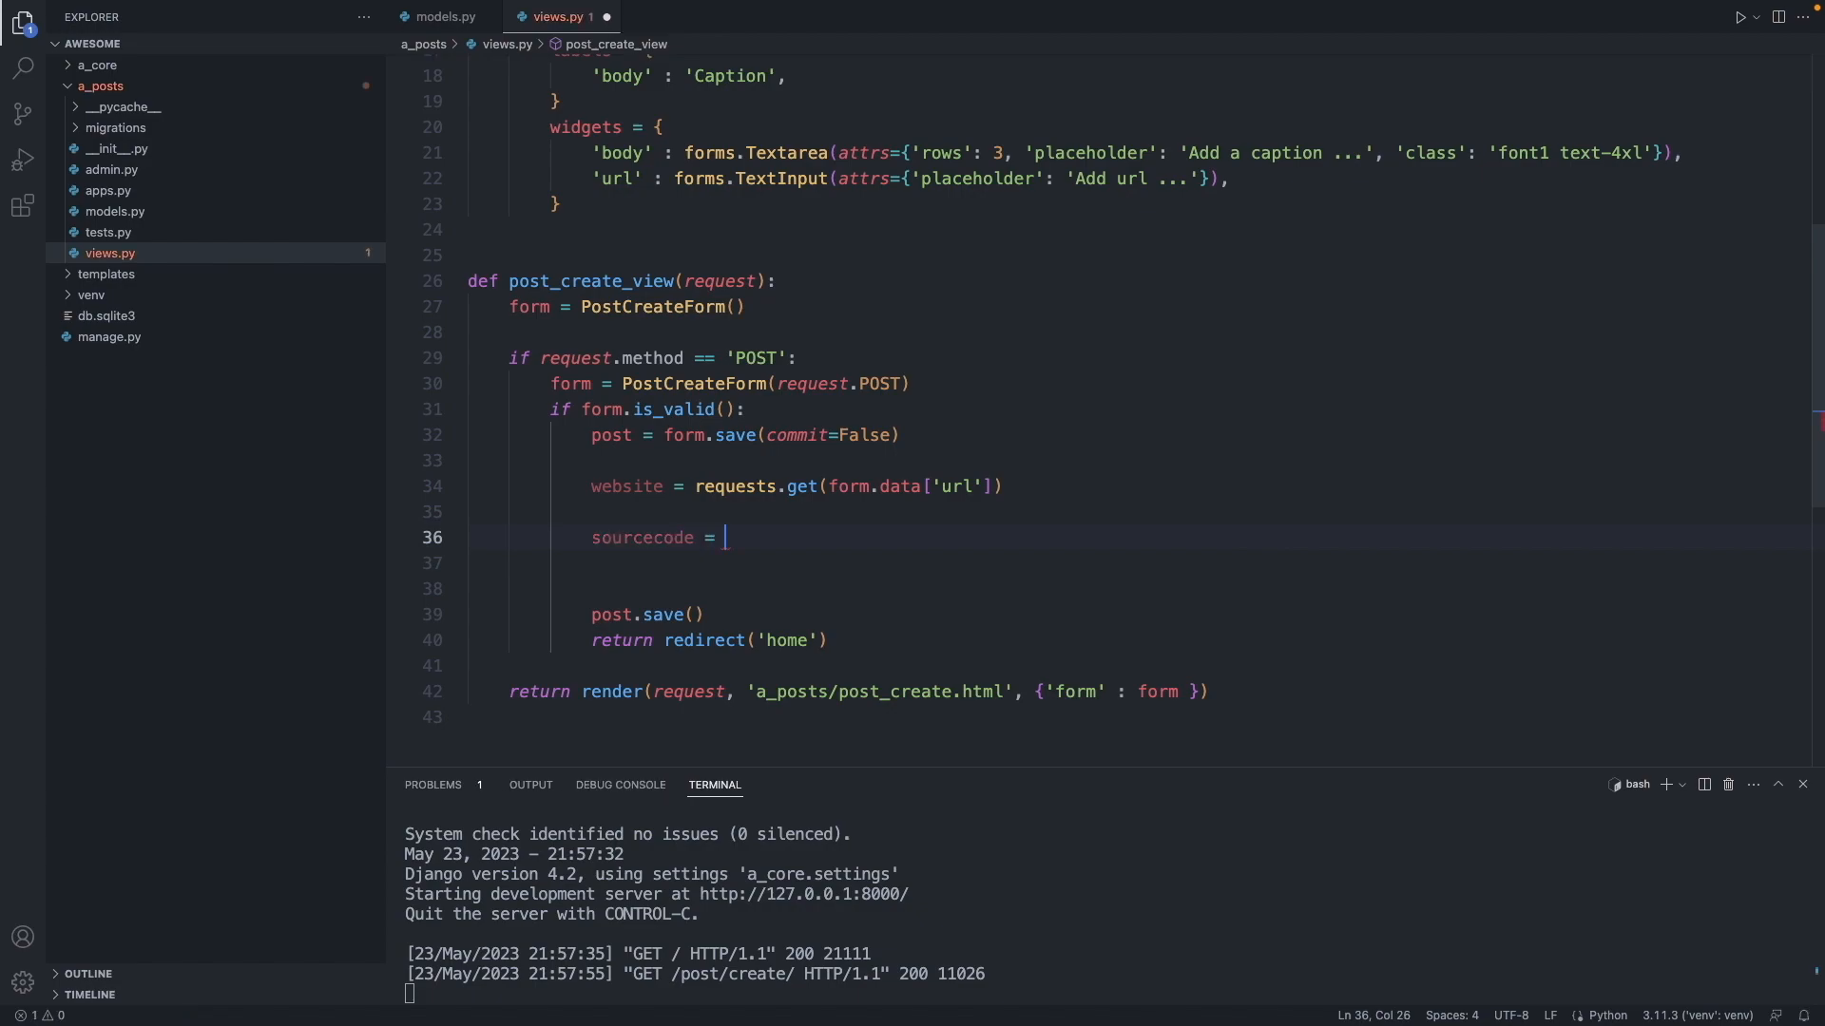
type("Beautif")
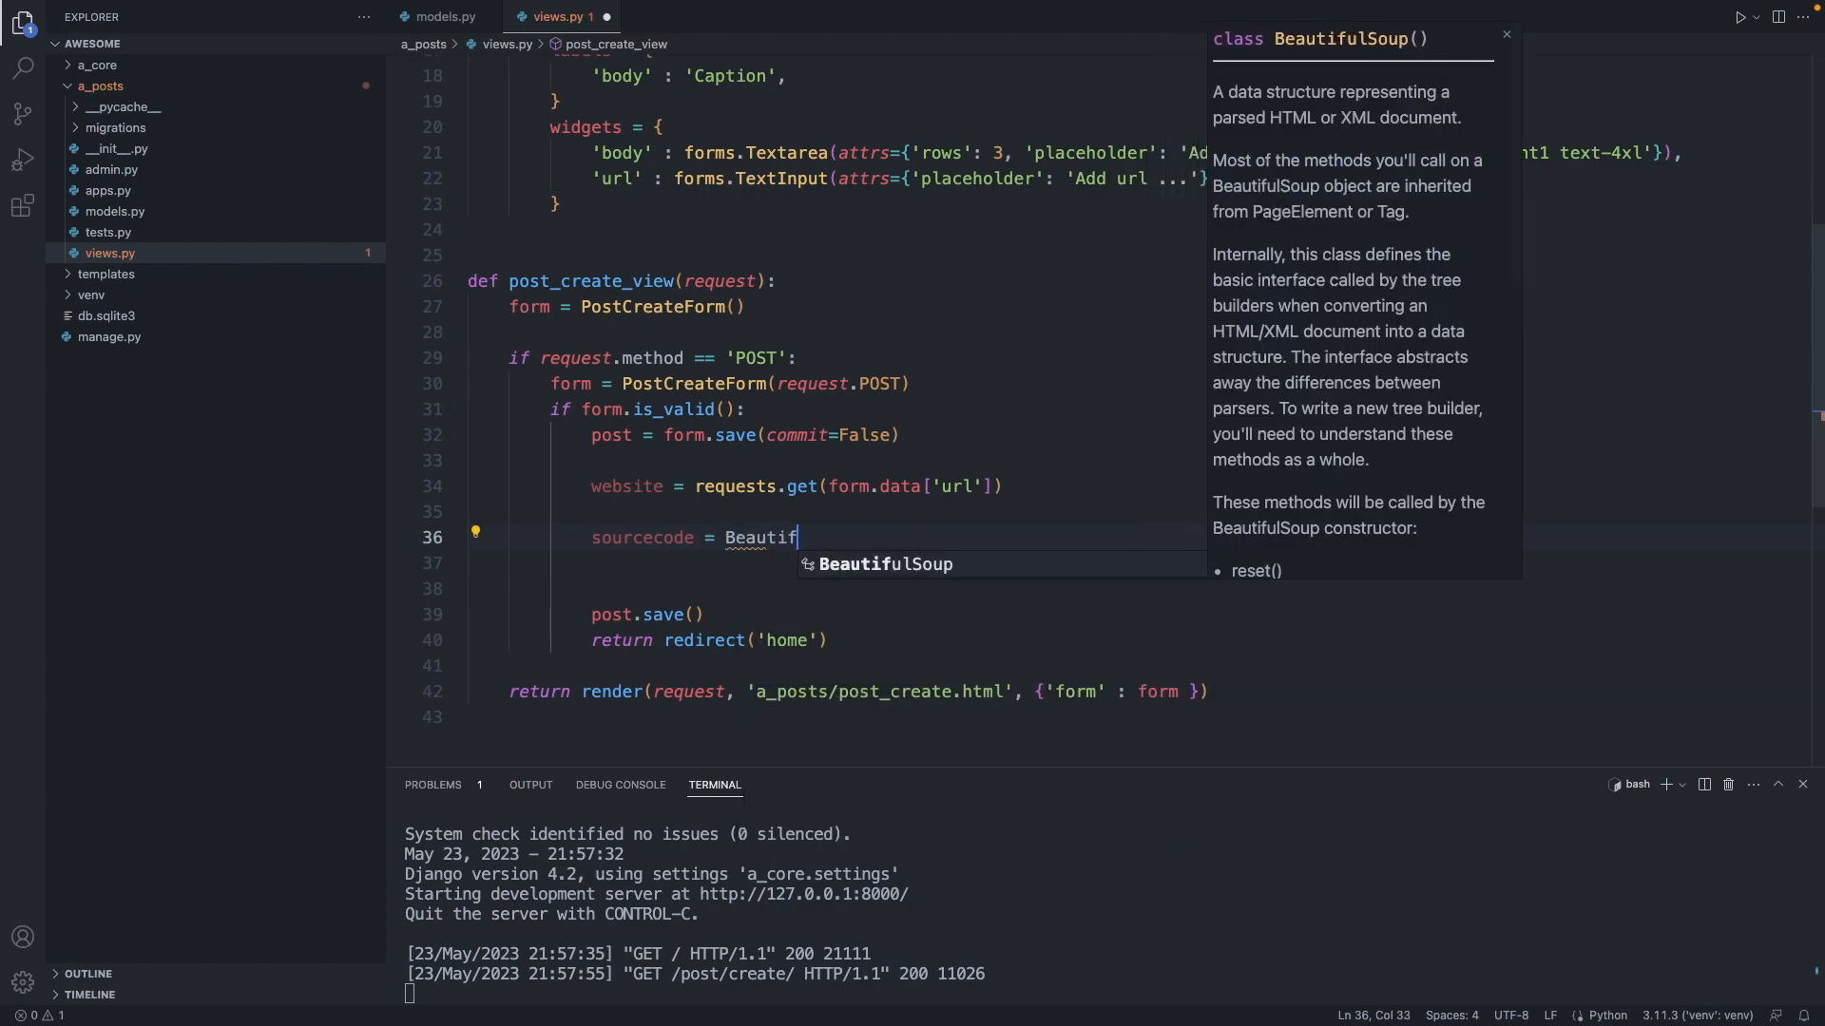
type("ulSoup")
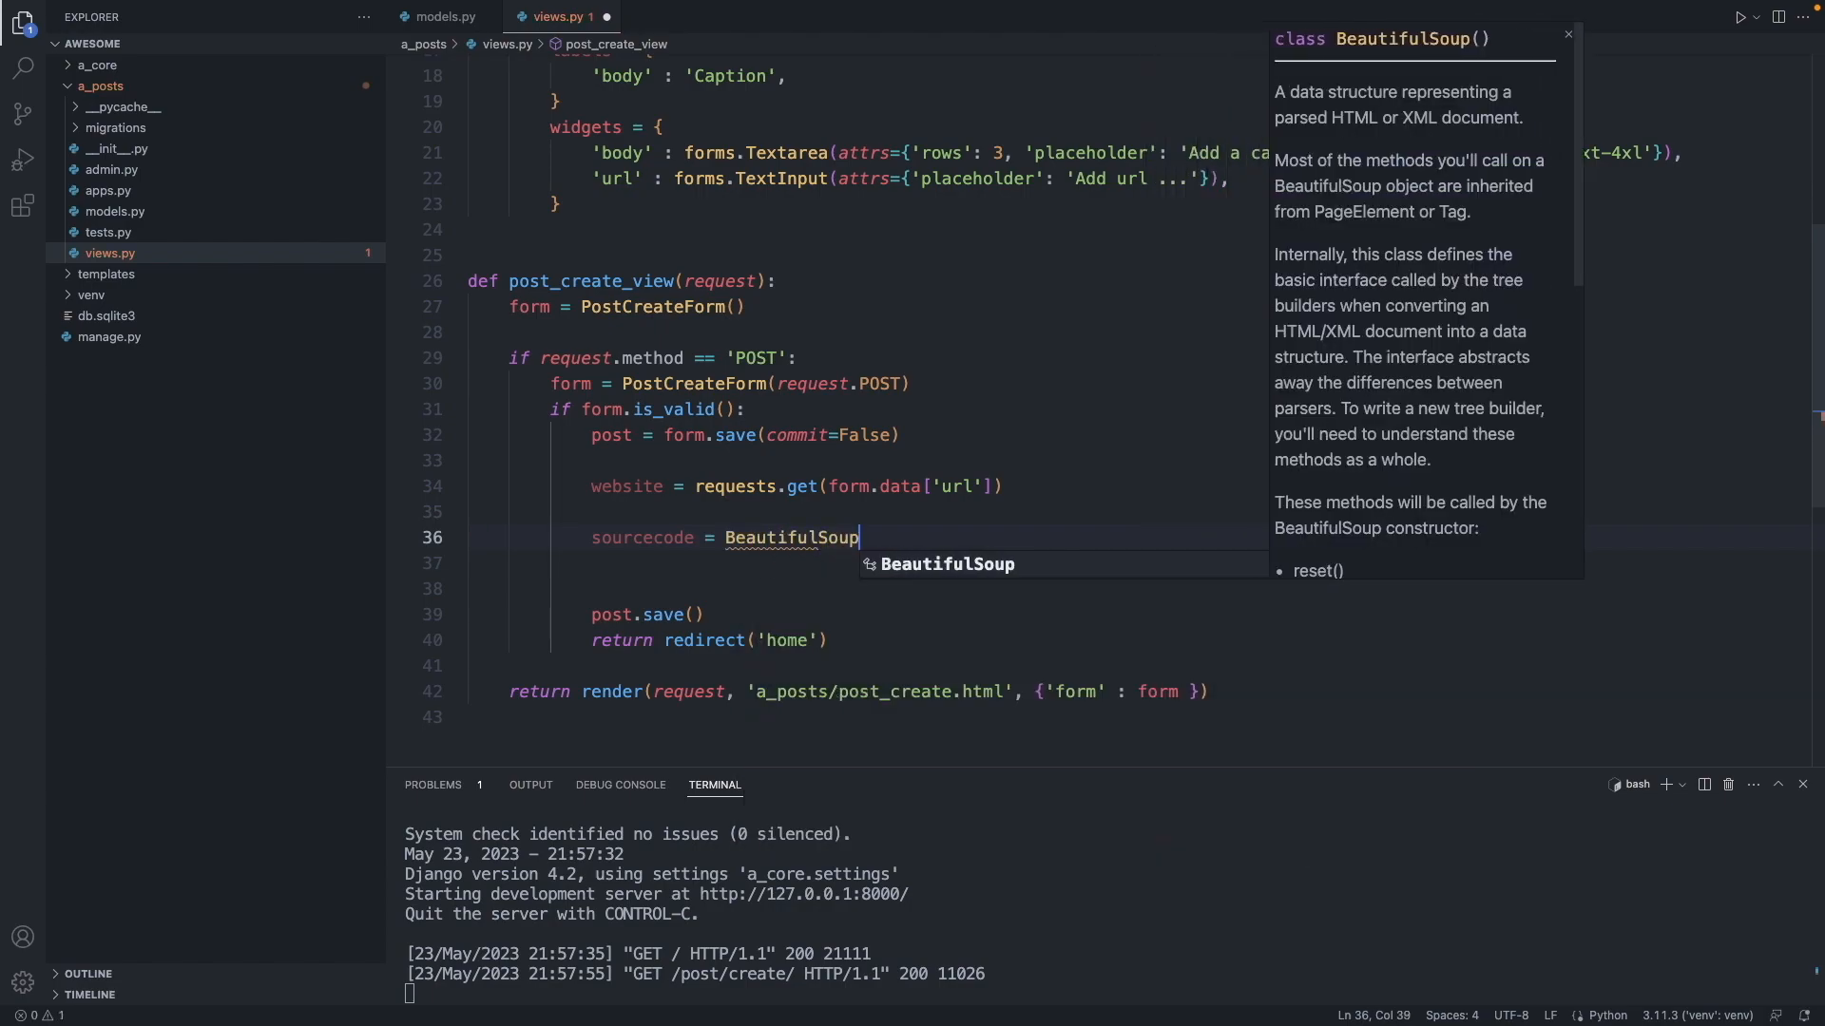
type("(")
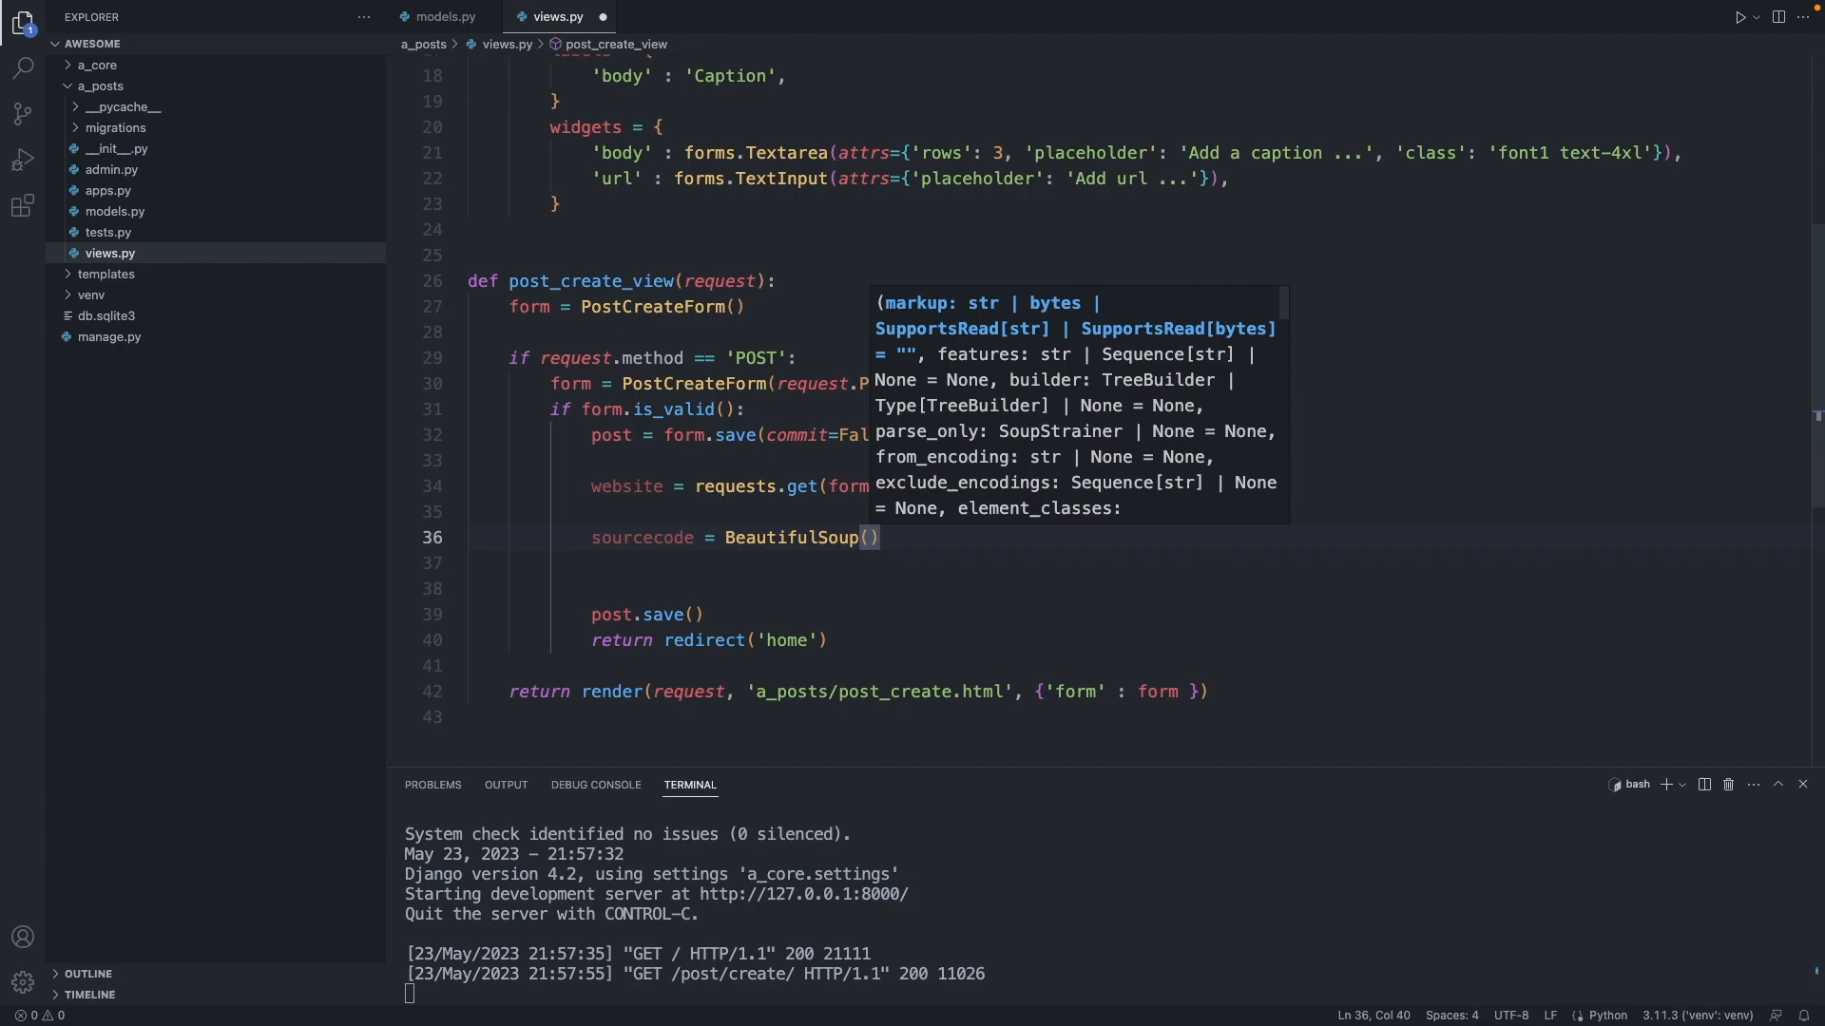
double_click(628, 486)
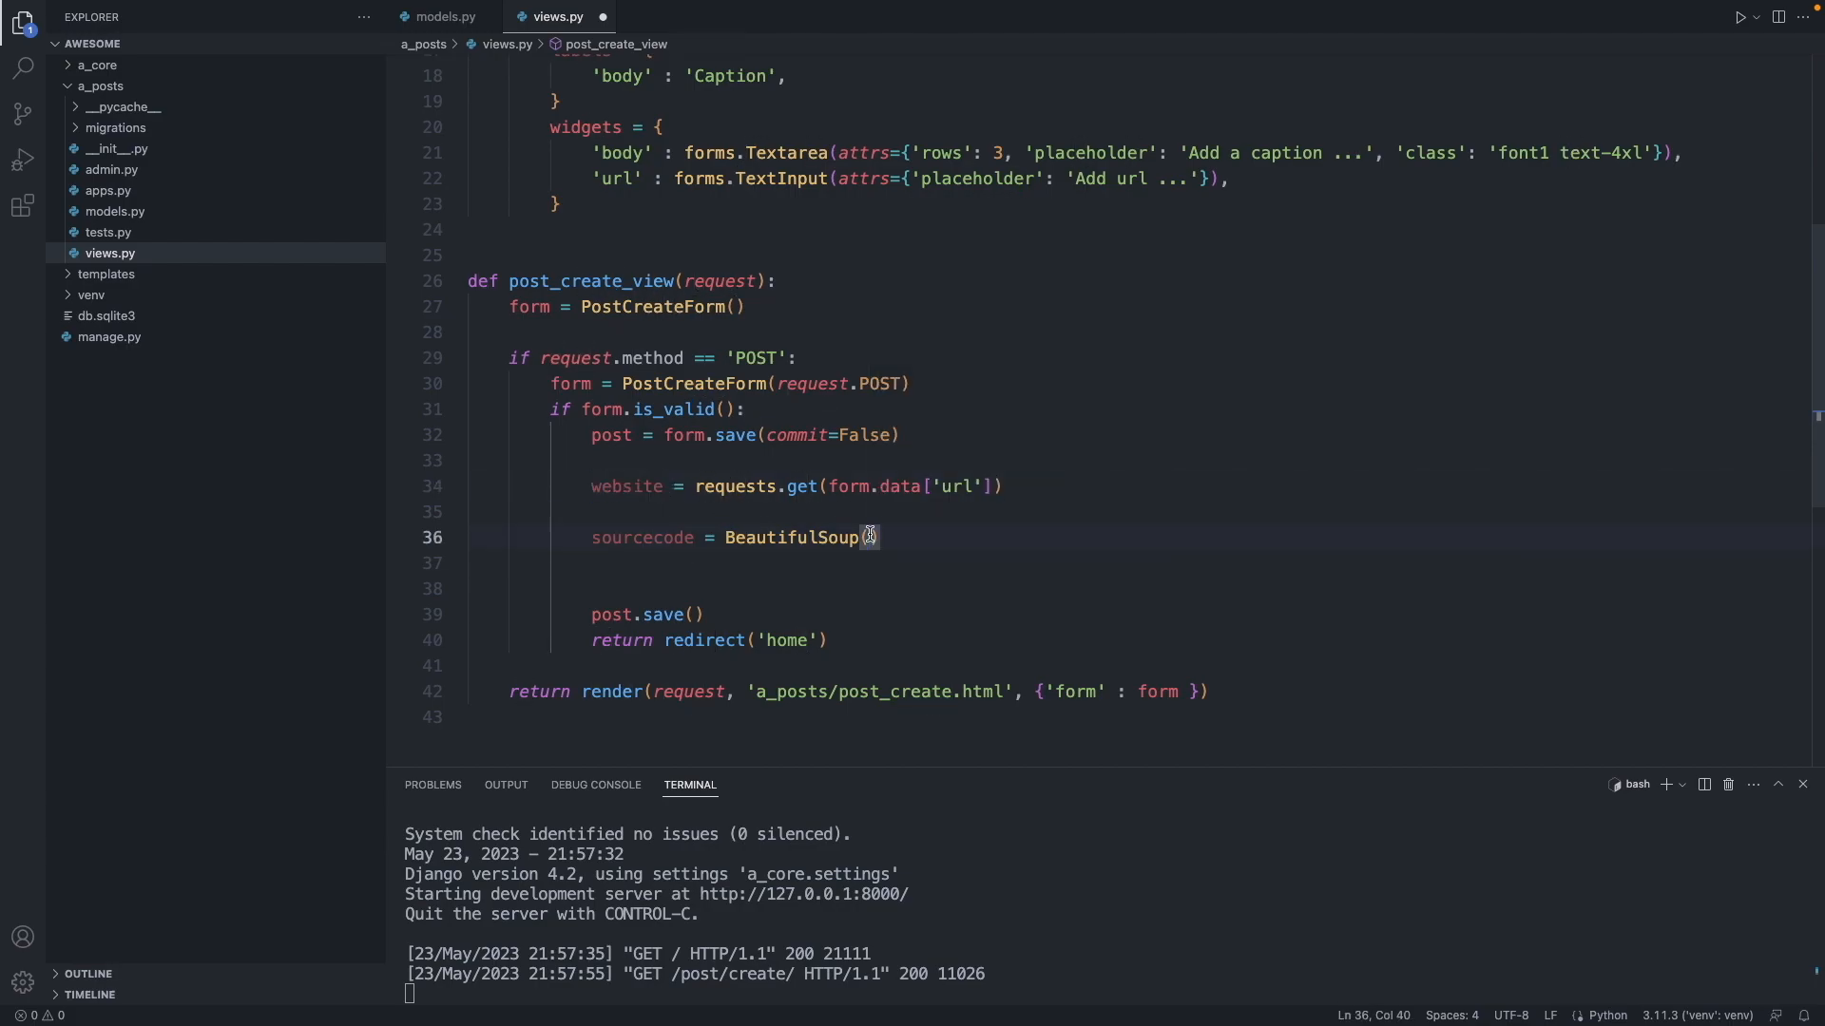
type("(website.text")
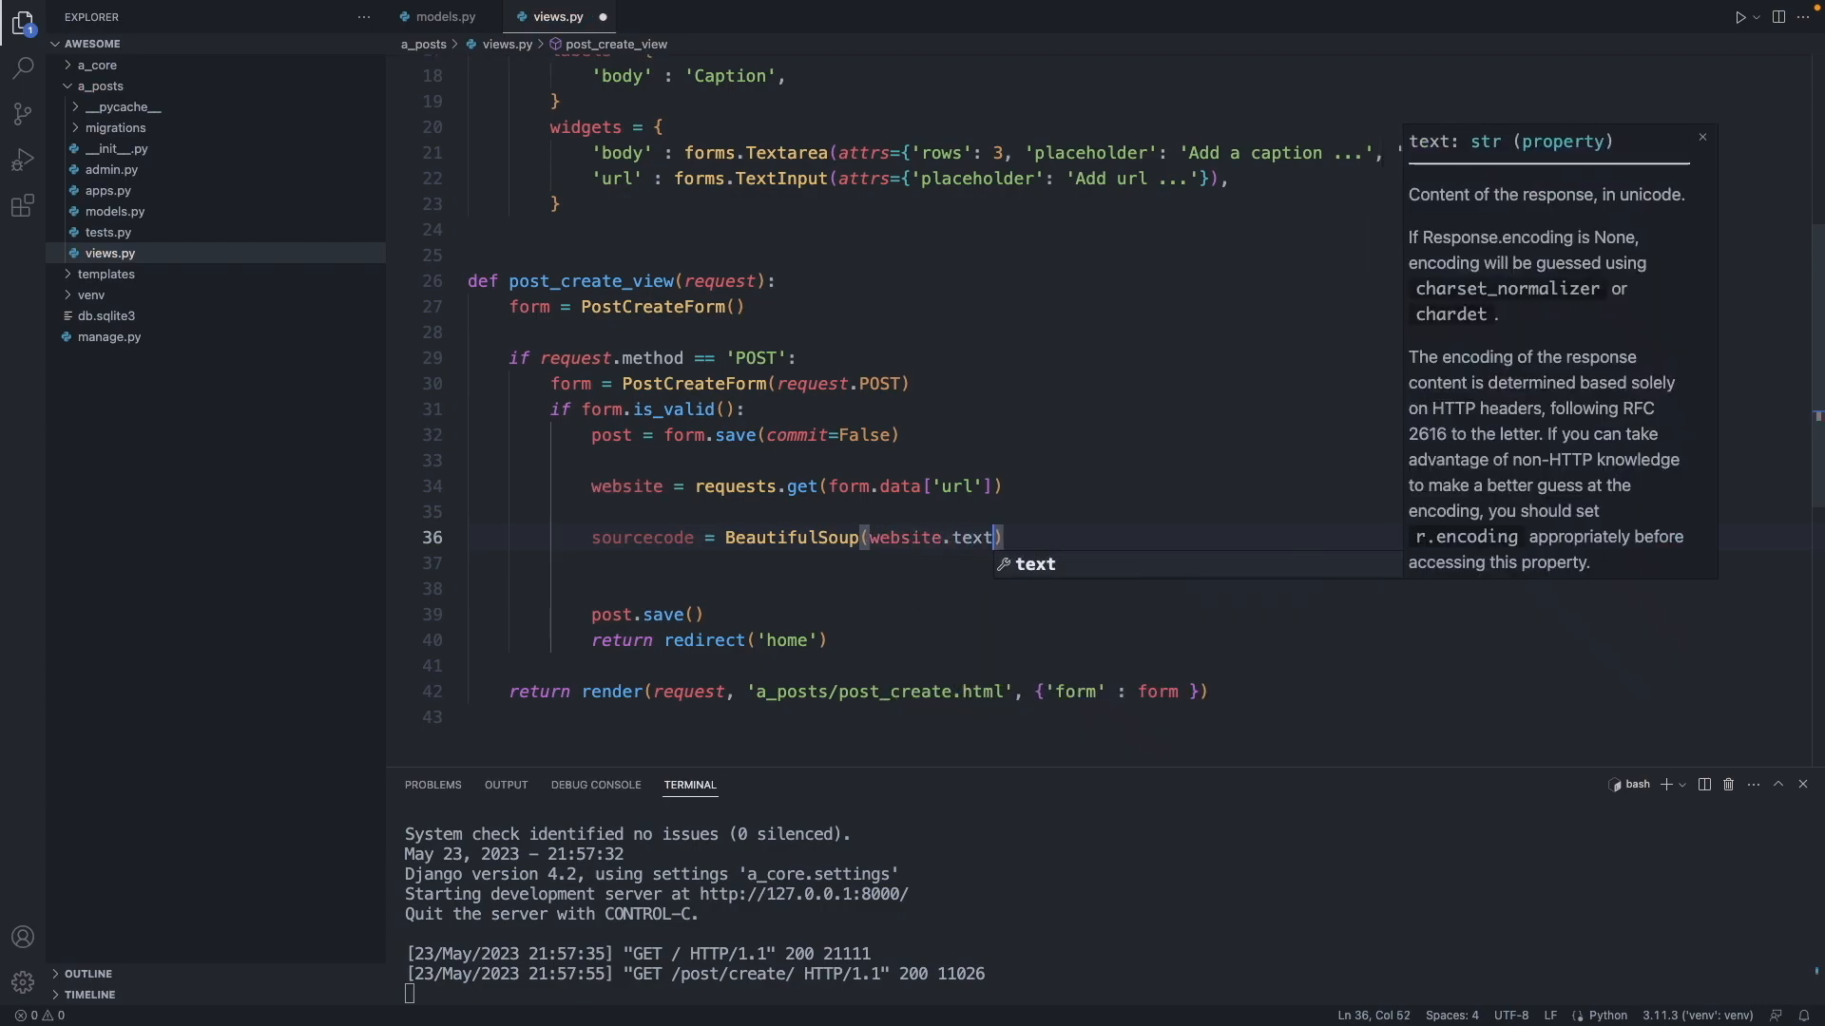
type(", '")
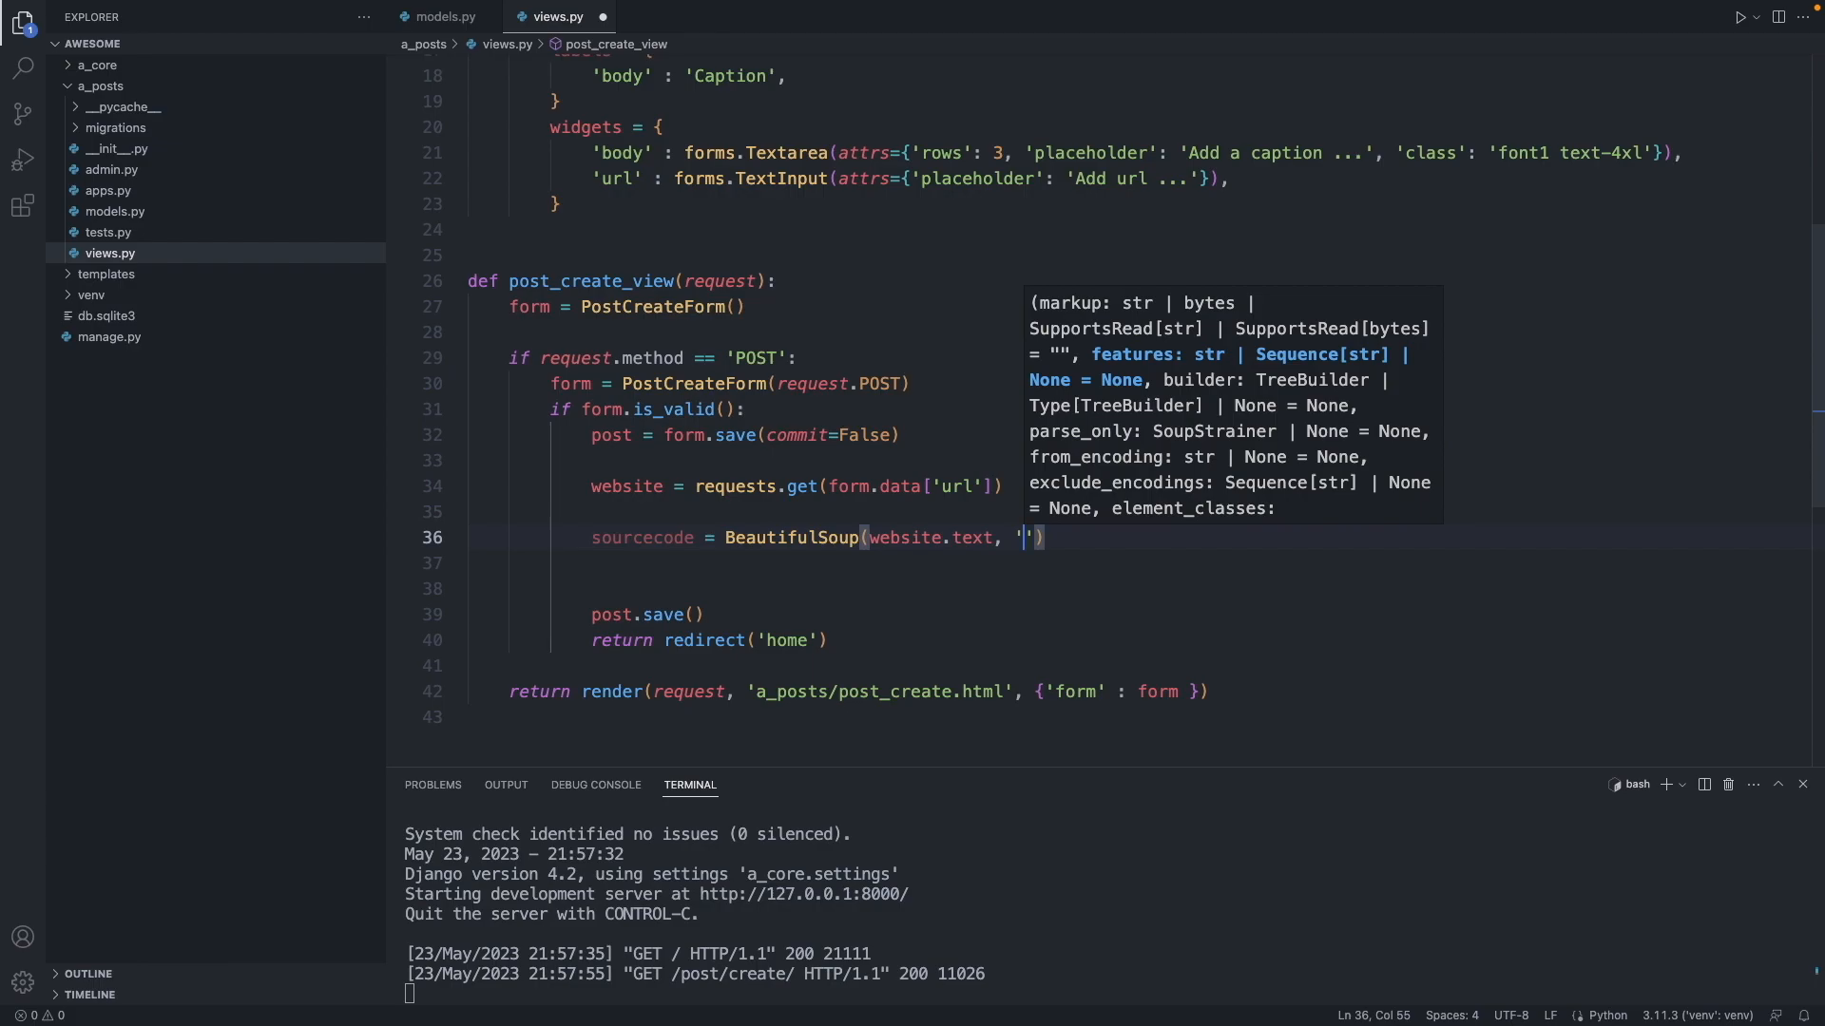
type("h")
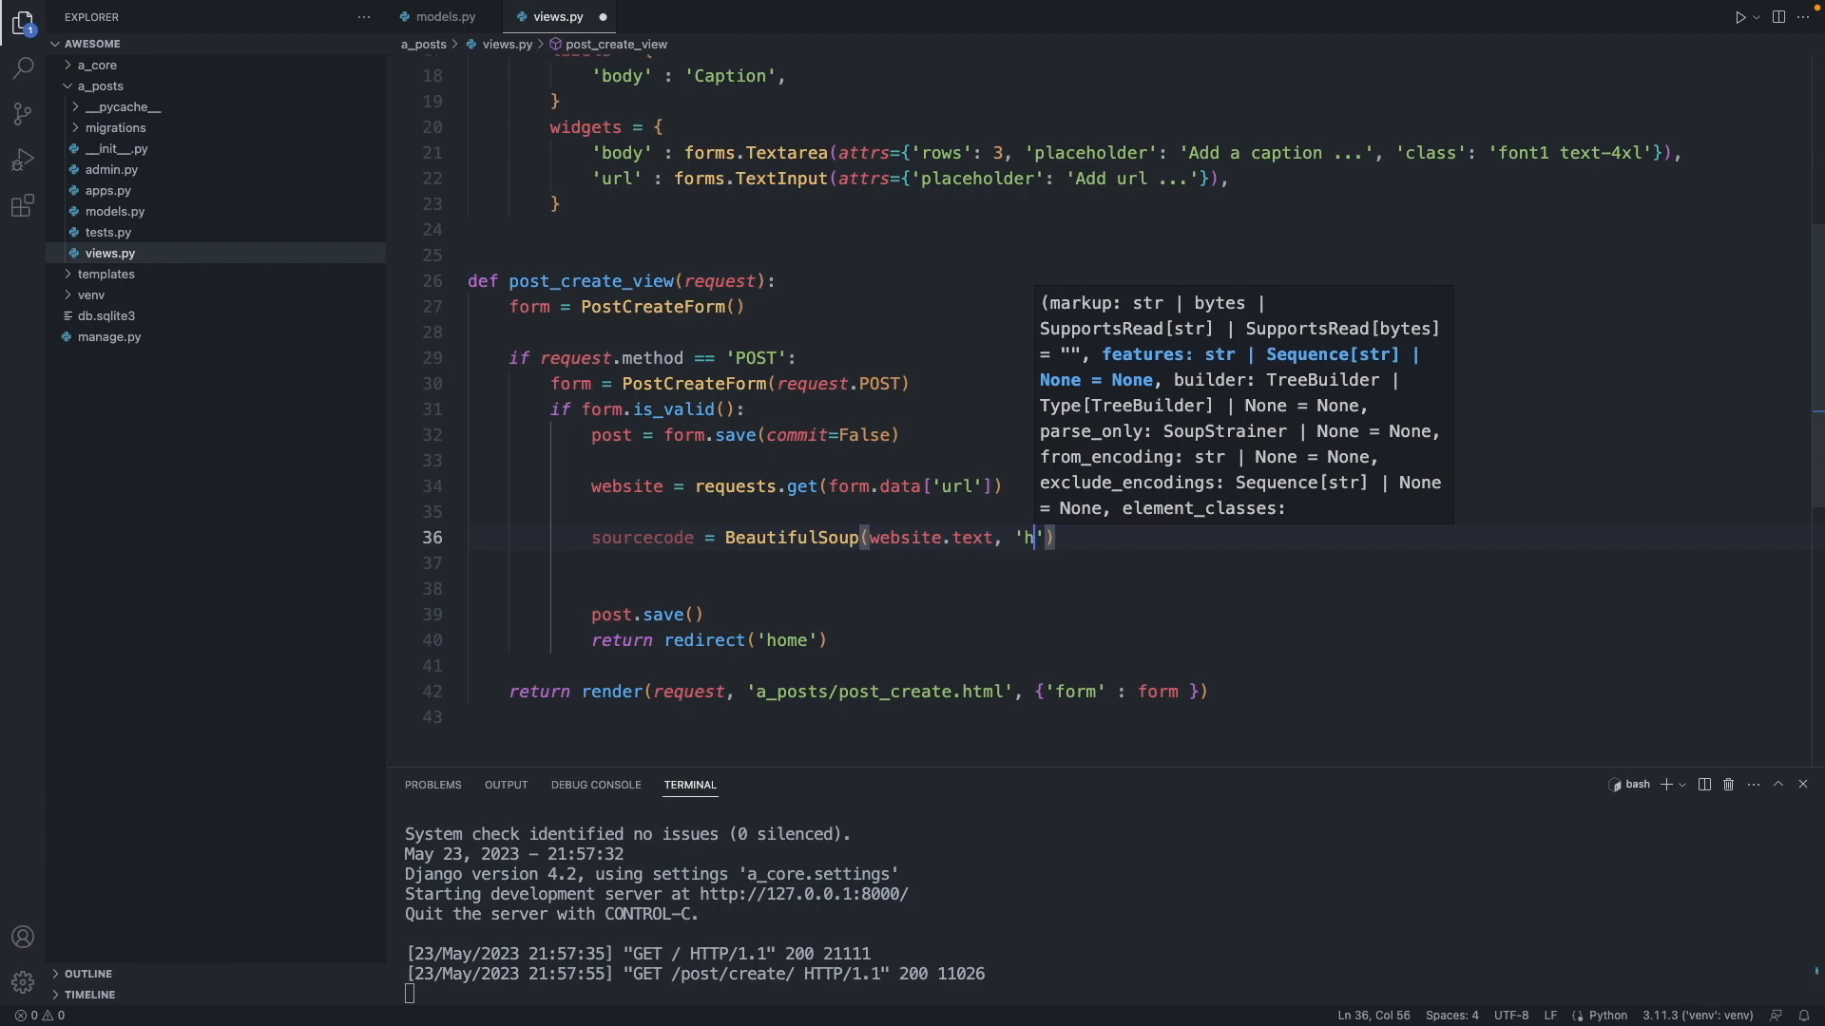
type("tml.parser")
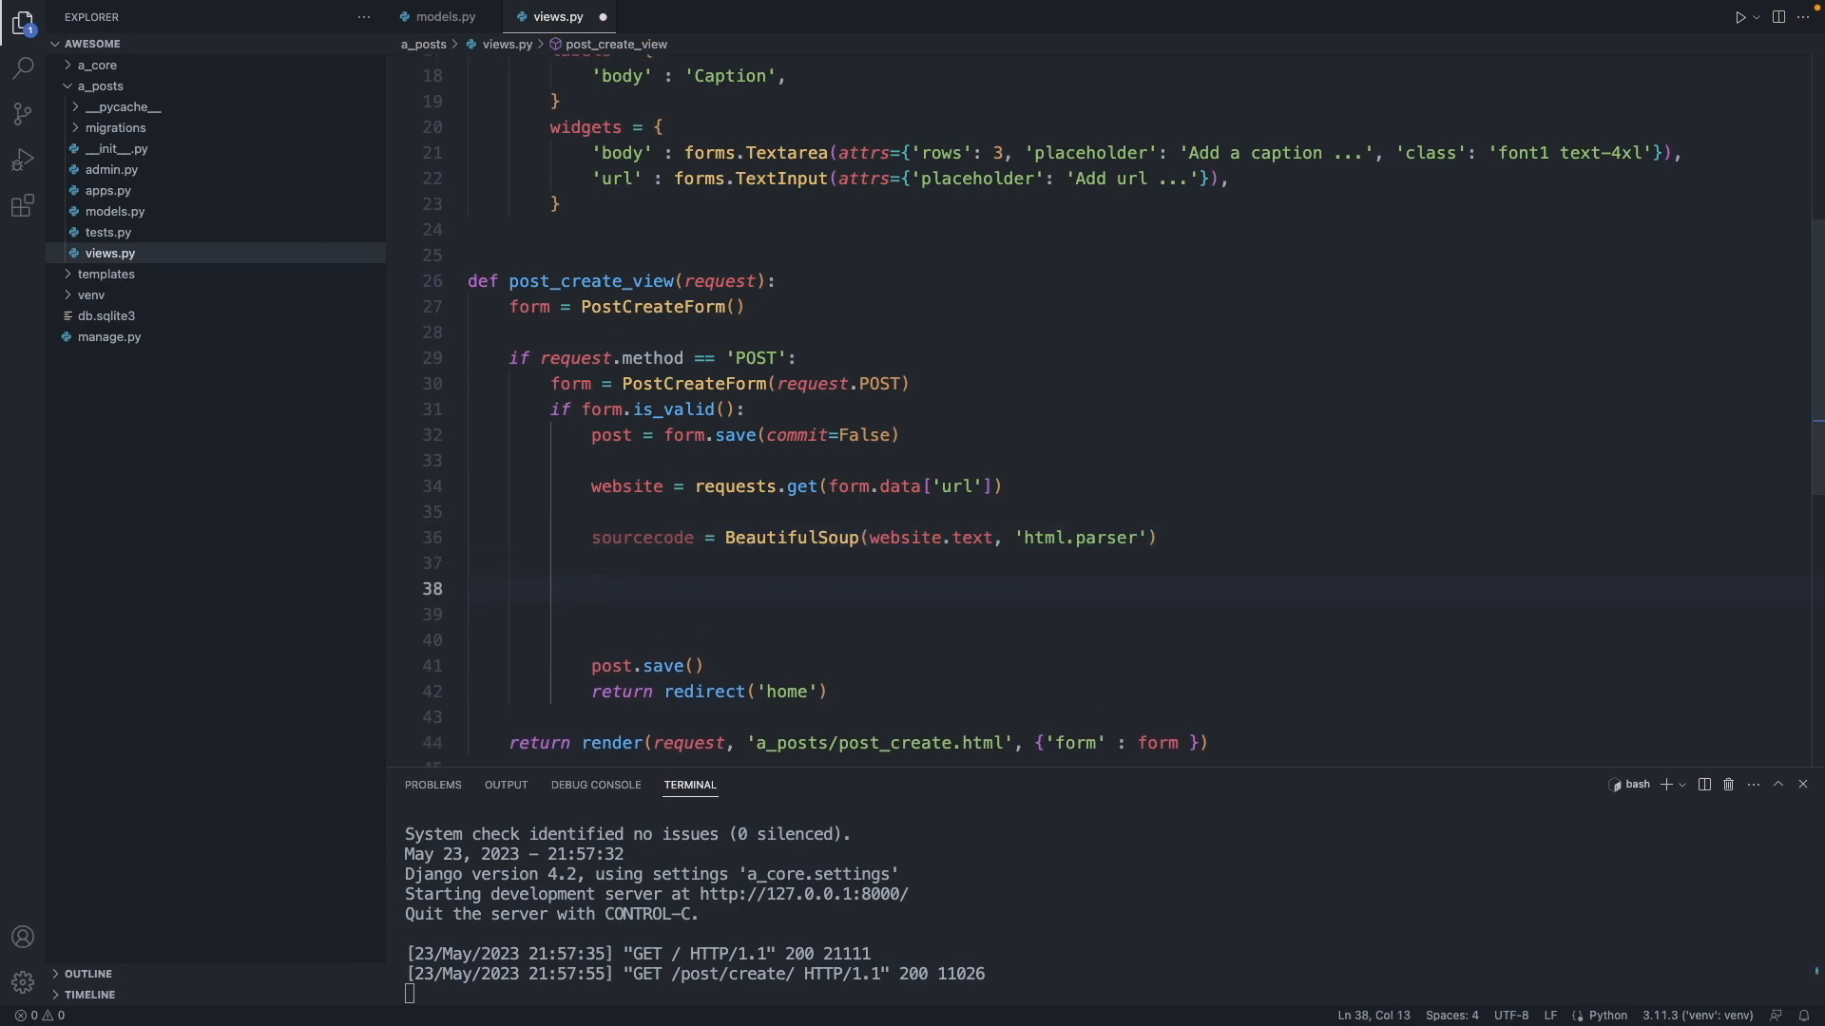
type("find_image =")
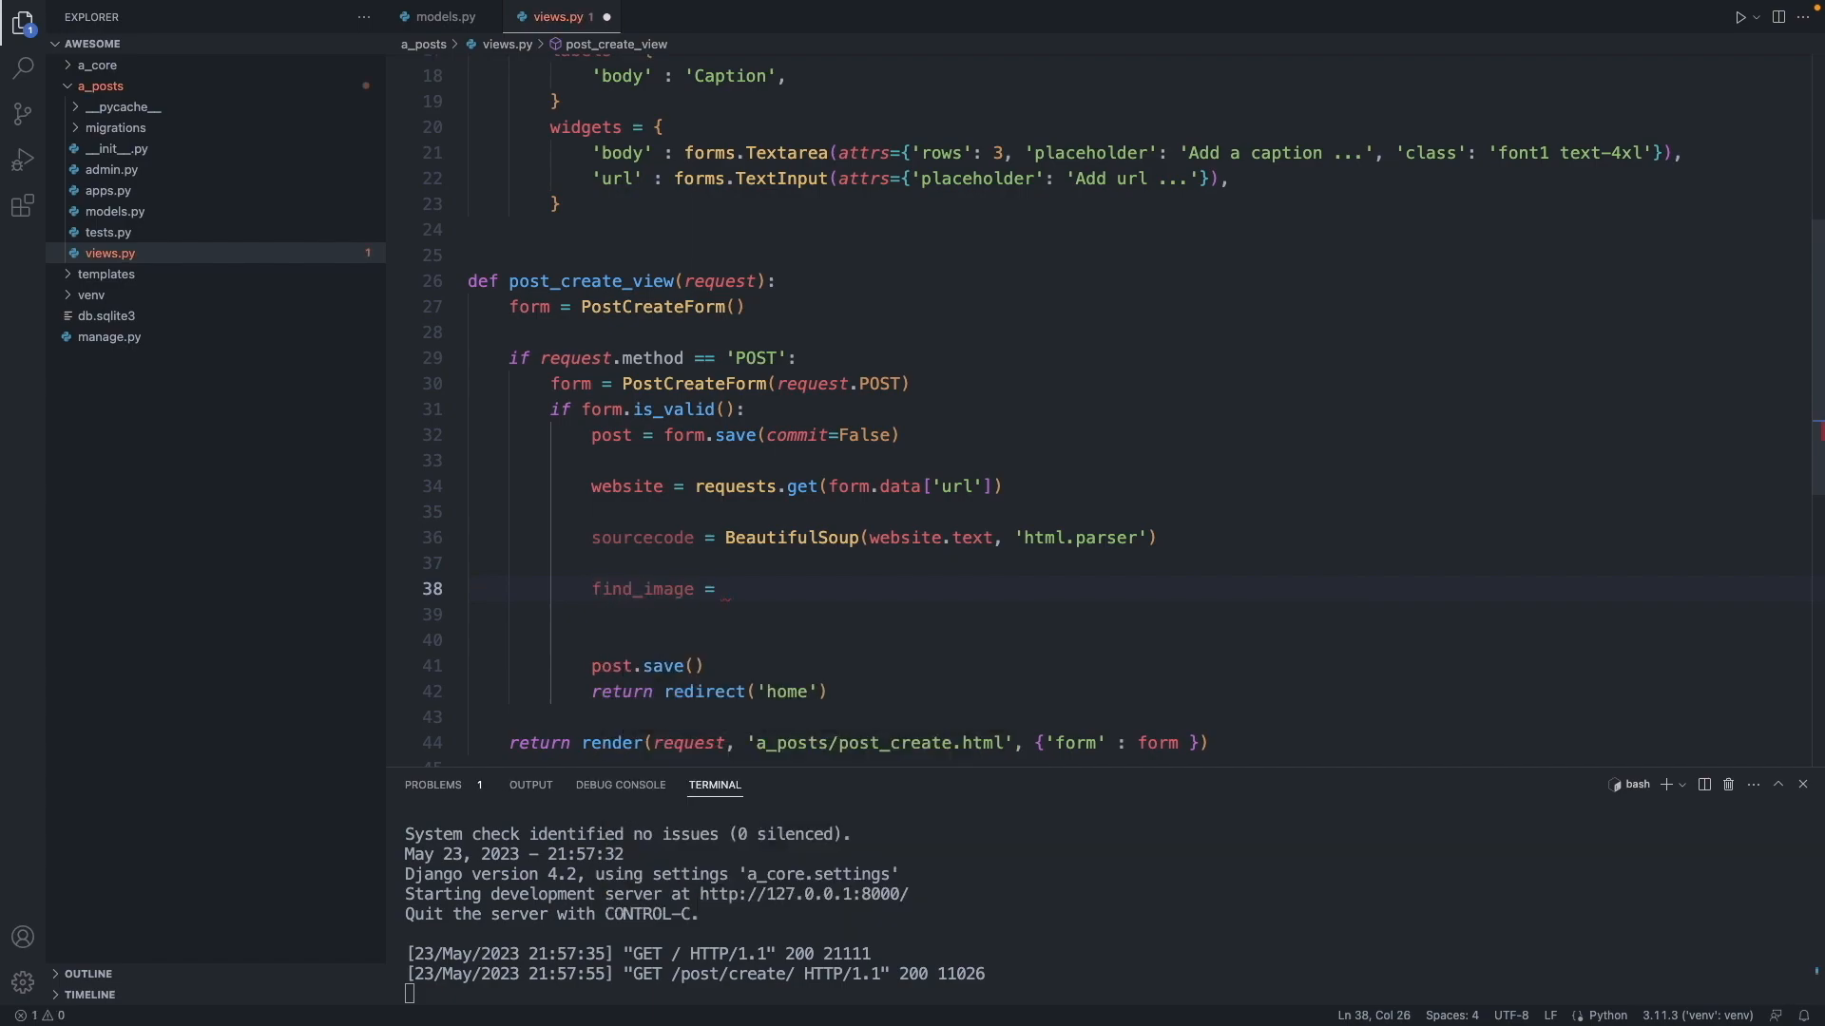
type("sourcecode")
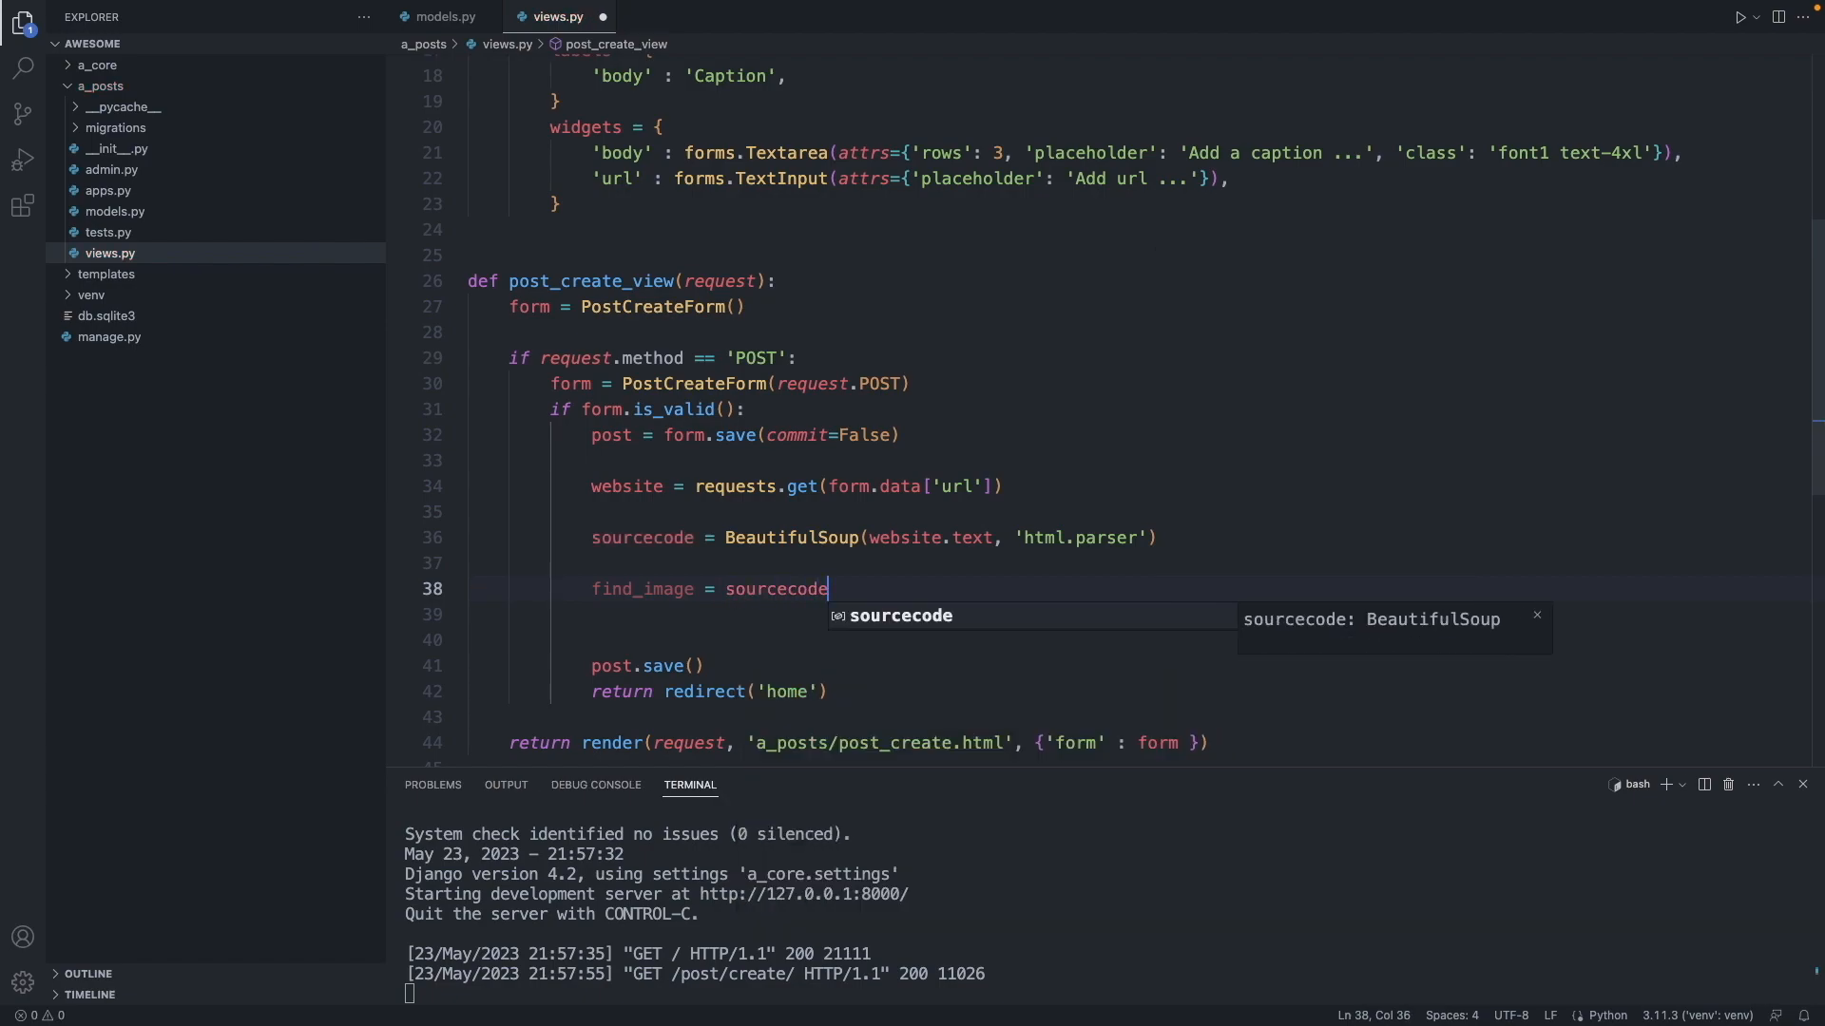
type(".select(")
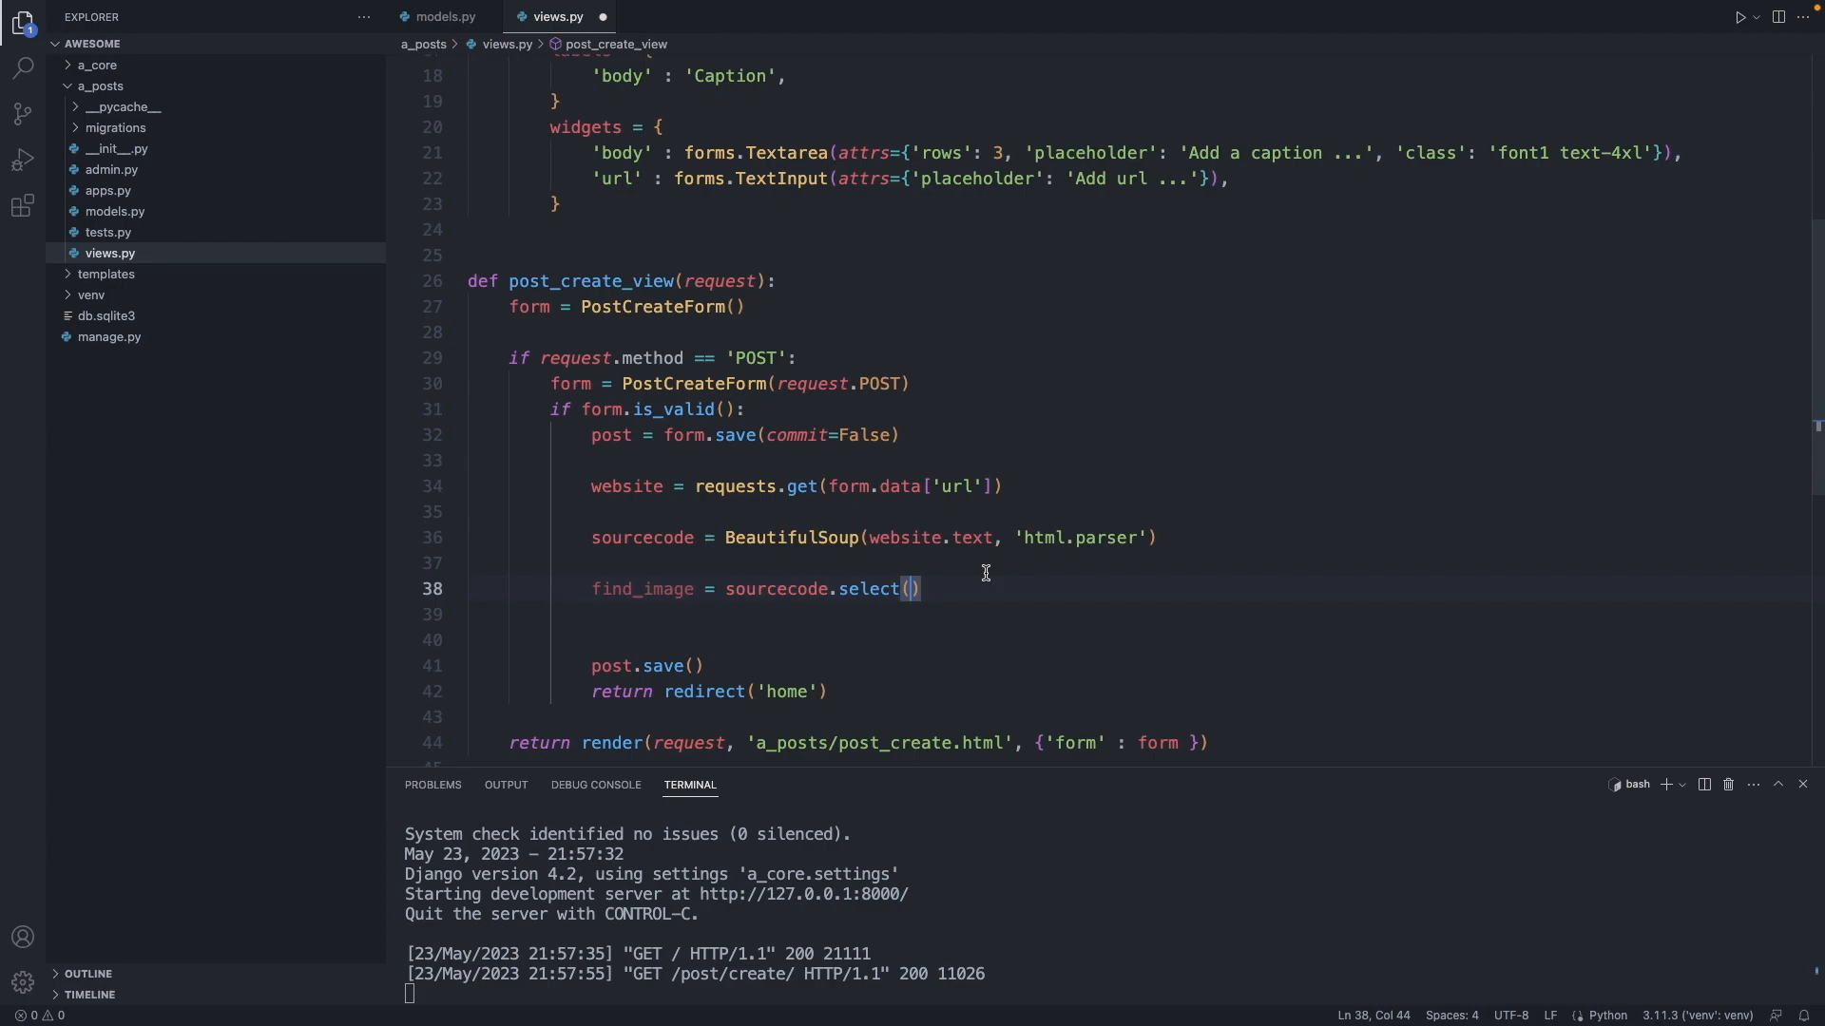
type("'meta[content^=\"https://live.staticflickr.com/\"]'")
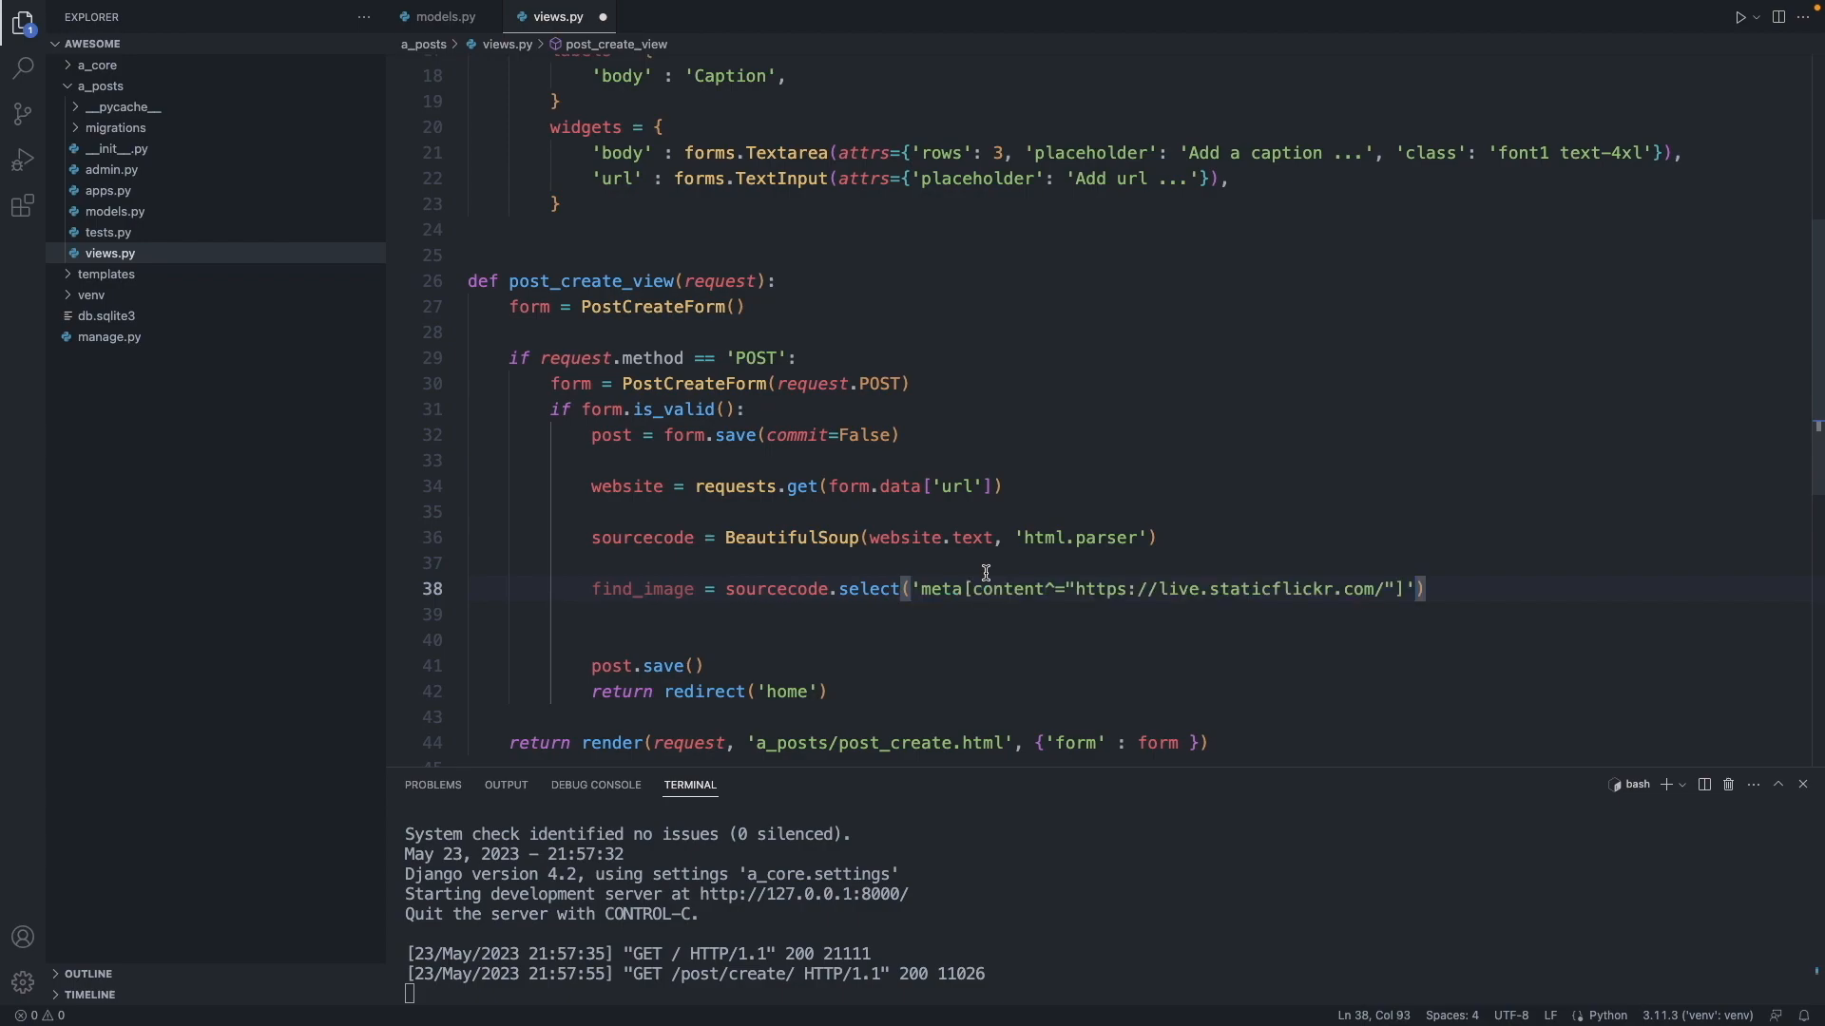
double_click(1006, 587)
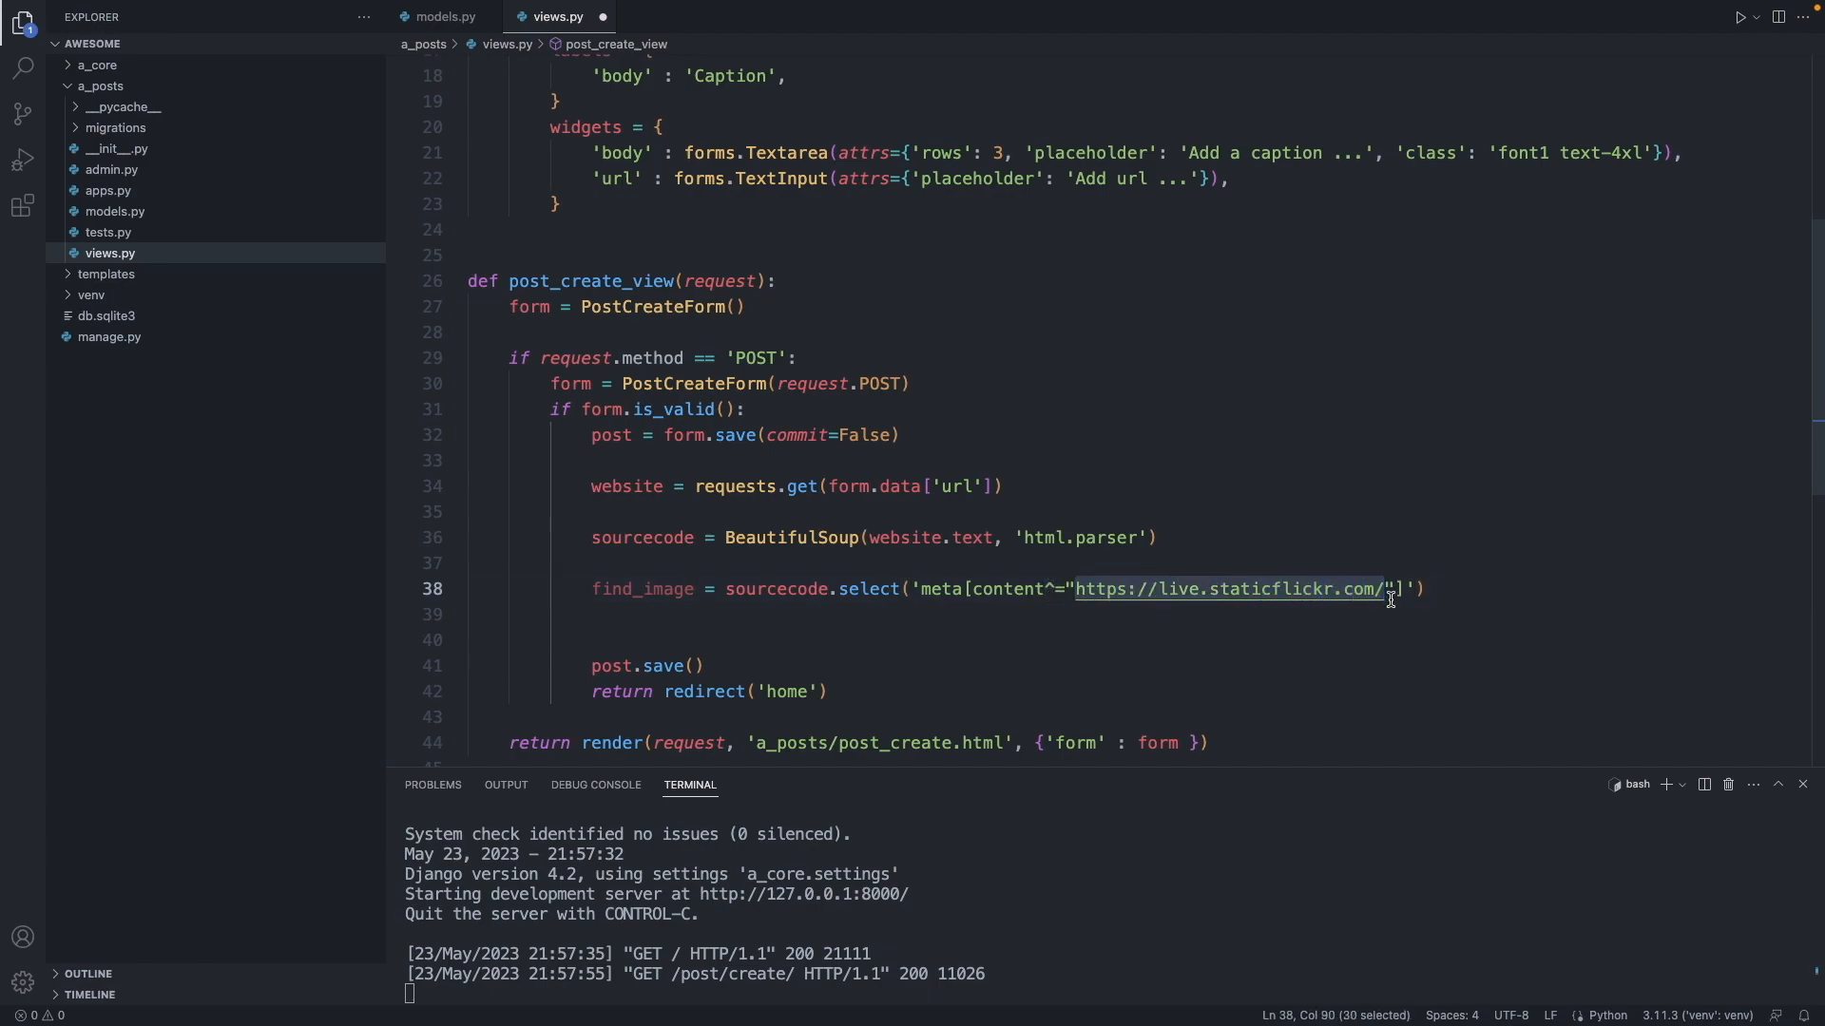
type("<meta content=\"https://live.staticflickr.com/65535/51964172707_38fd9f1e06_b.jpg\">")
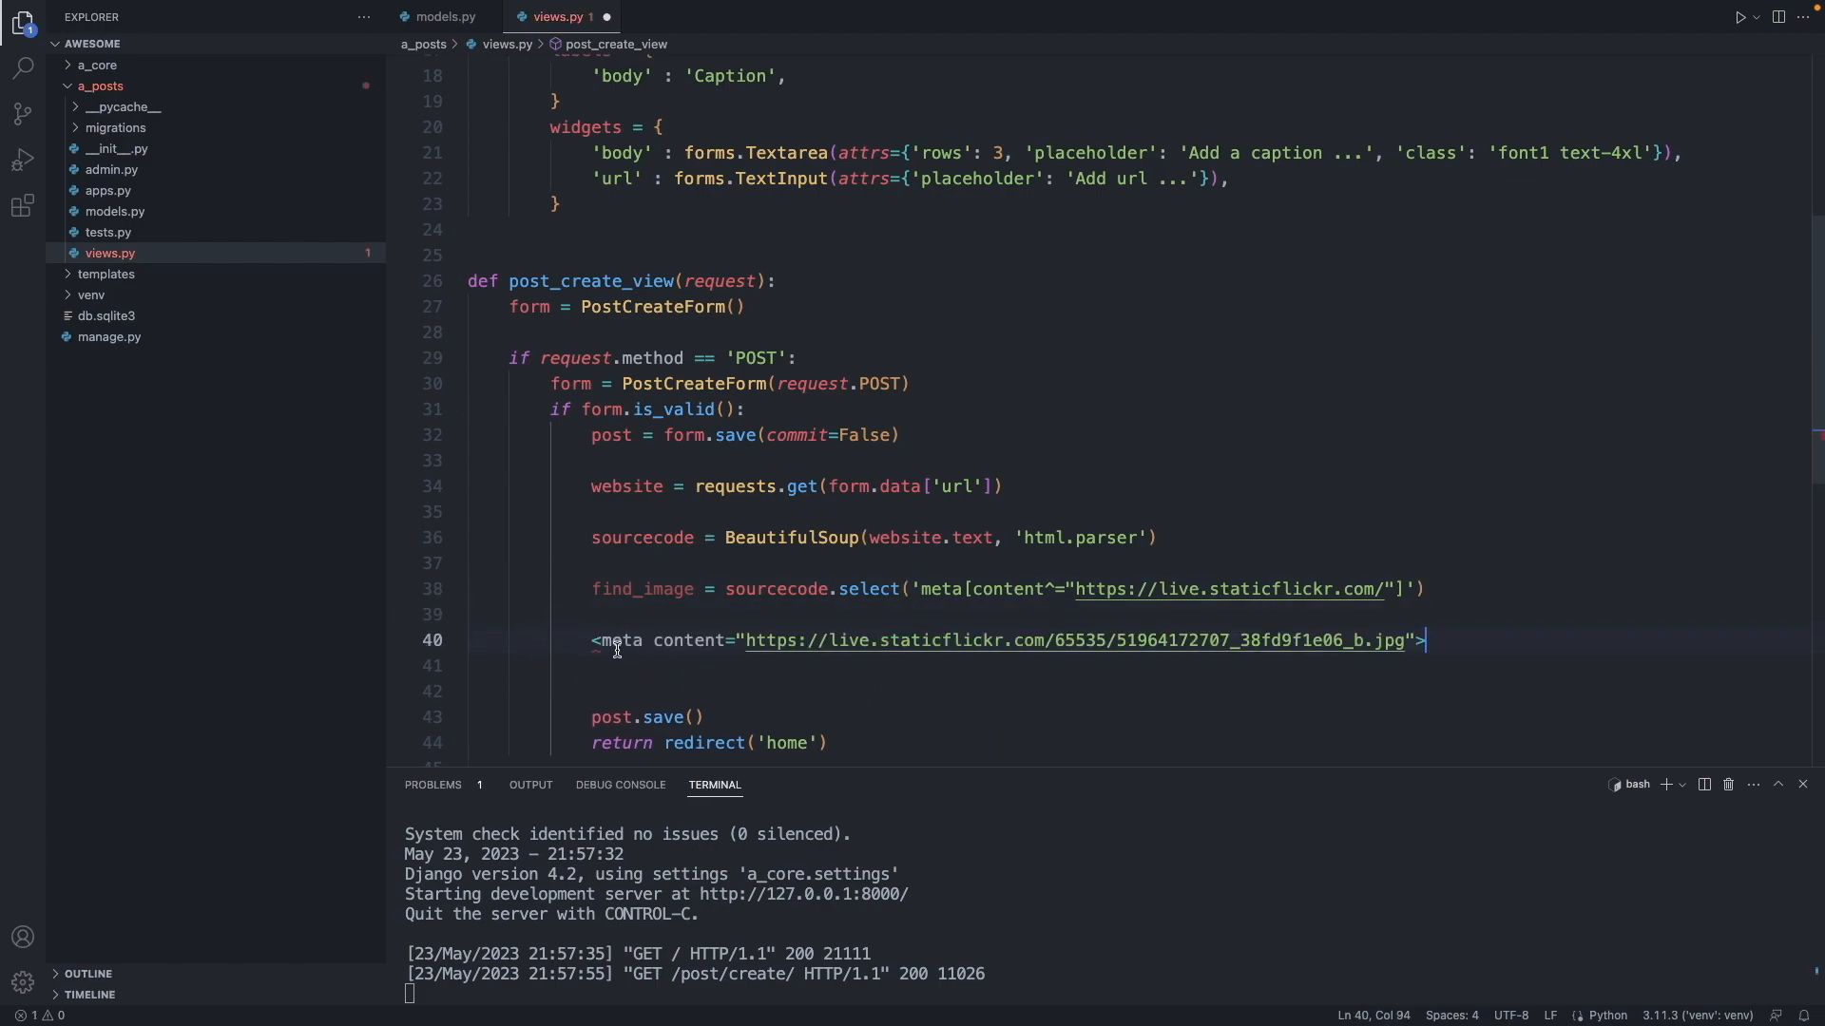
mouse_move(766, 672)
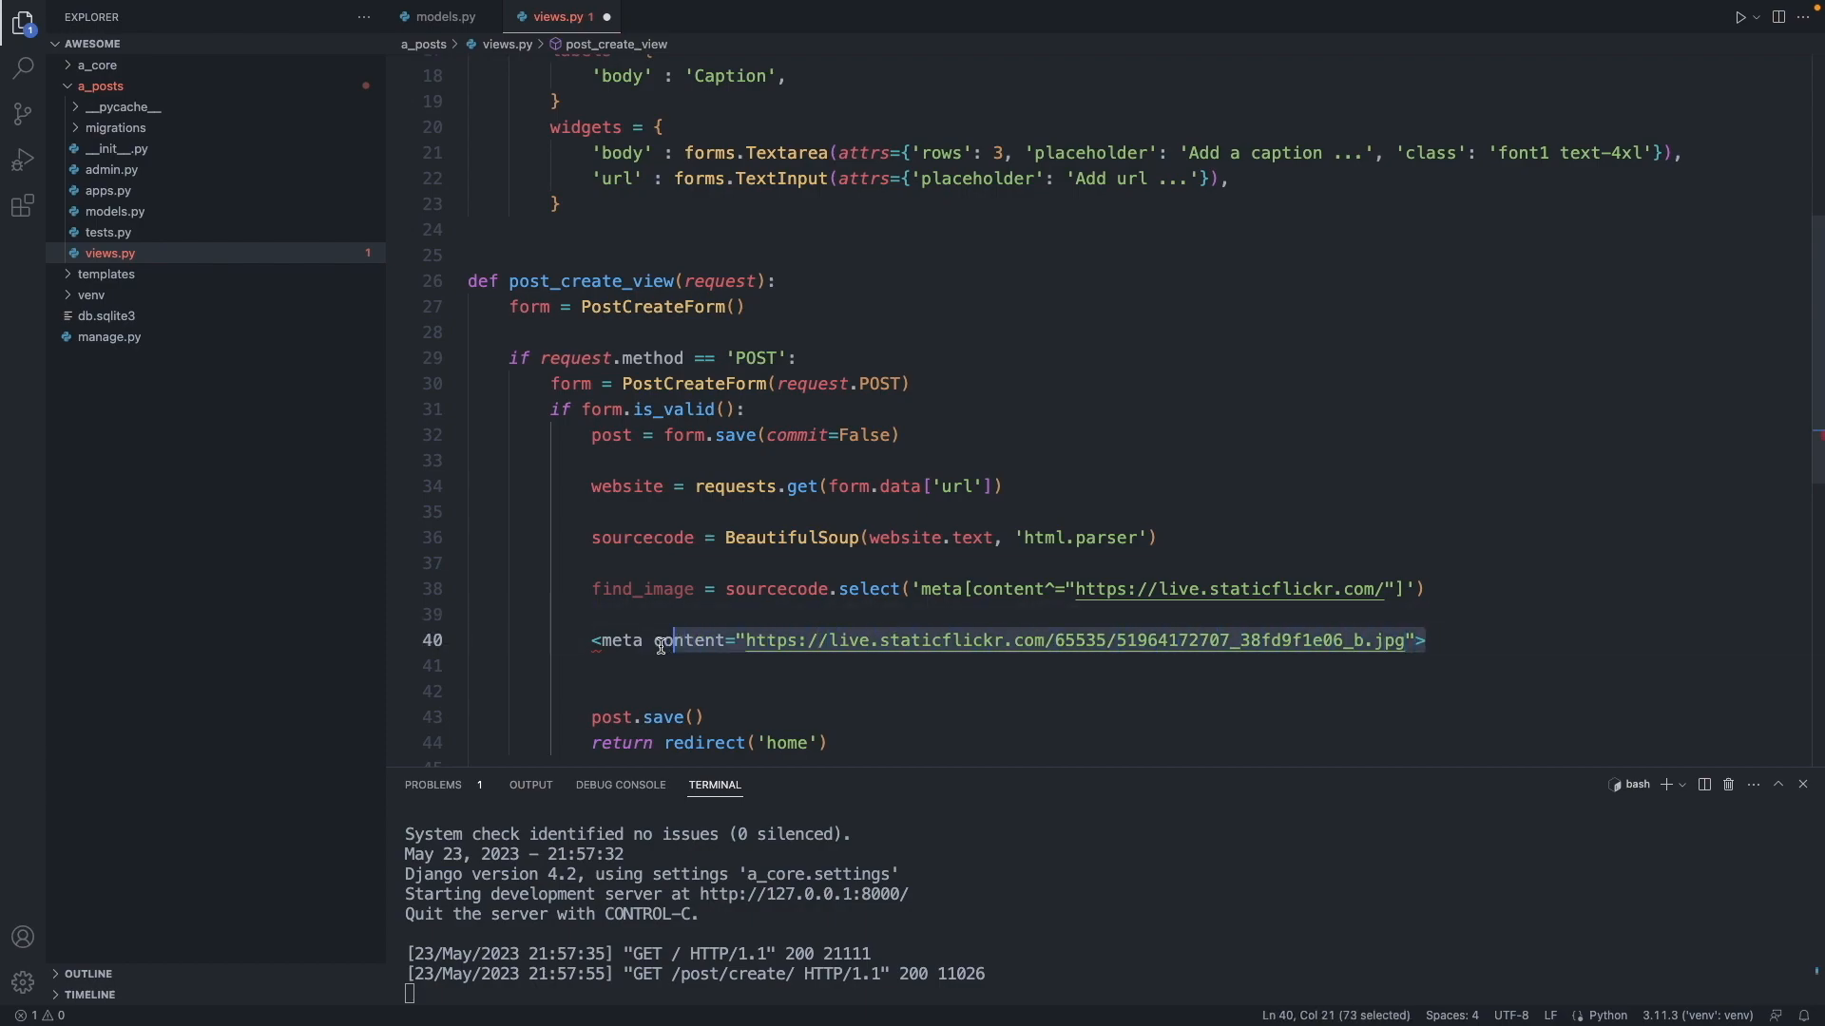
key("Delete")
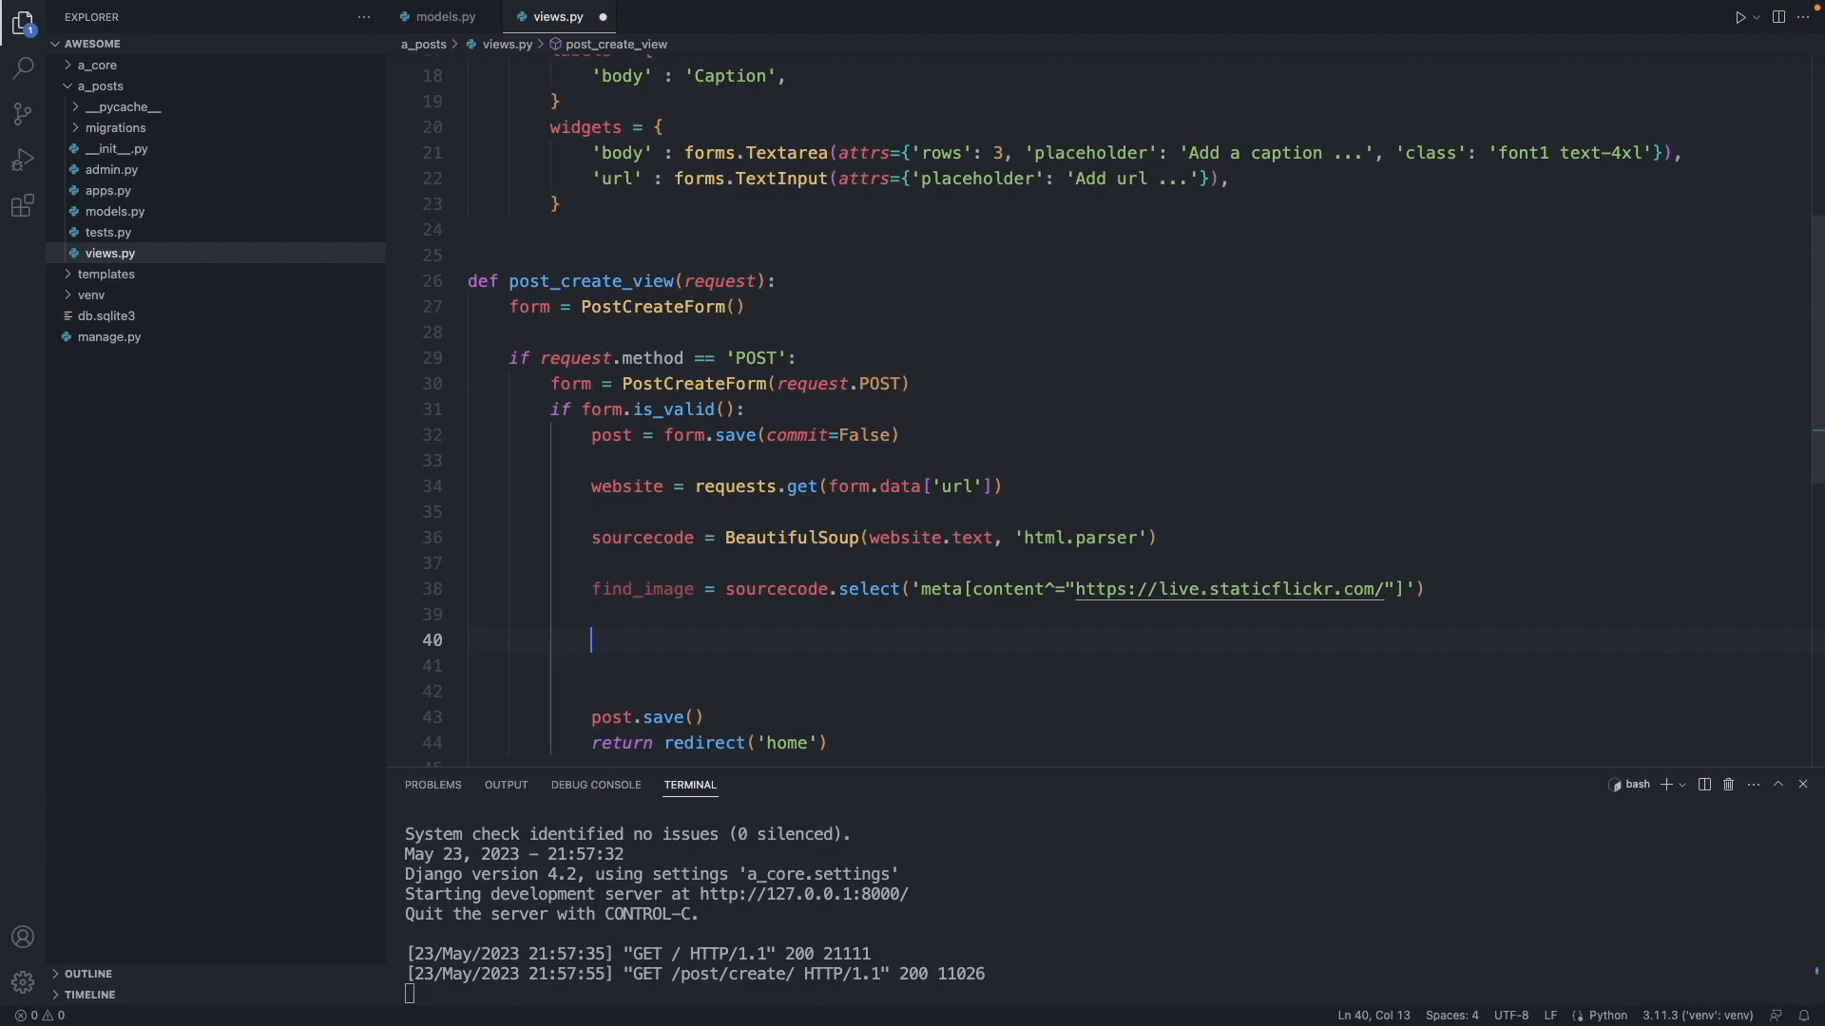
- Add image = find_image[0]['content'] to take the first matched tag's URL
type("image")
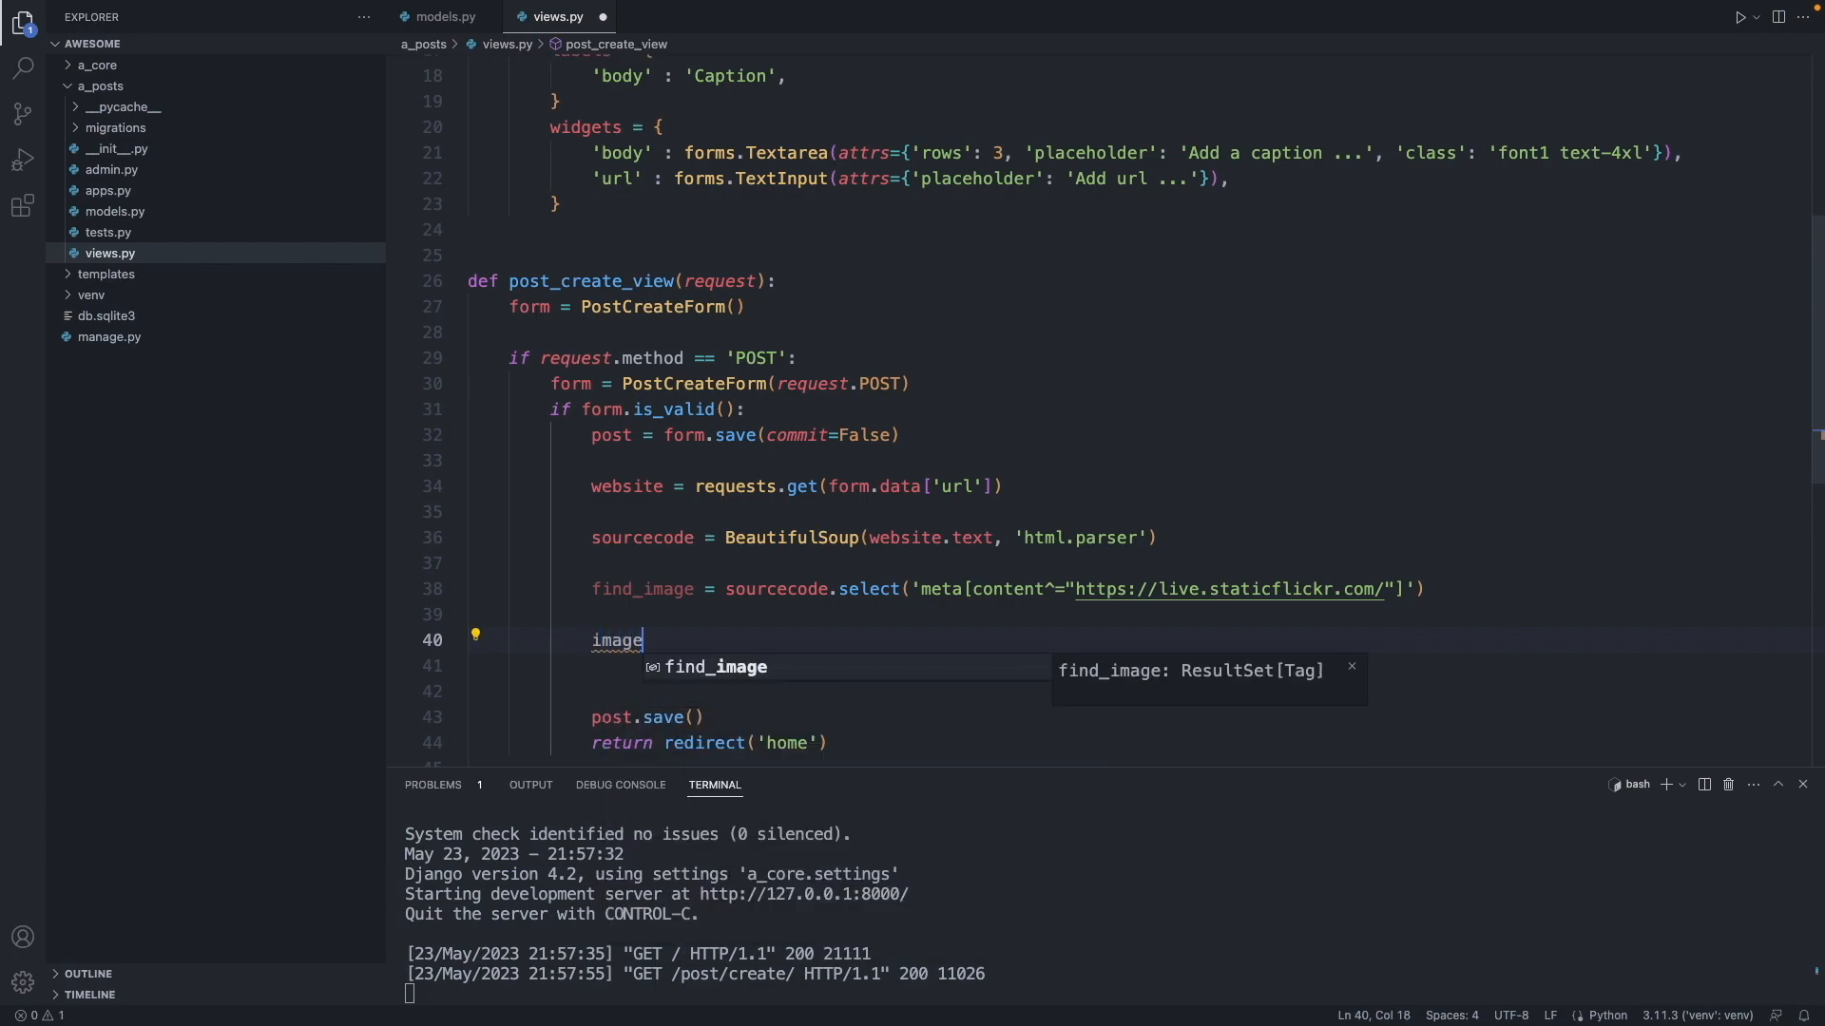
type("=")
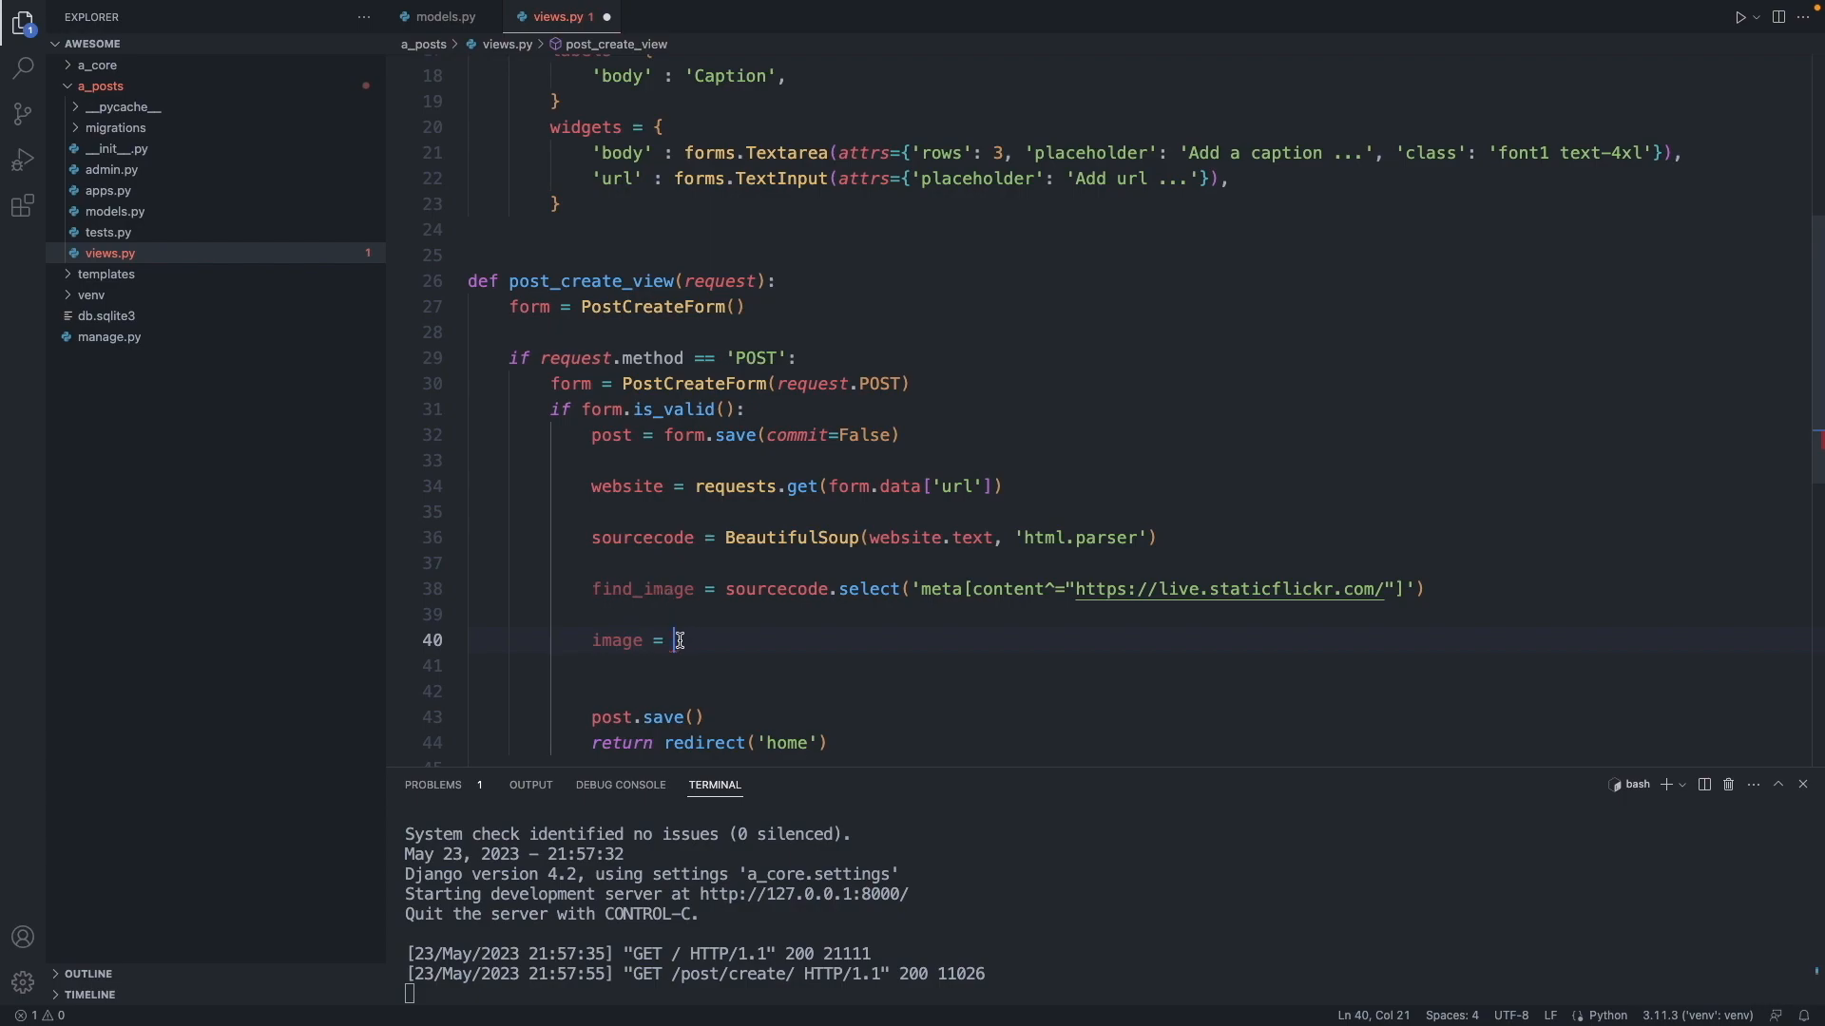
type("find")
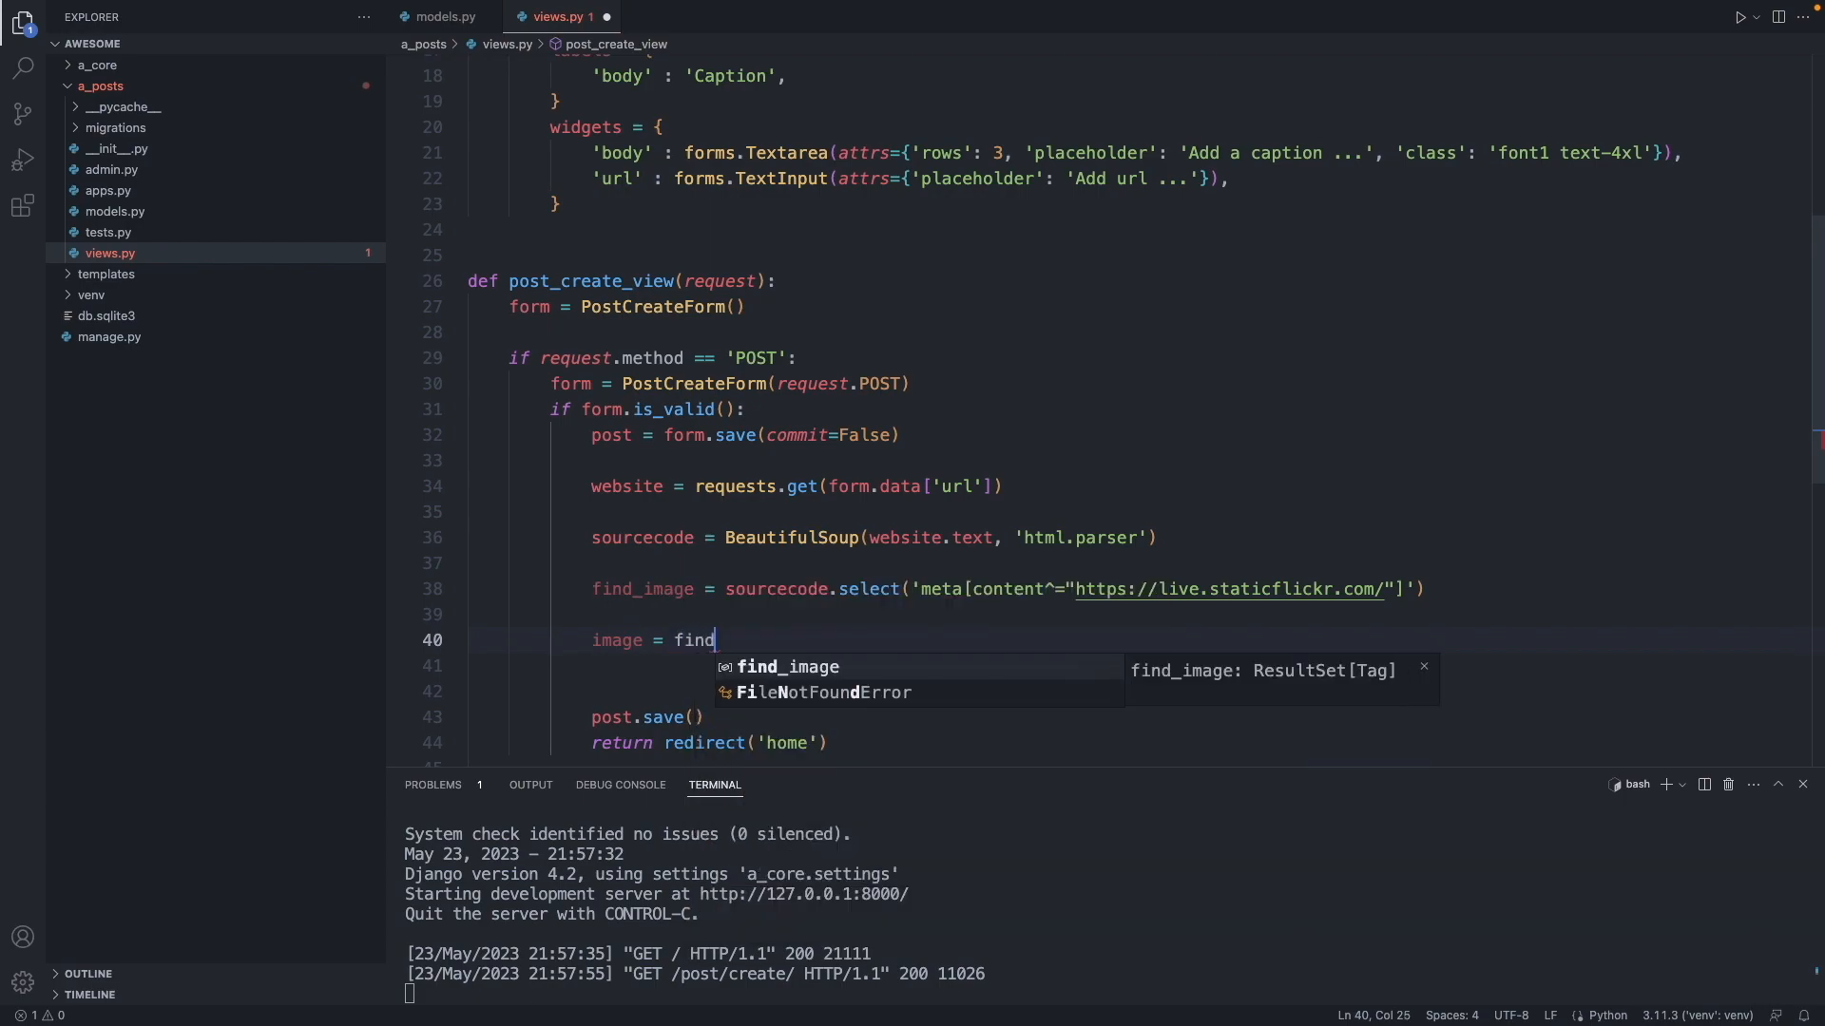
type("_image")
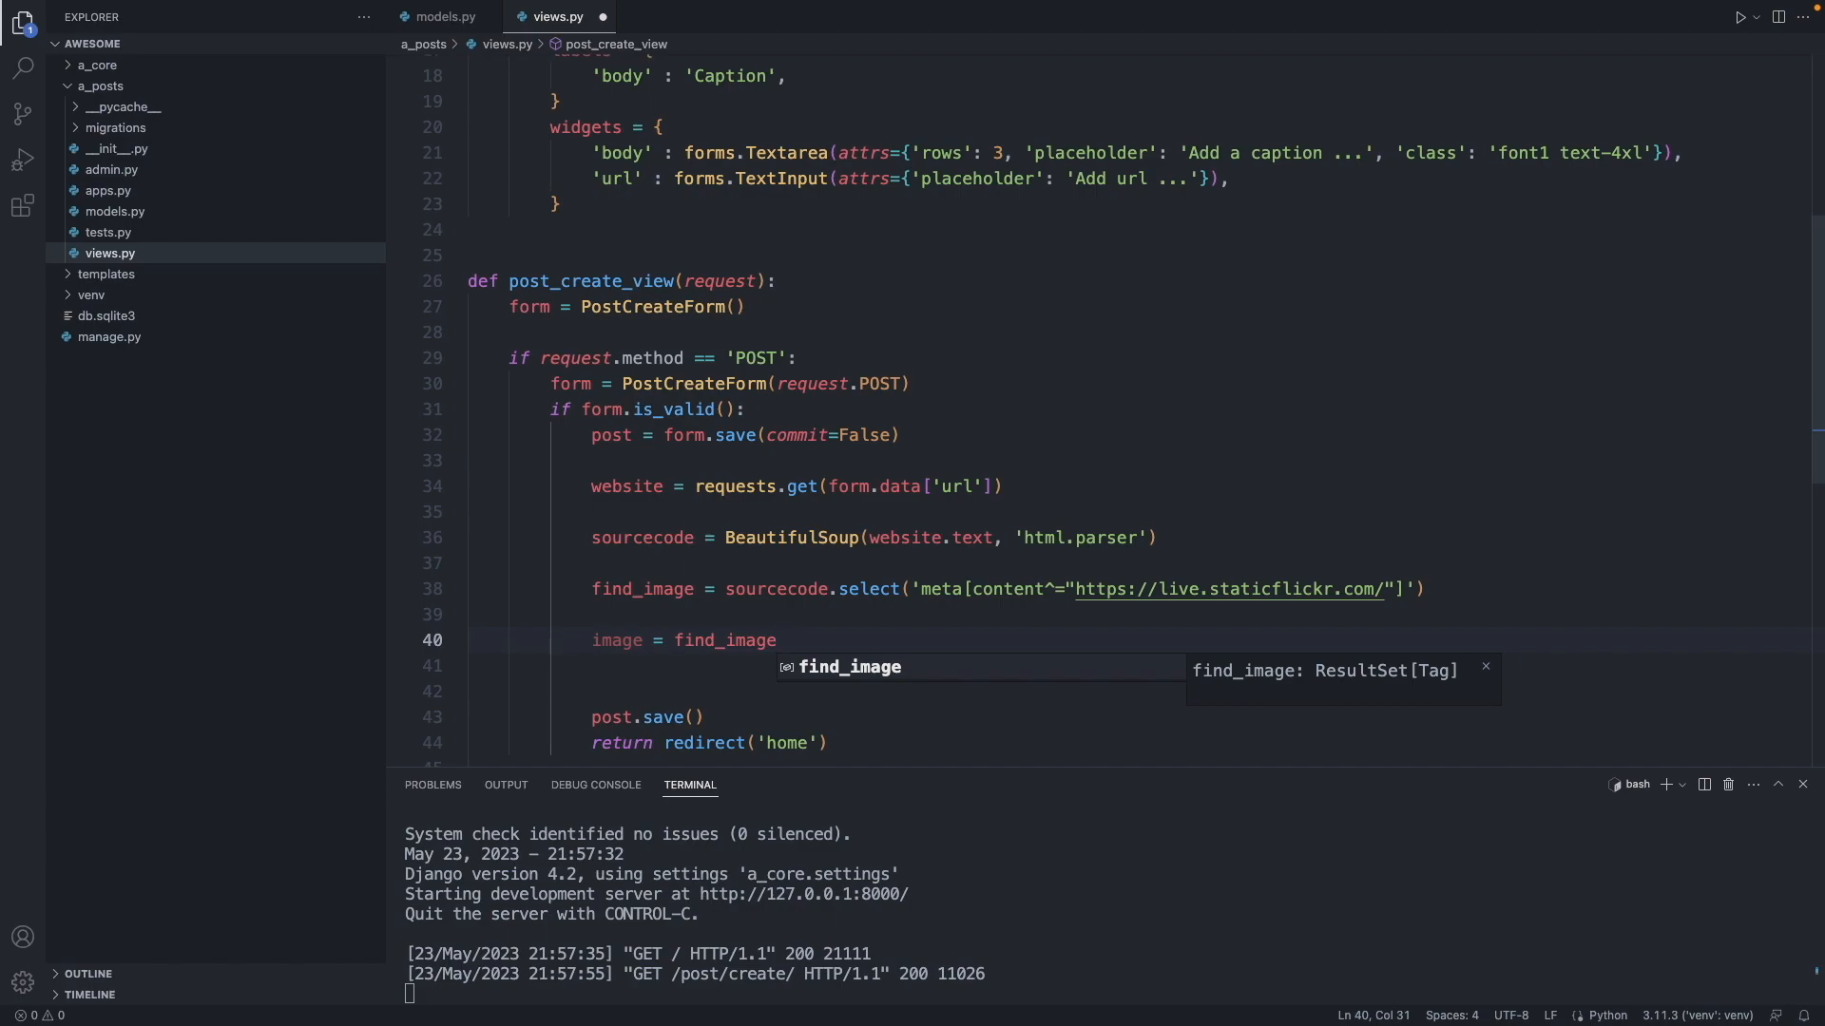
type("[0]")
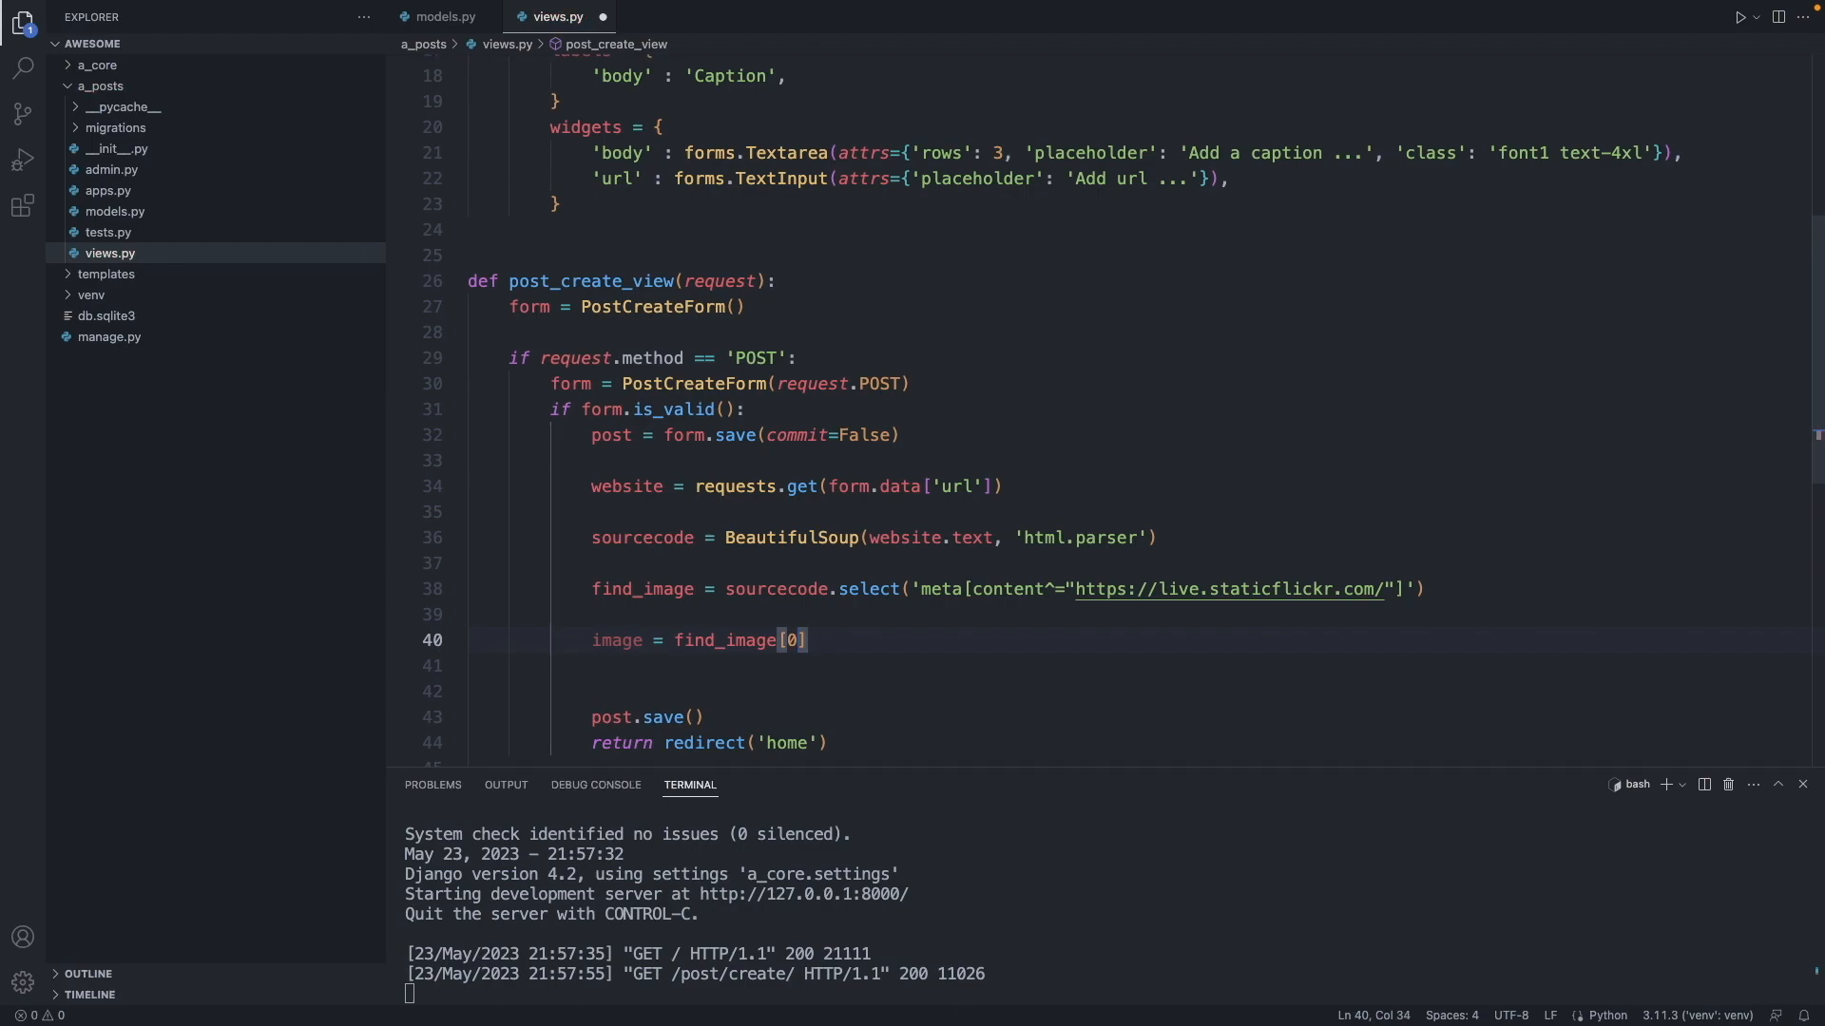
type("['con']")
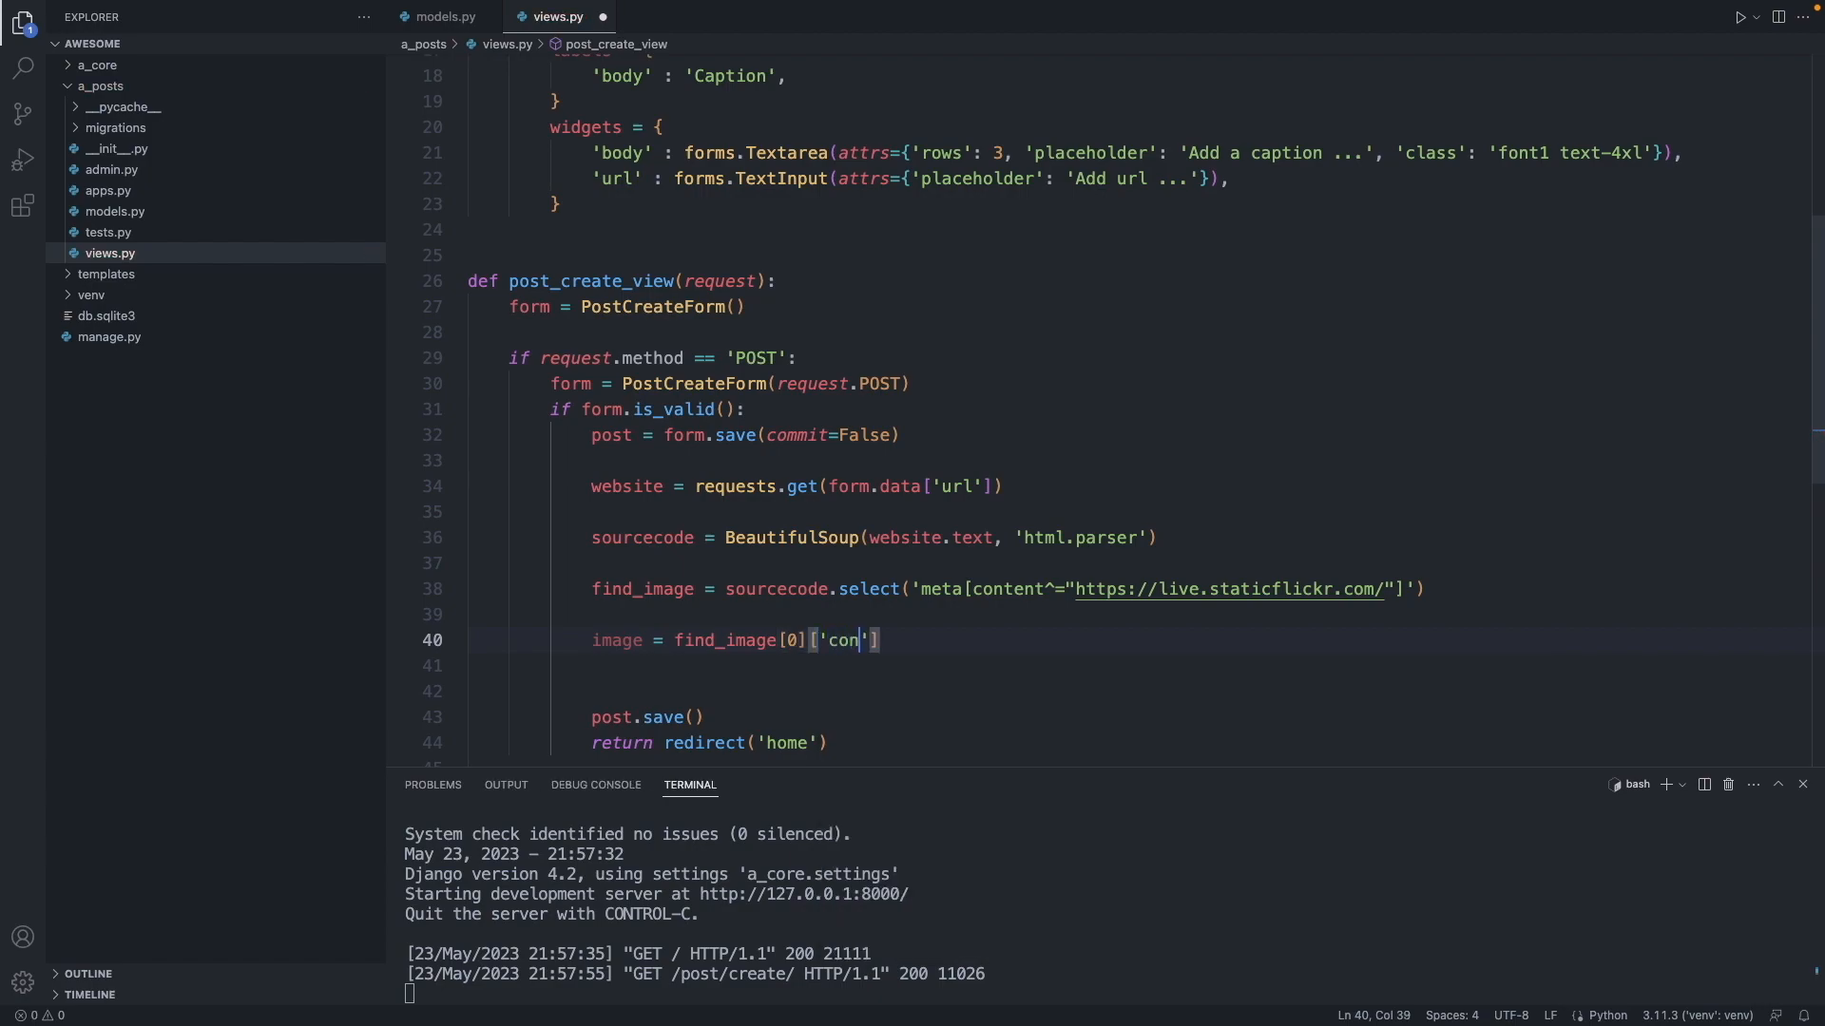
type("tent")
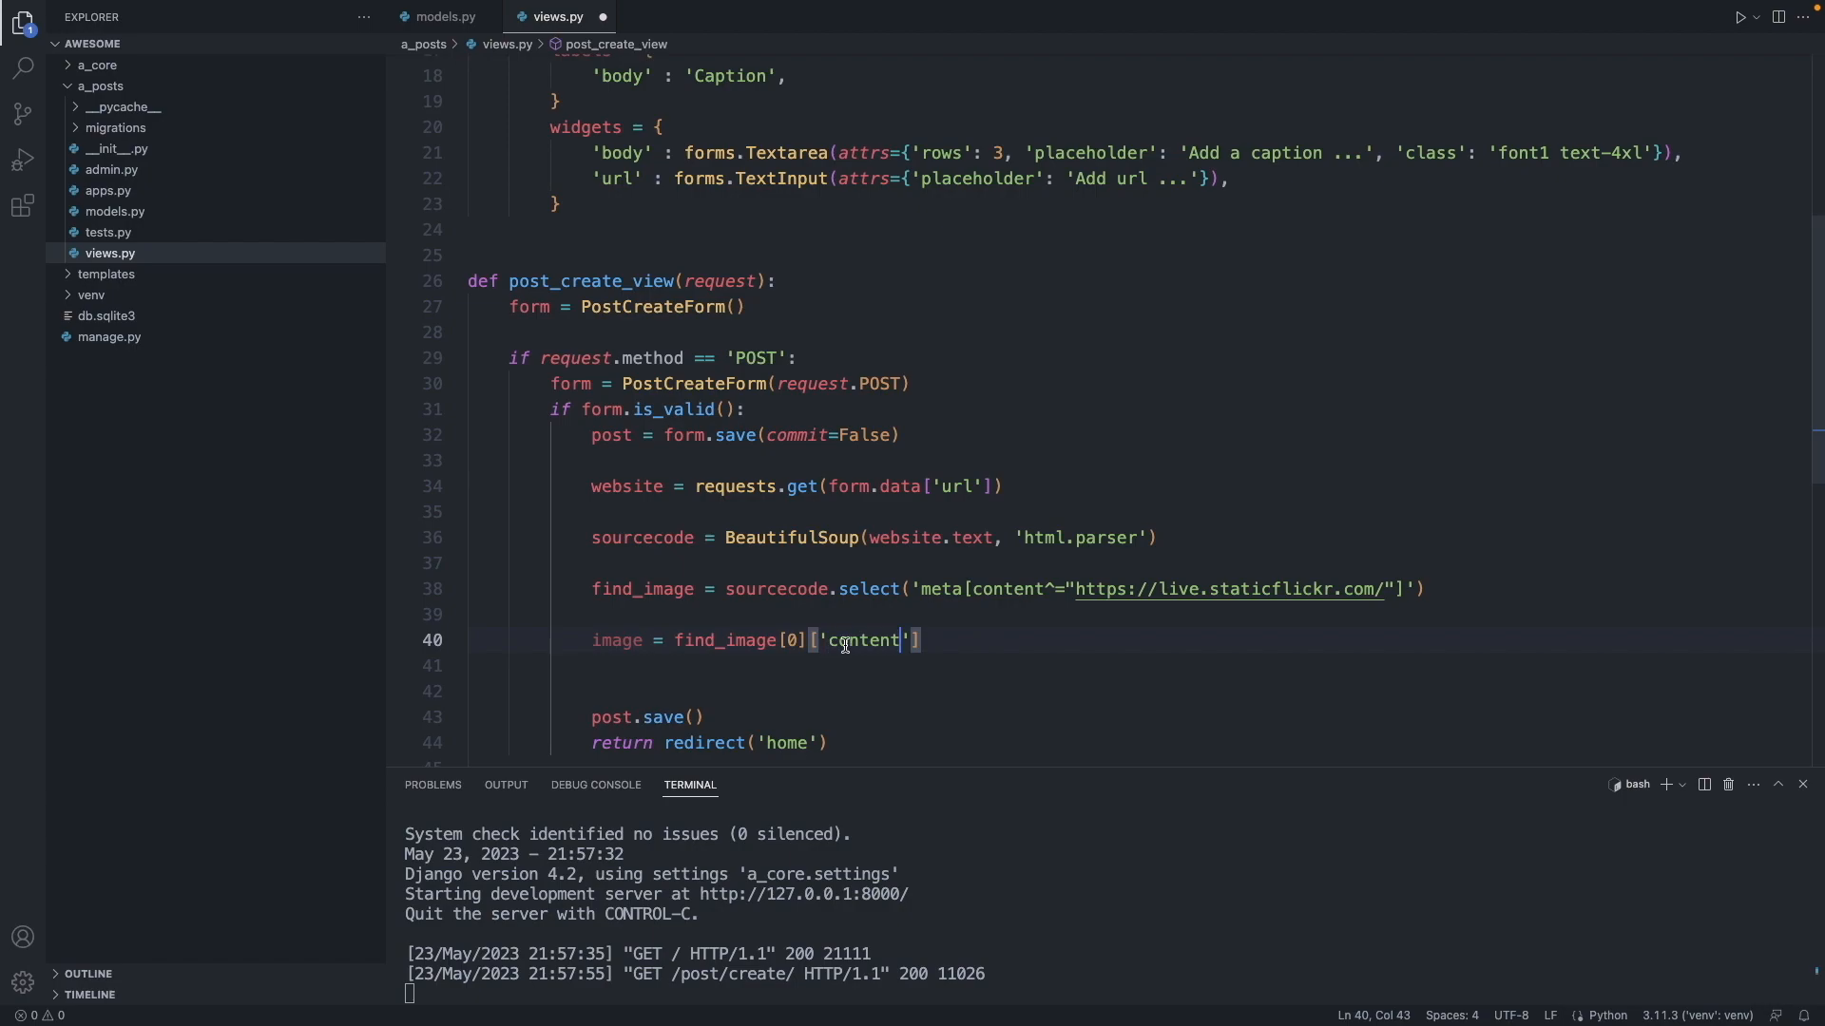
key("Enter")
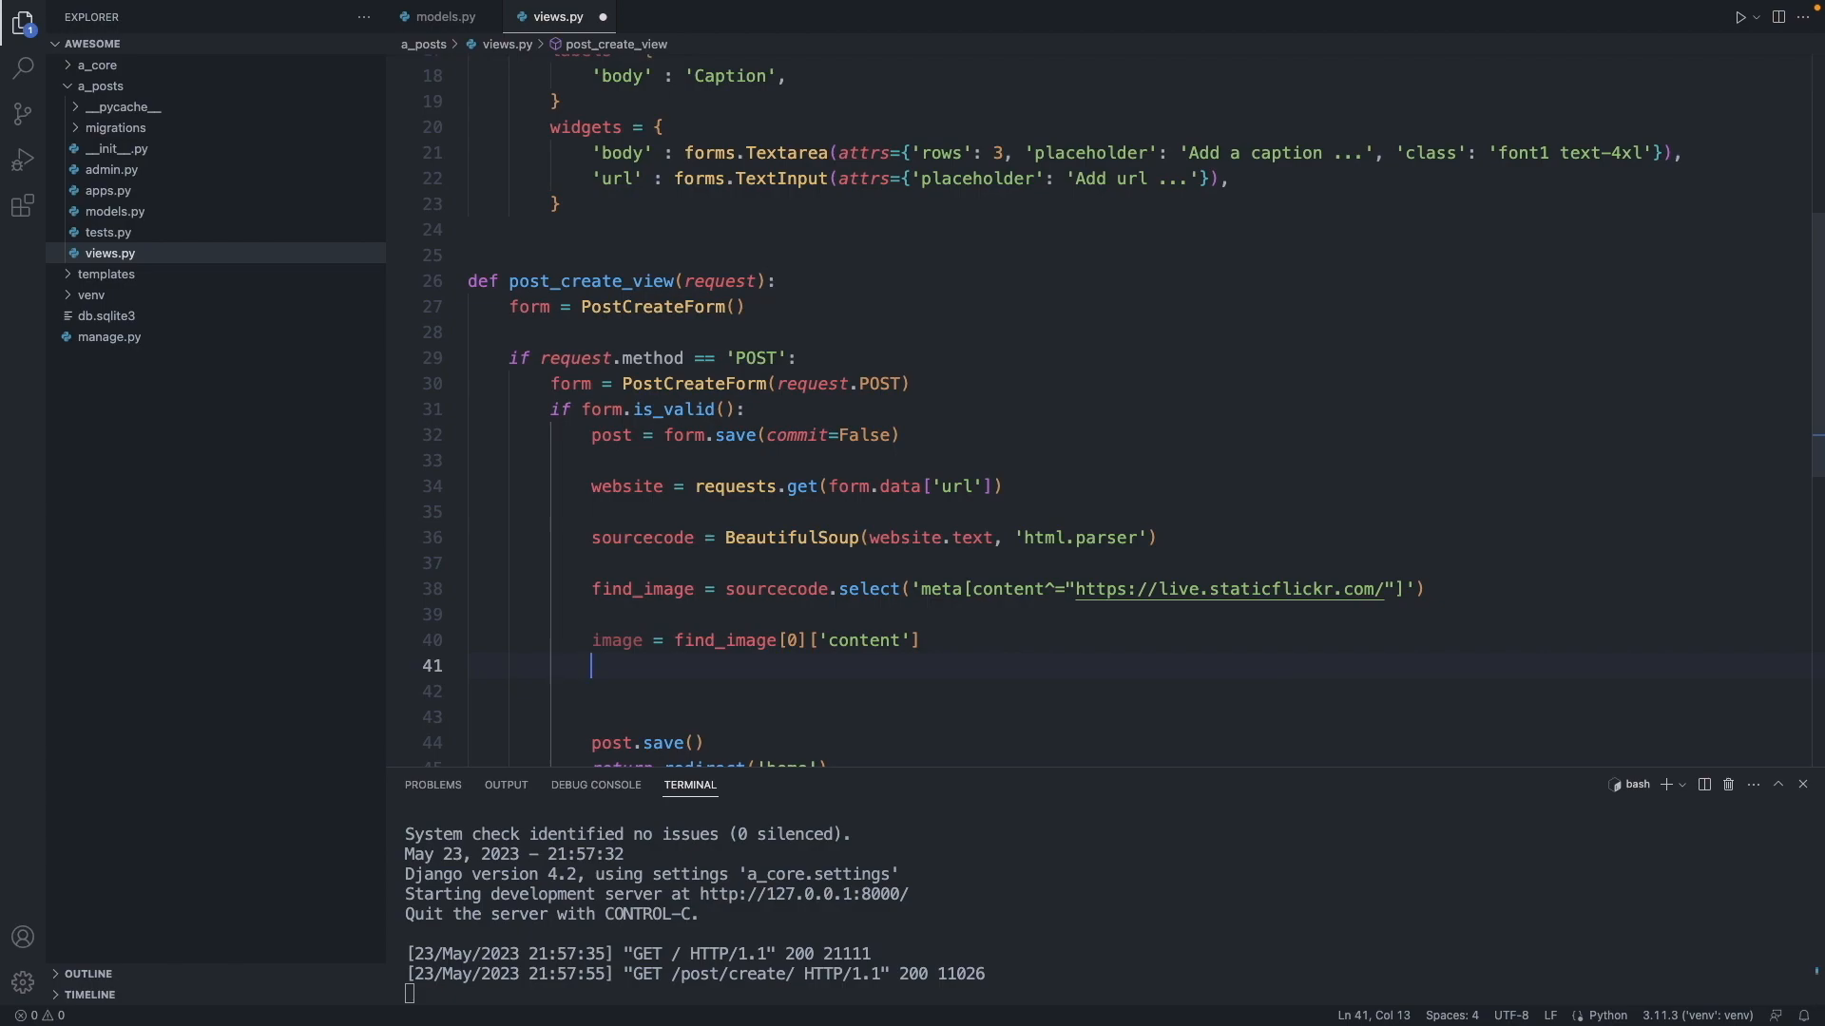
- Assign post.image = image and tidy the blank lines between scraping steps
type("post.image")
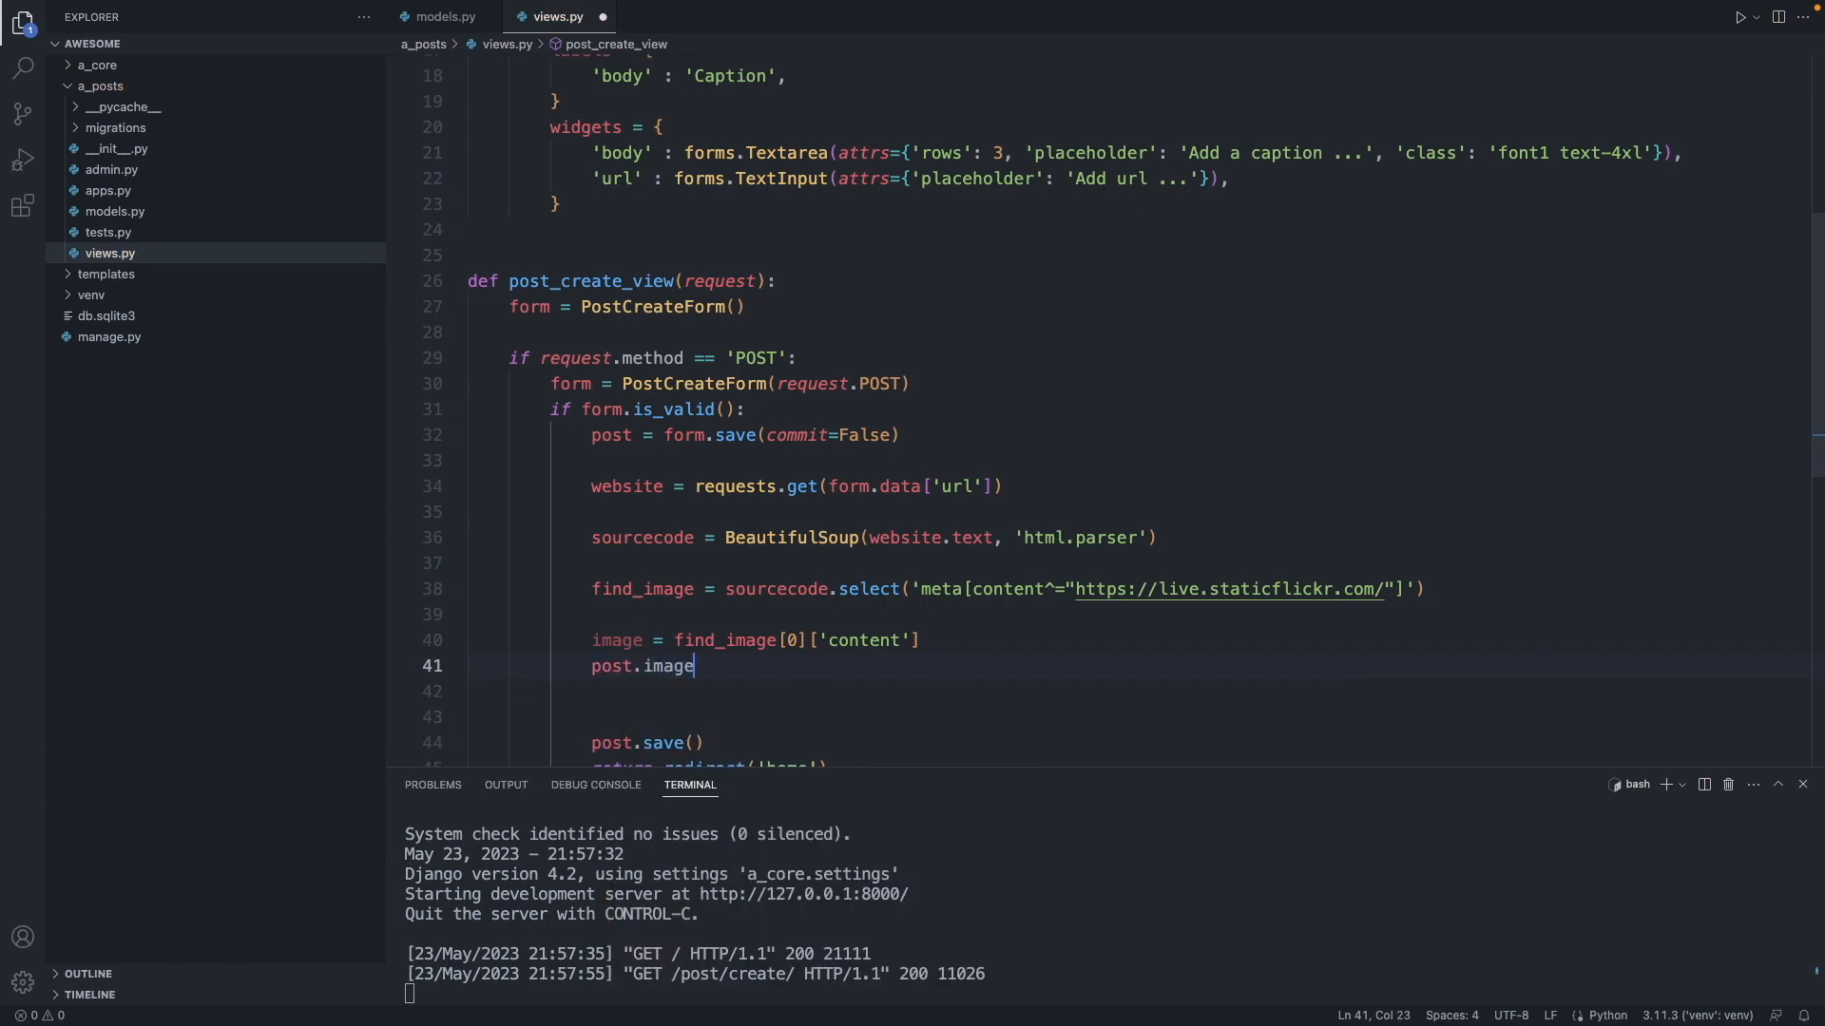
double_click(670, 665)
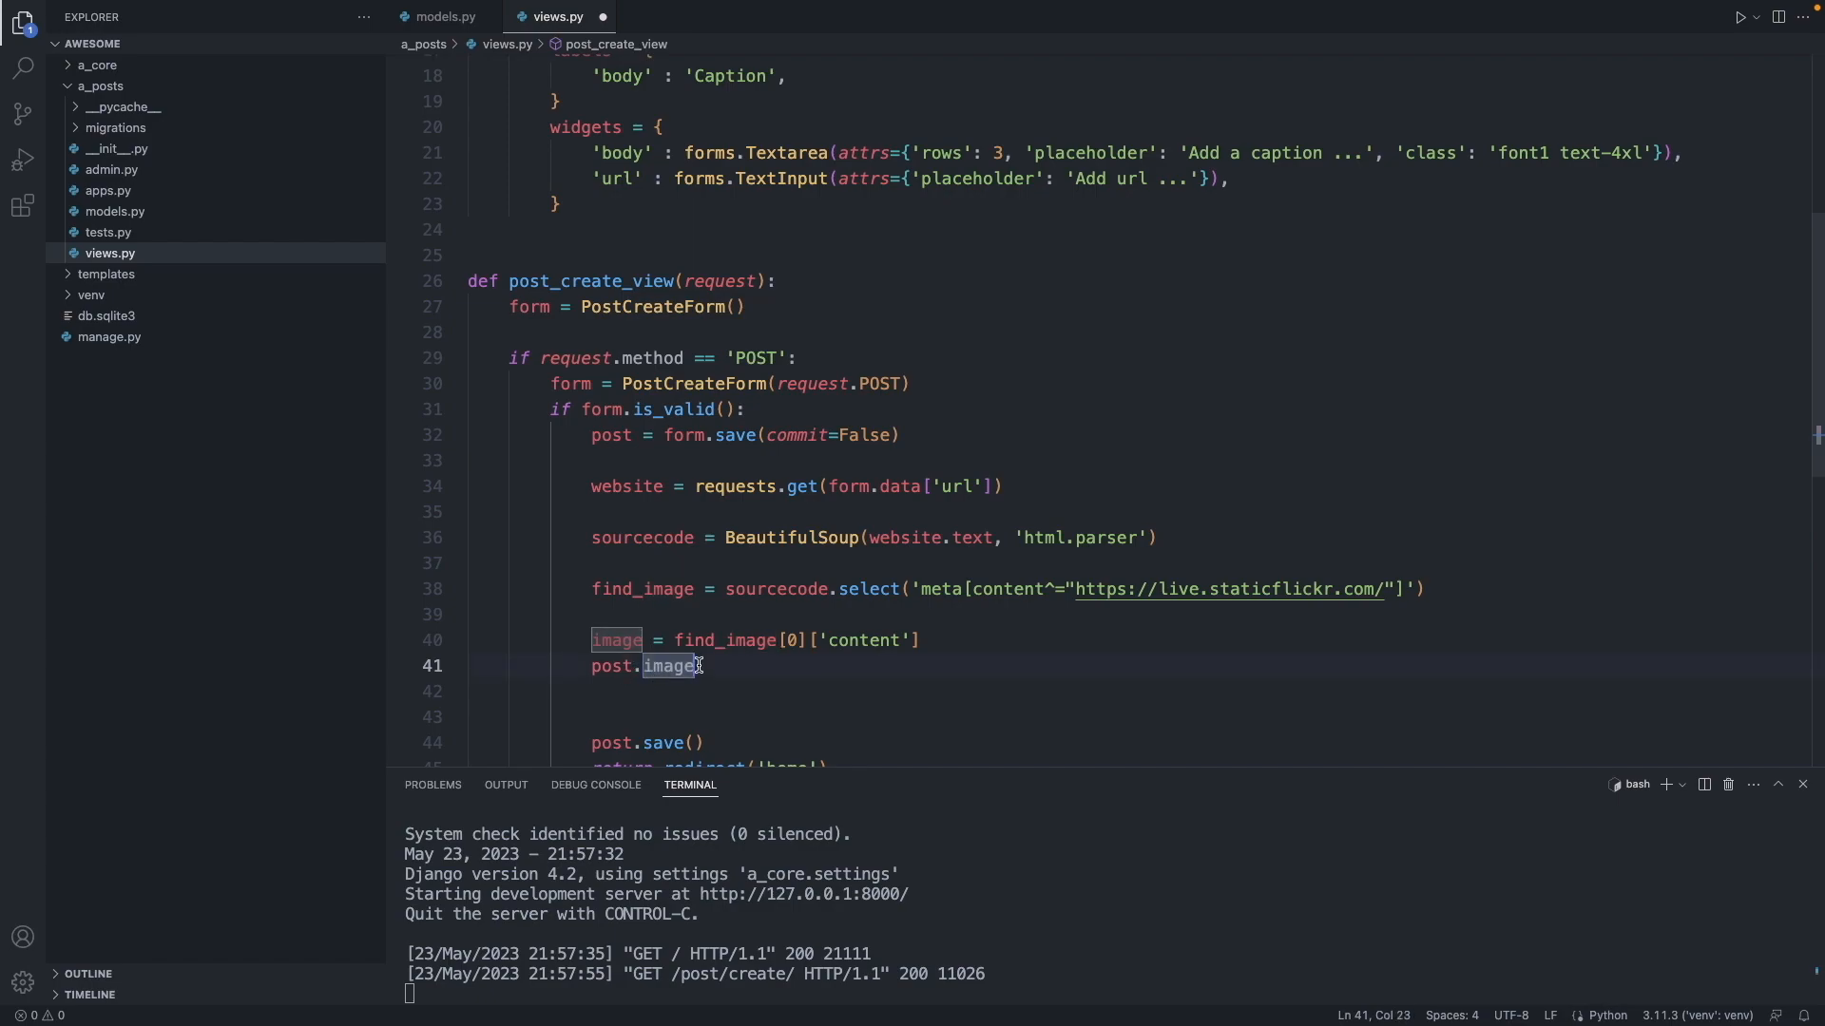
type("=")
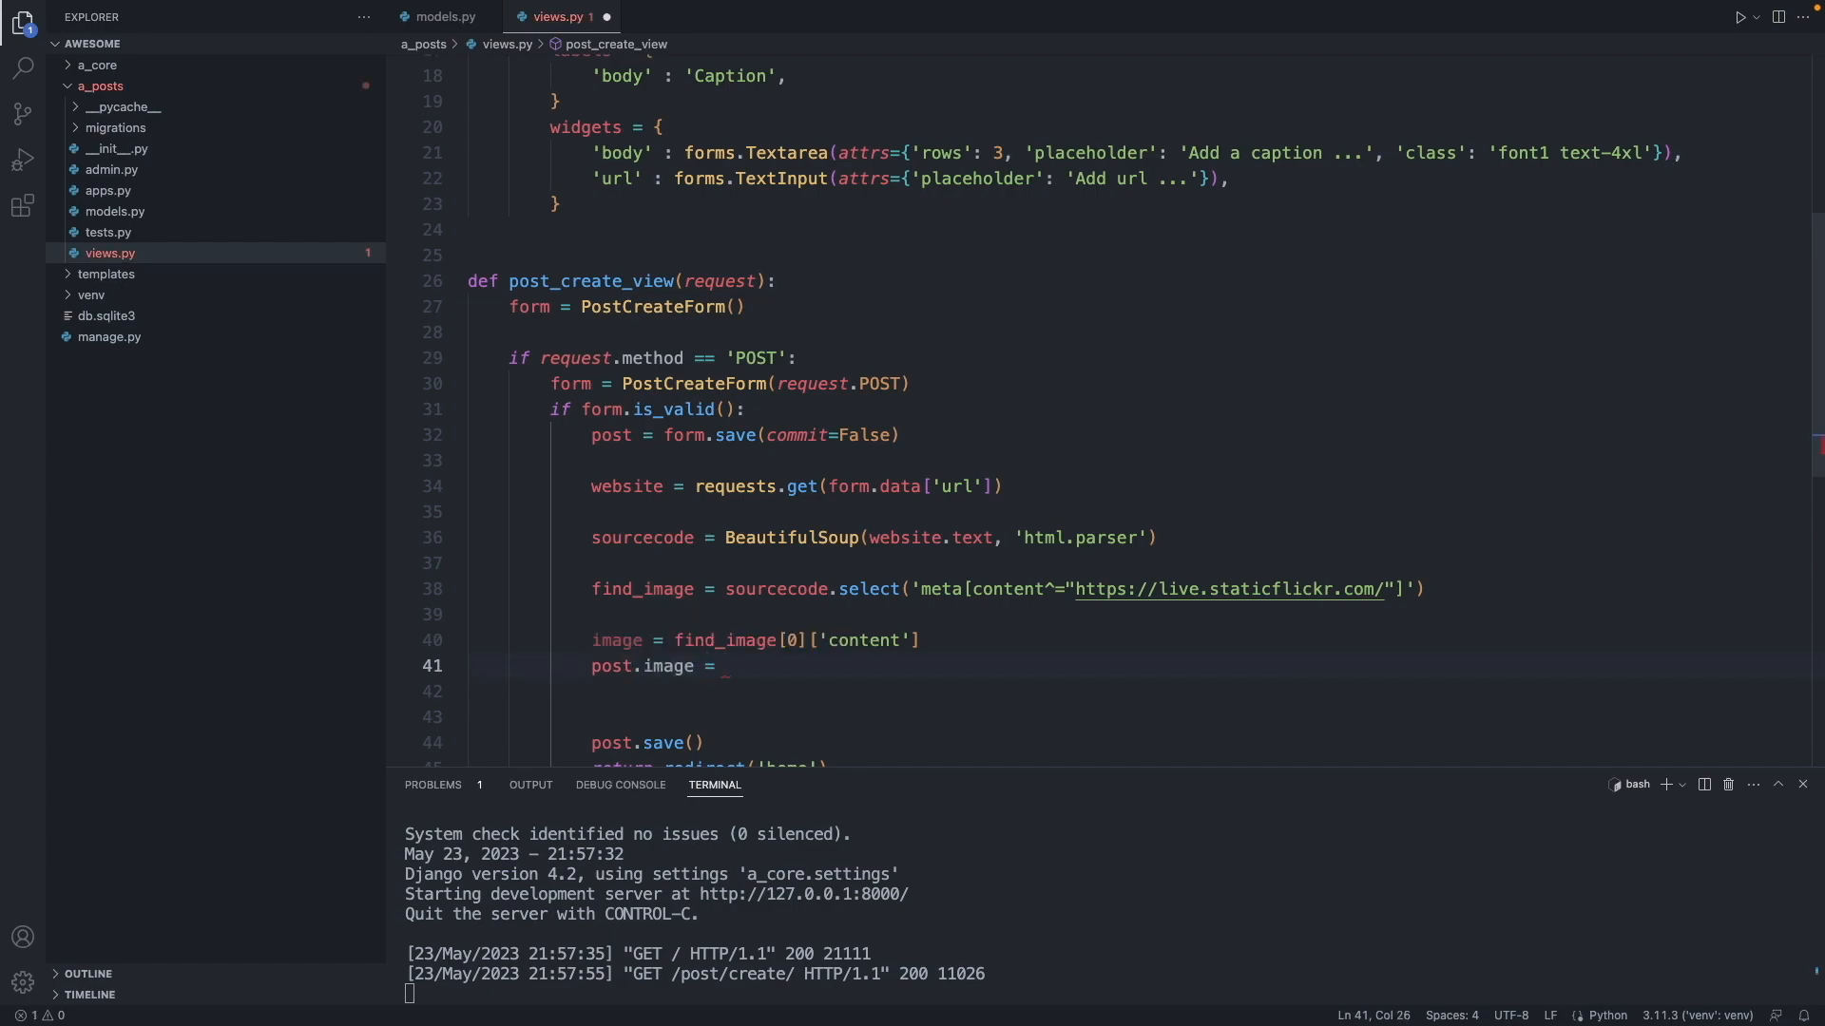
type("image")
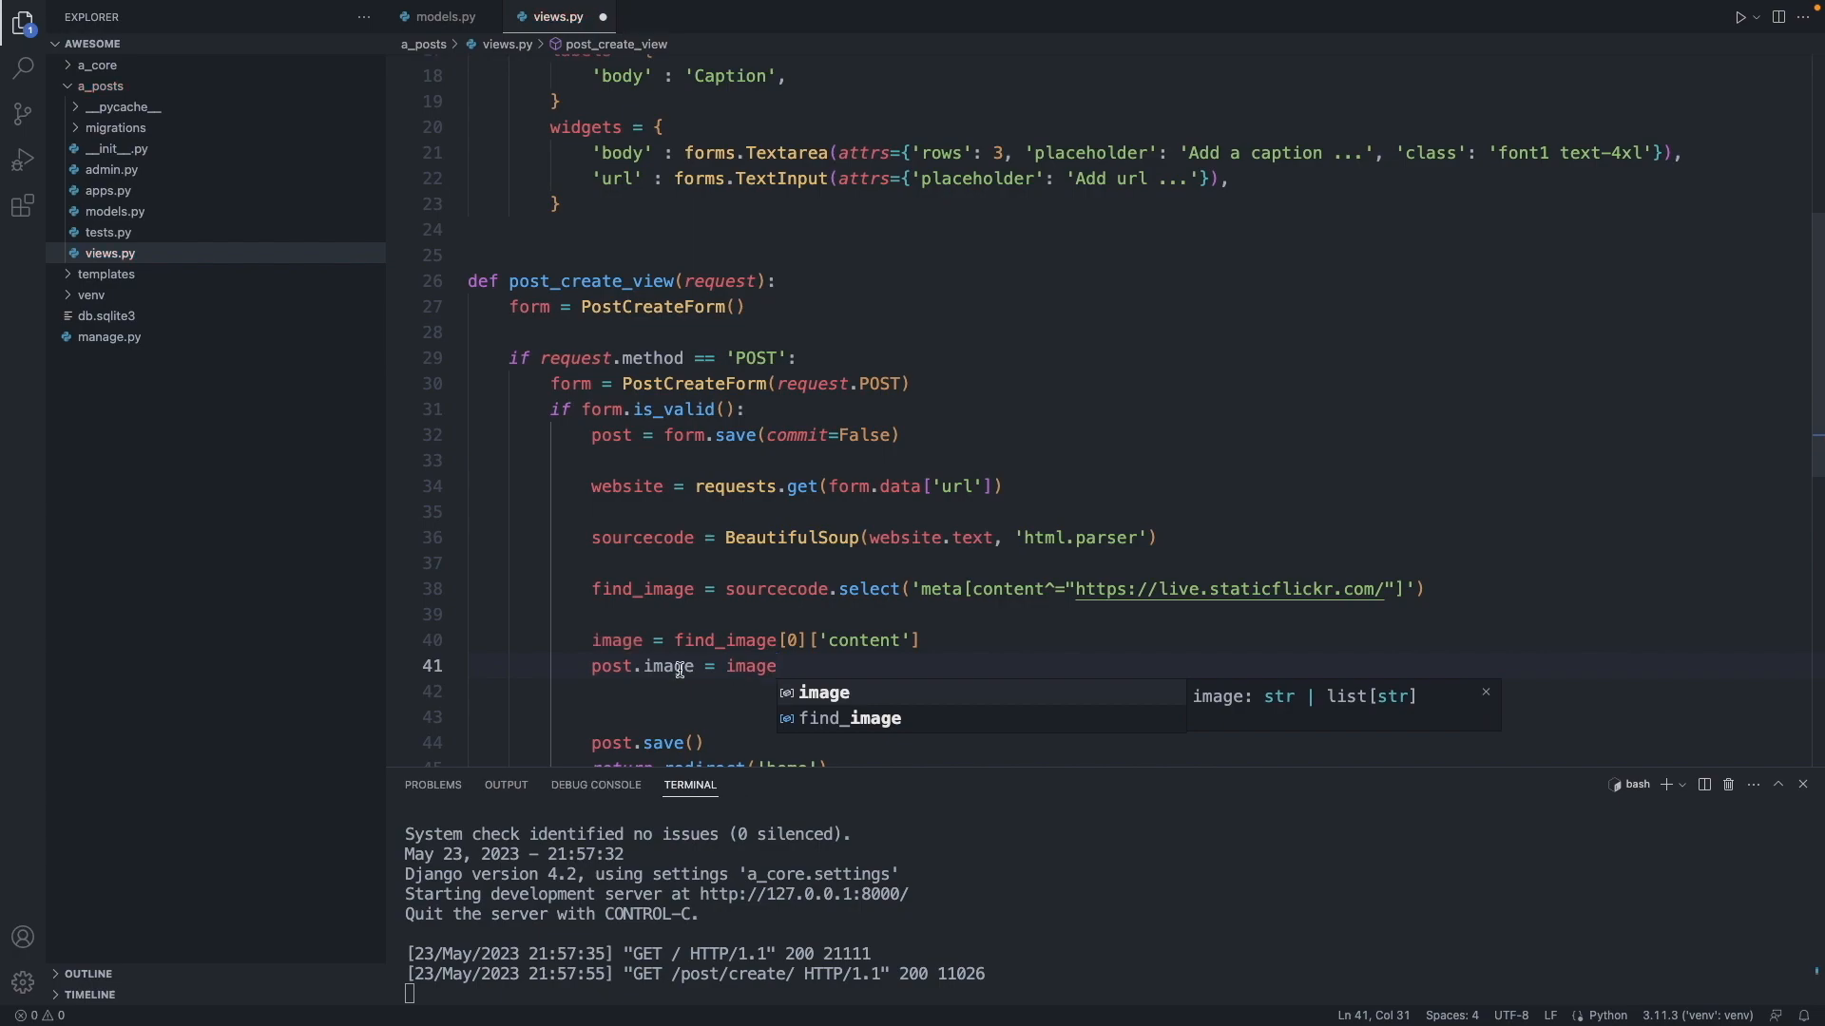
double_click(751, 665)
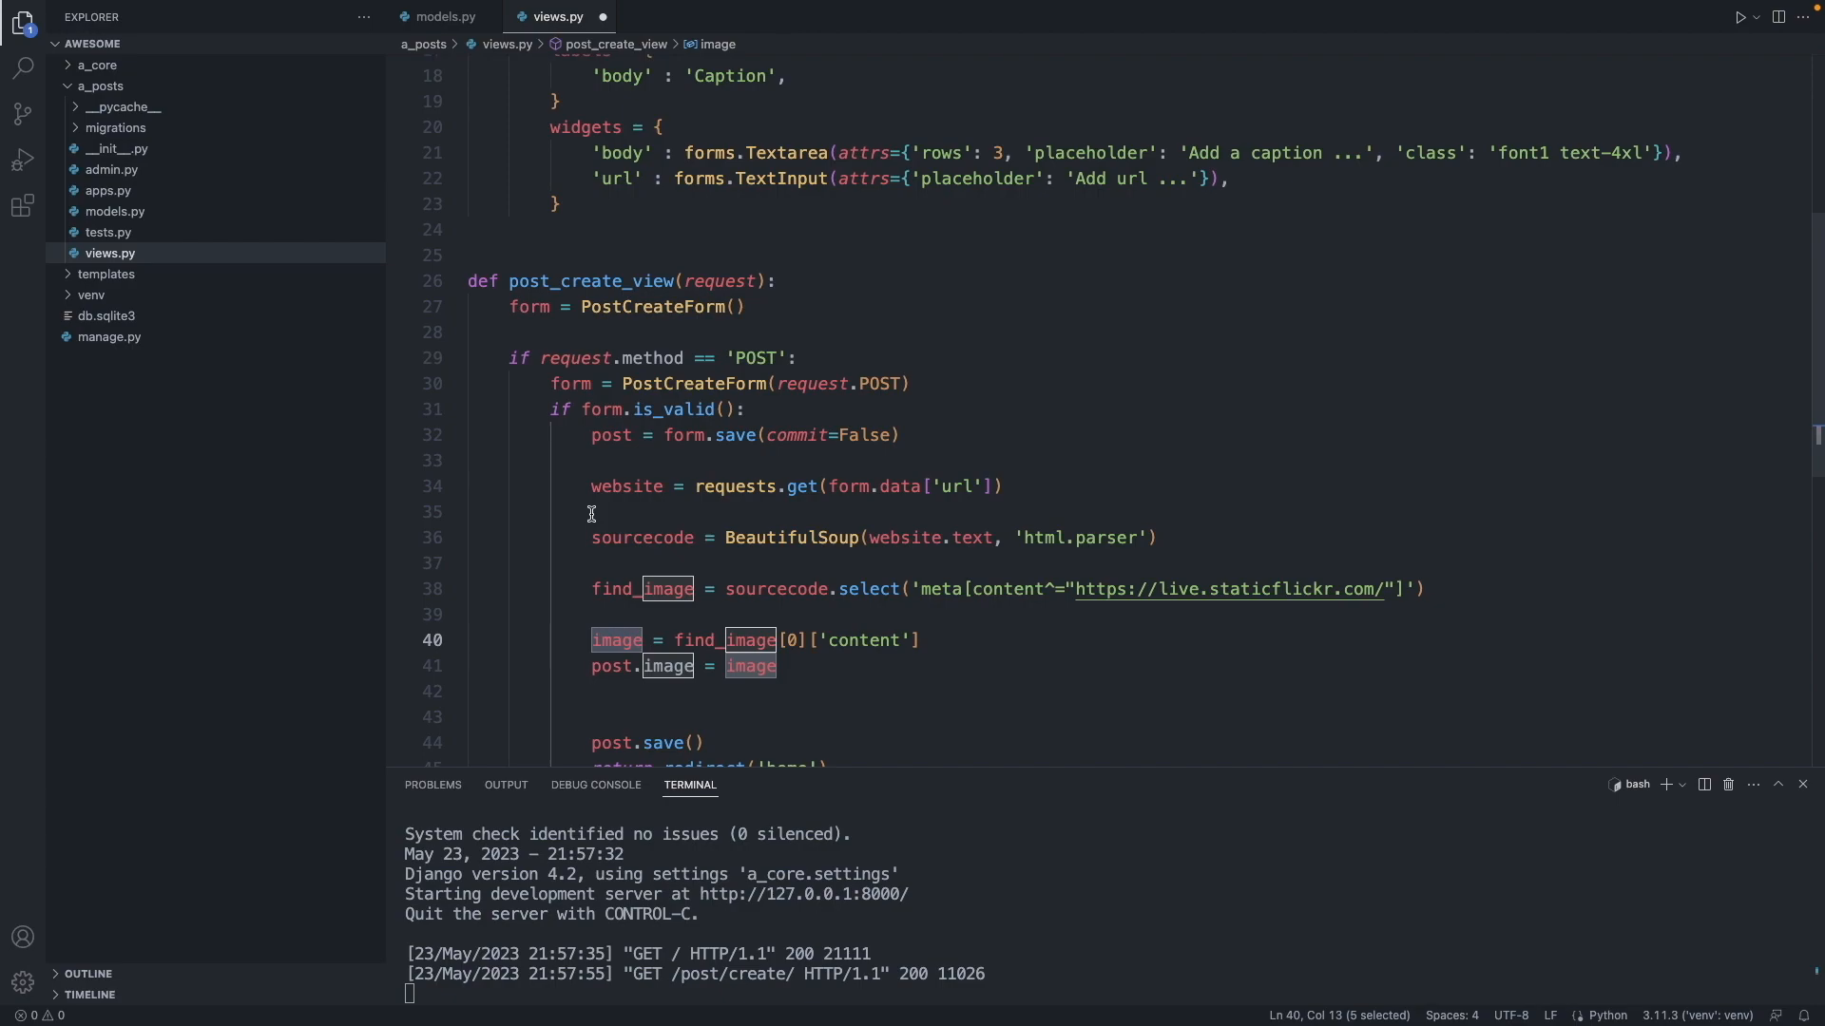
left_click(591, 512)
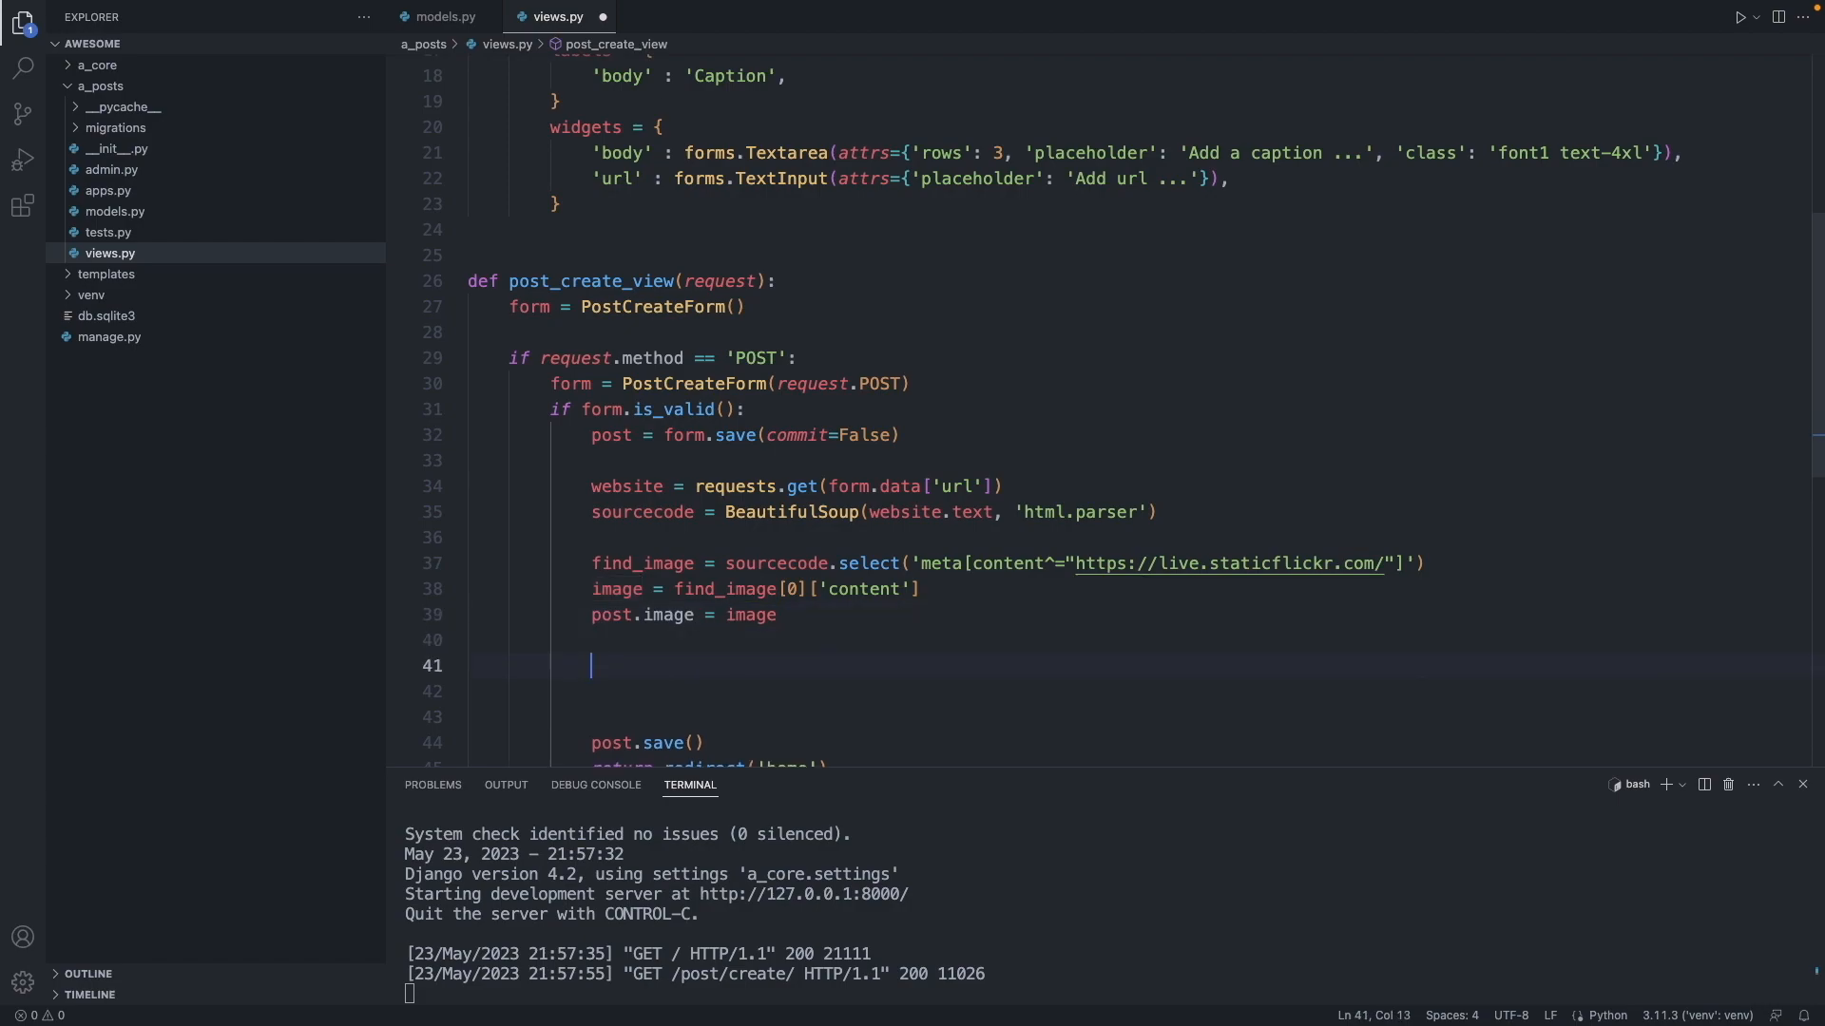
- Add find_title = sourcecode.select('h1.photo-title') to views.py
type("find_title =")
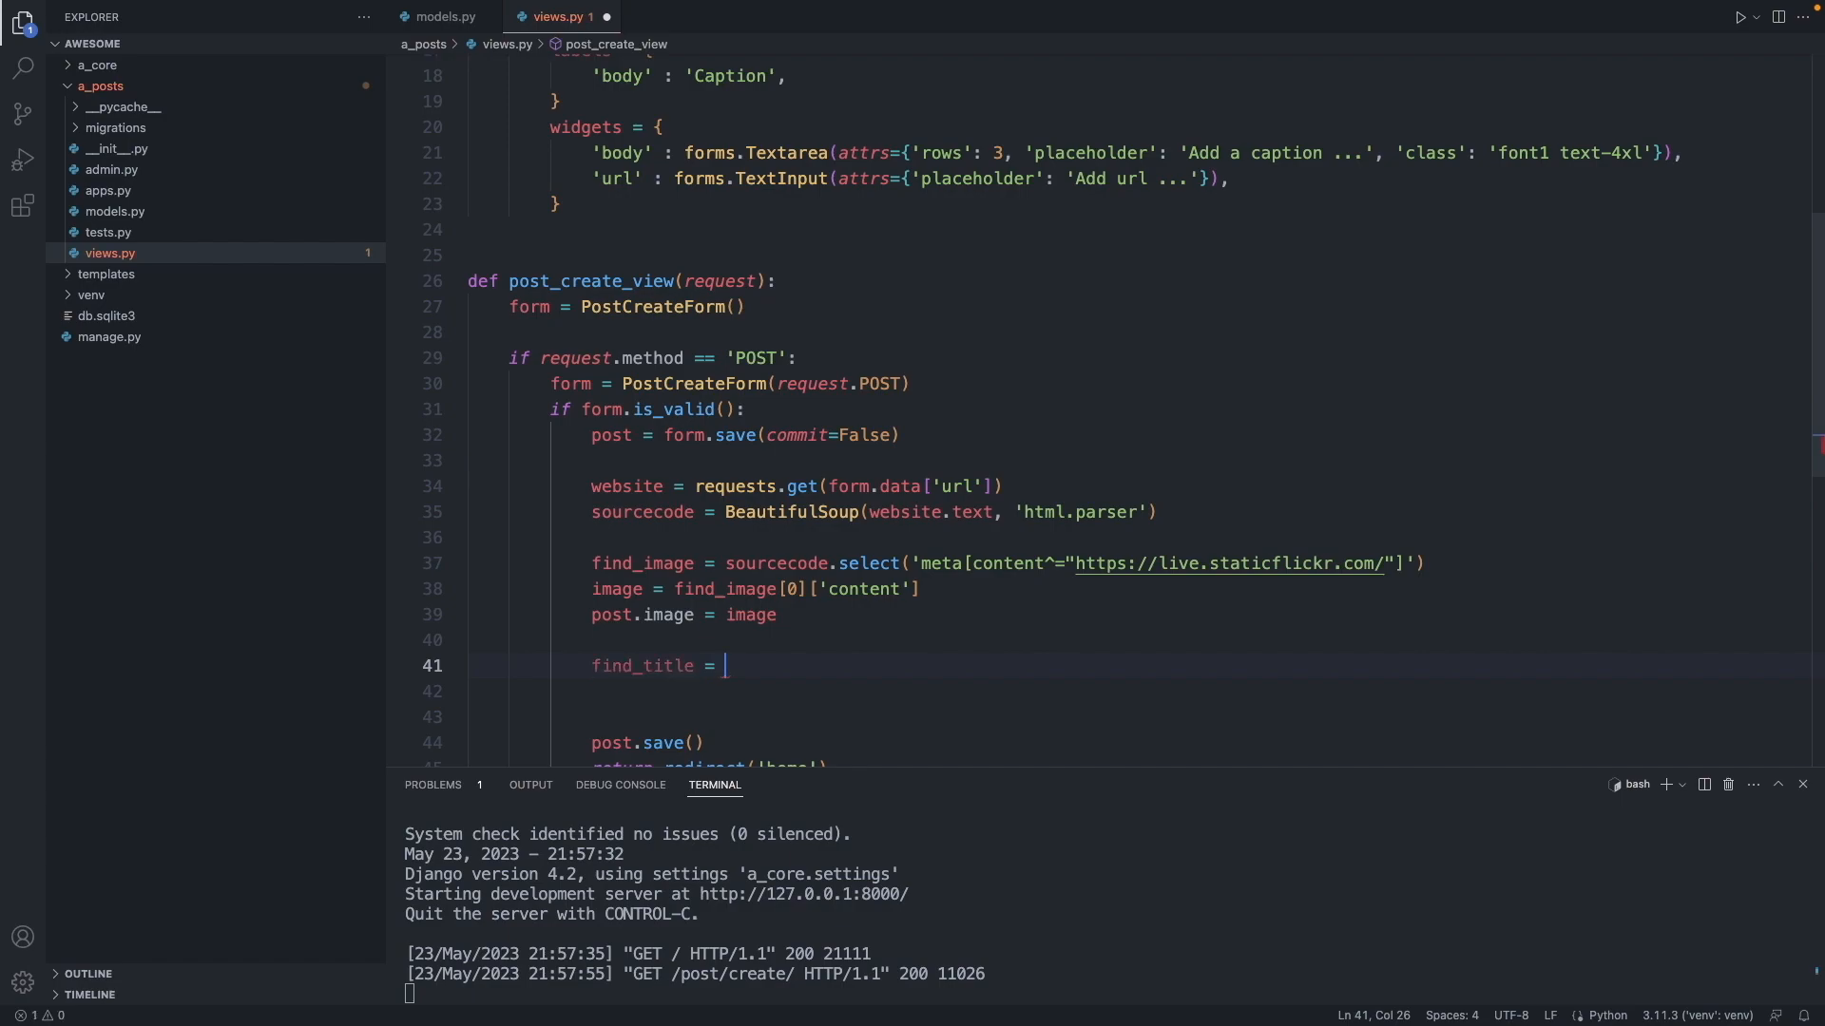
type("sourcecode.select('h1.photo-title')")
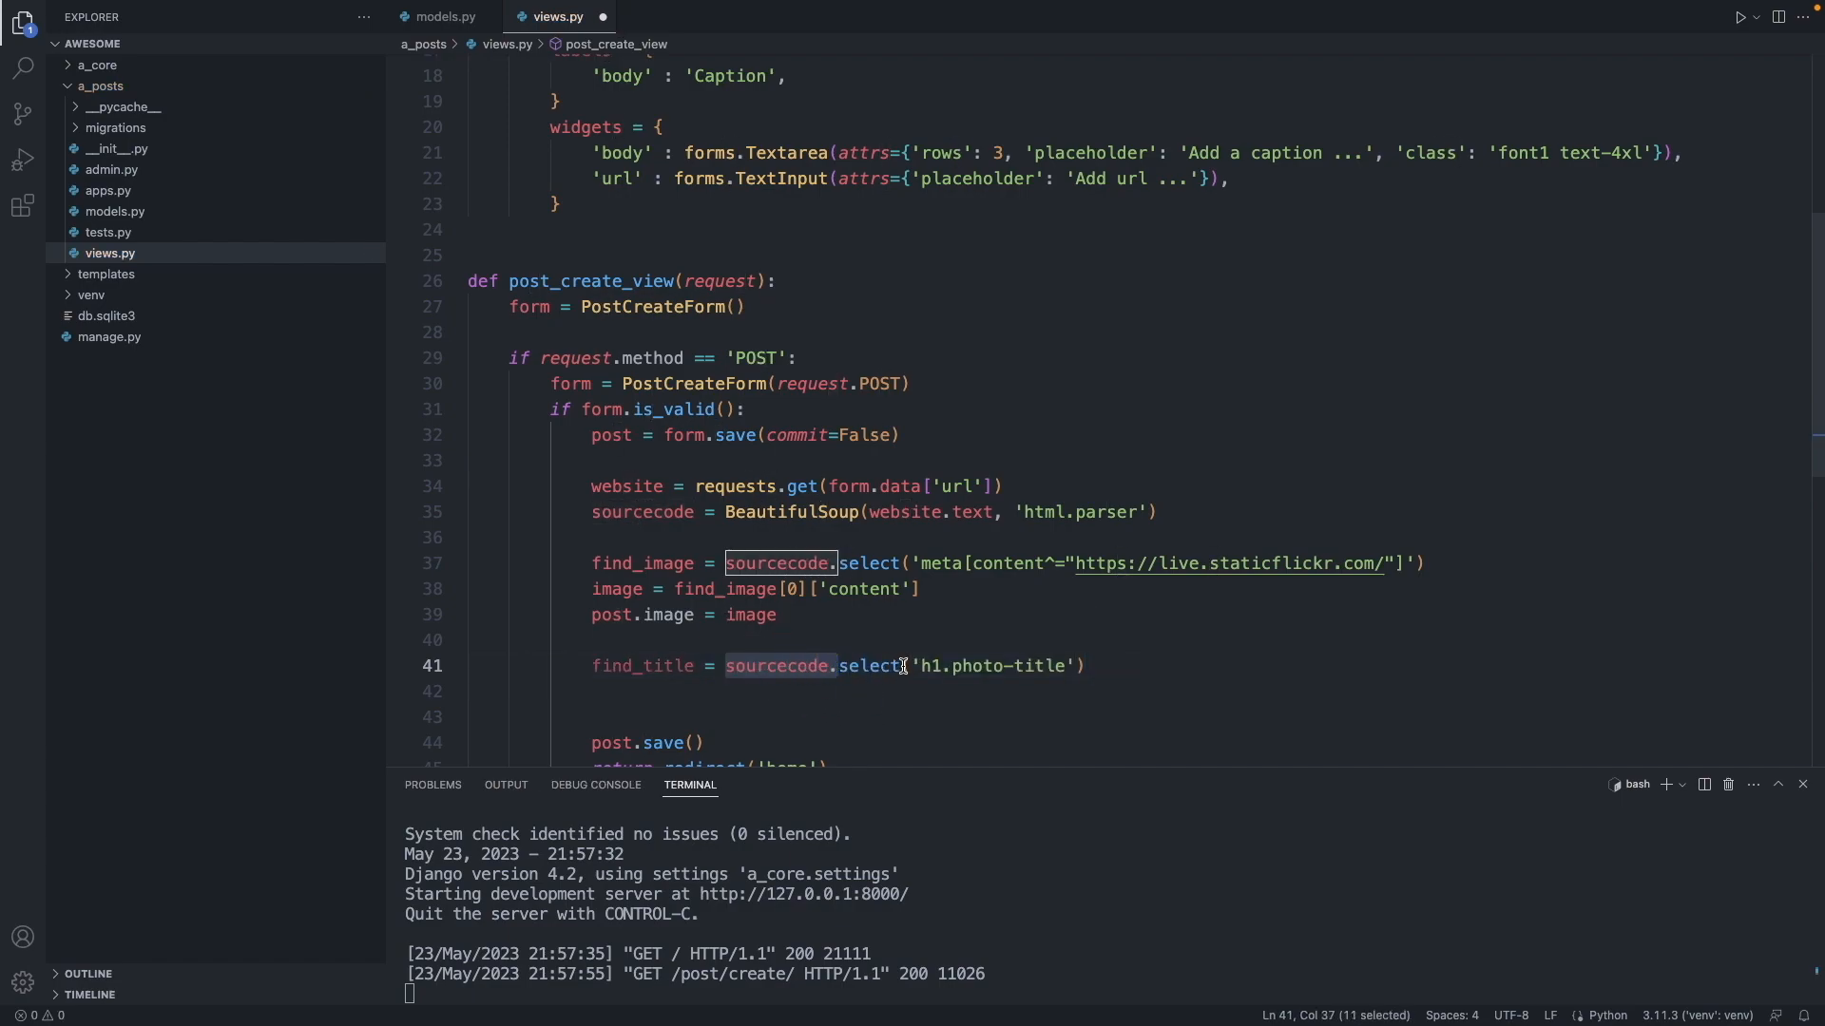
double_click(868, 665)
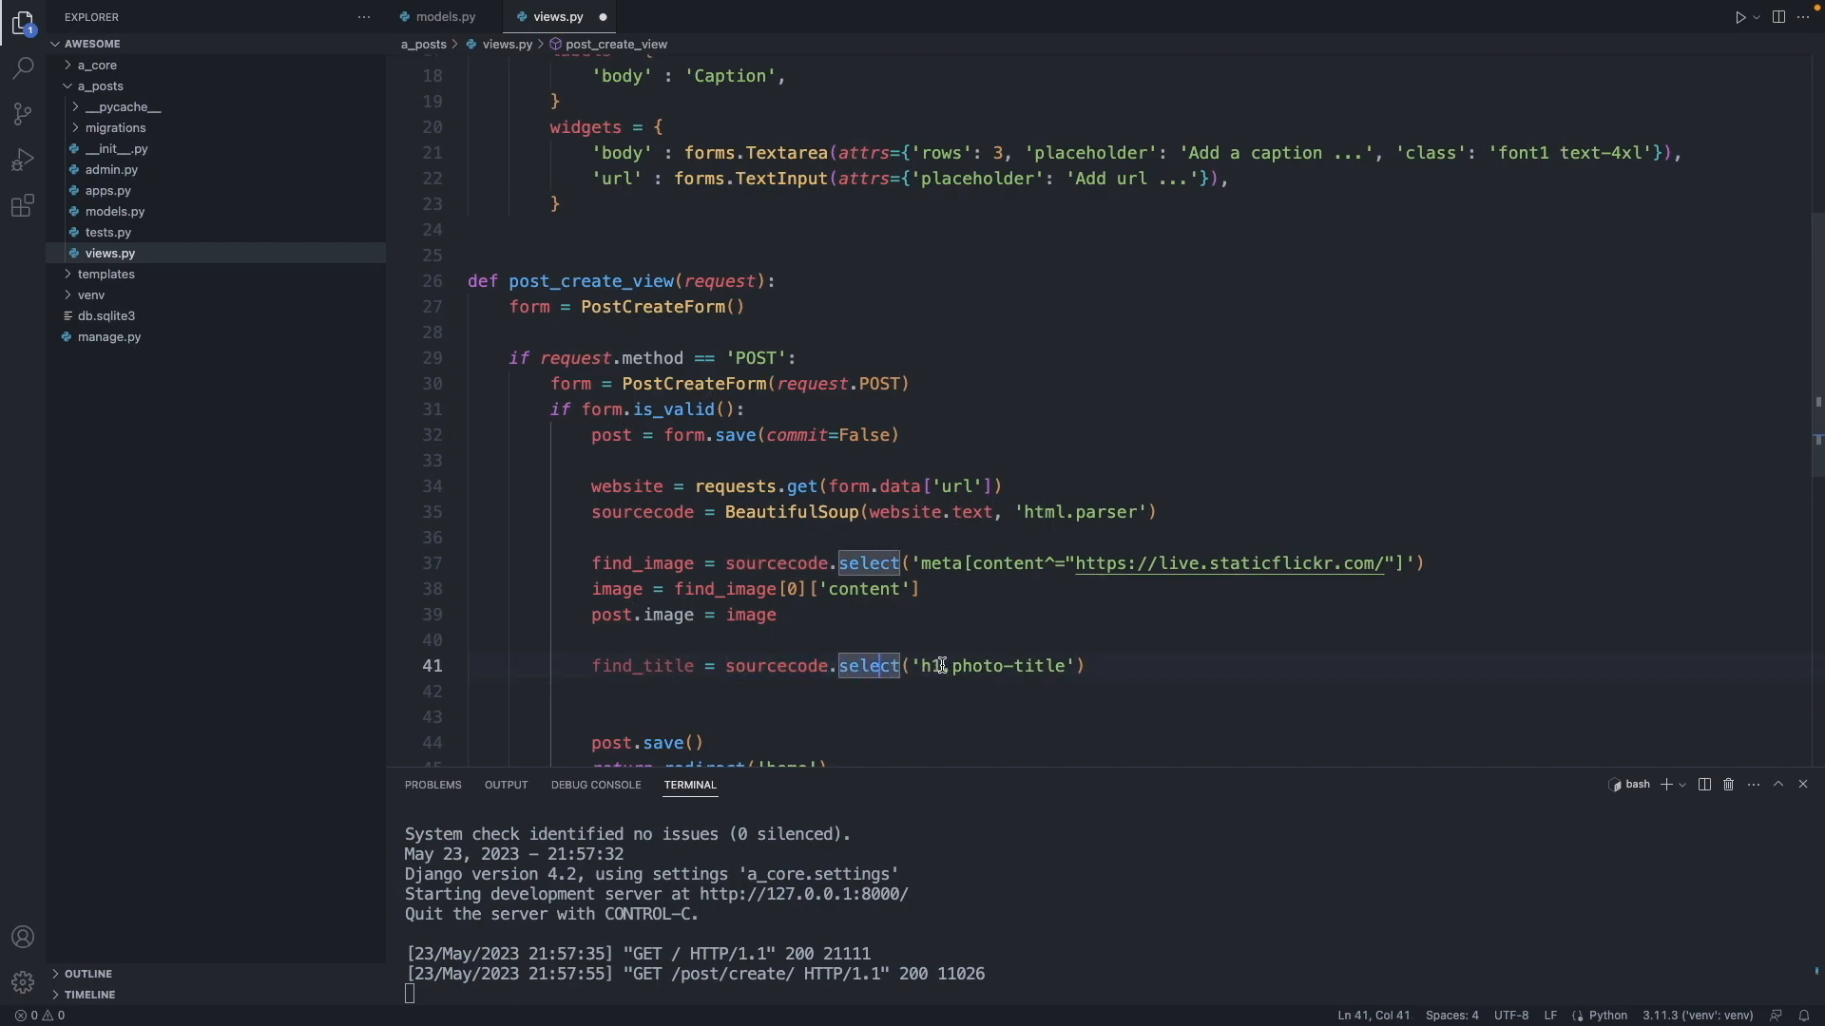
double_click(928, 665)
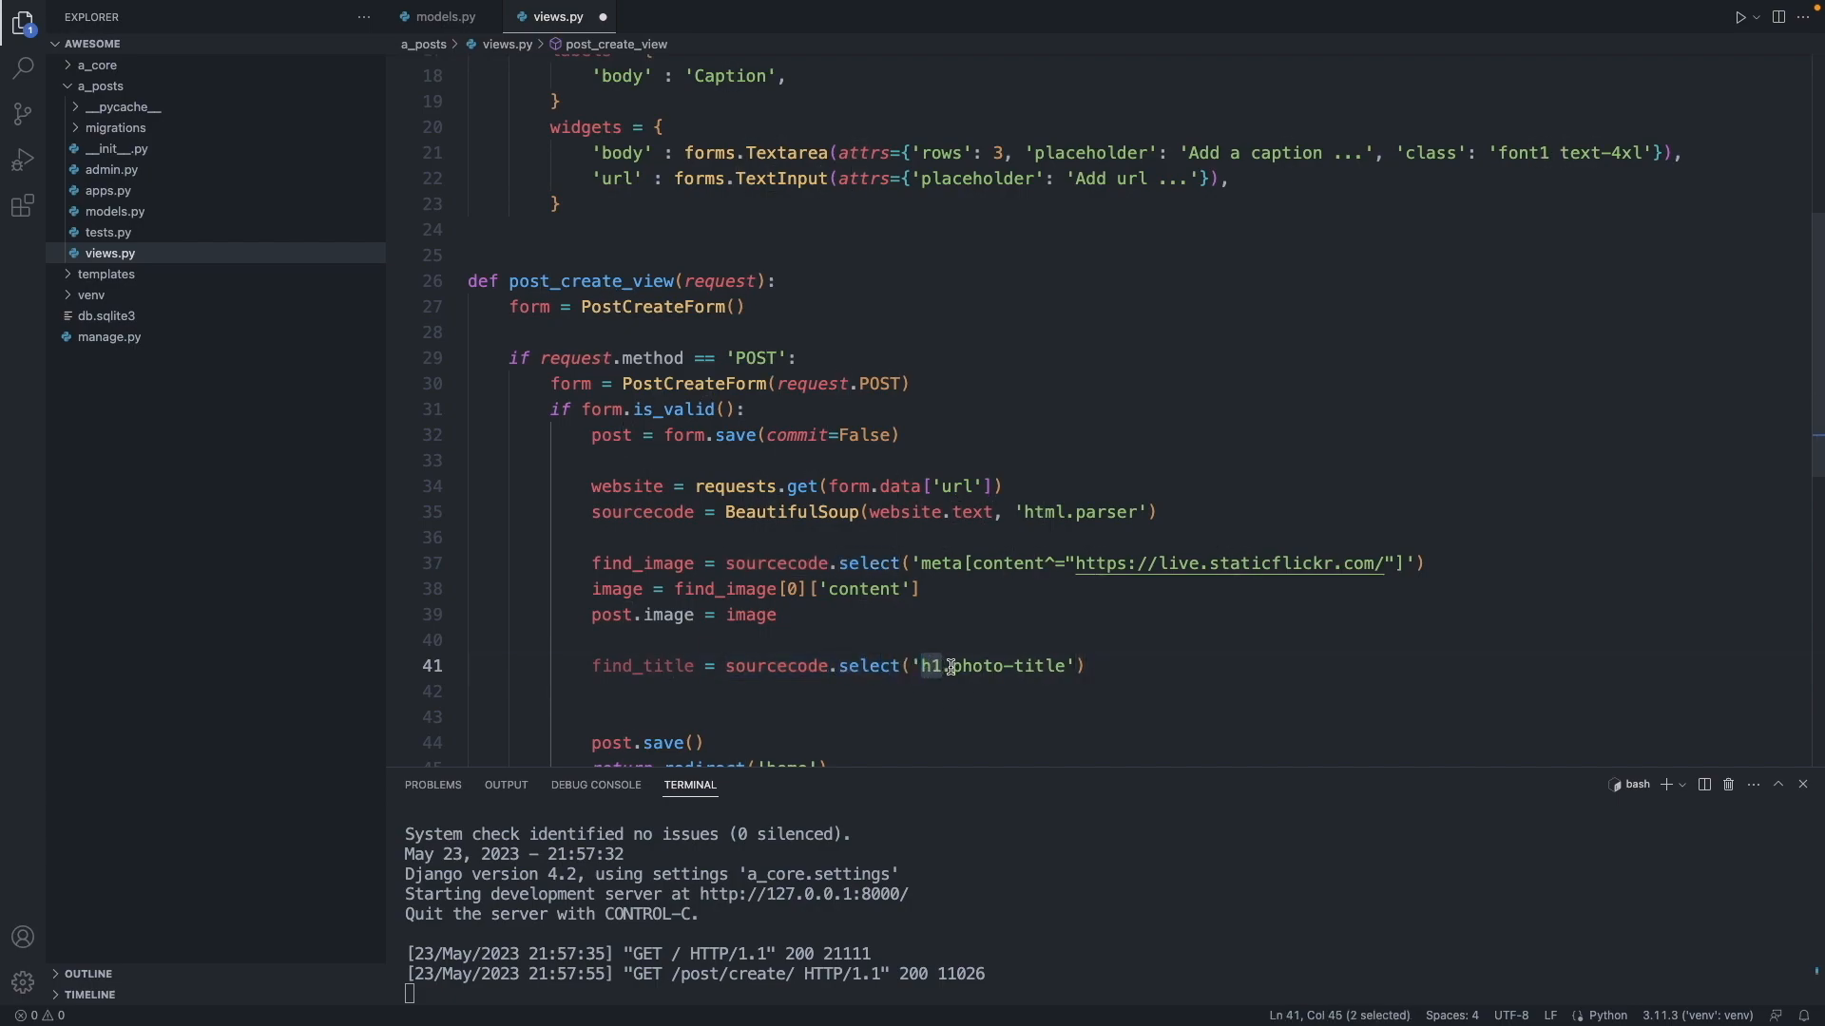
left_click_drag(925, 665, 1064, 666)
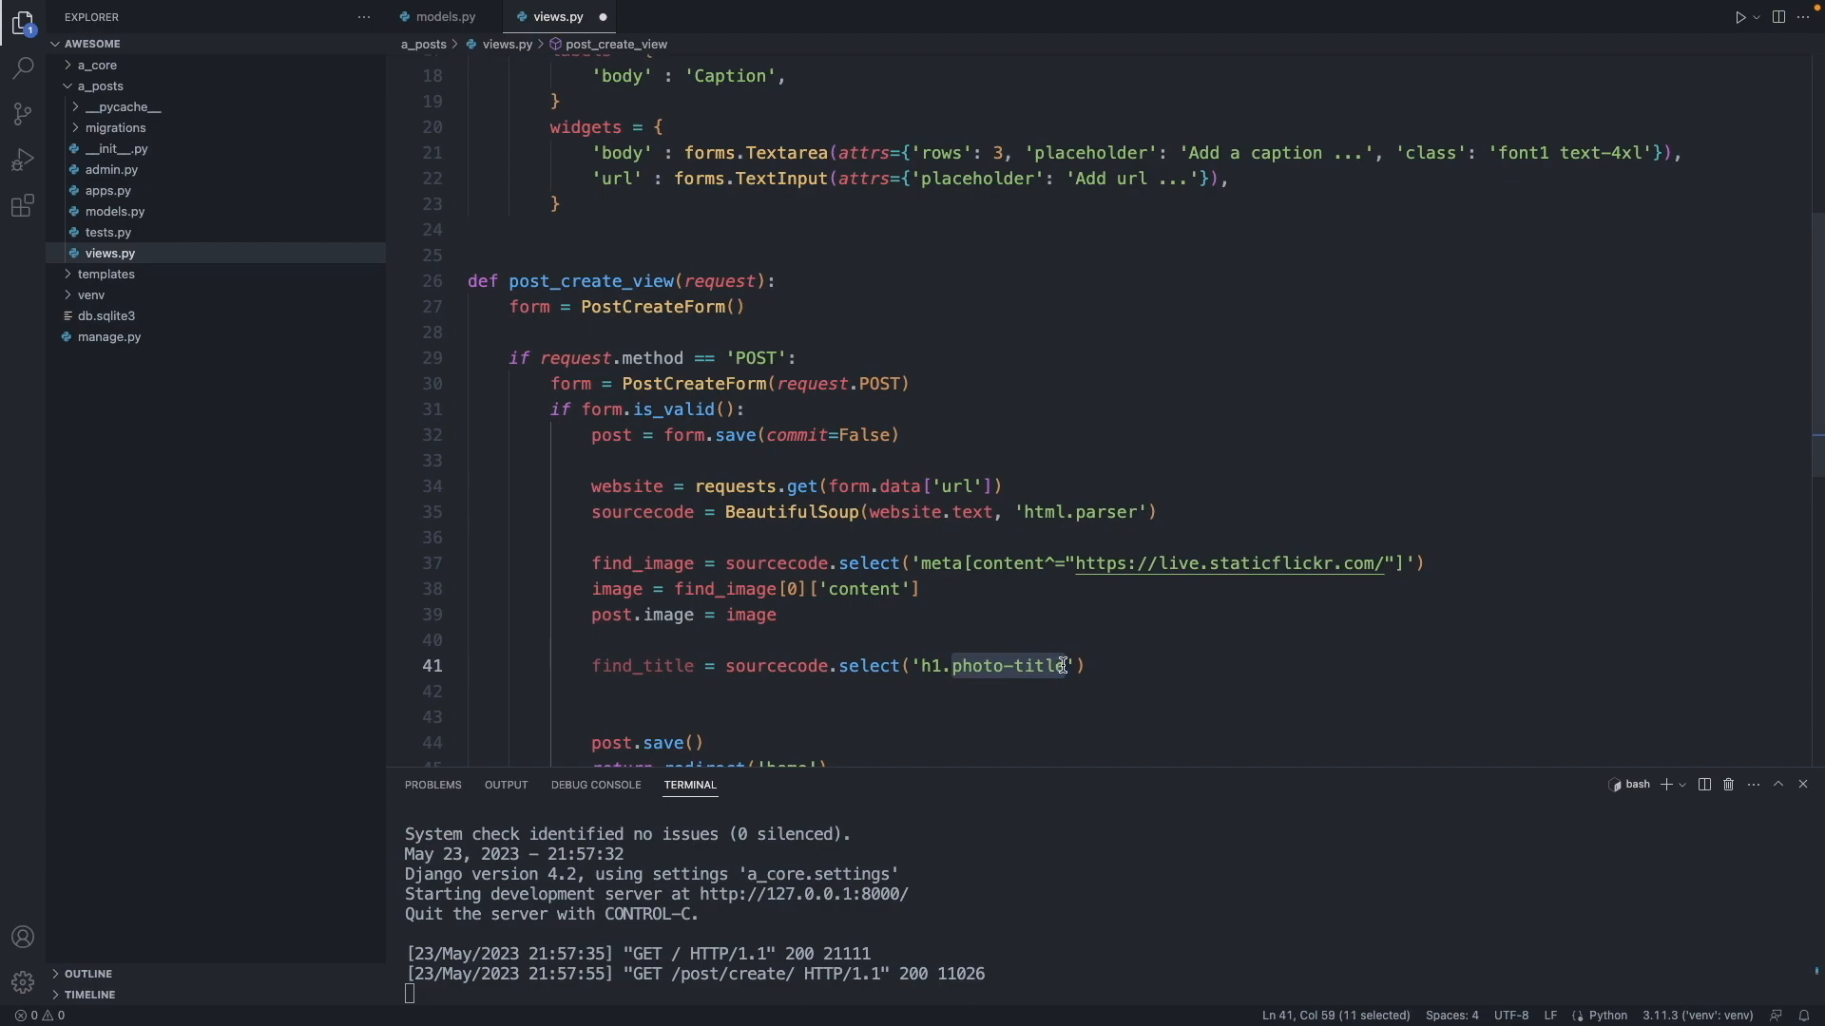
left_click(1089, 665)
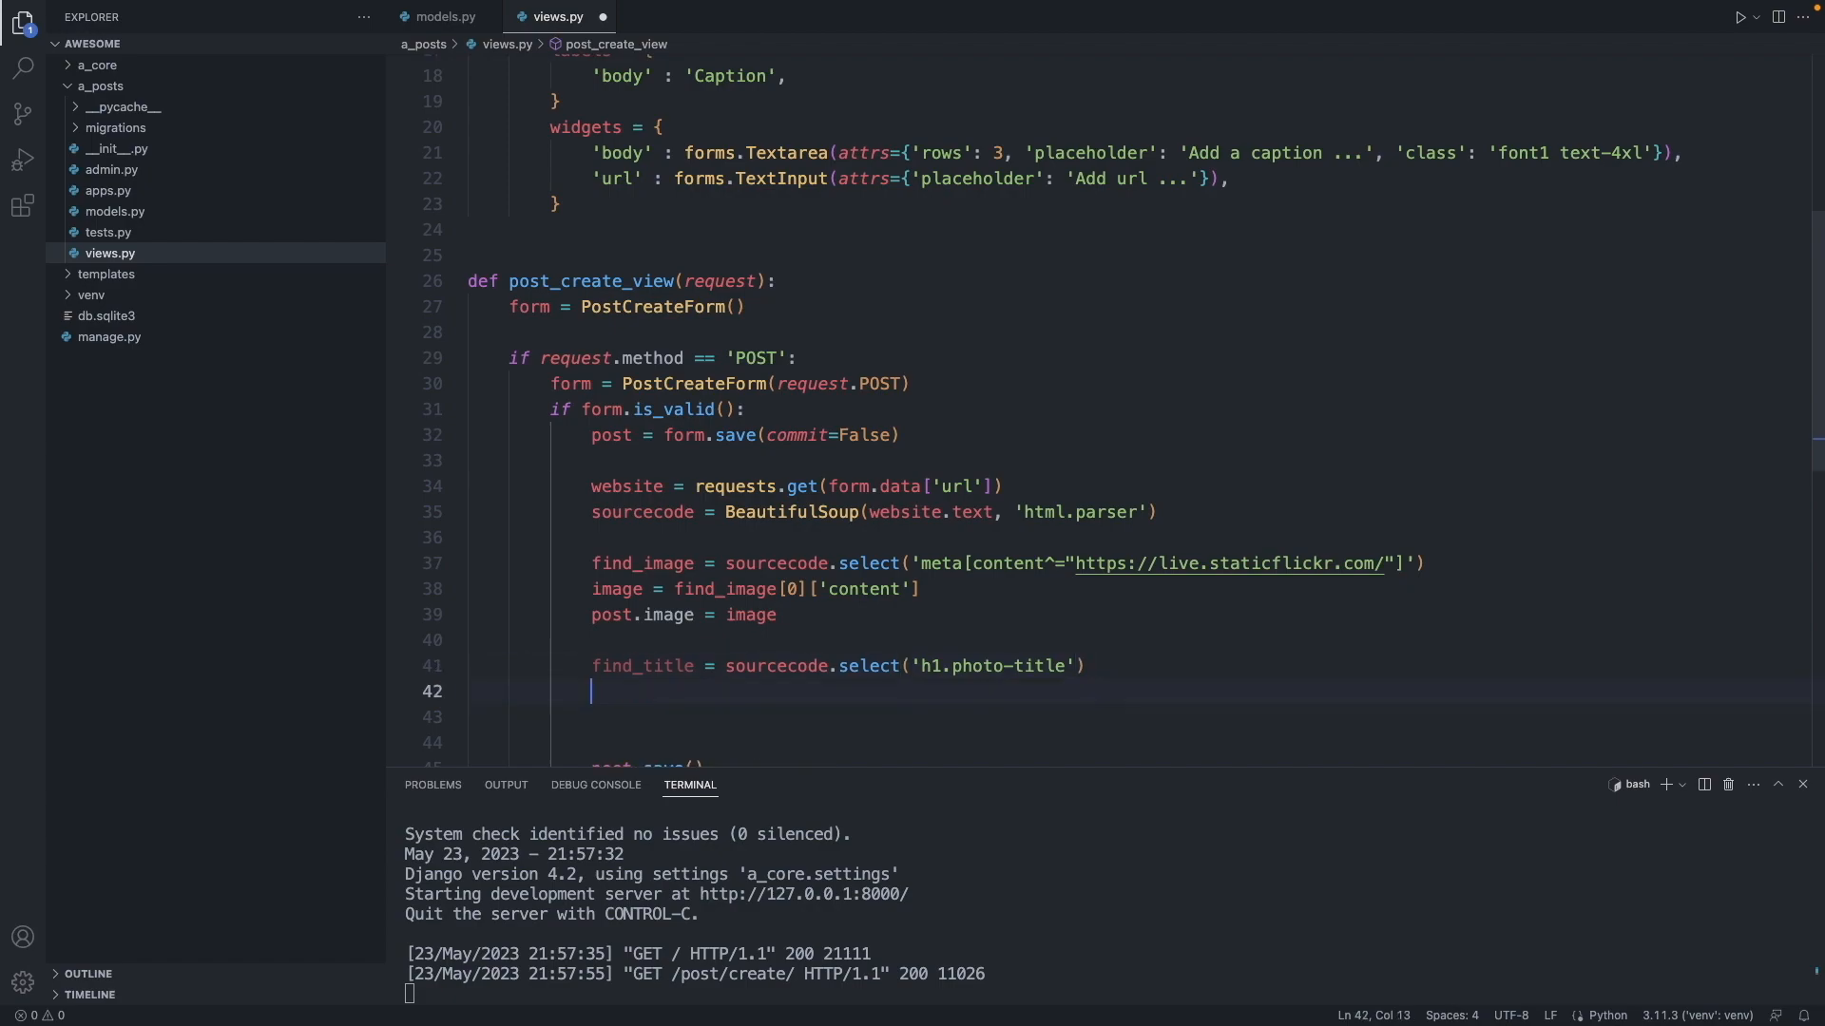
- Add title = find_title[0].text.strip() and post.title = title
type("title =")
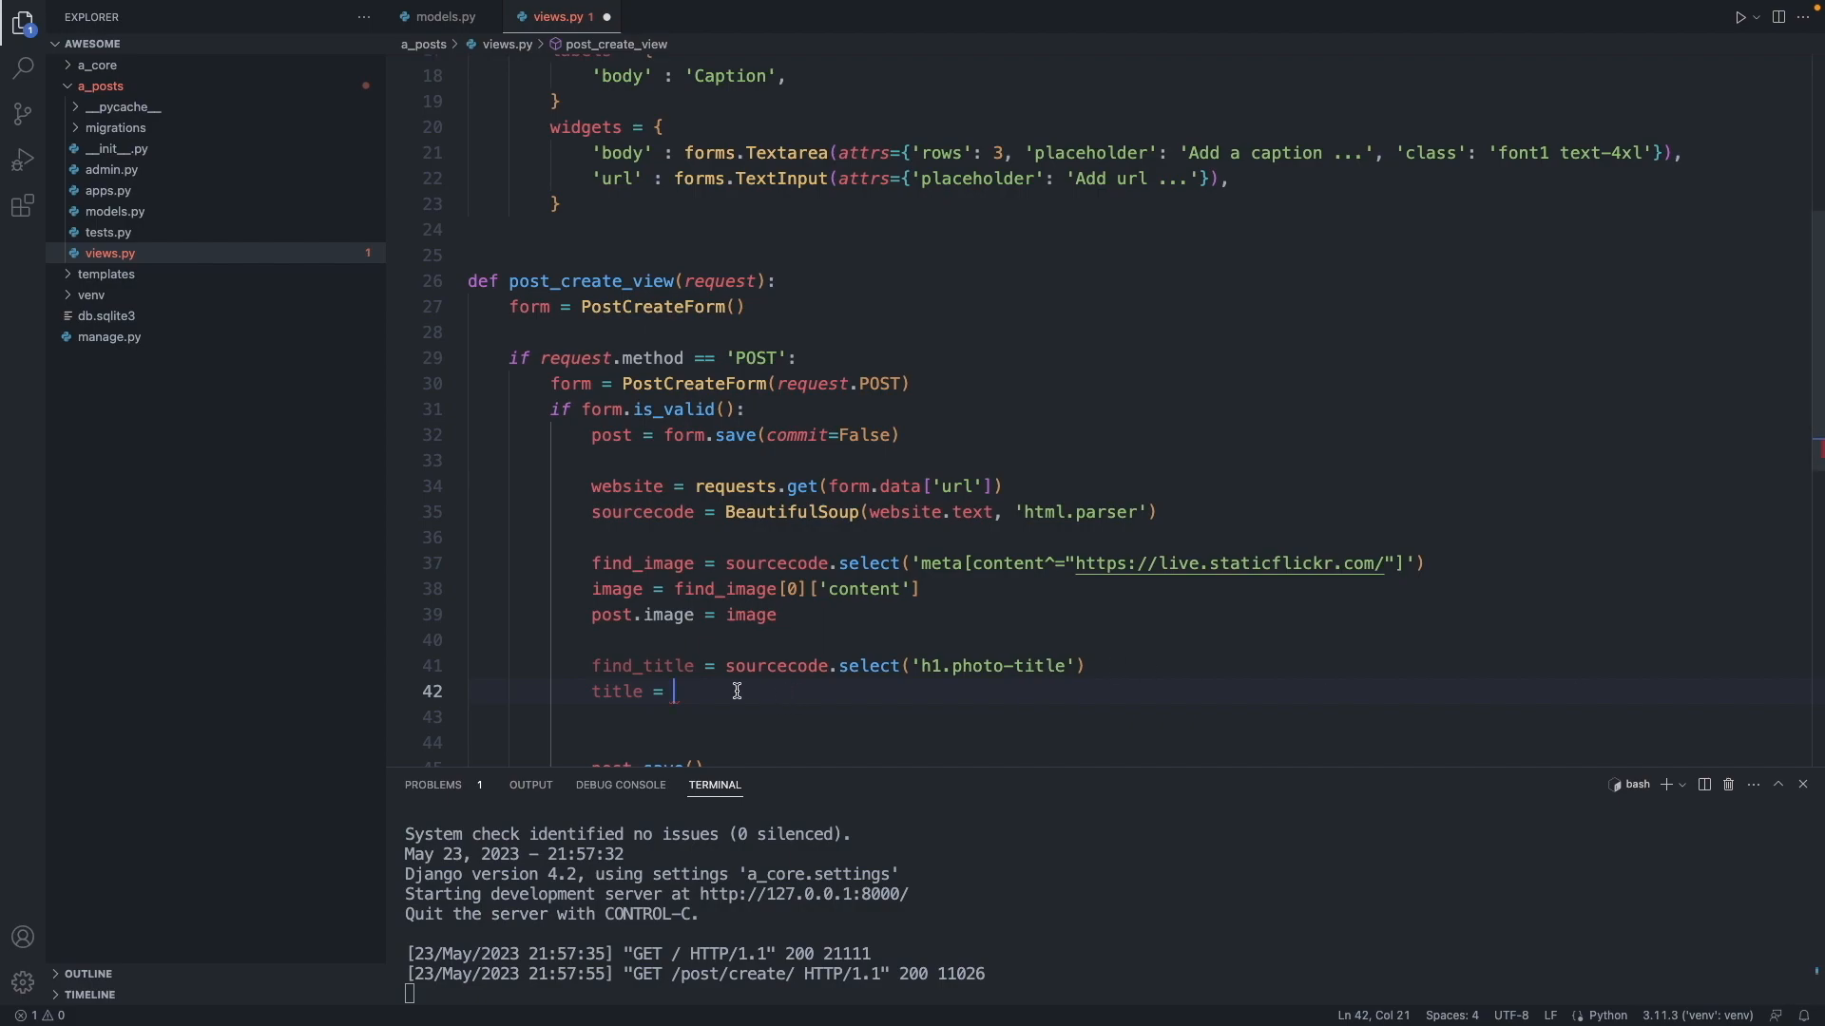
type("find_title[0].text.strip()")
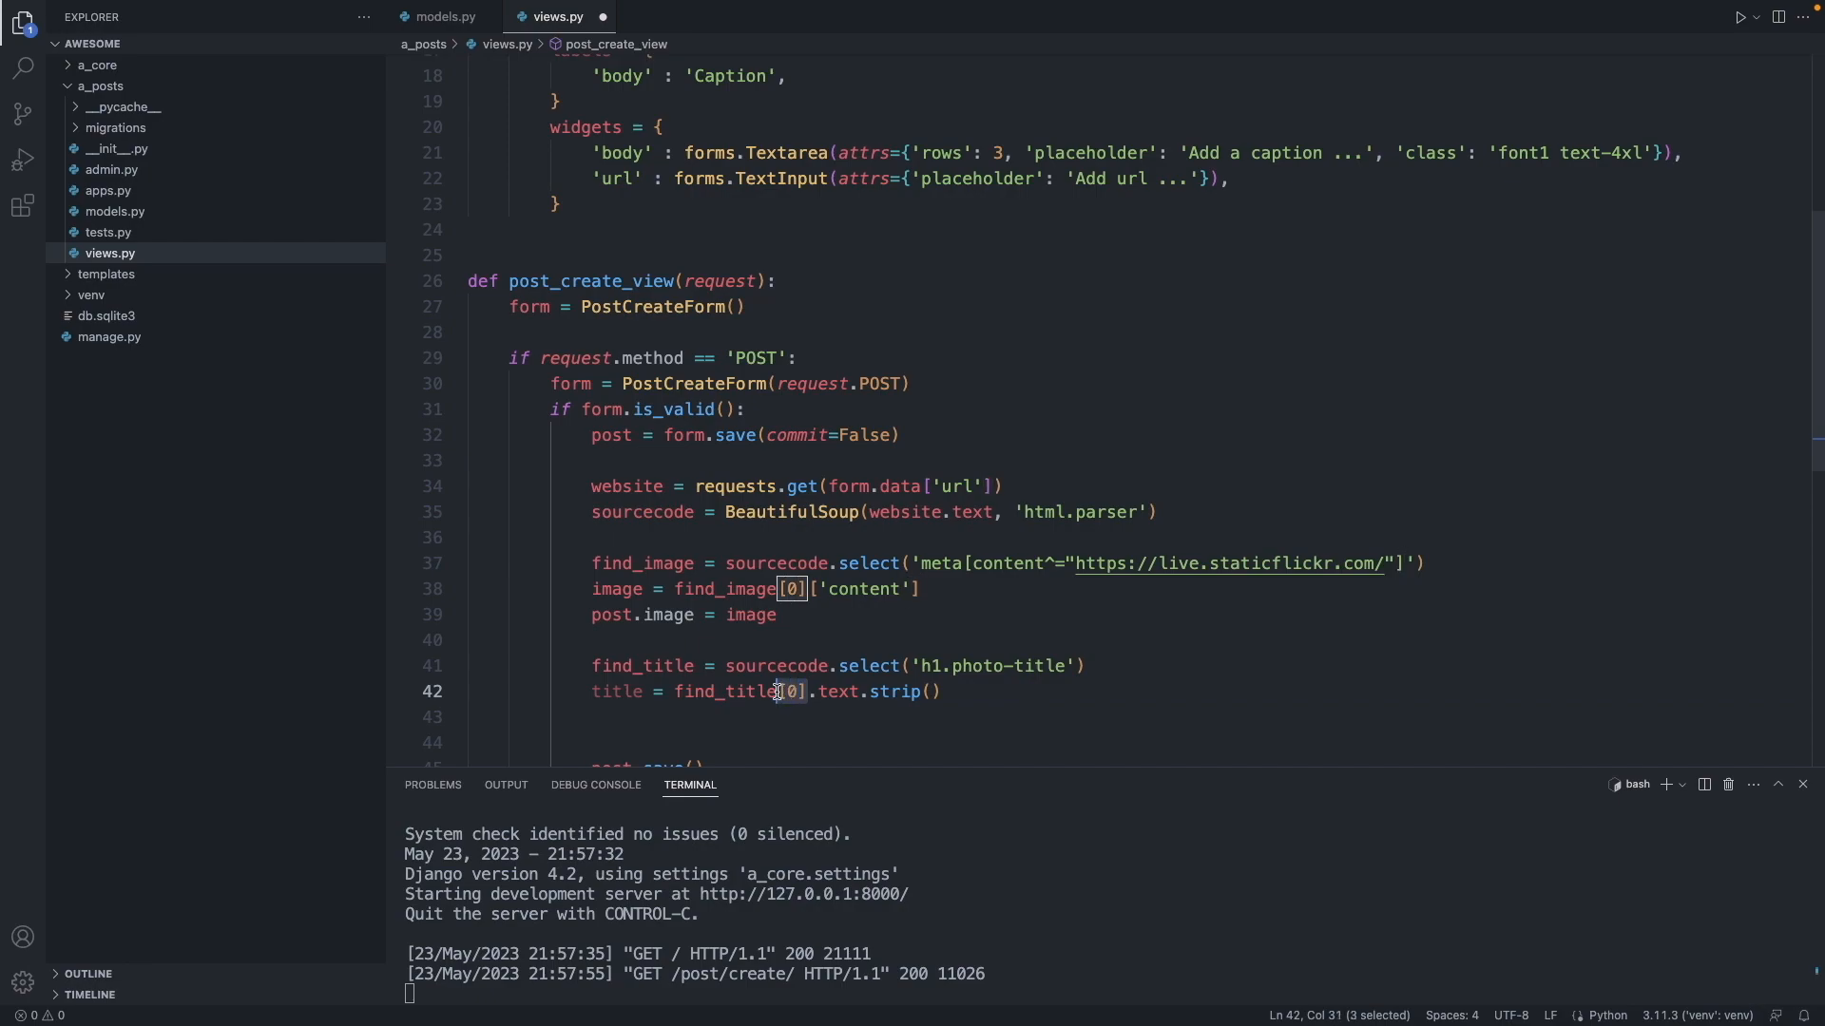
mouse_move(838, 691)
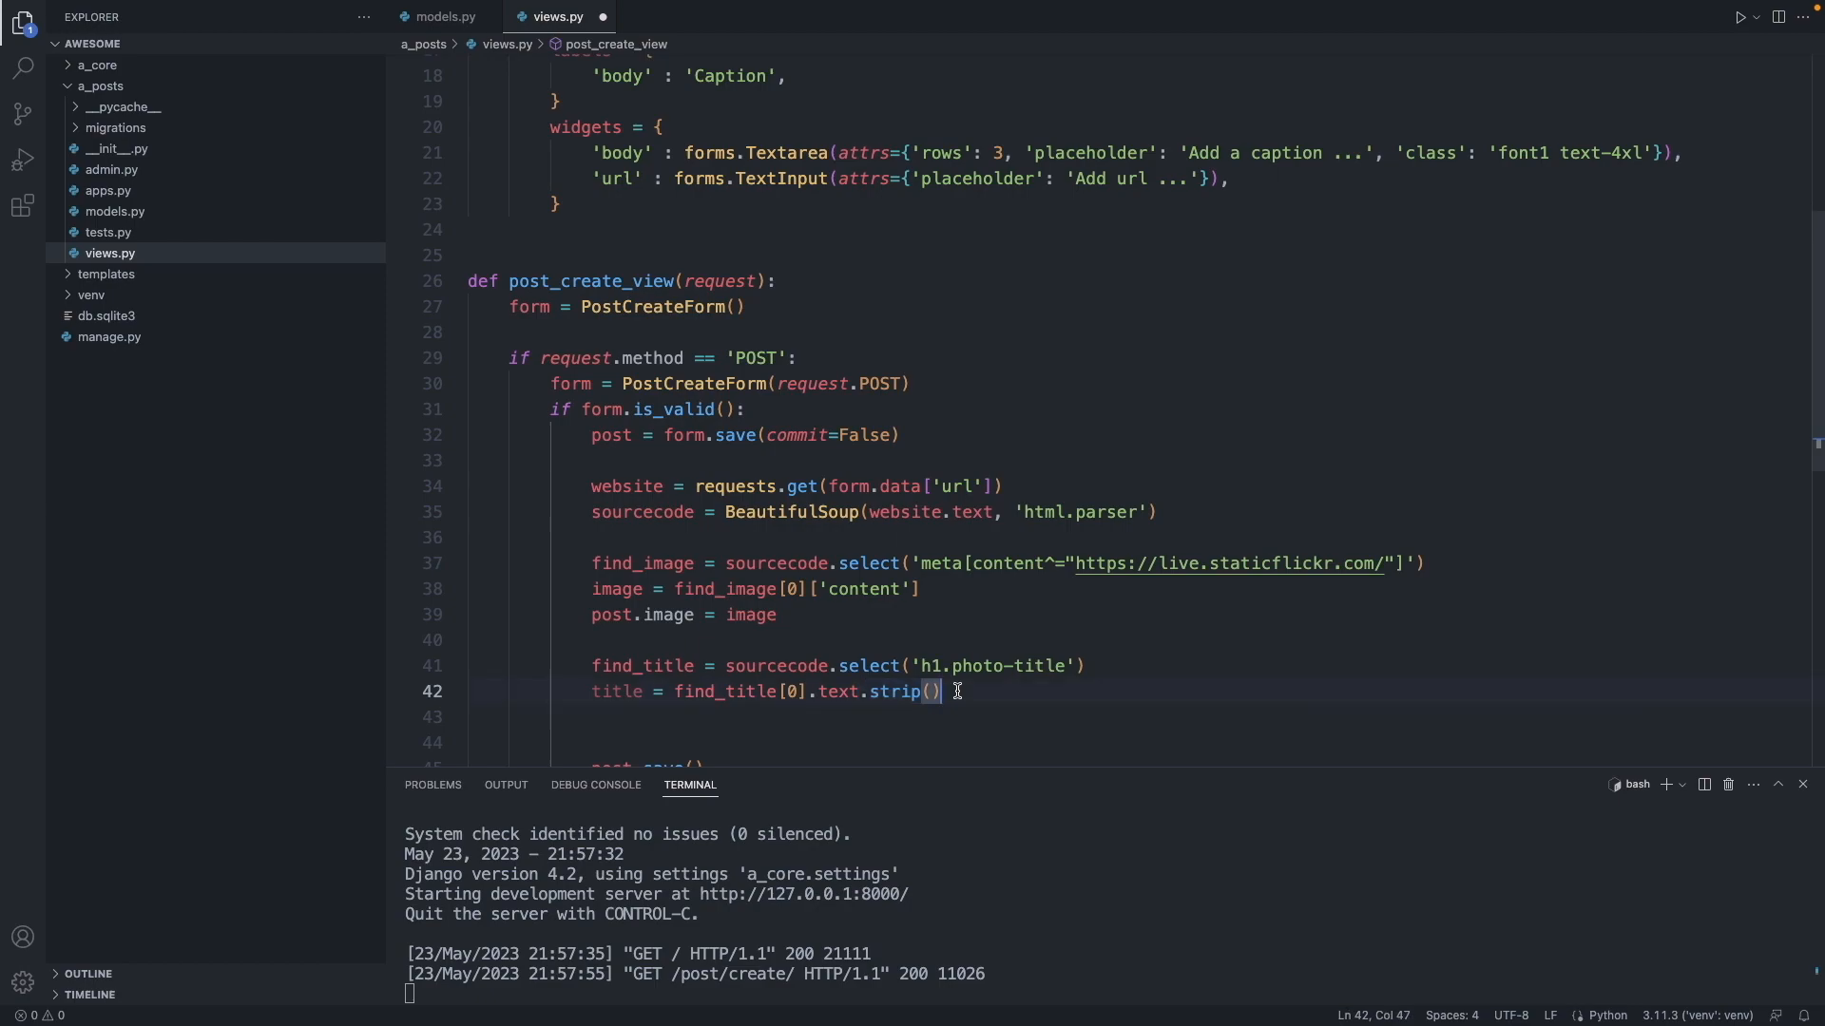
key("enter")
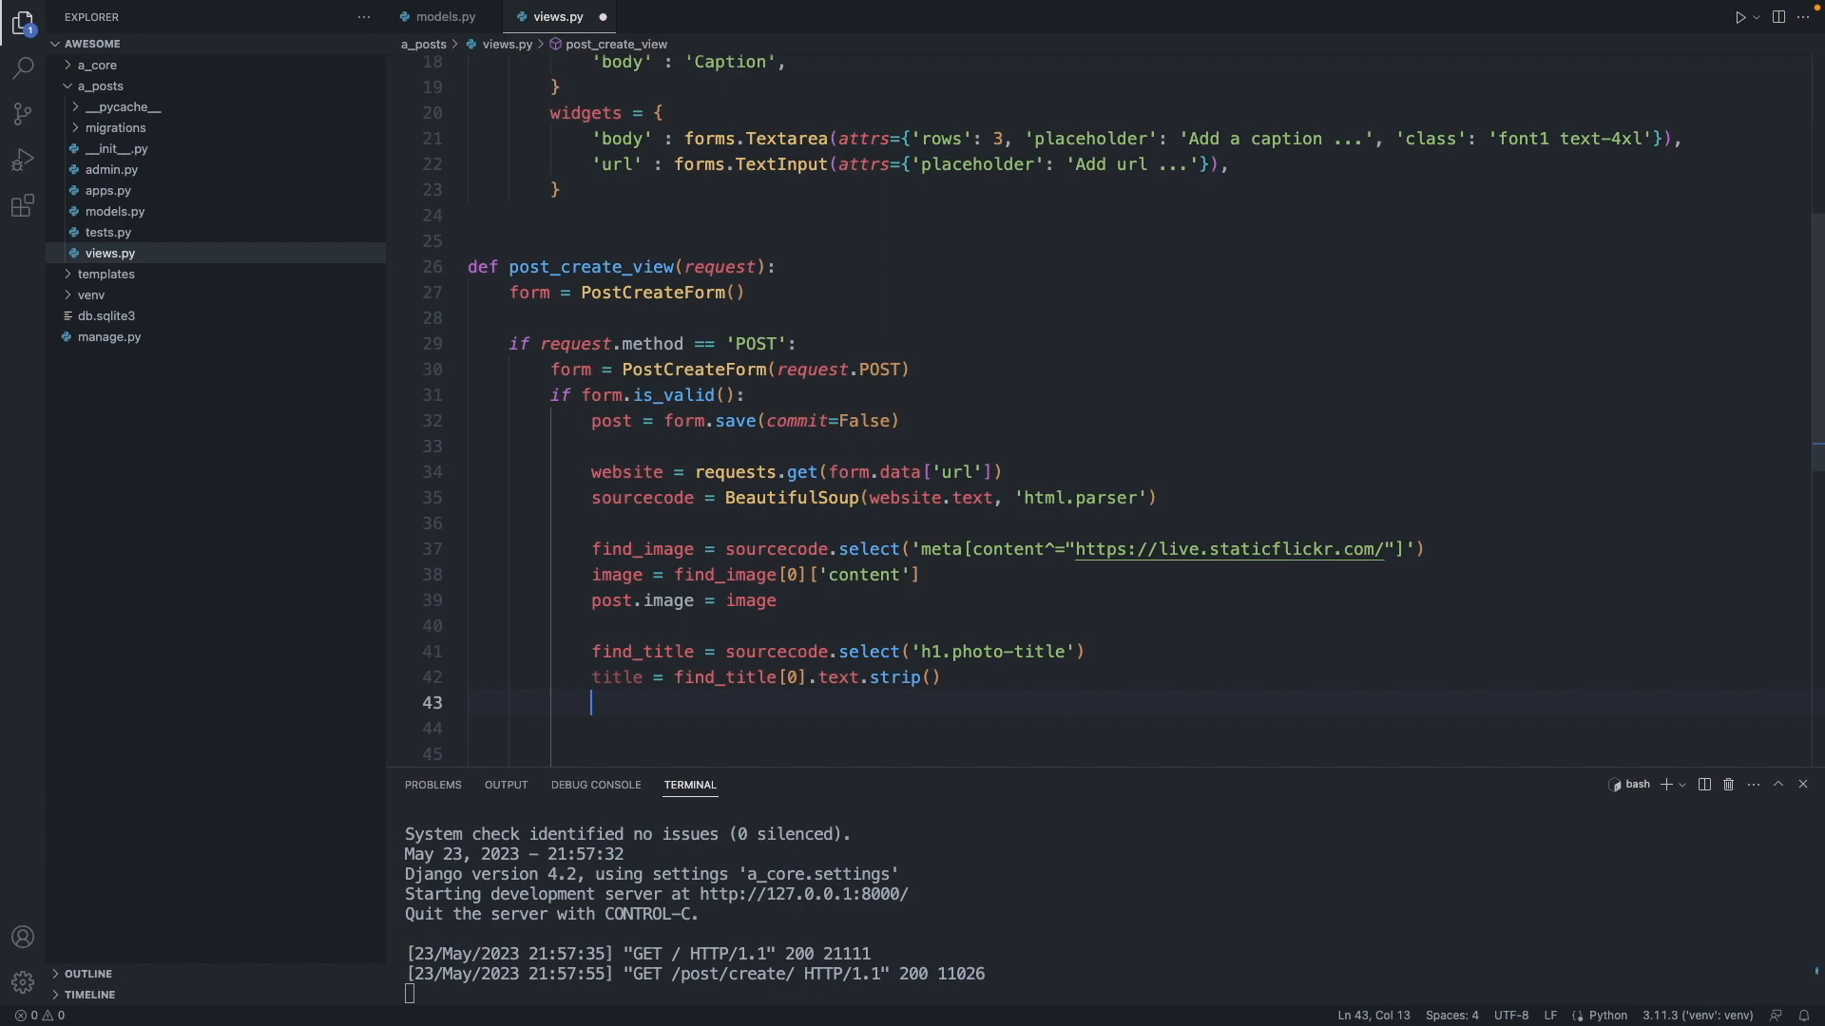
type("post.")
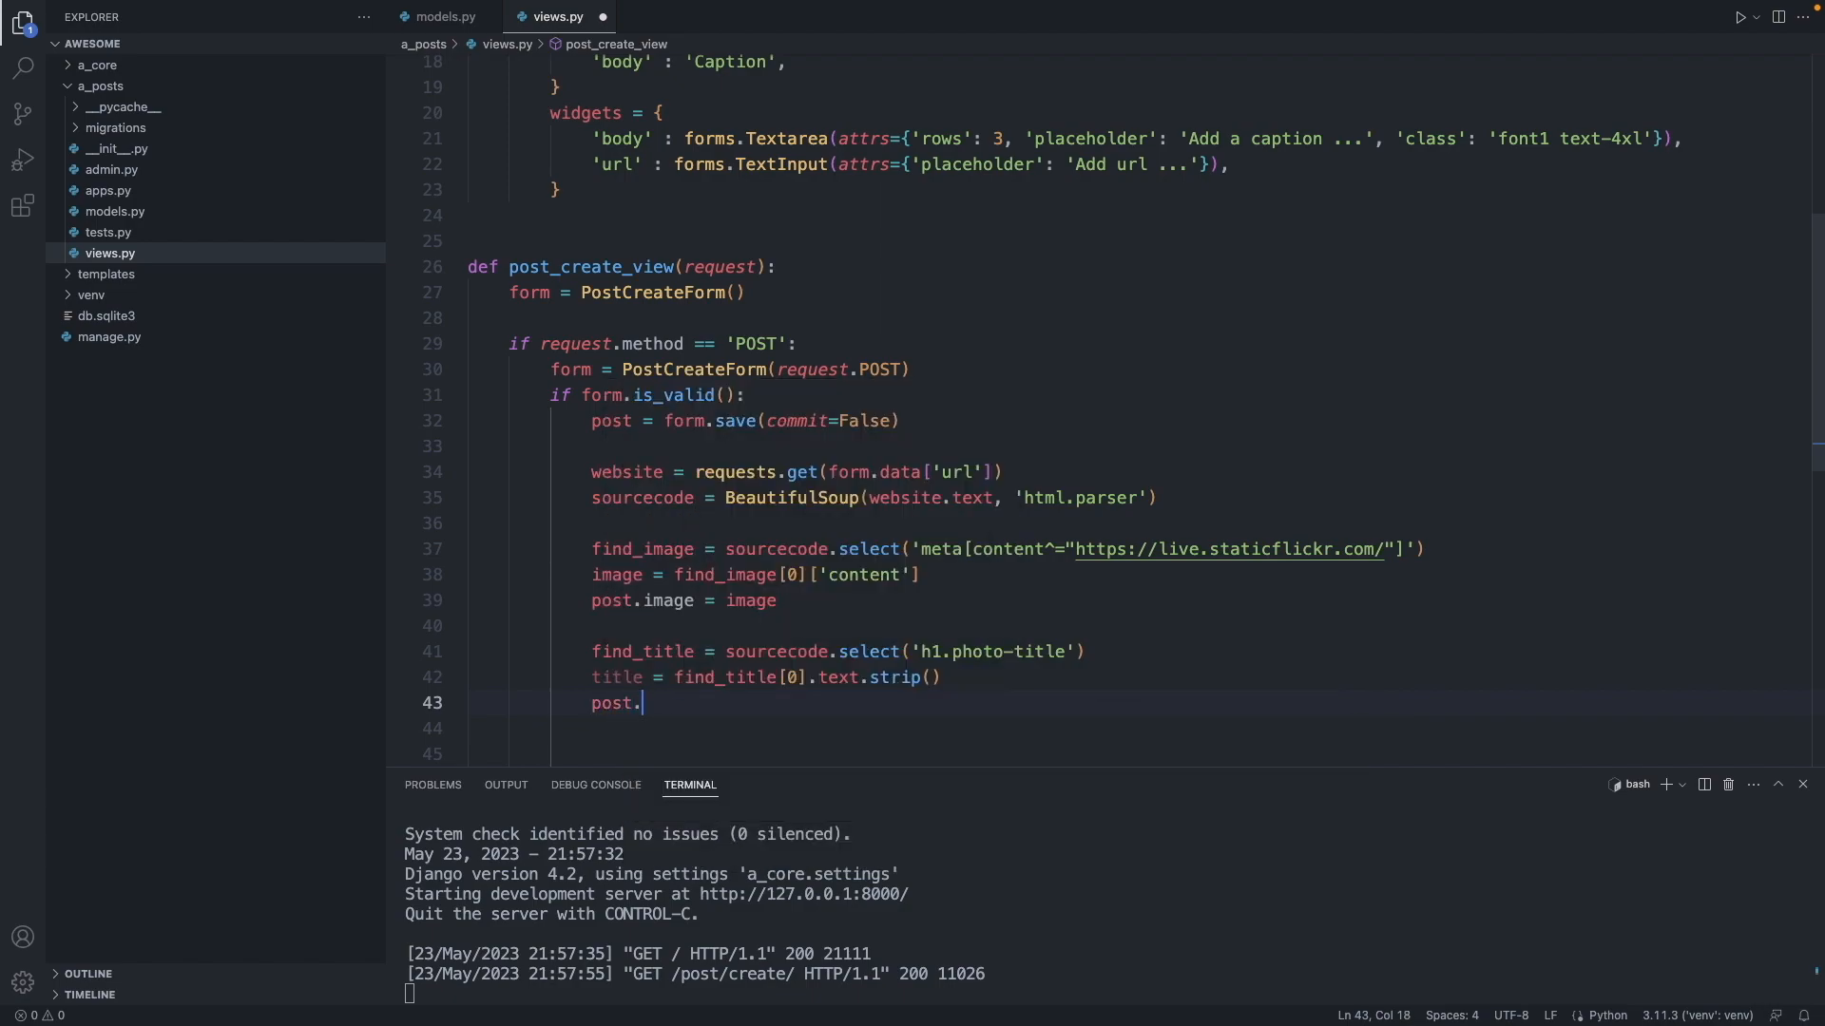
type("title =")
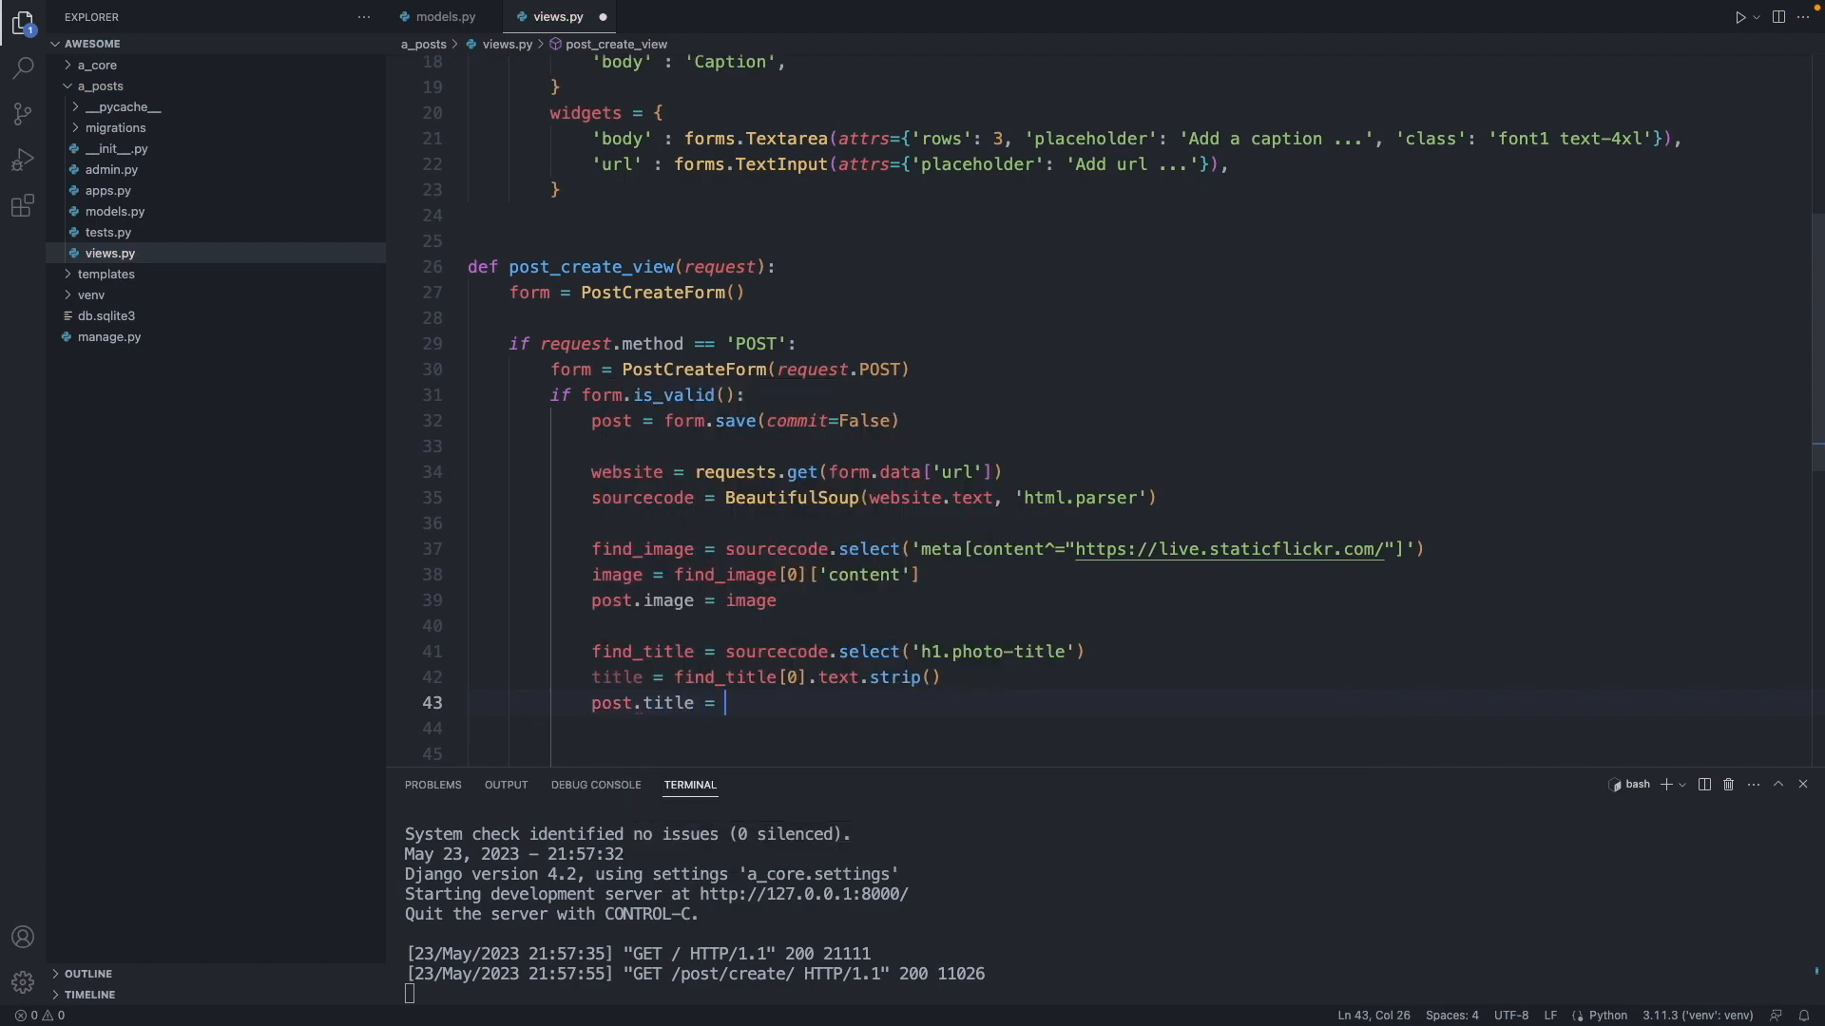
type("title")
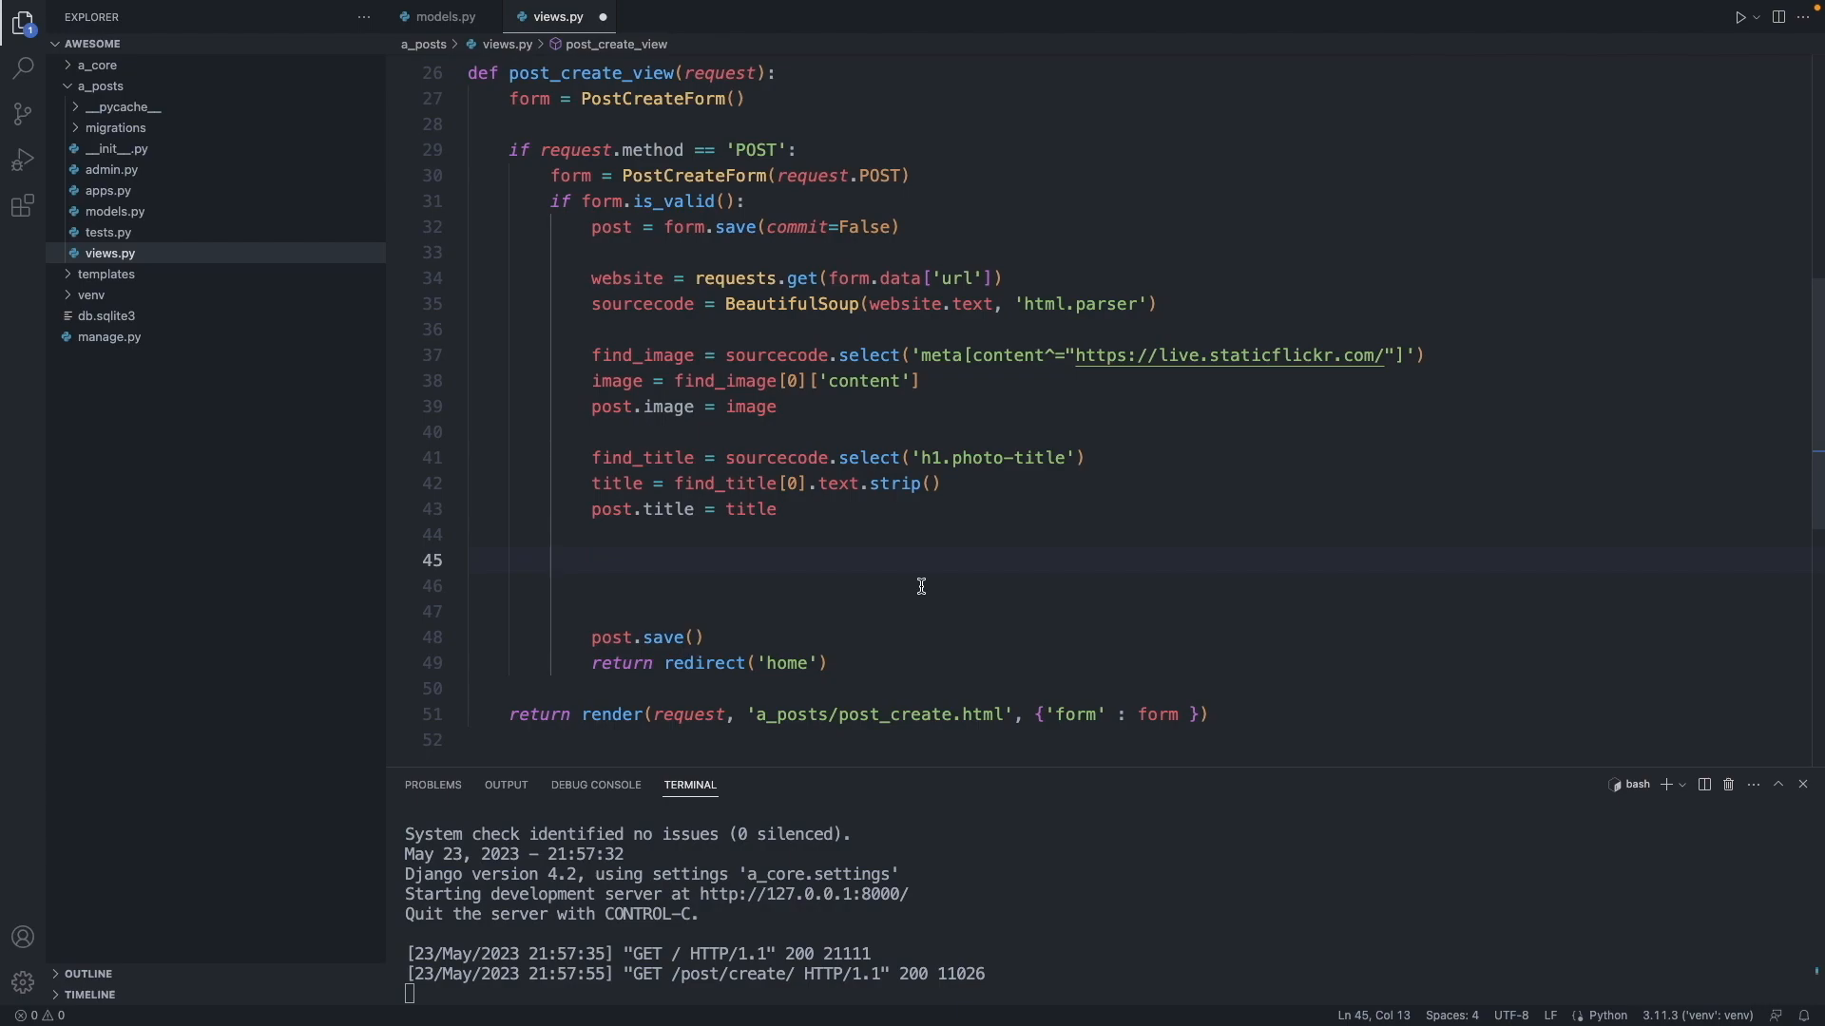
- Add find_artist = sourcecode.select('a.owner-name') to views.py
type("find_")
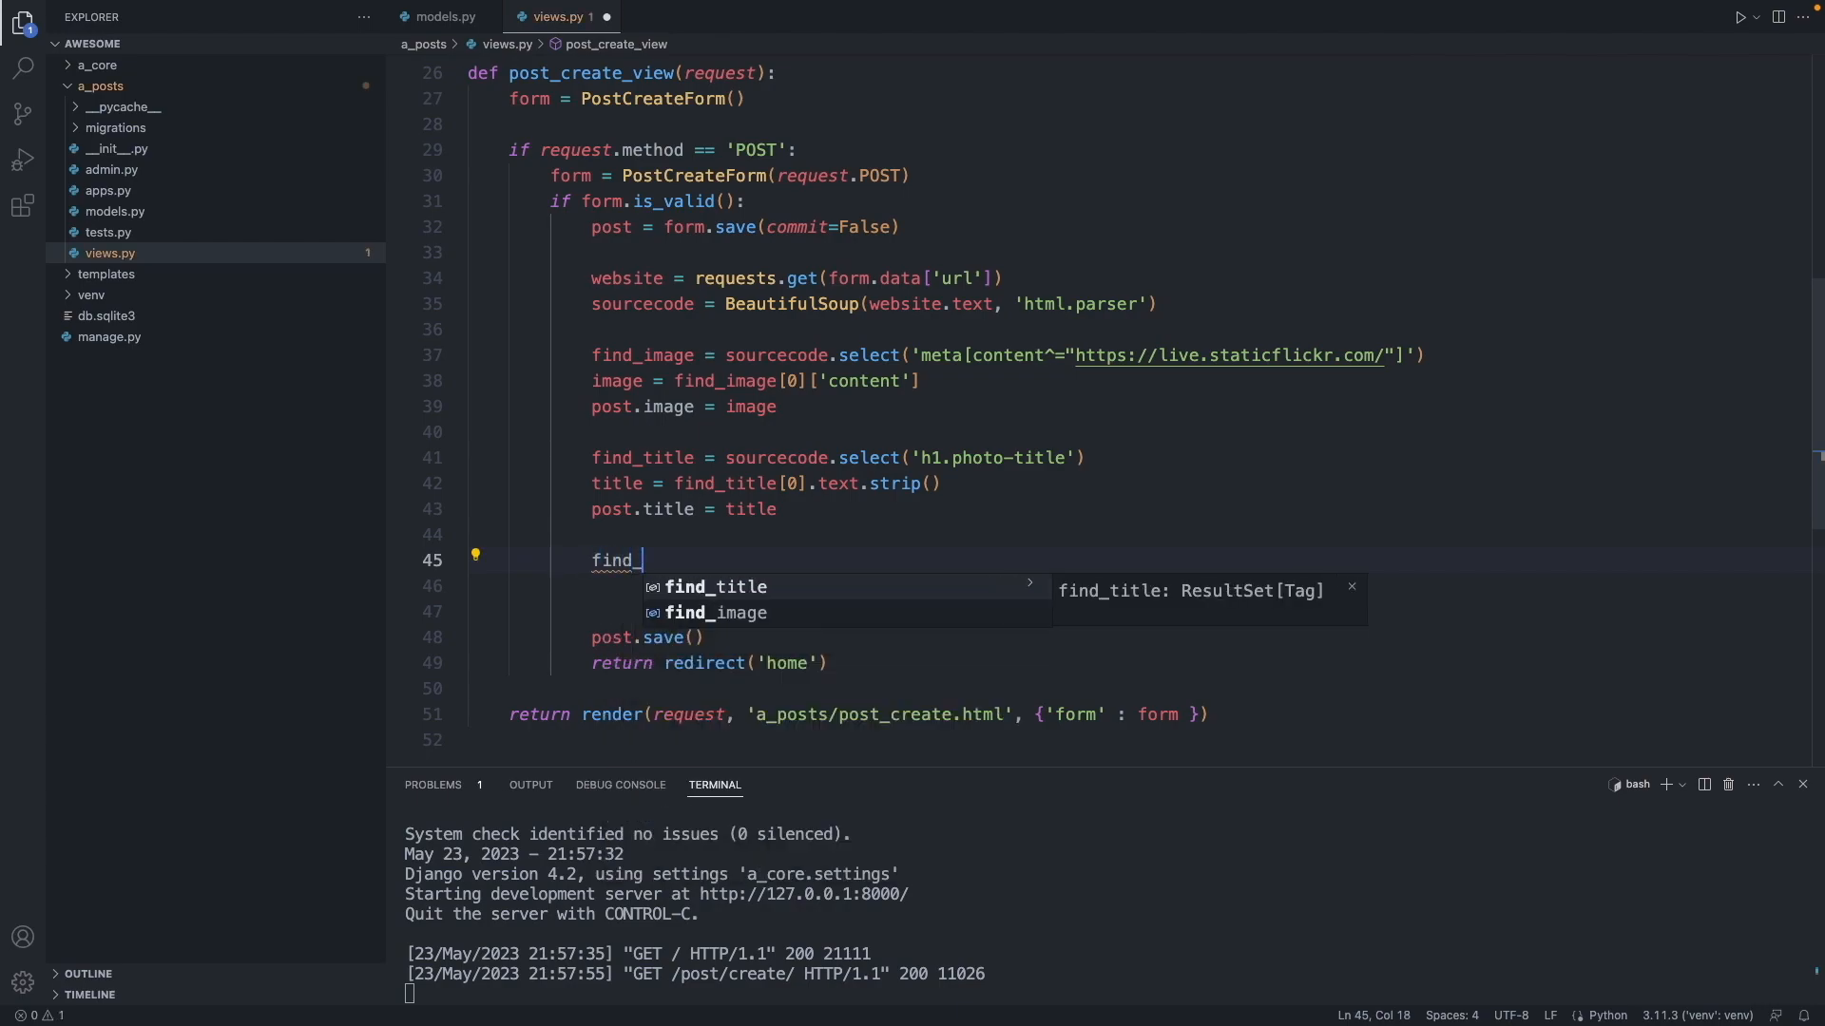
type("artist =")
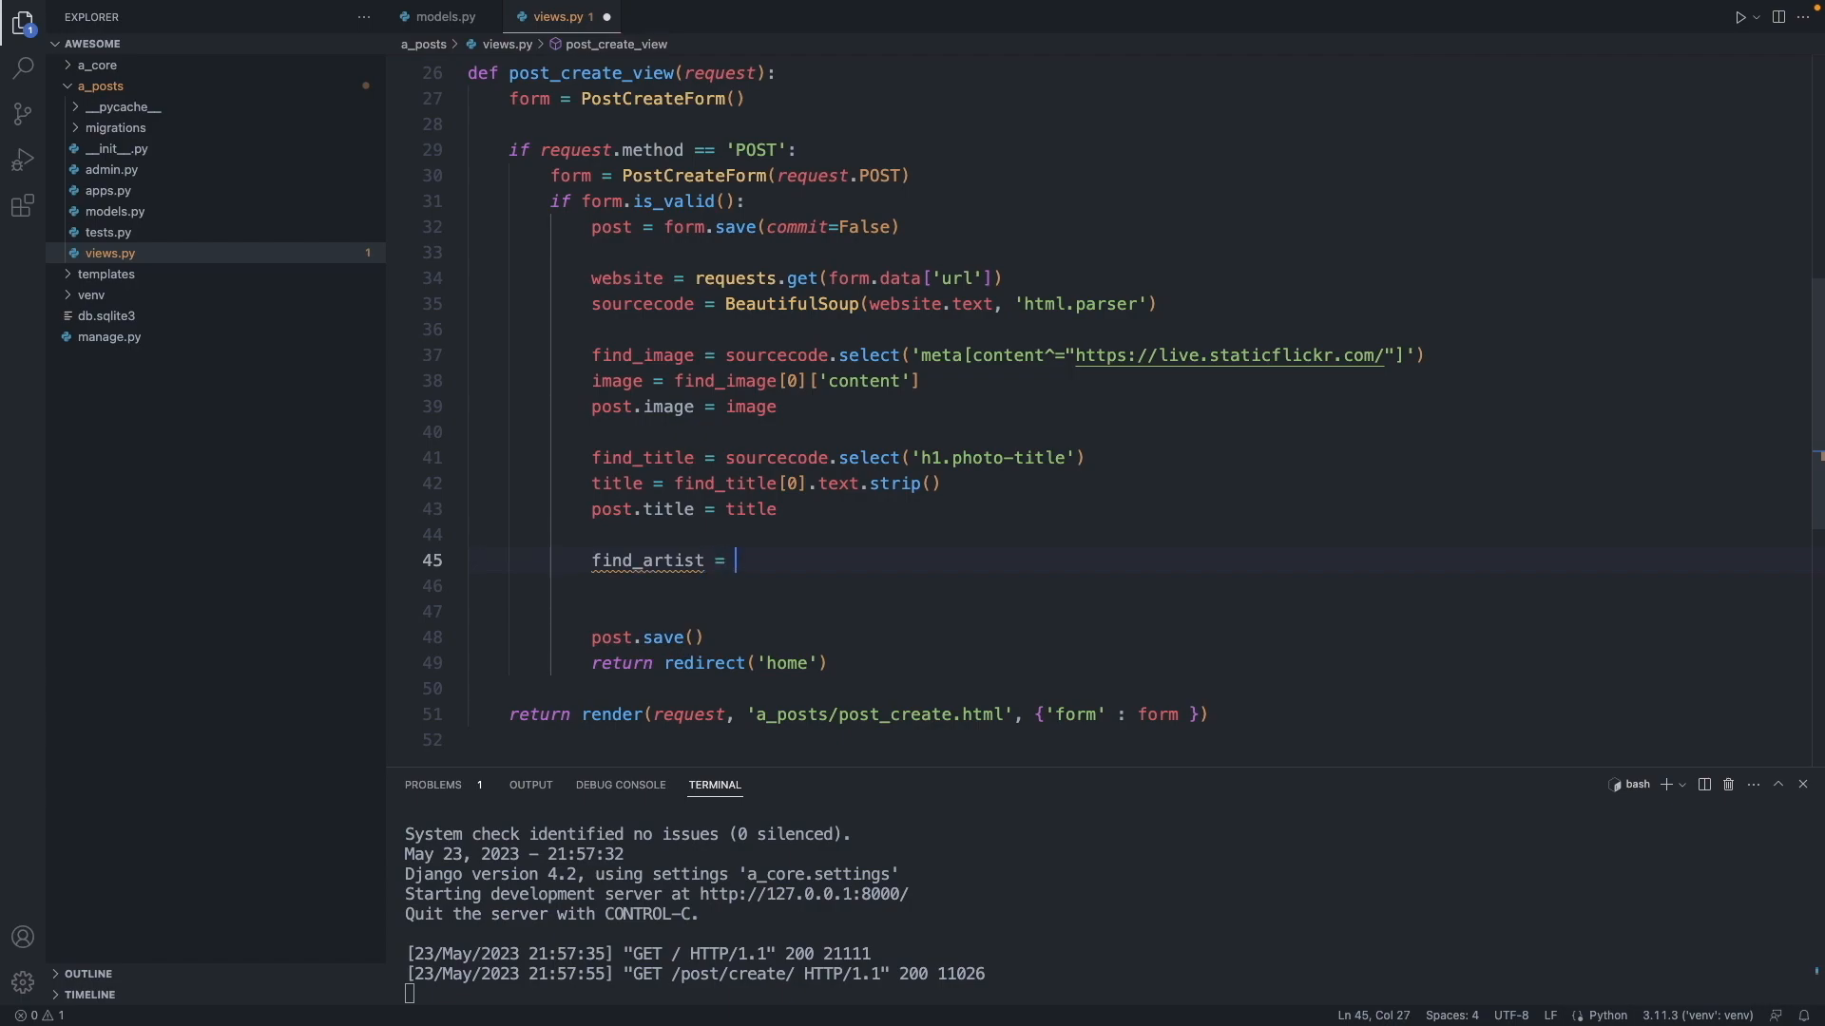
type("sourcecode.select('a.owner-name')")
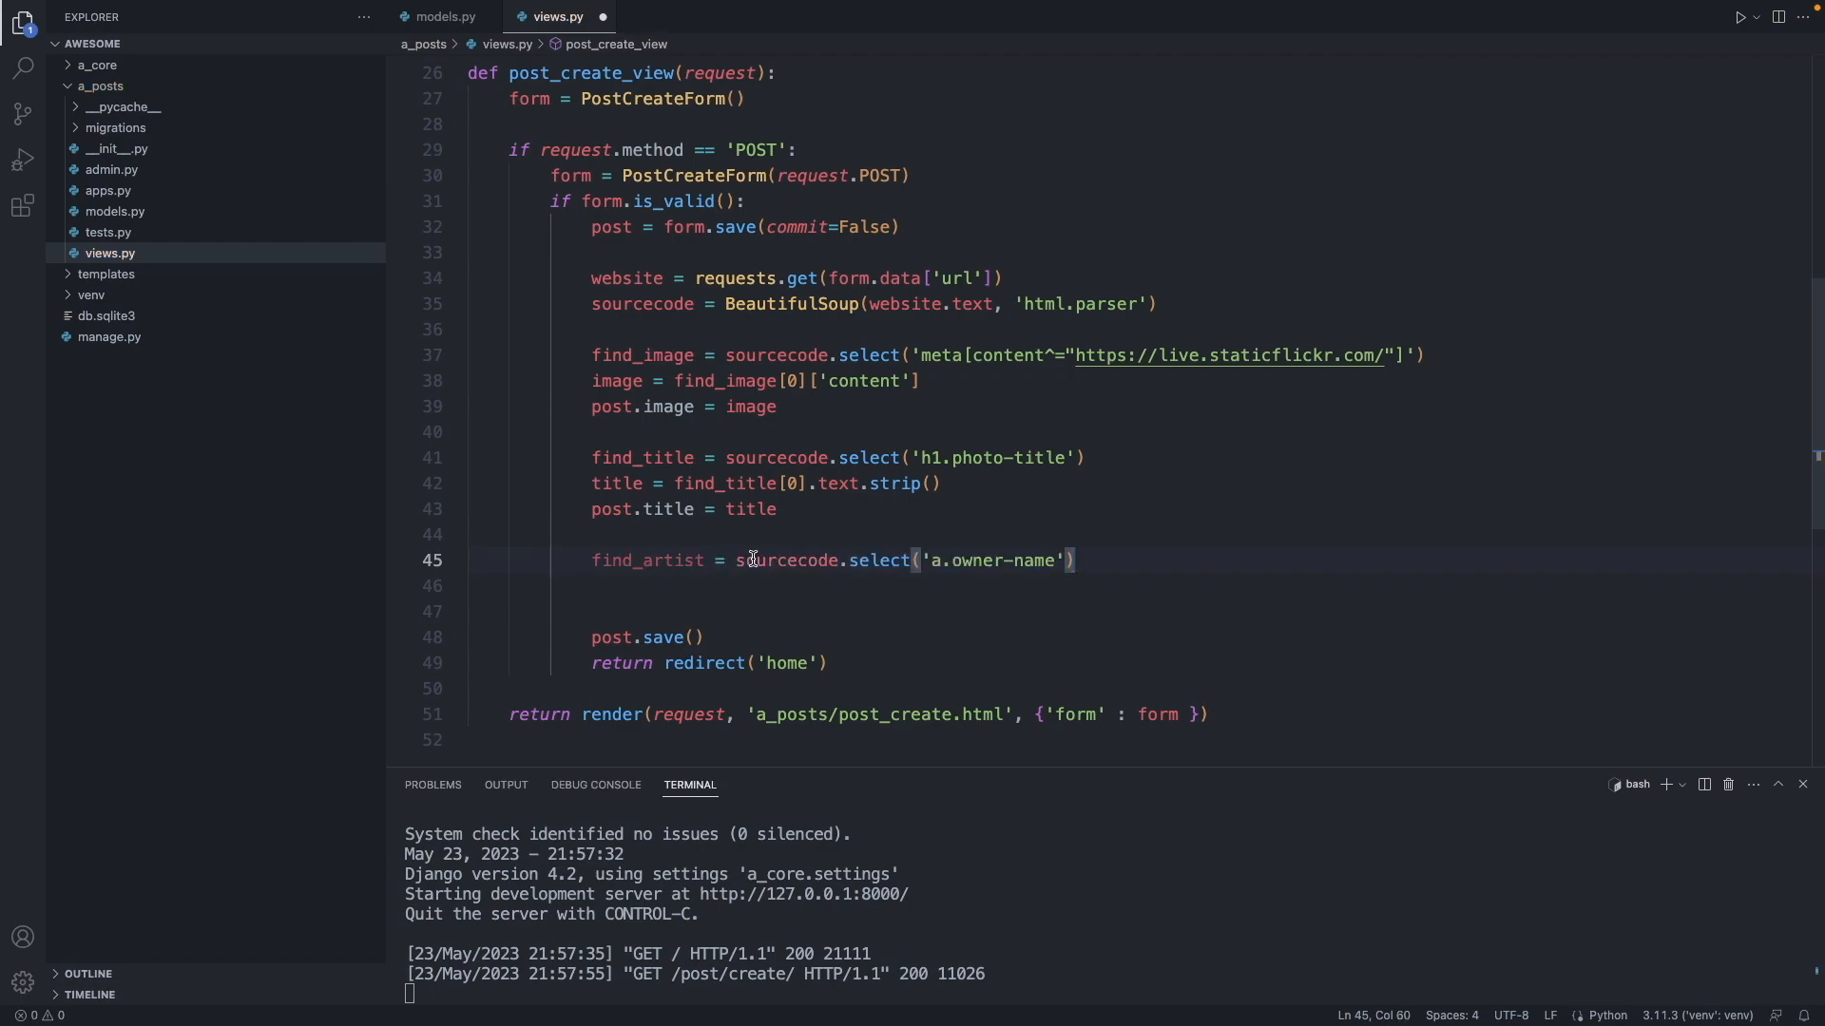
double_click(782, 560)
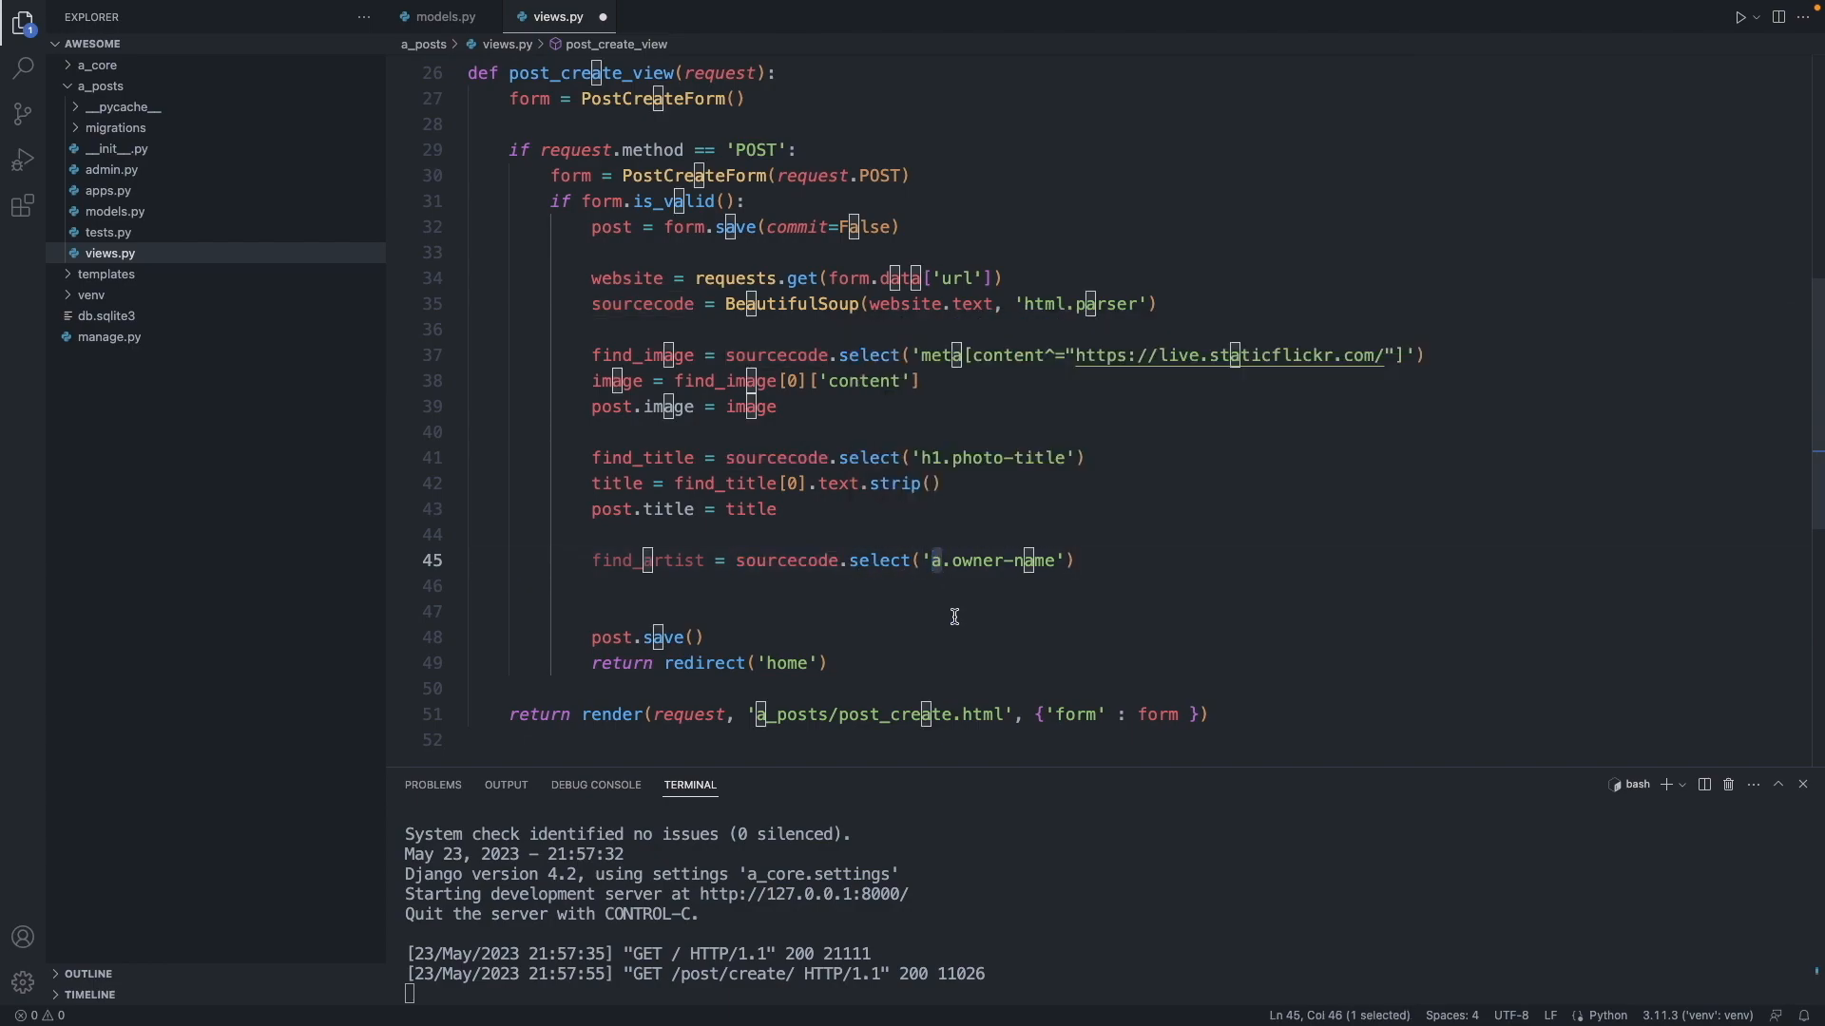
double_click(981, 560)
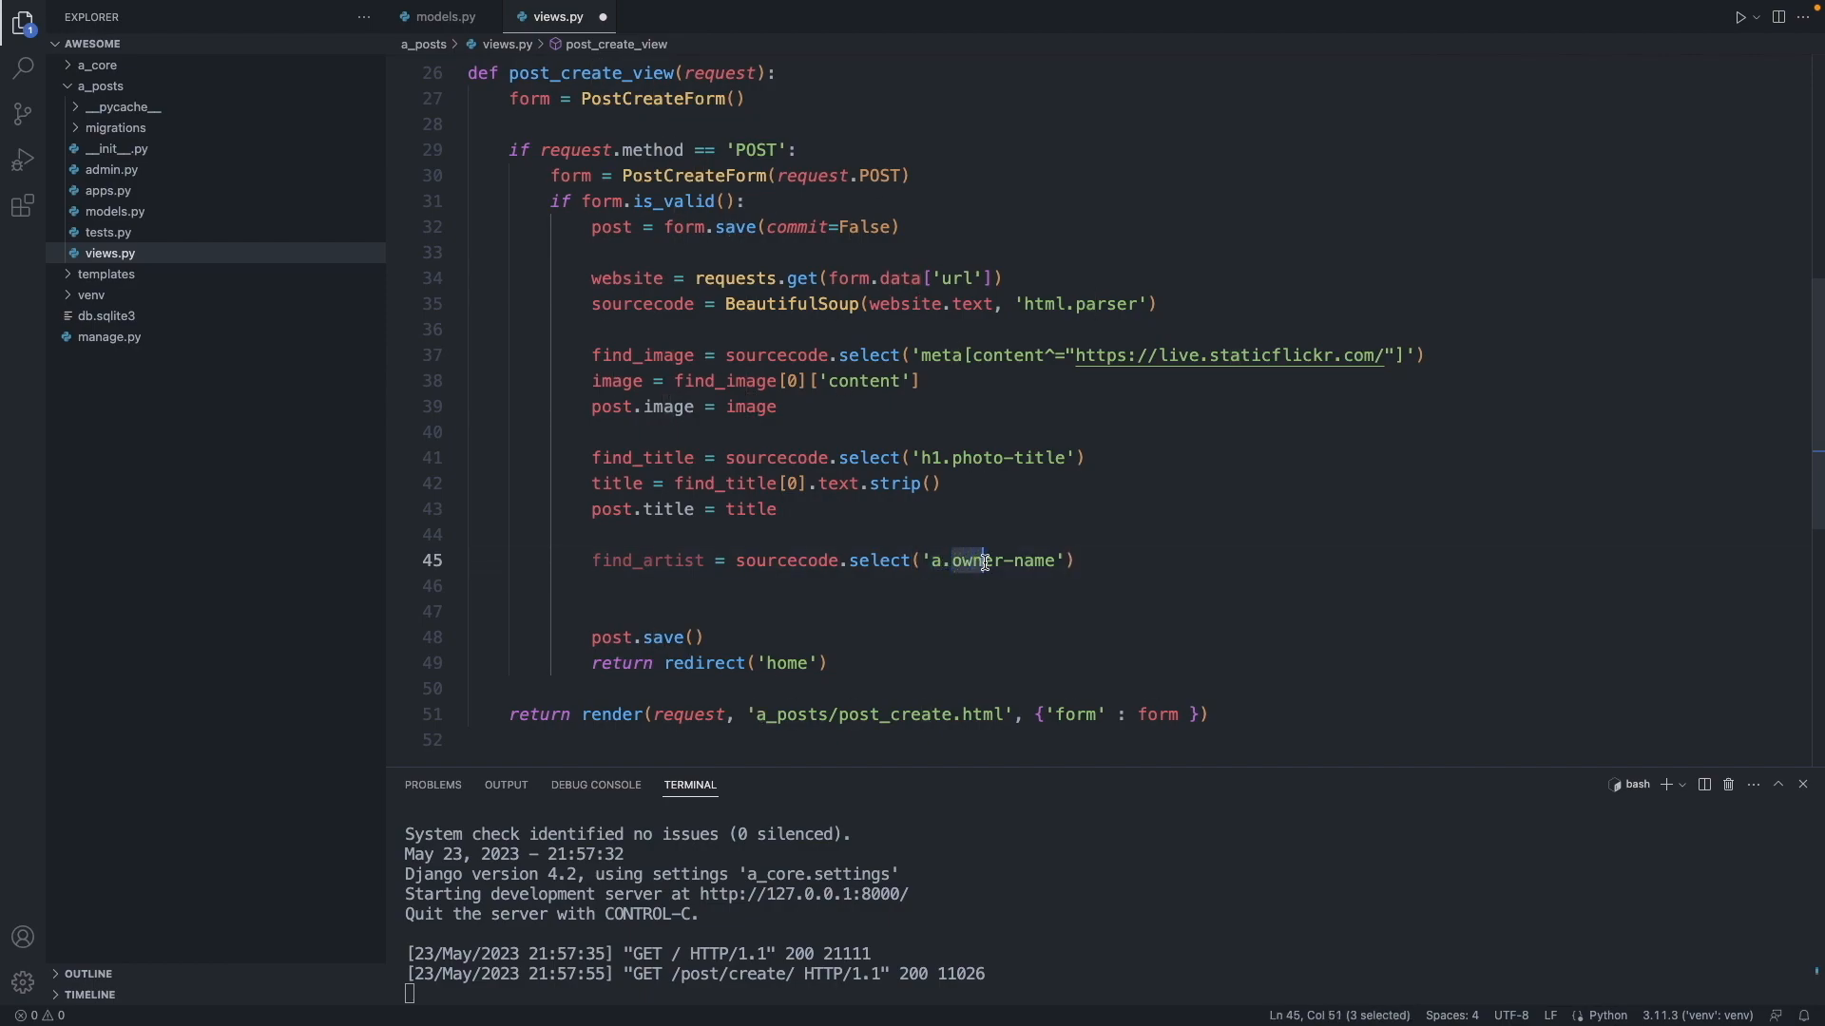
left_click_drag(982, 560, 1053, 560)
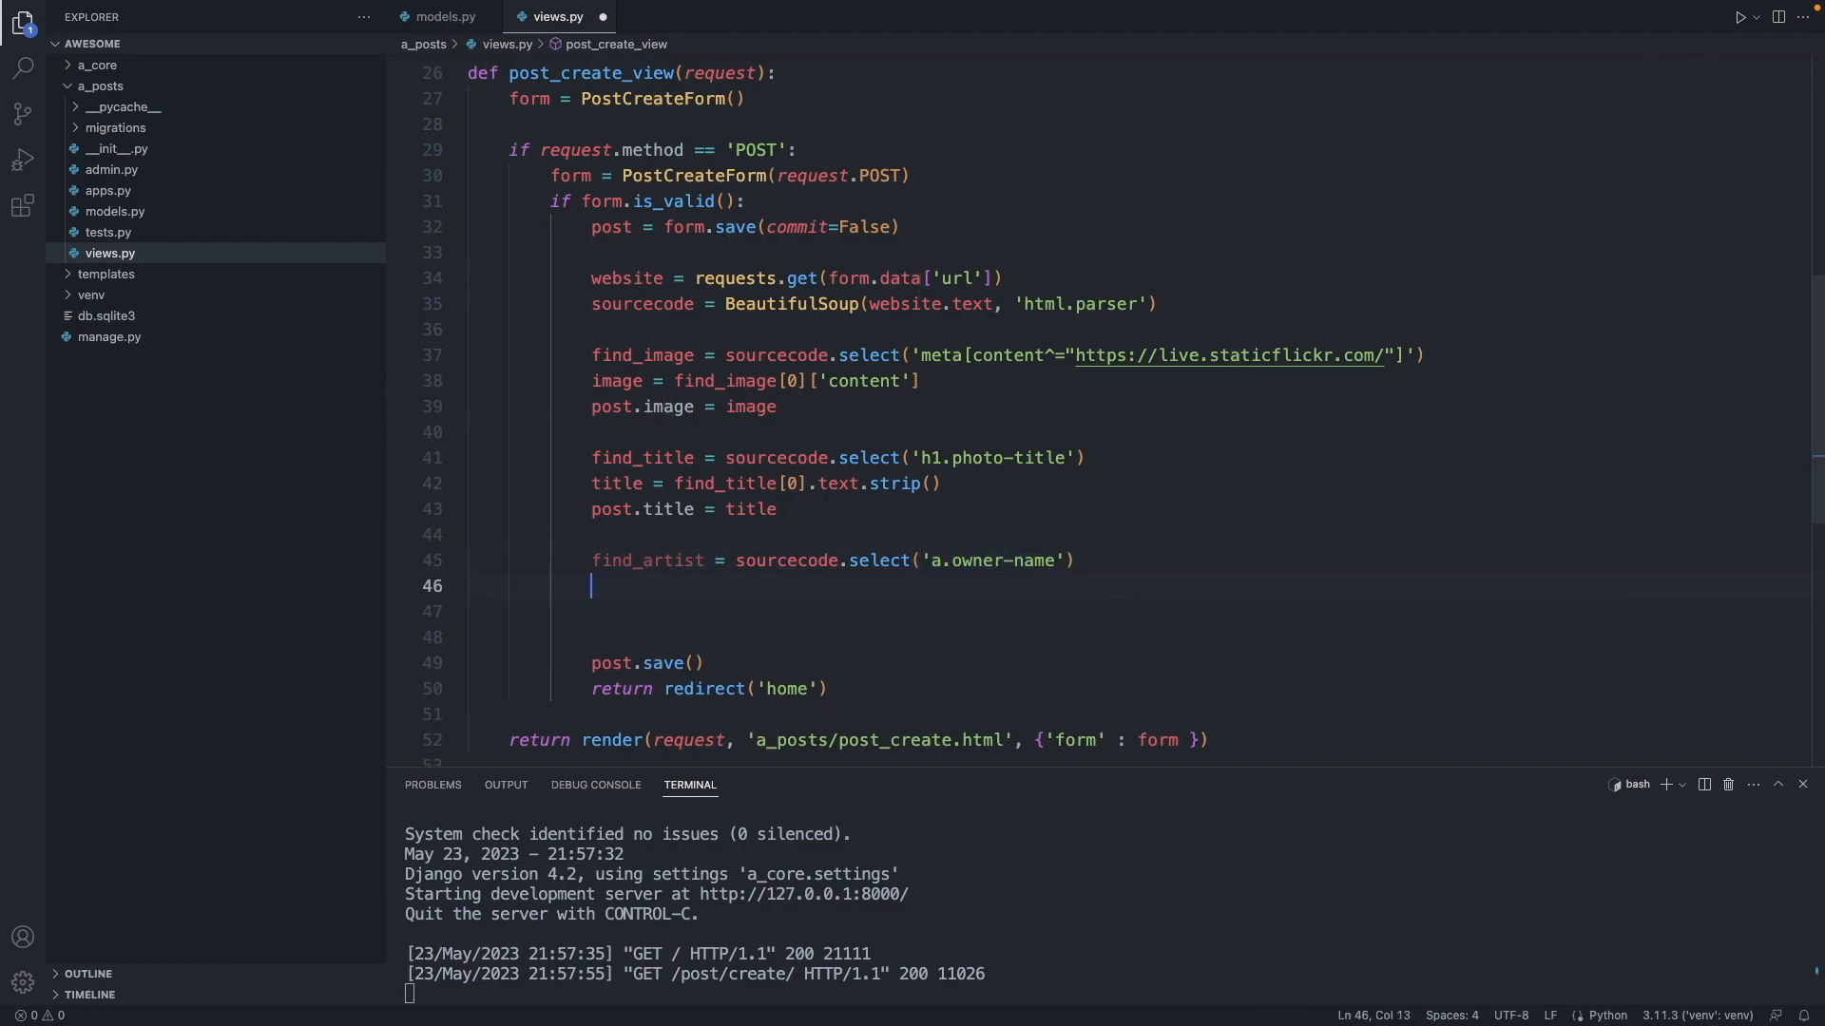
- Add artist = find_artist[0].text.strip() and post.artist = artist
type("artist =")
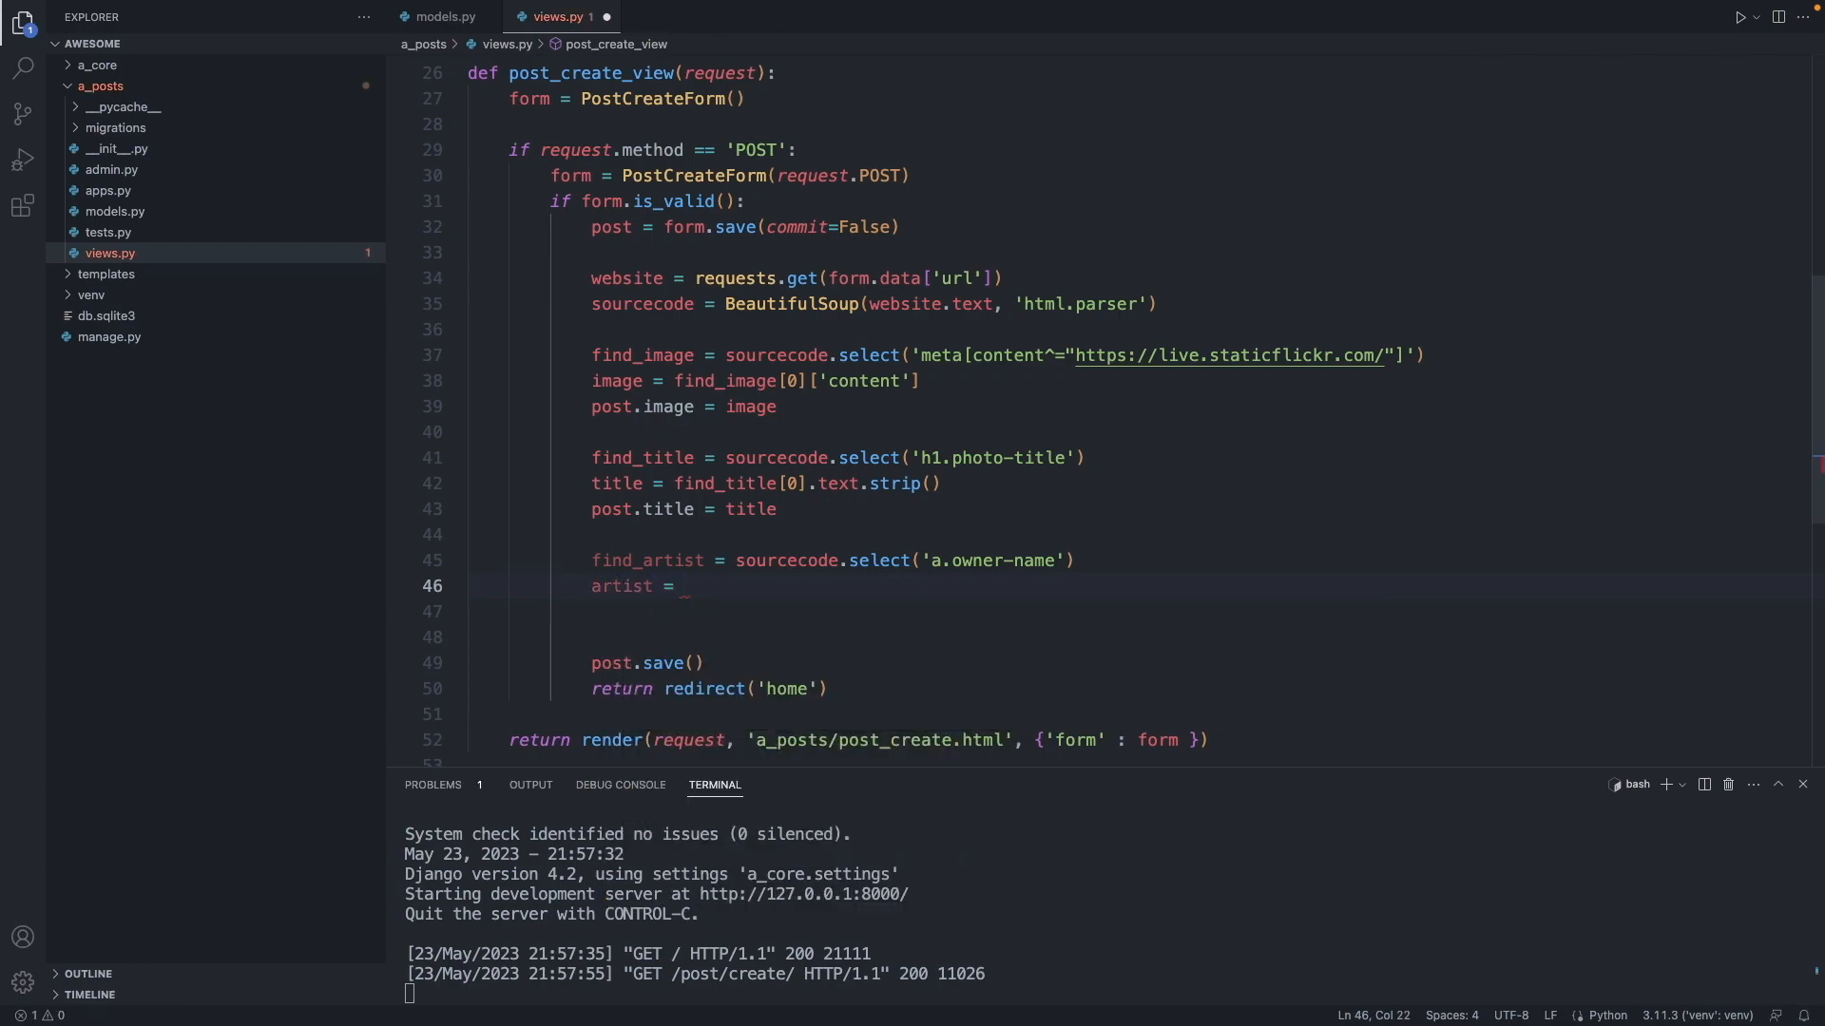
type("find_artist[0].text.strip()")
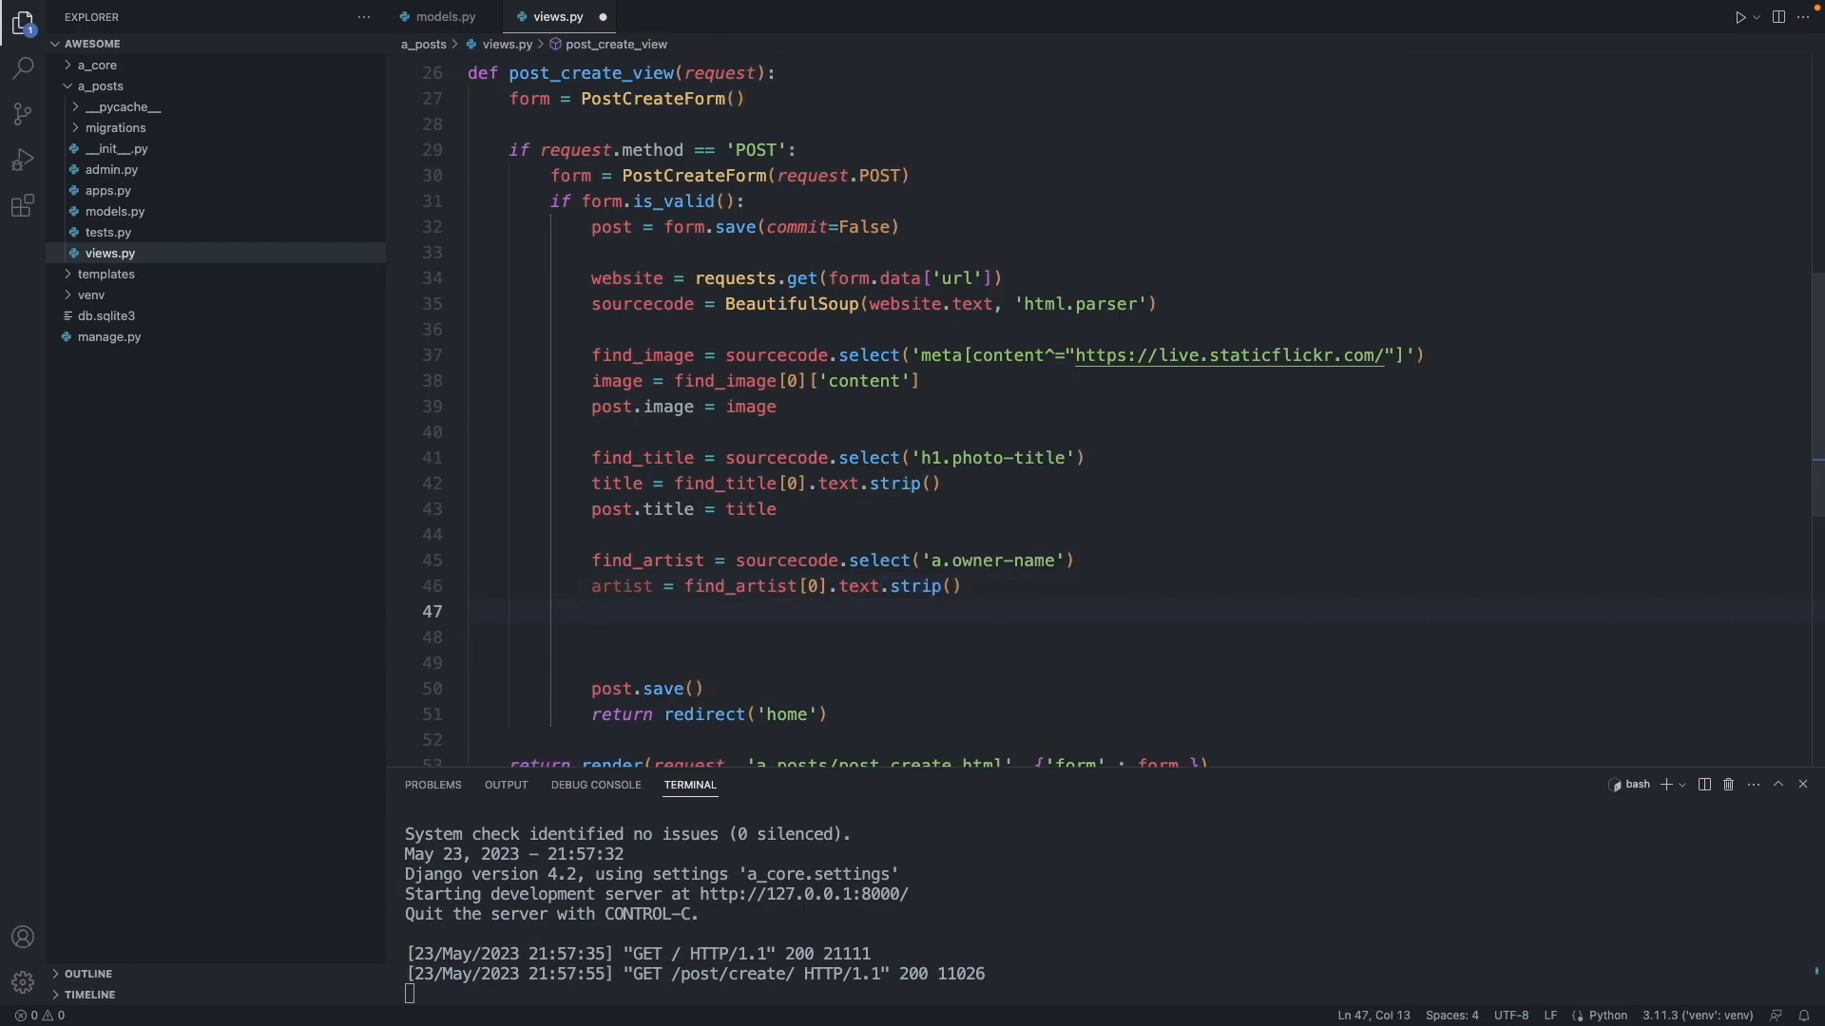
type("post.art")
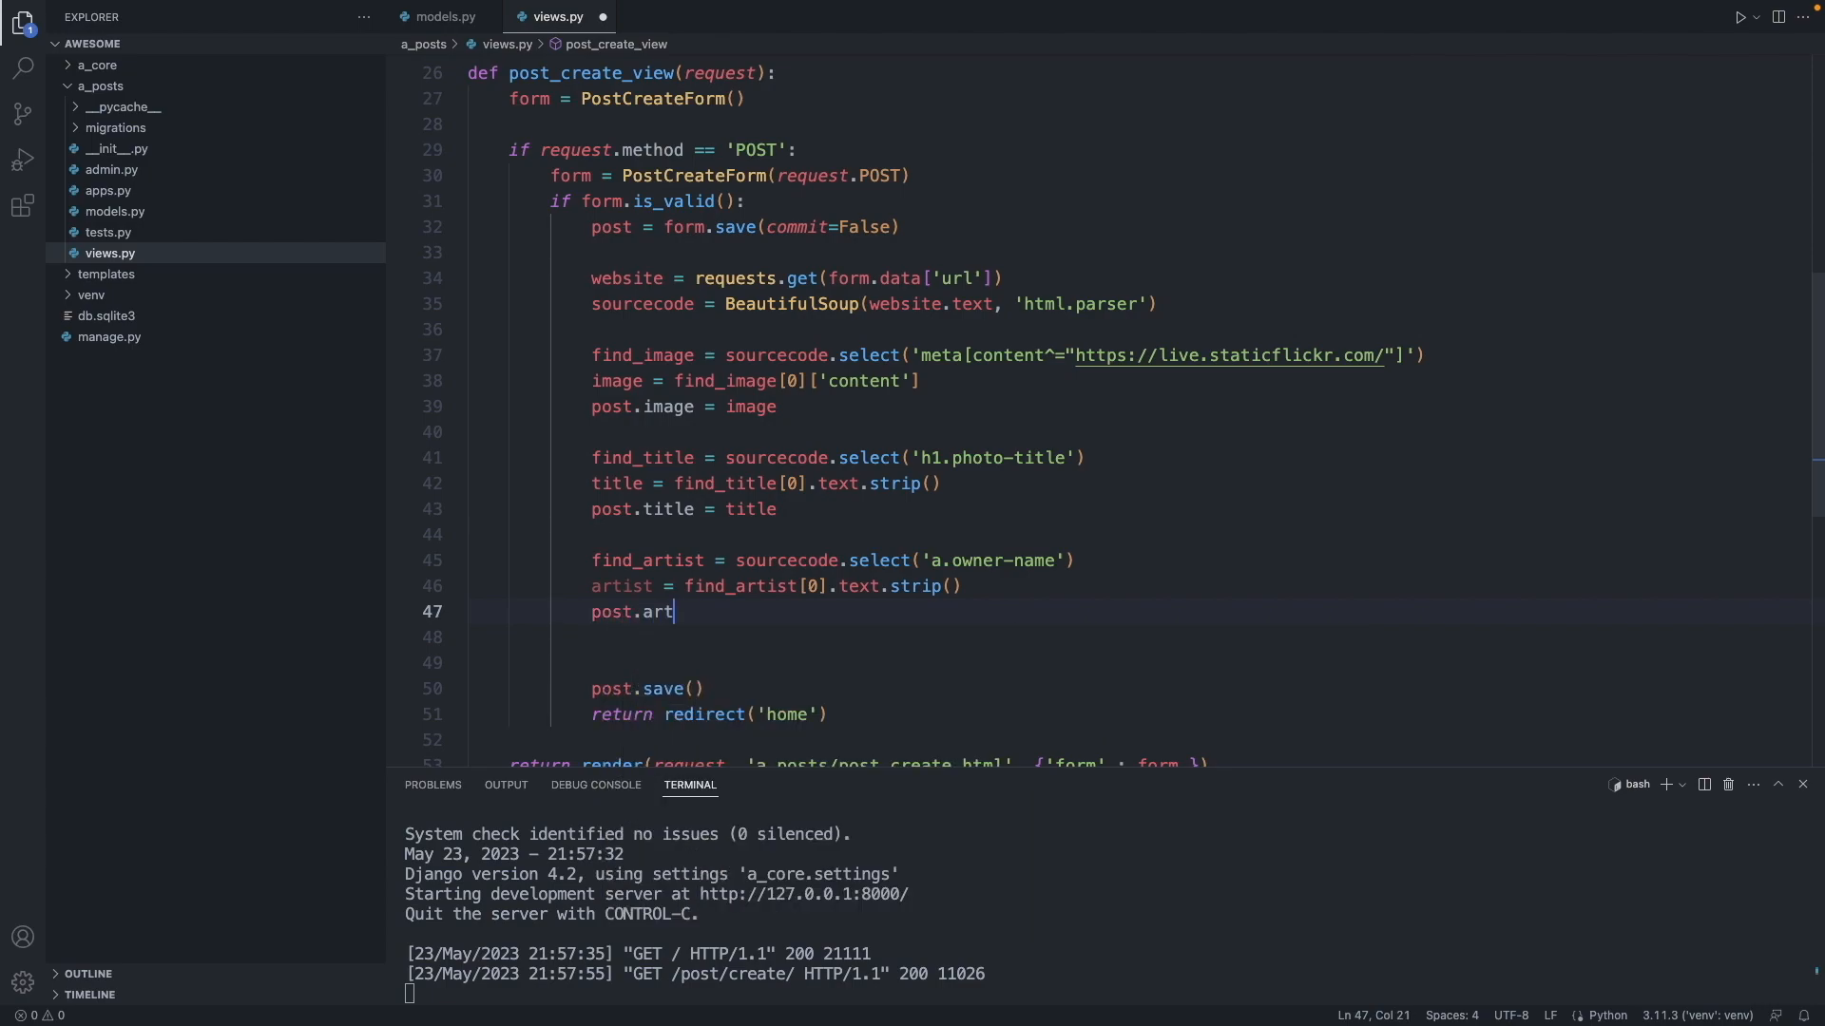
type("ist = artist")
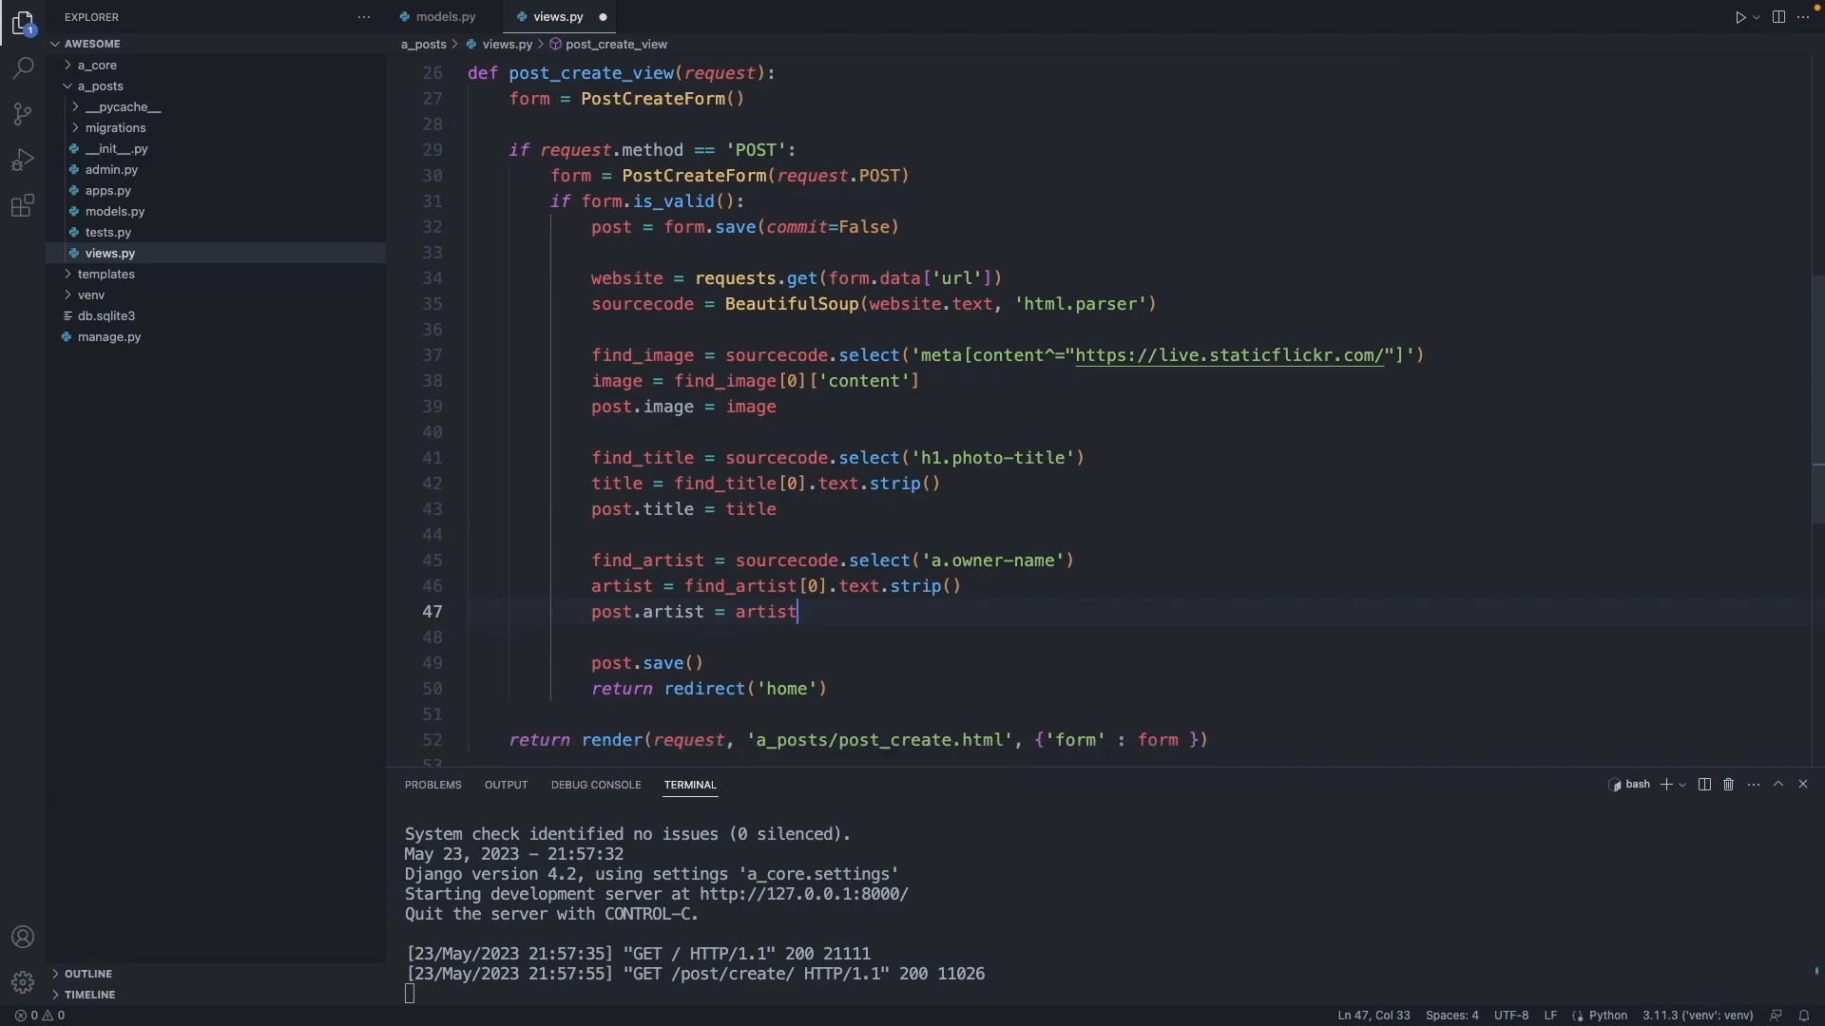
mouse_move(570, 285)
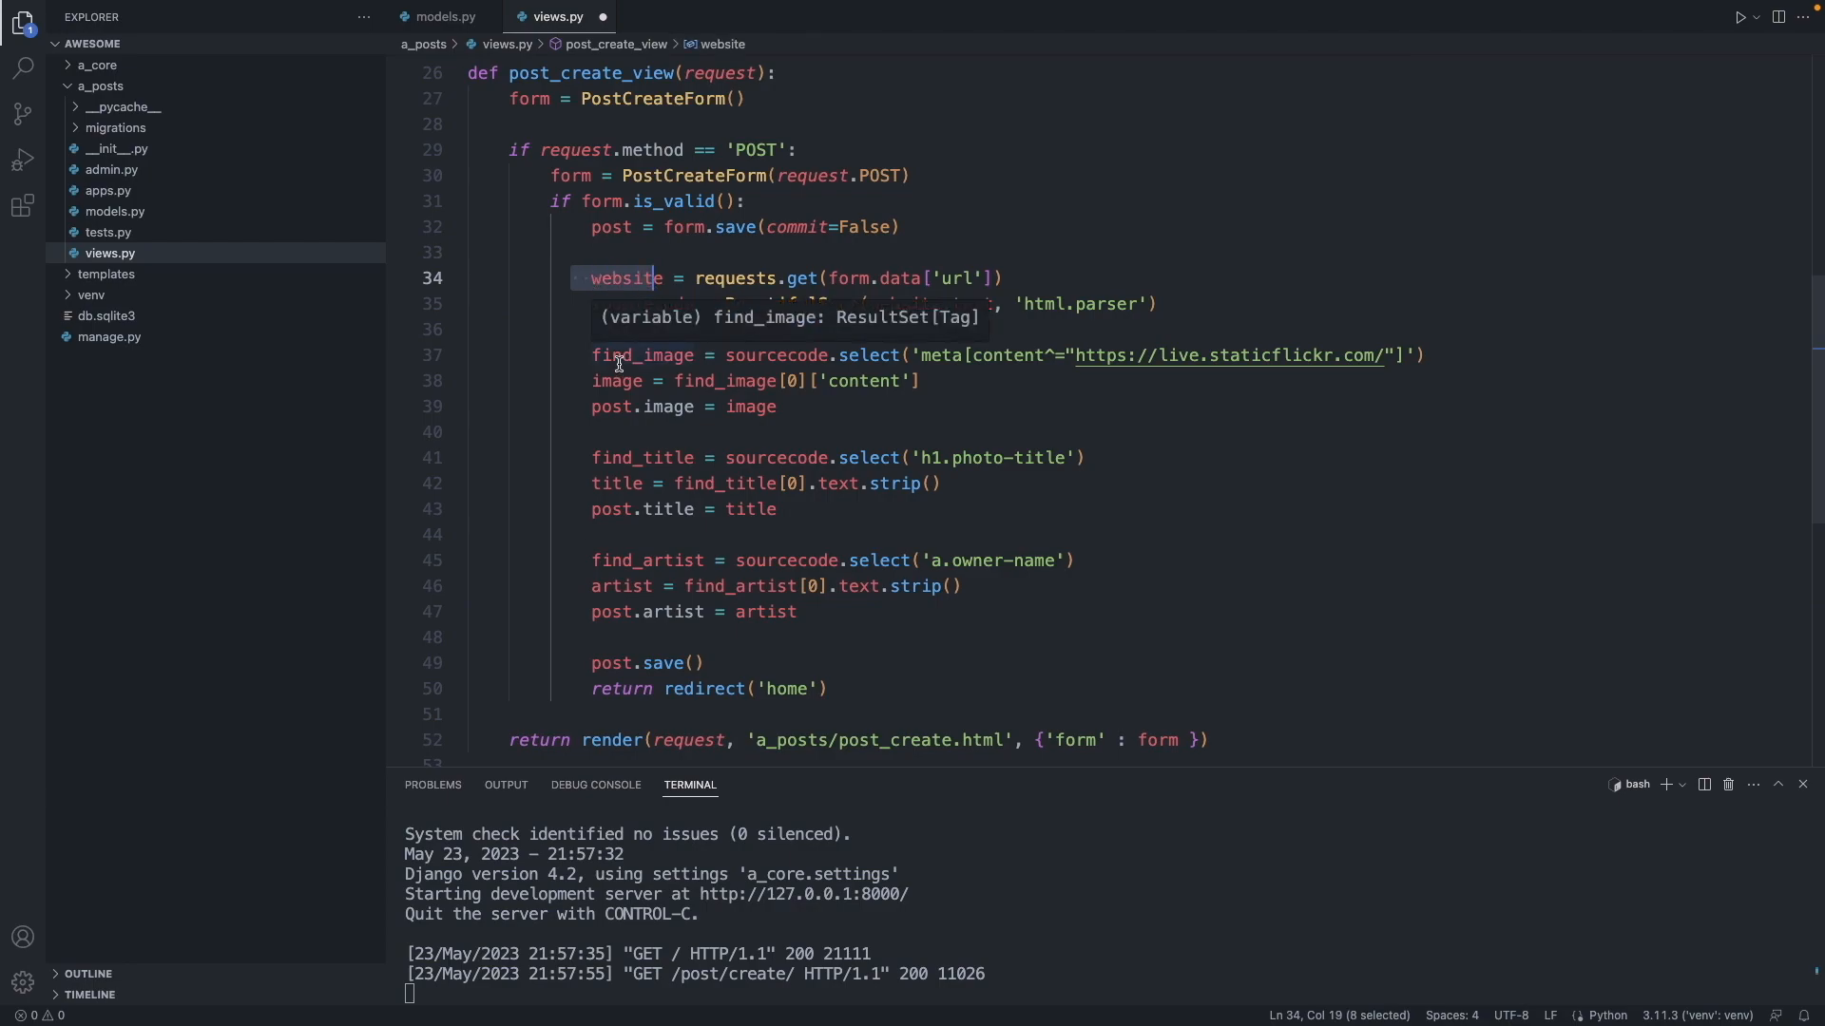
- Review the request and post.image lines, then save views.py
double_click(642, 305)
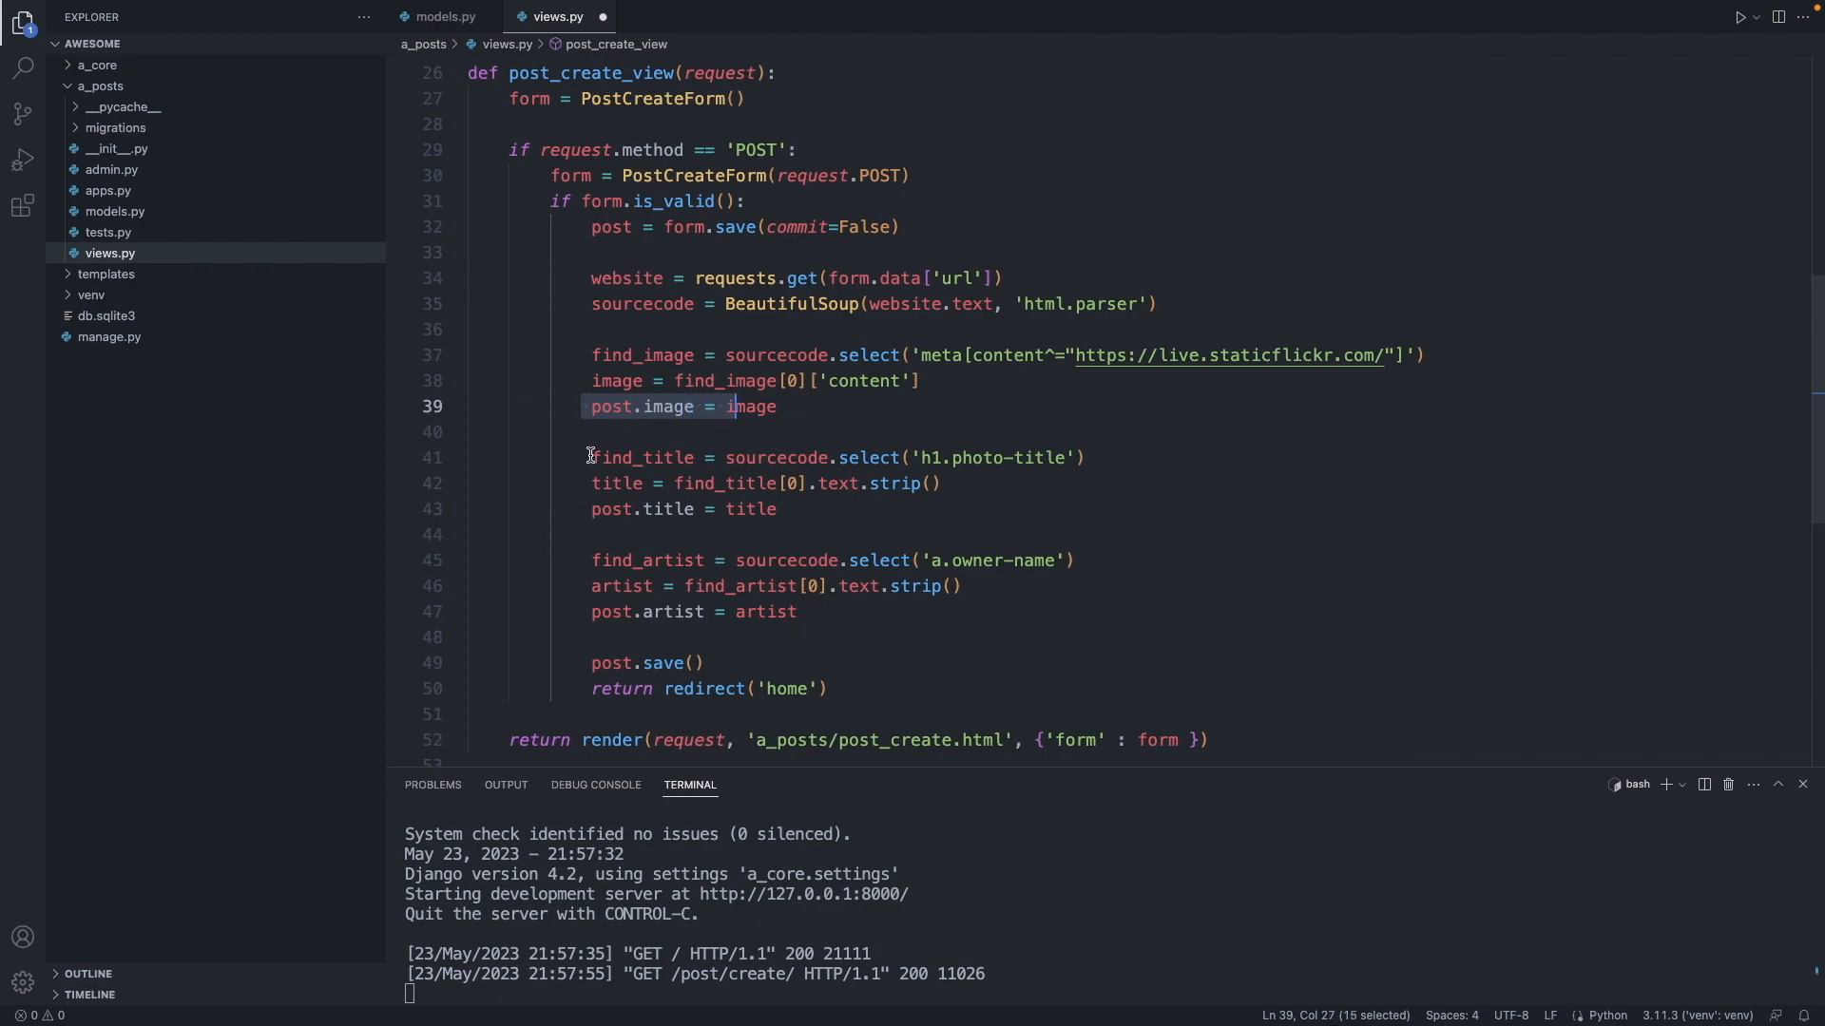
double_click(648, 559)
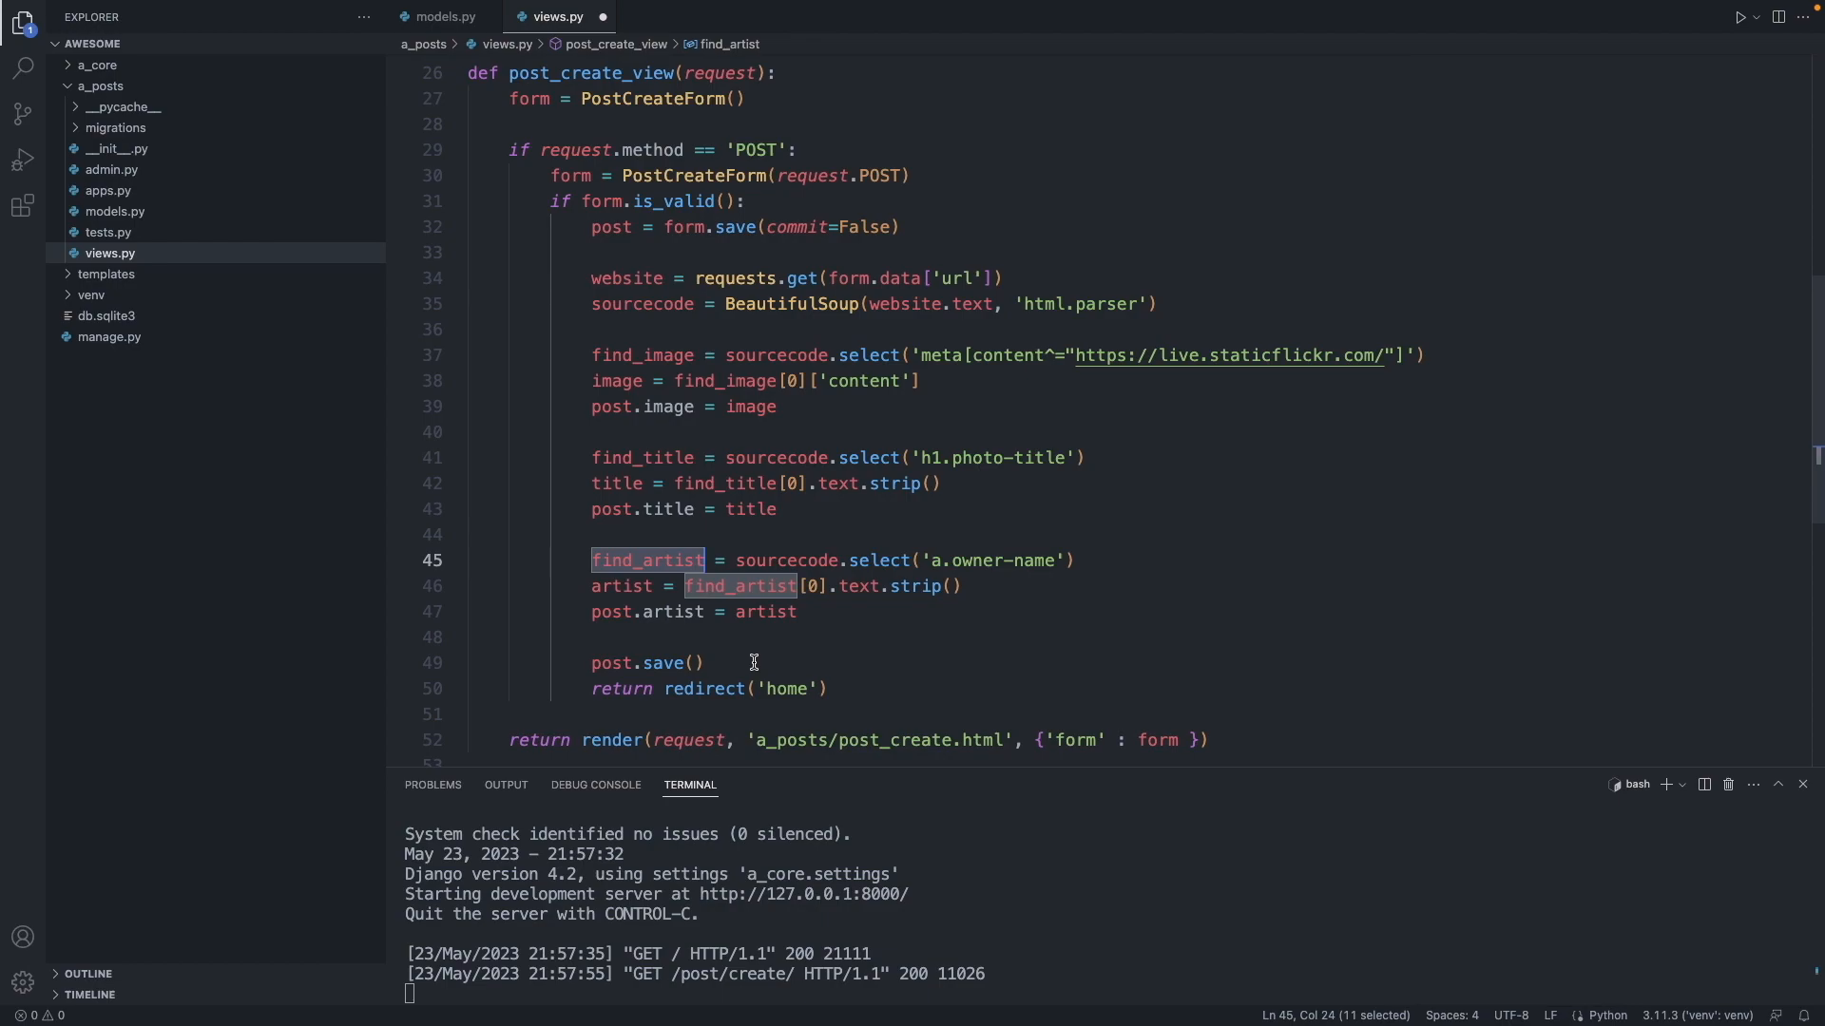
left_click(764, 637)
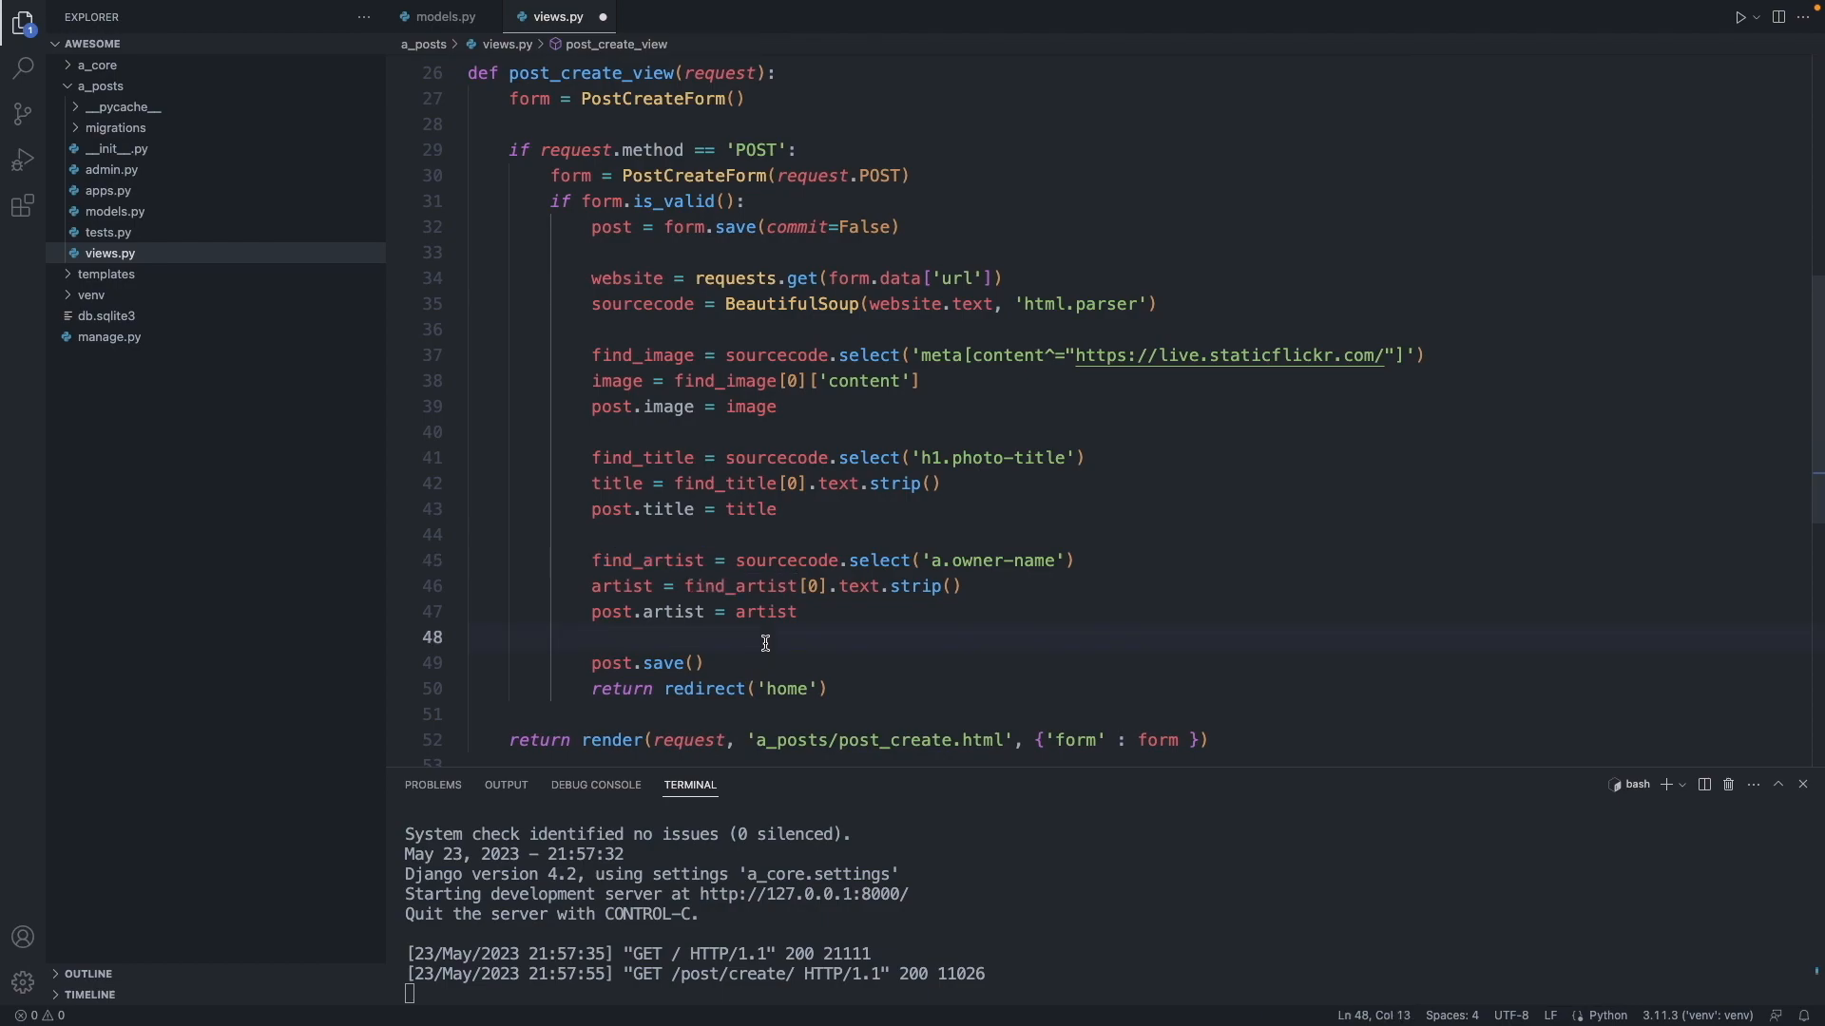
key("ctrl+s")
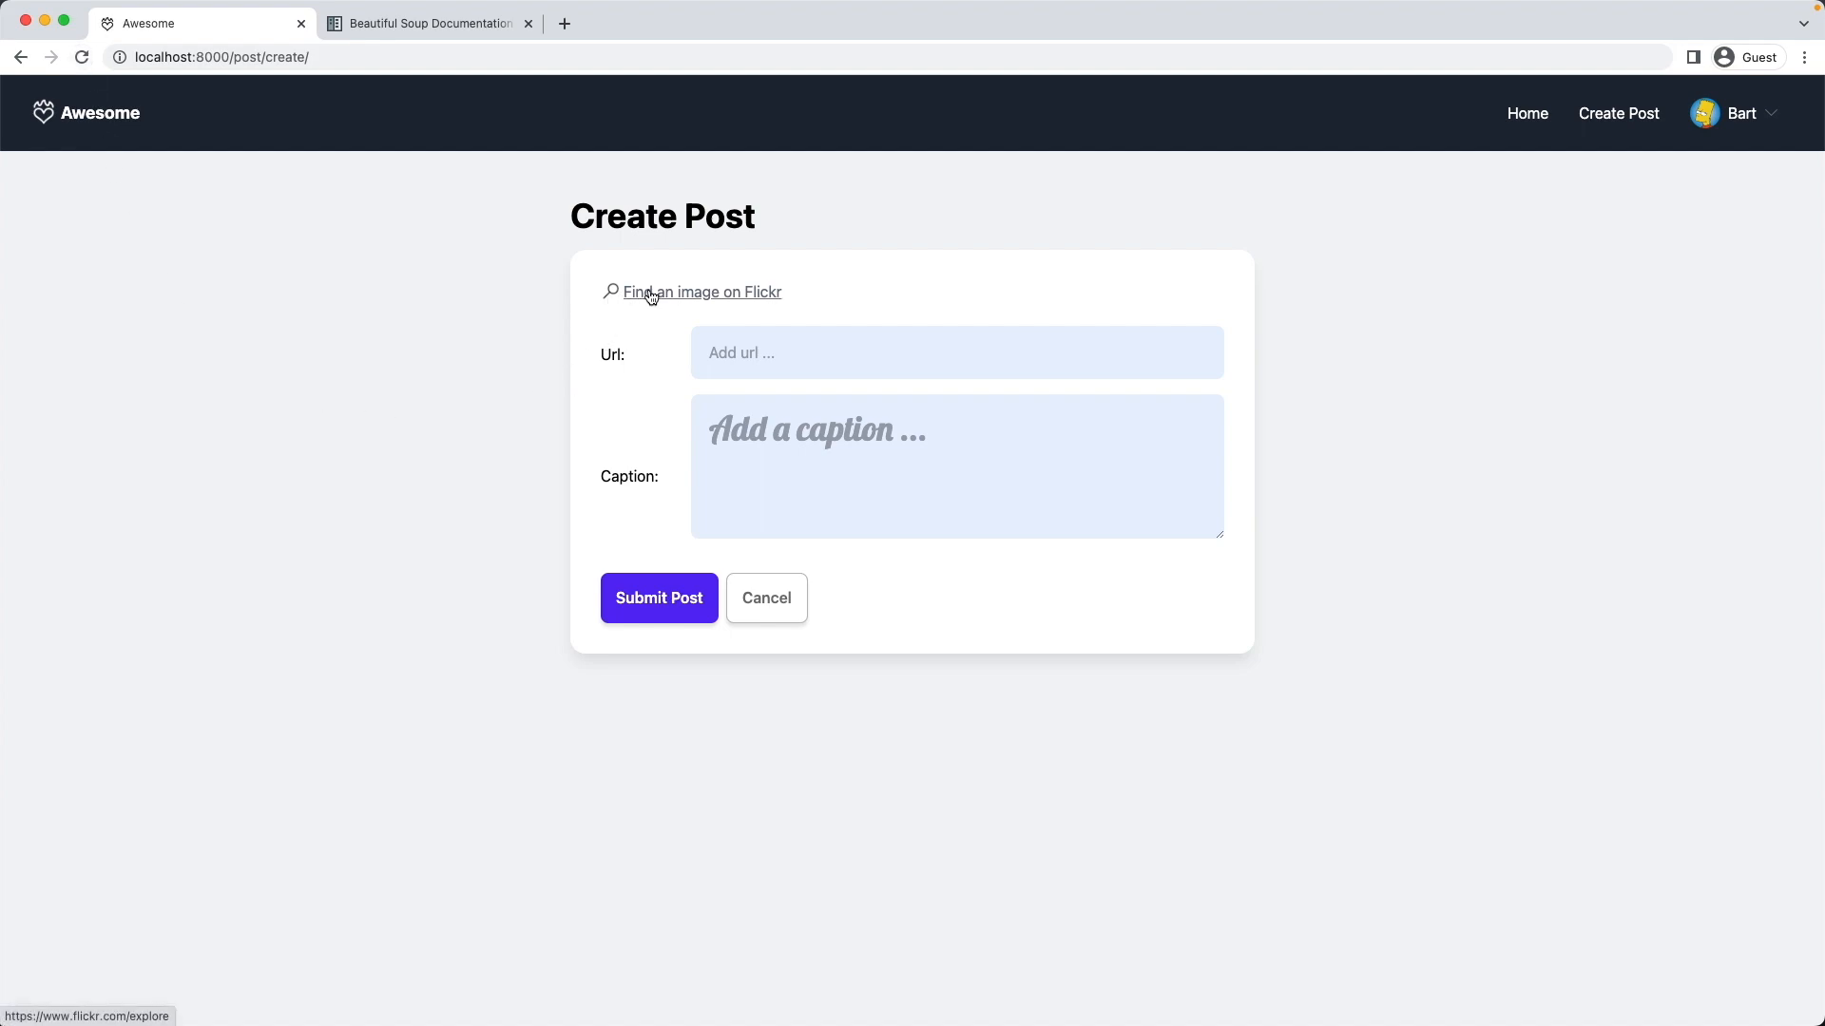
- Open the snowy White Chapel on the Beach photo on Flickr and grab its URL
left_click(700, 291)
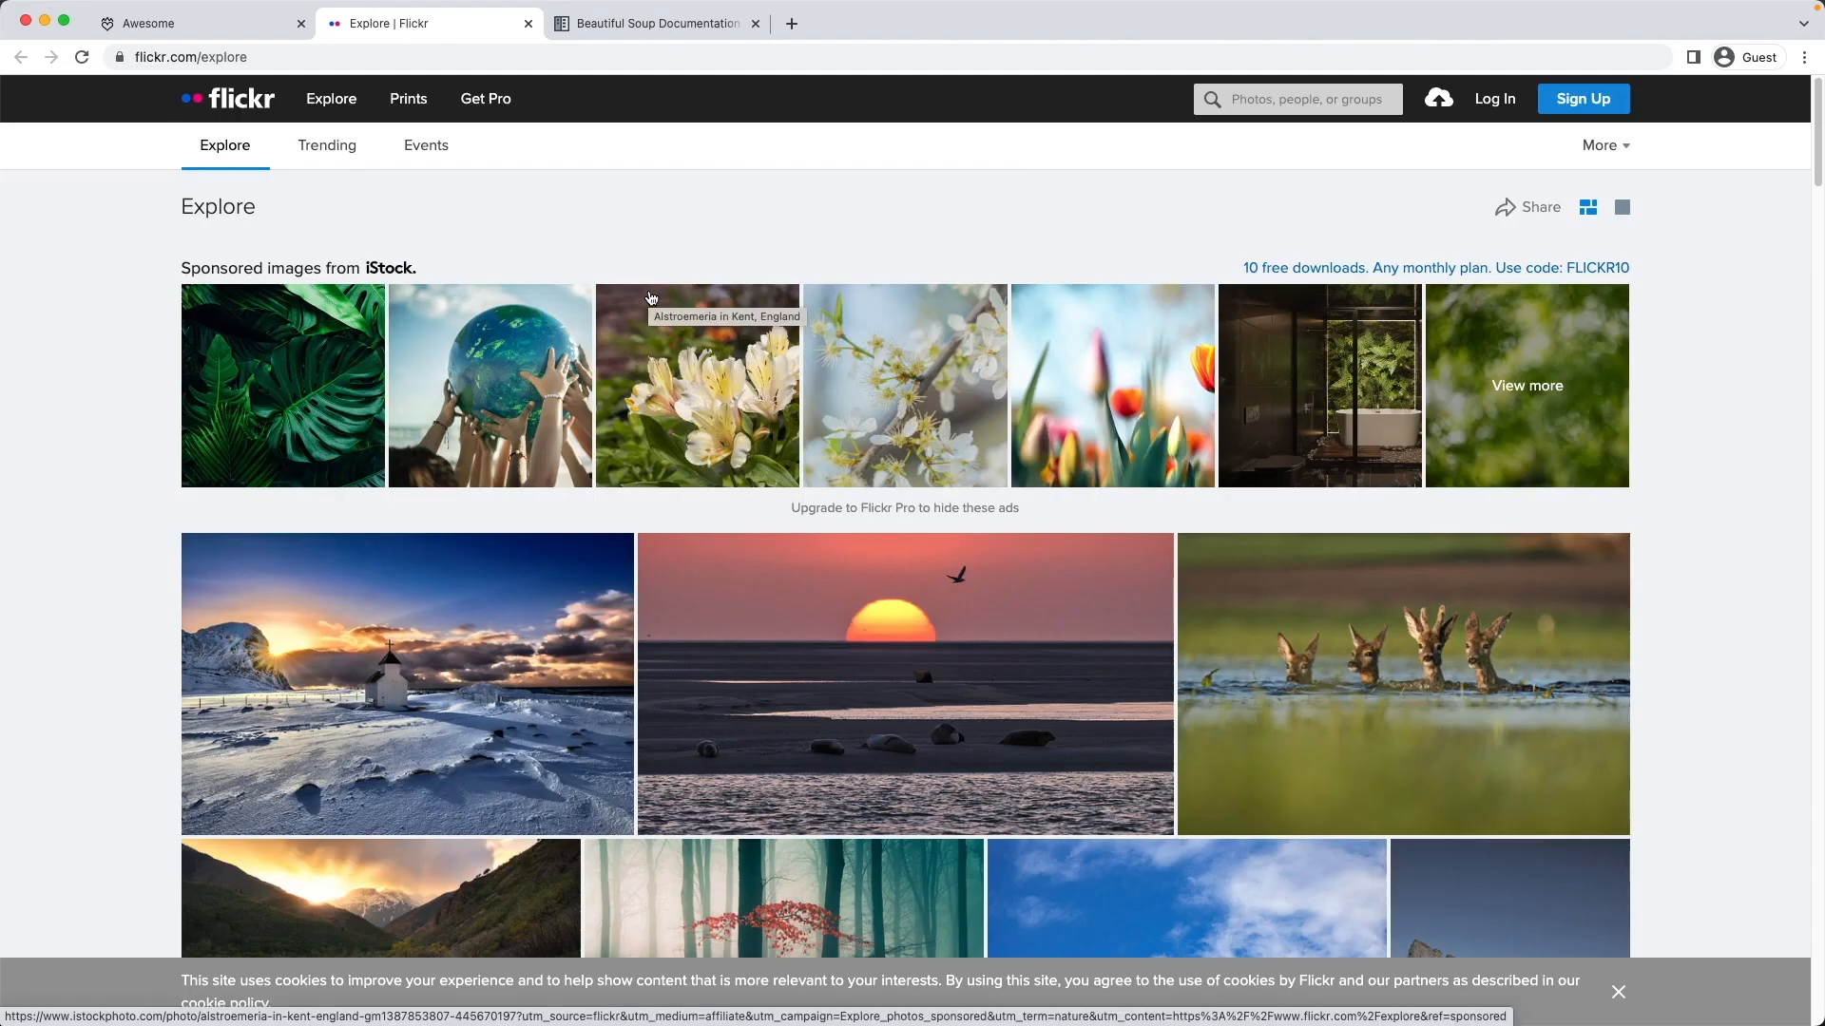
mouse_move(623, 310)
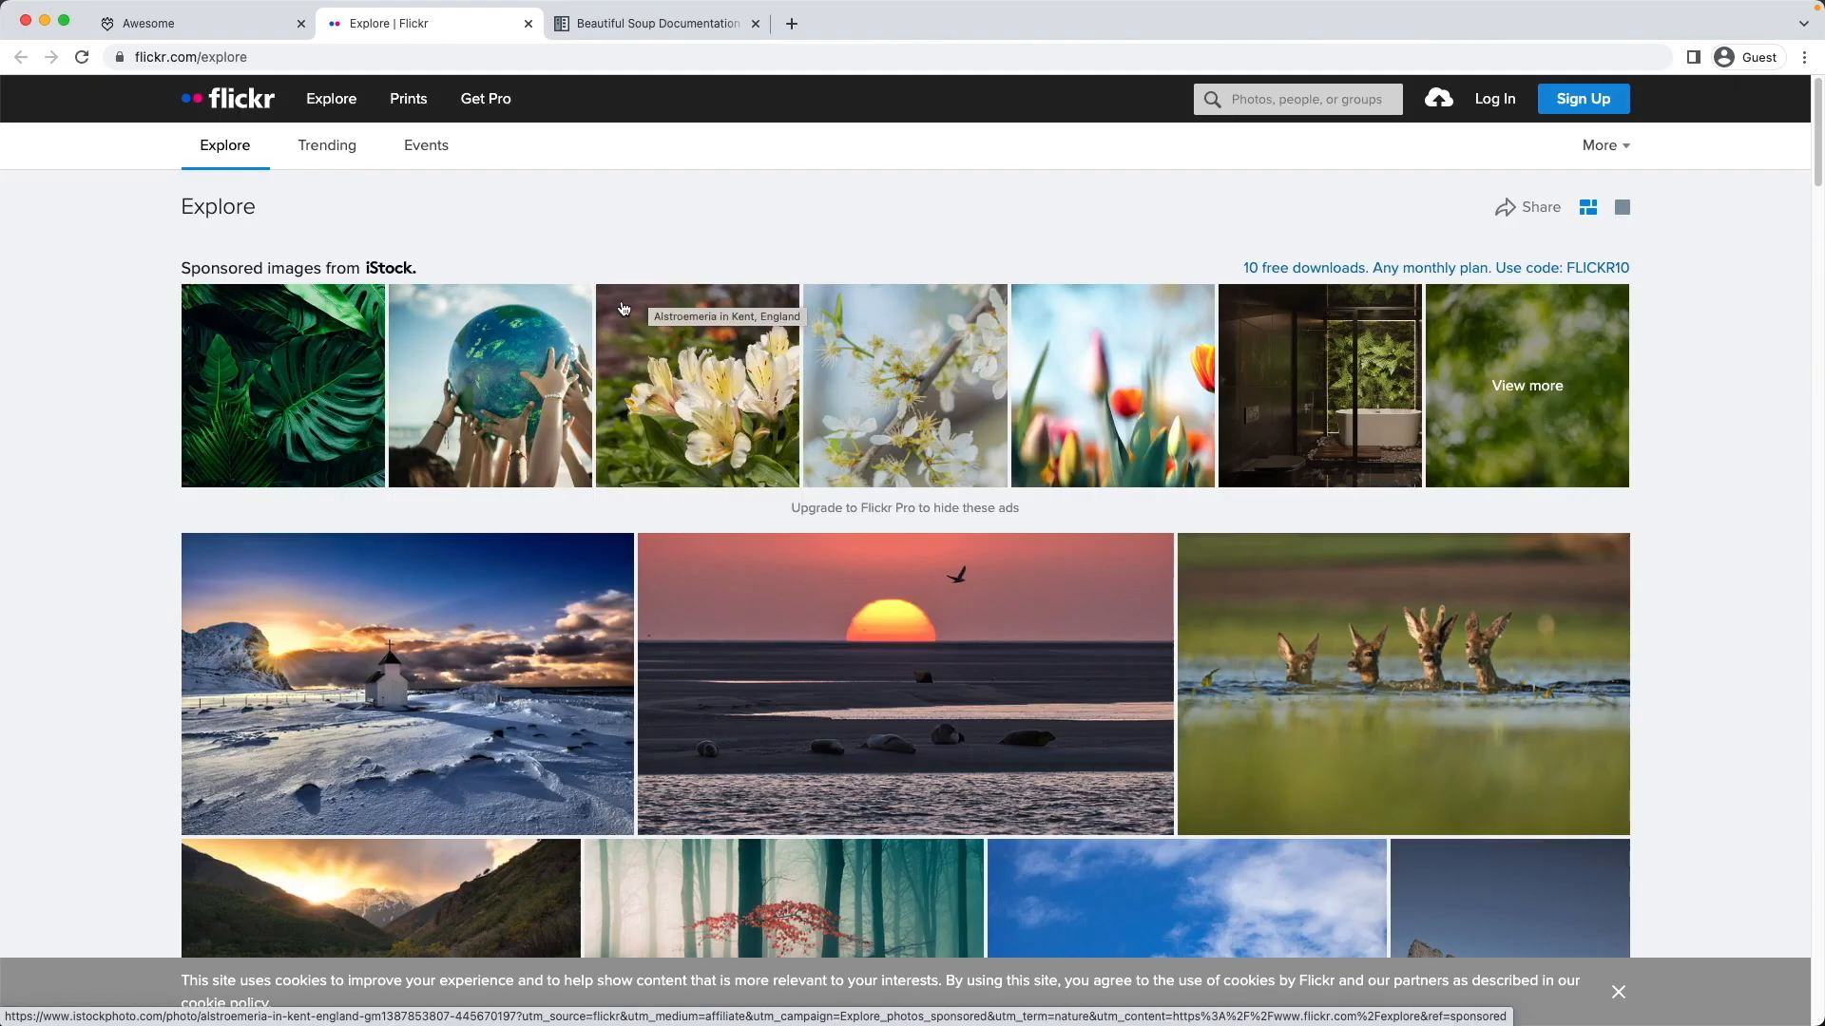
left_click(408, 683)
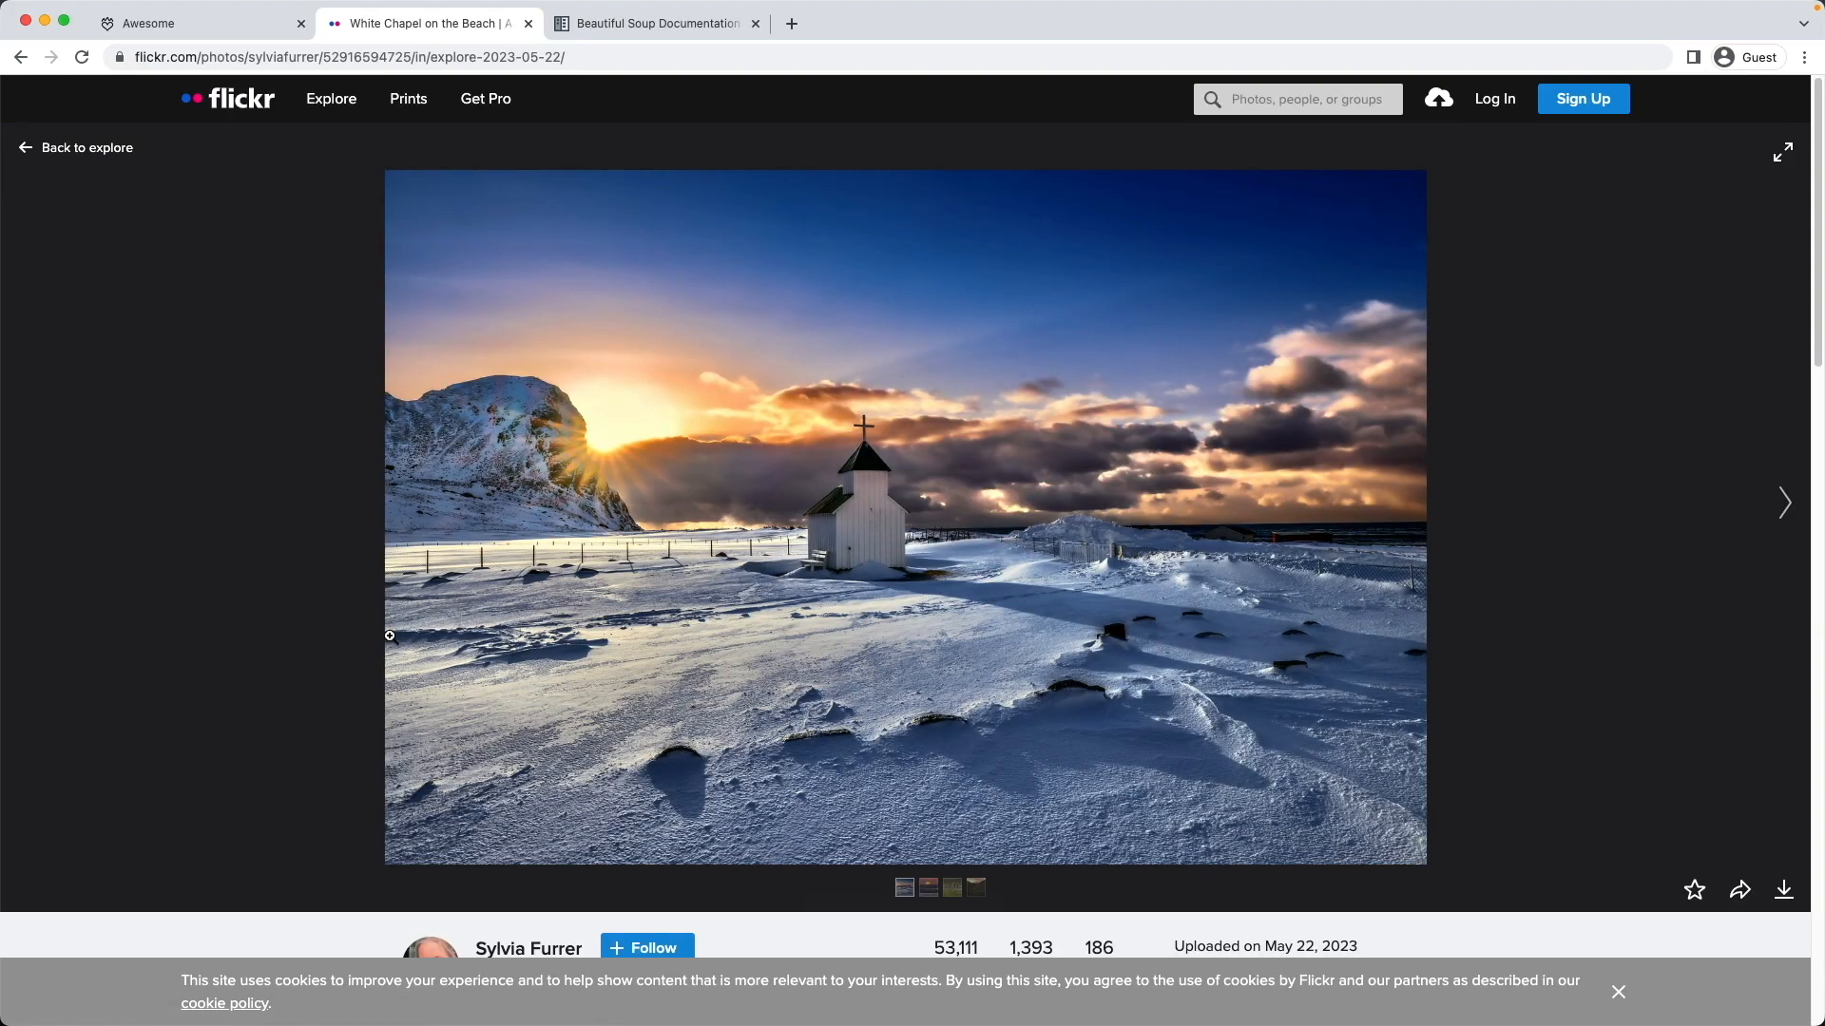
mouse_move(393, 289)
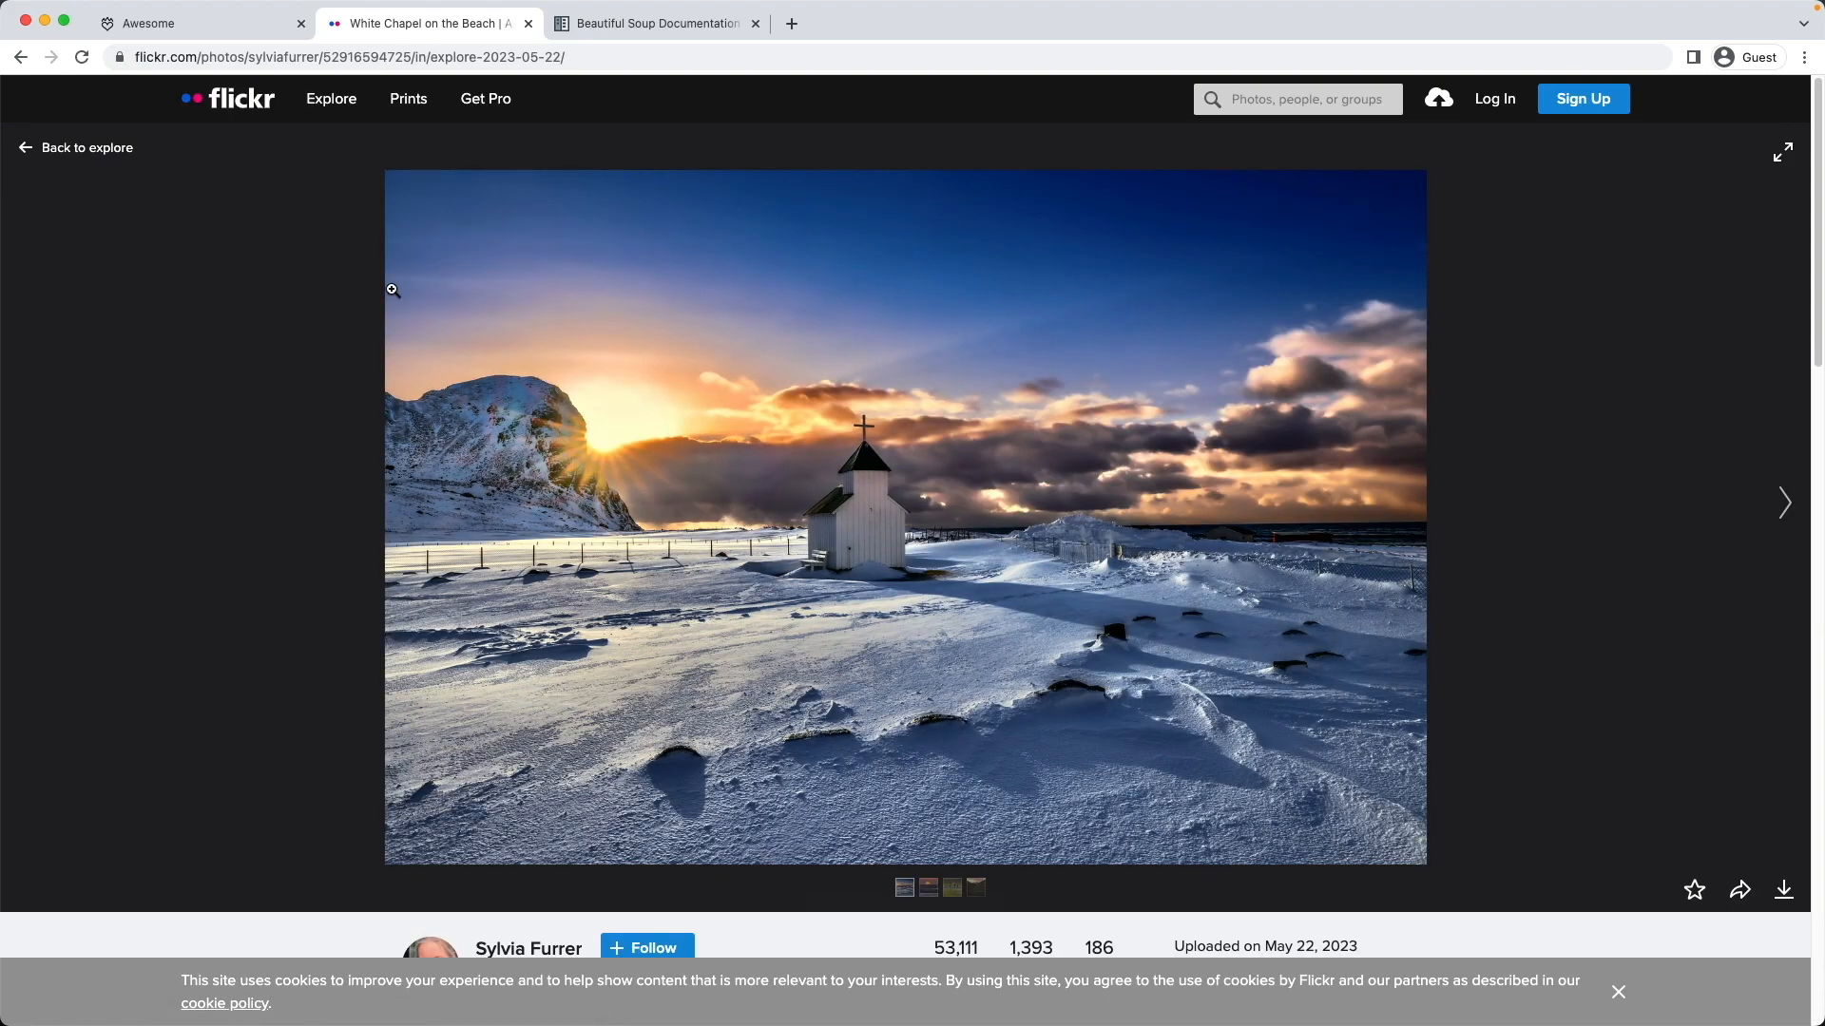
left_click(349, 56)
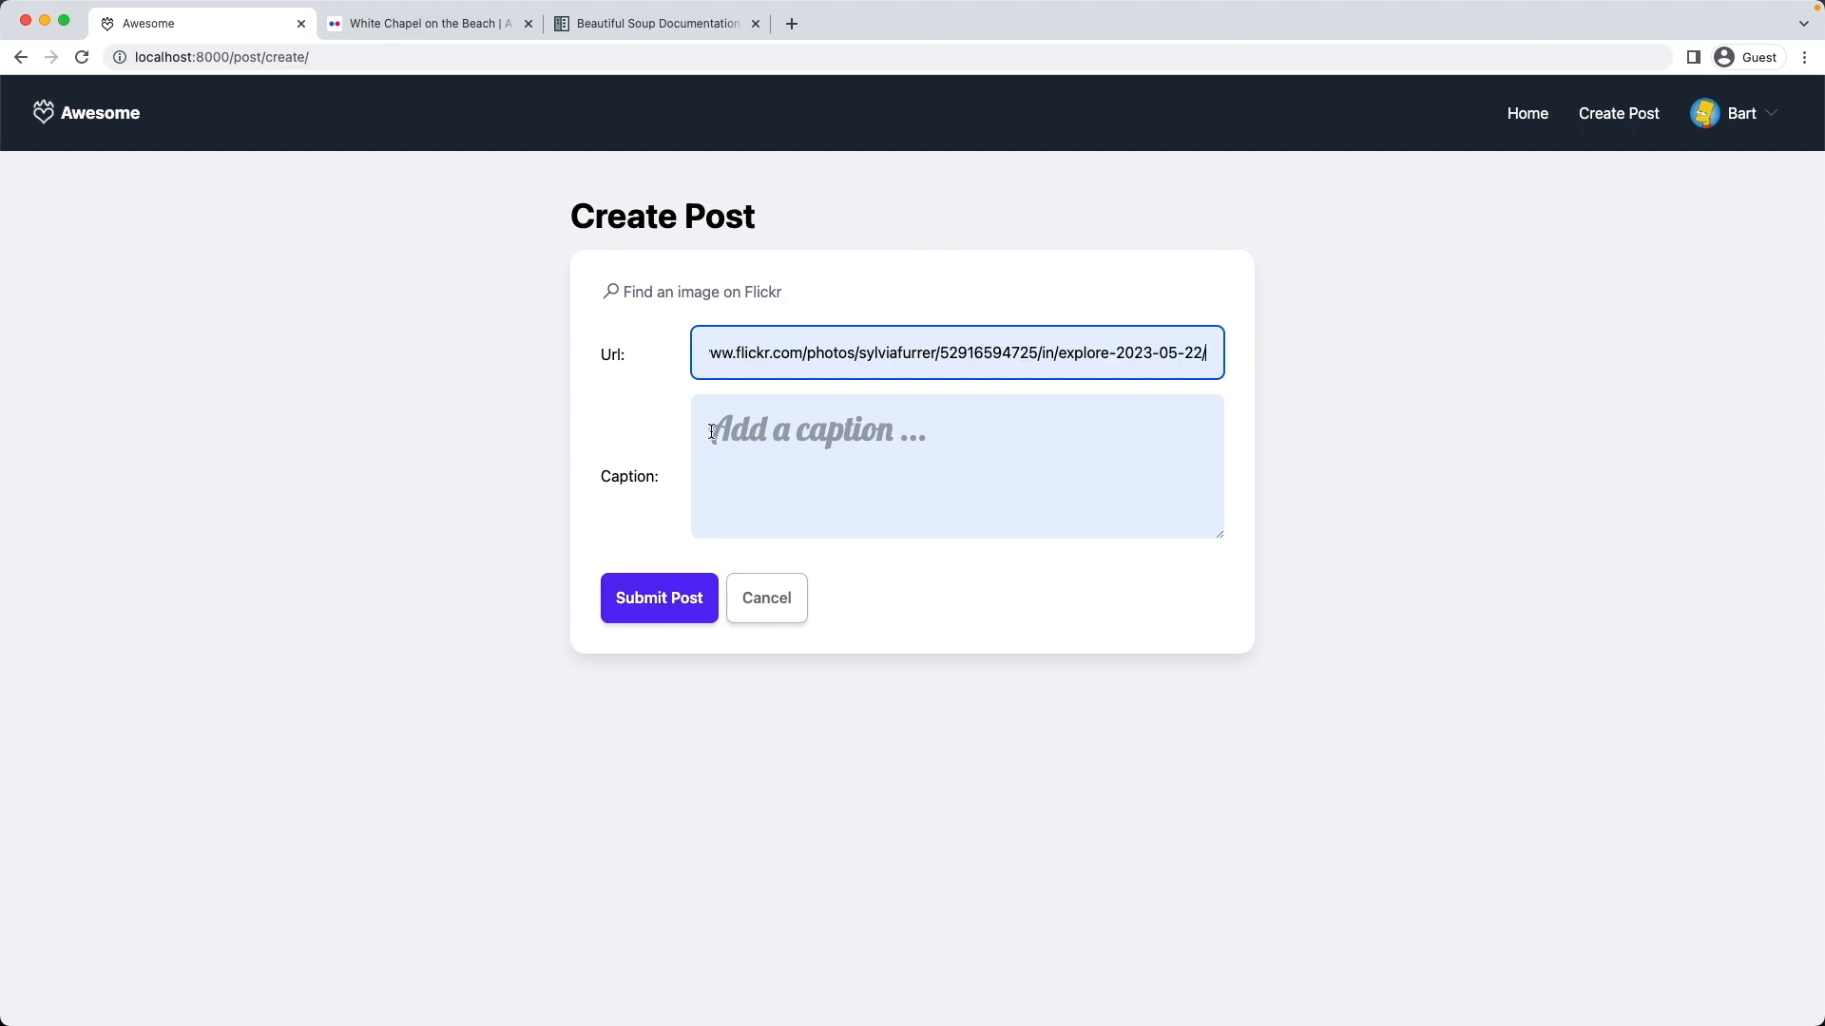
- Submit the Flickr URL with caption 'Winter Masterpiece' and scroll the home feed
type("Winter Mast")
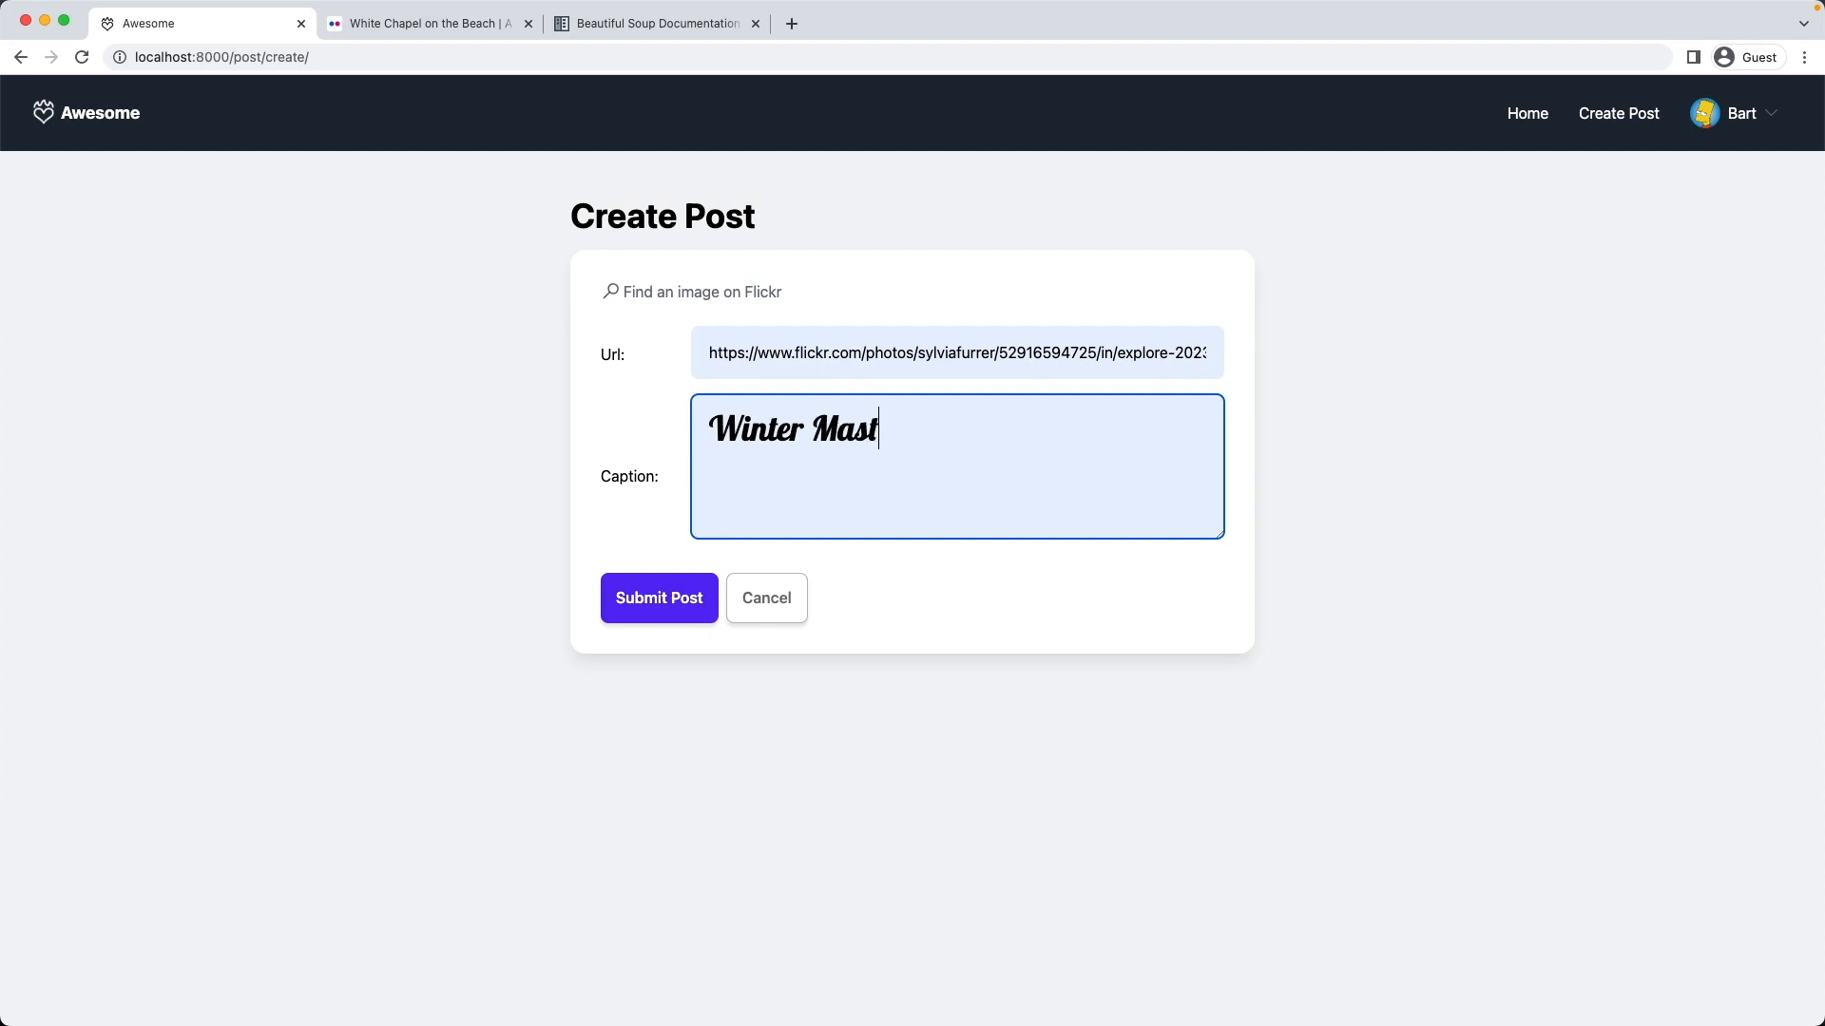
type("erpiece")
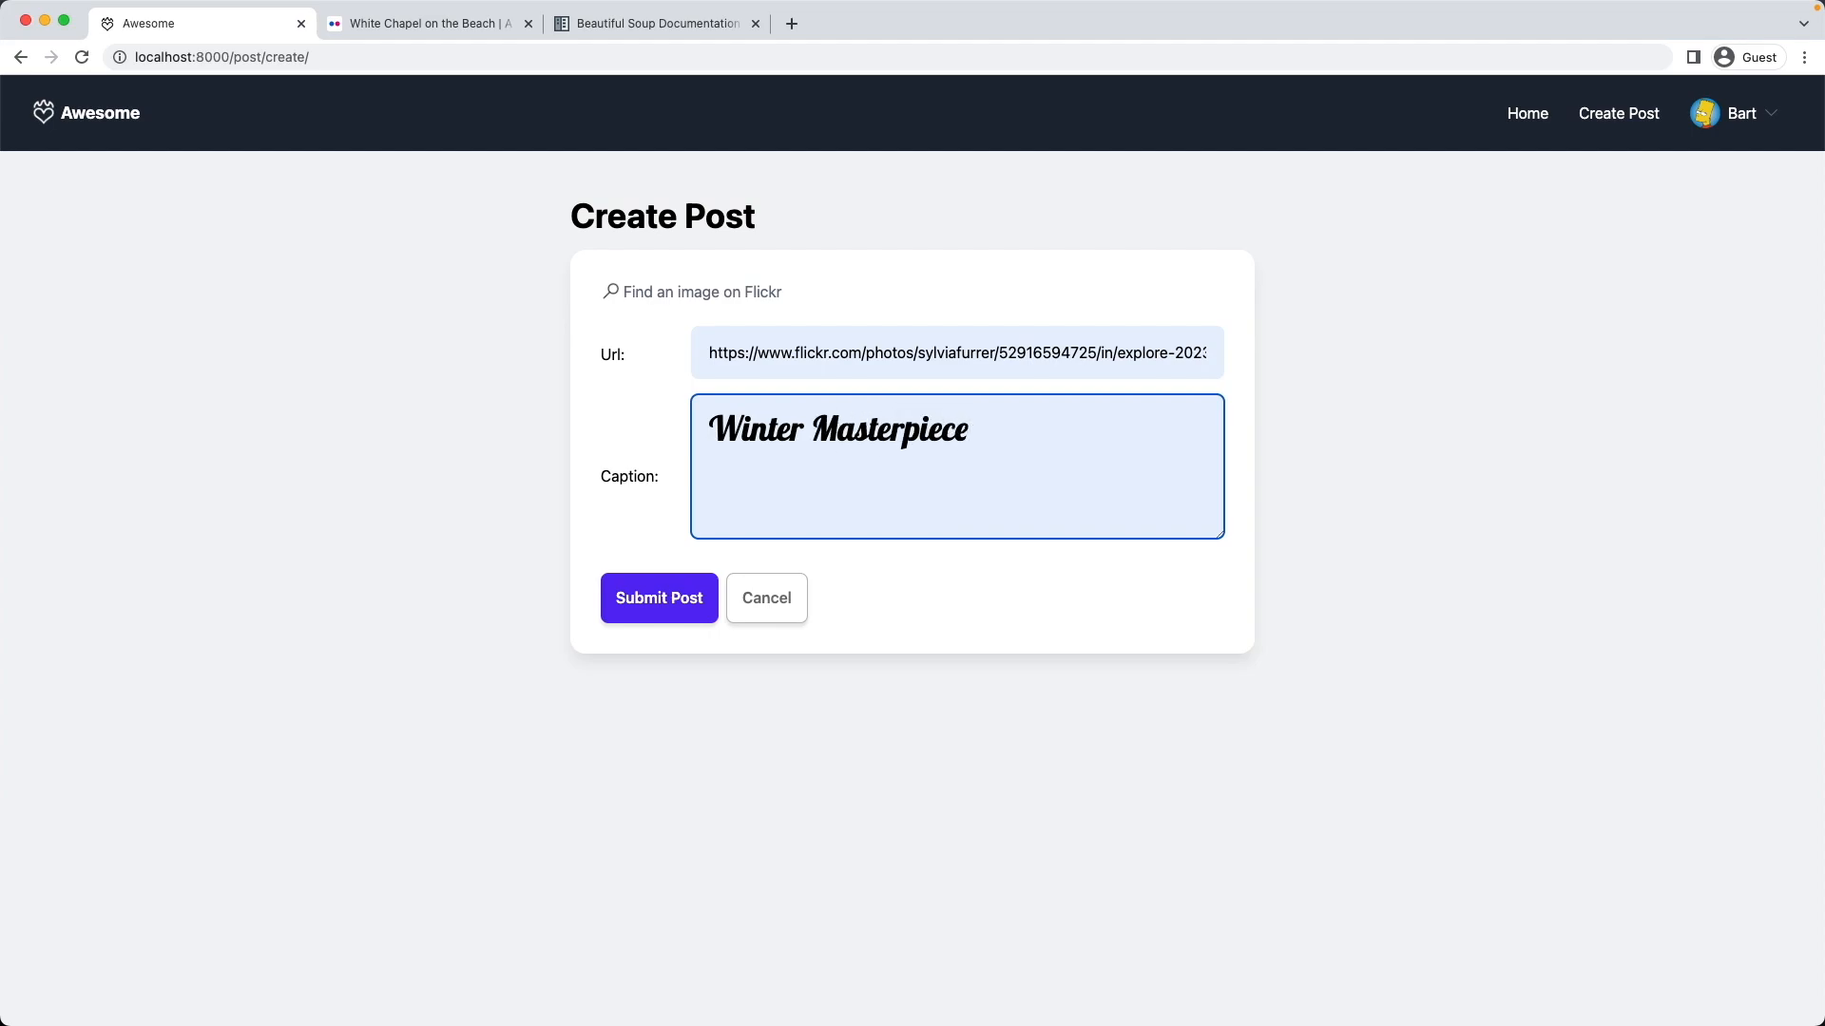
left_click(658, 598)
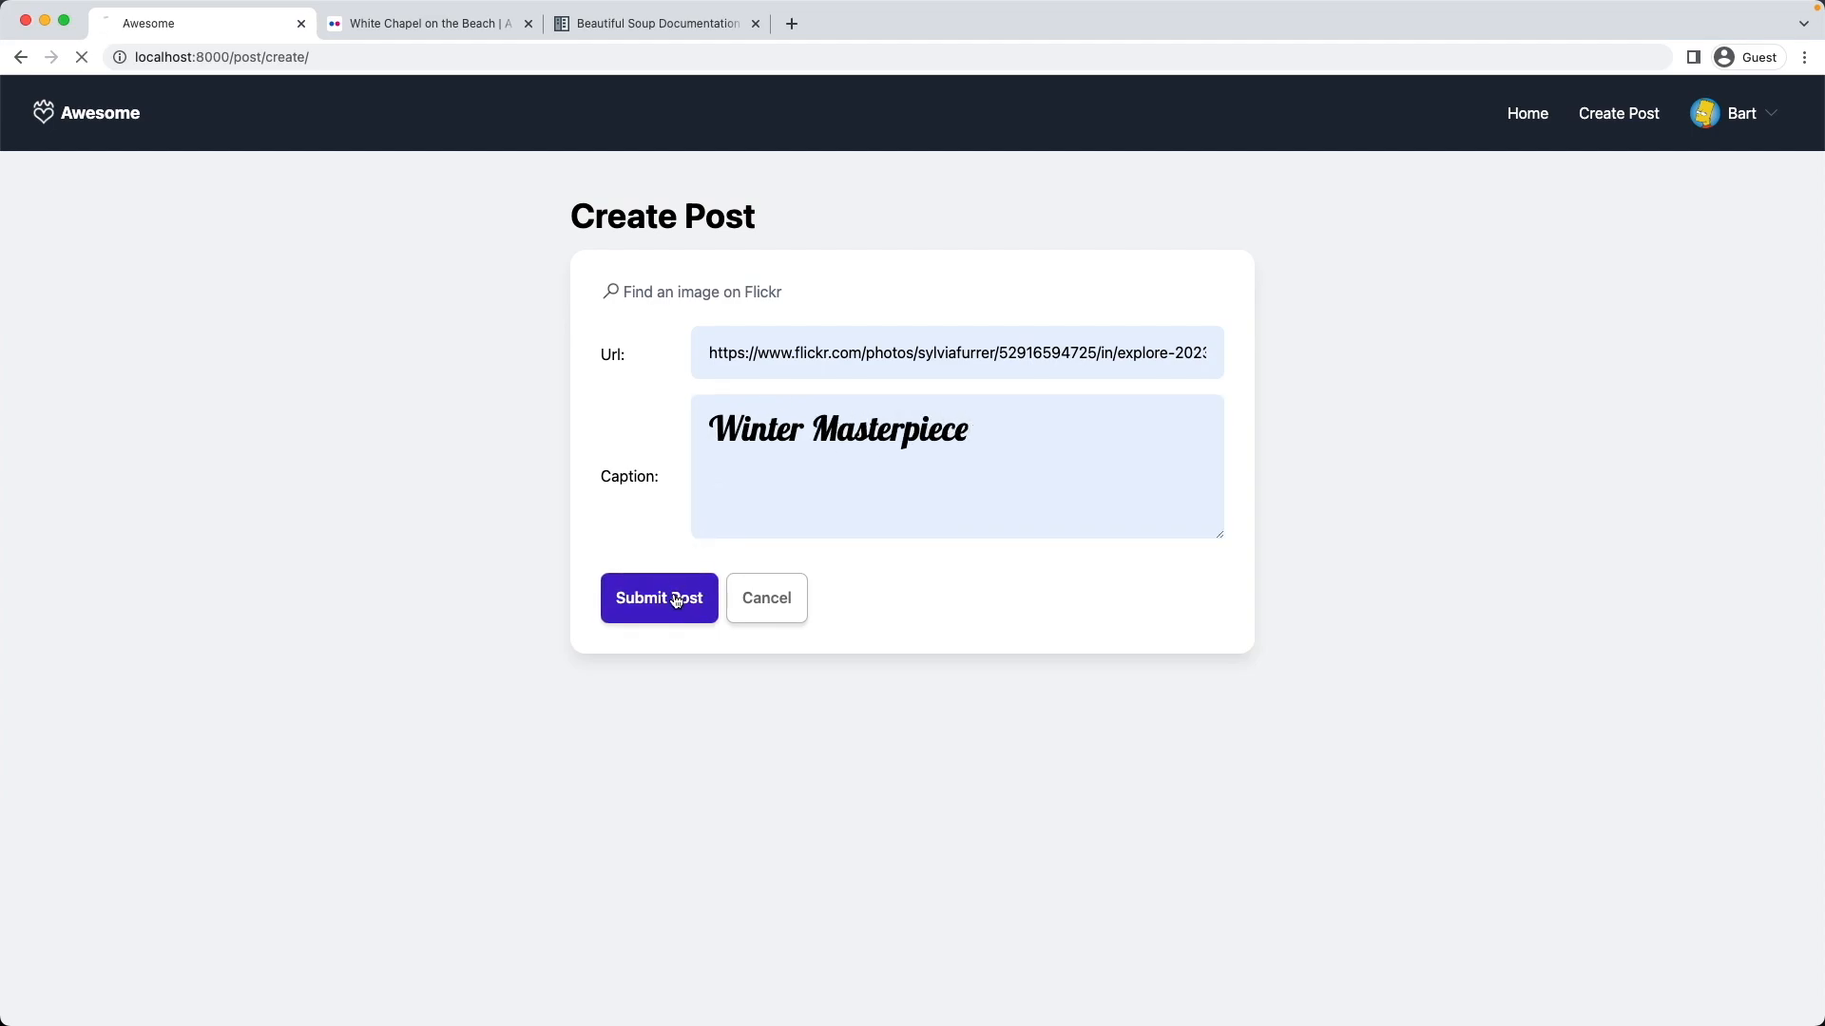
left_click(658, 596)
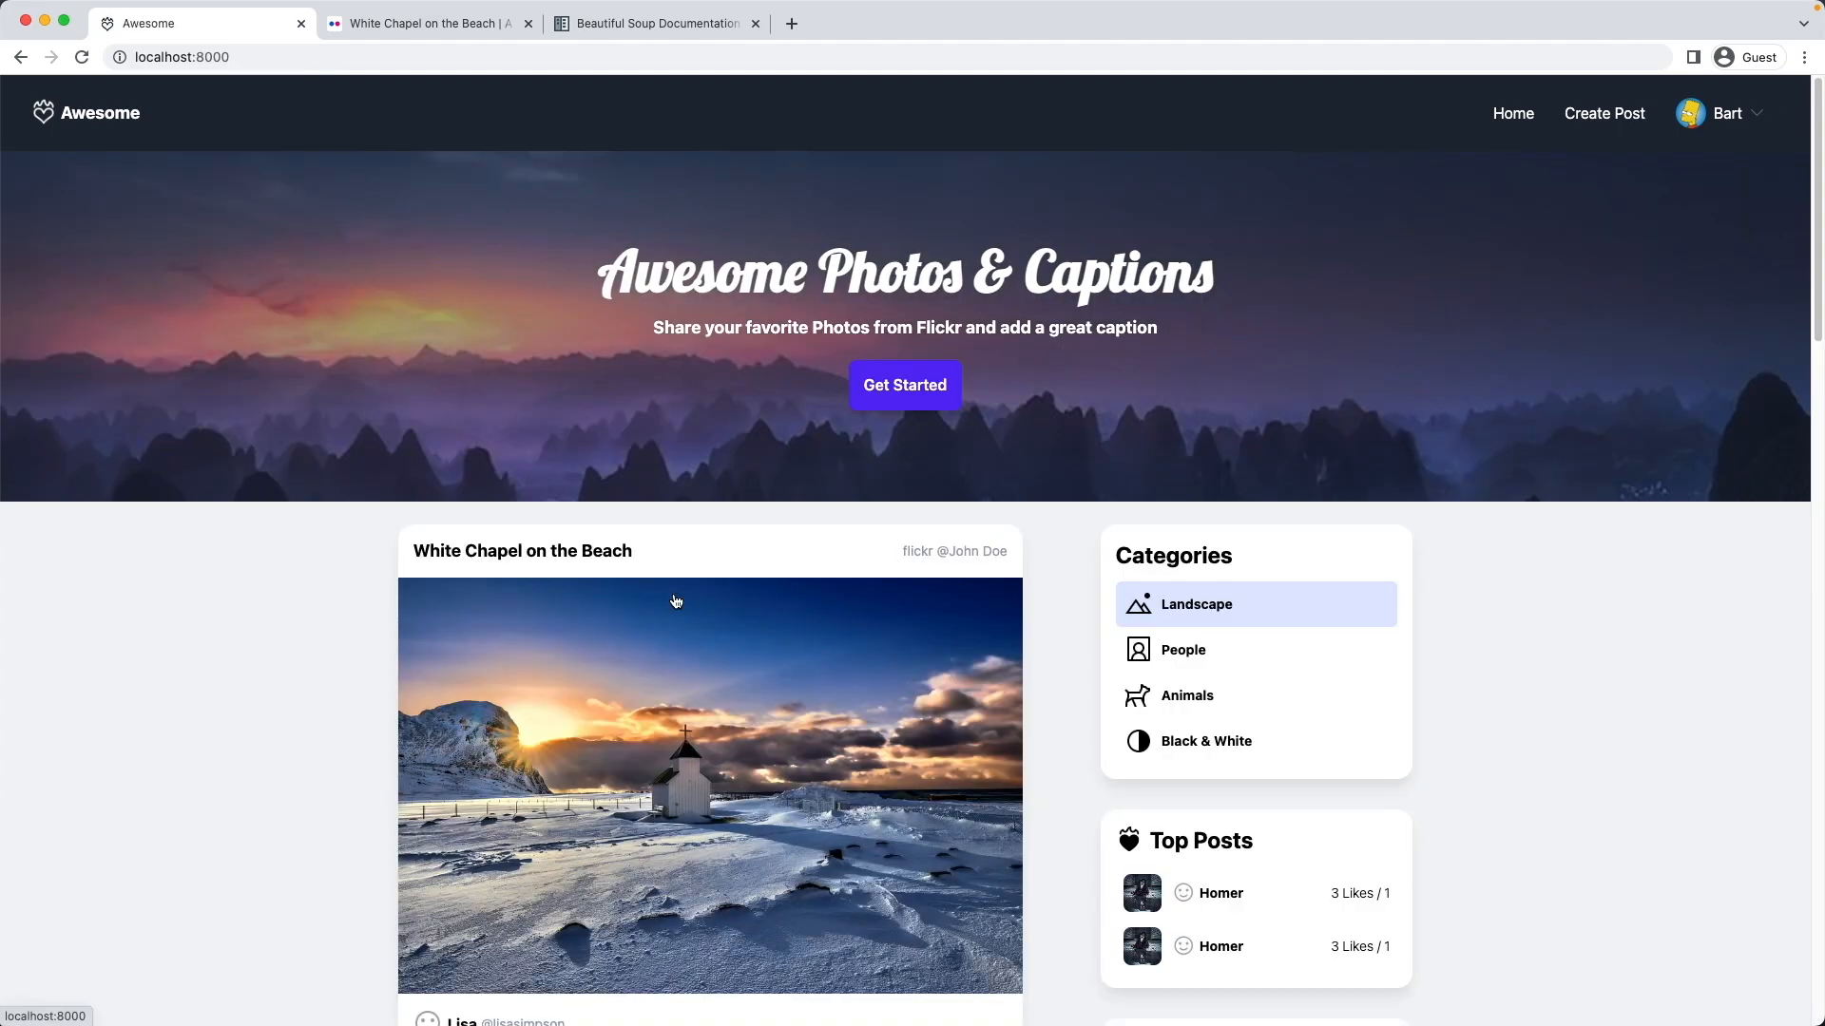
mouse_move(681, 613)
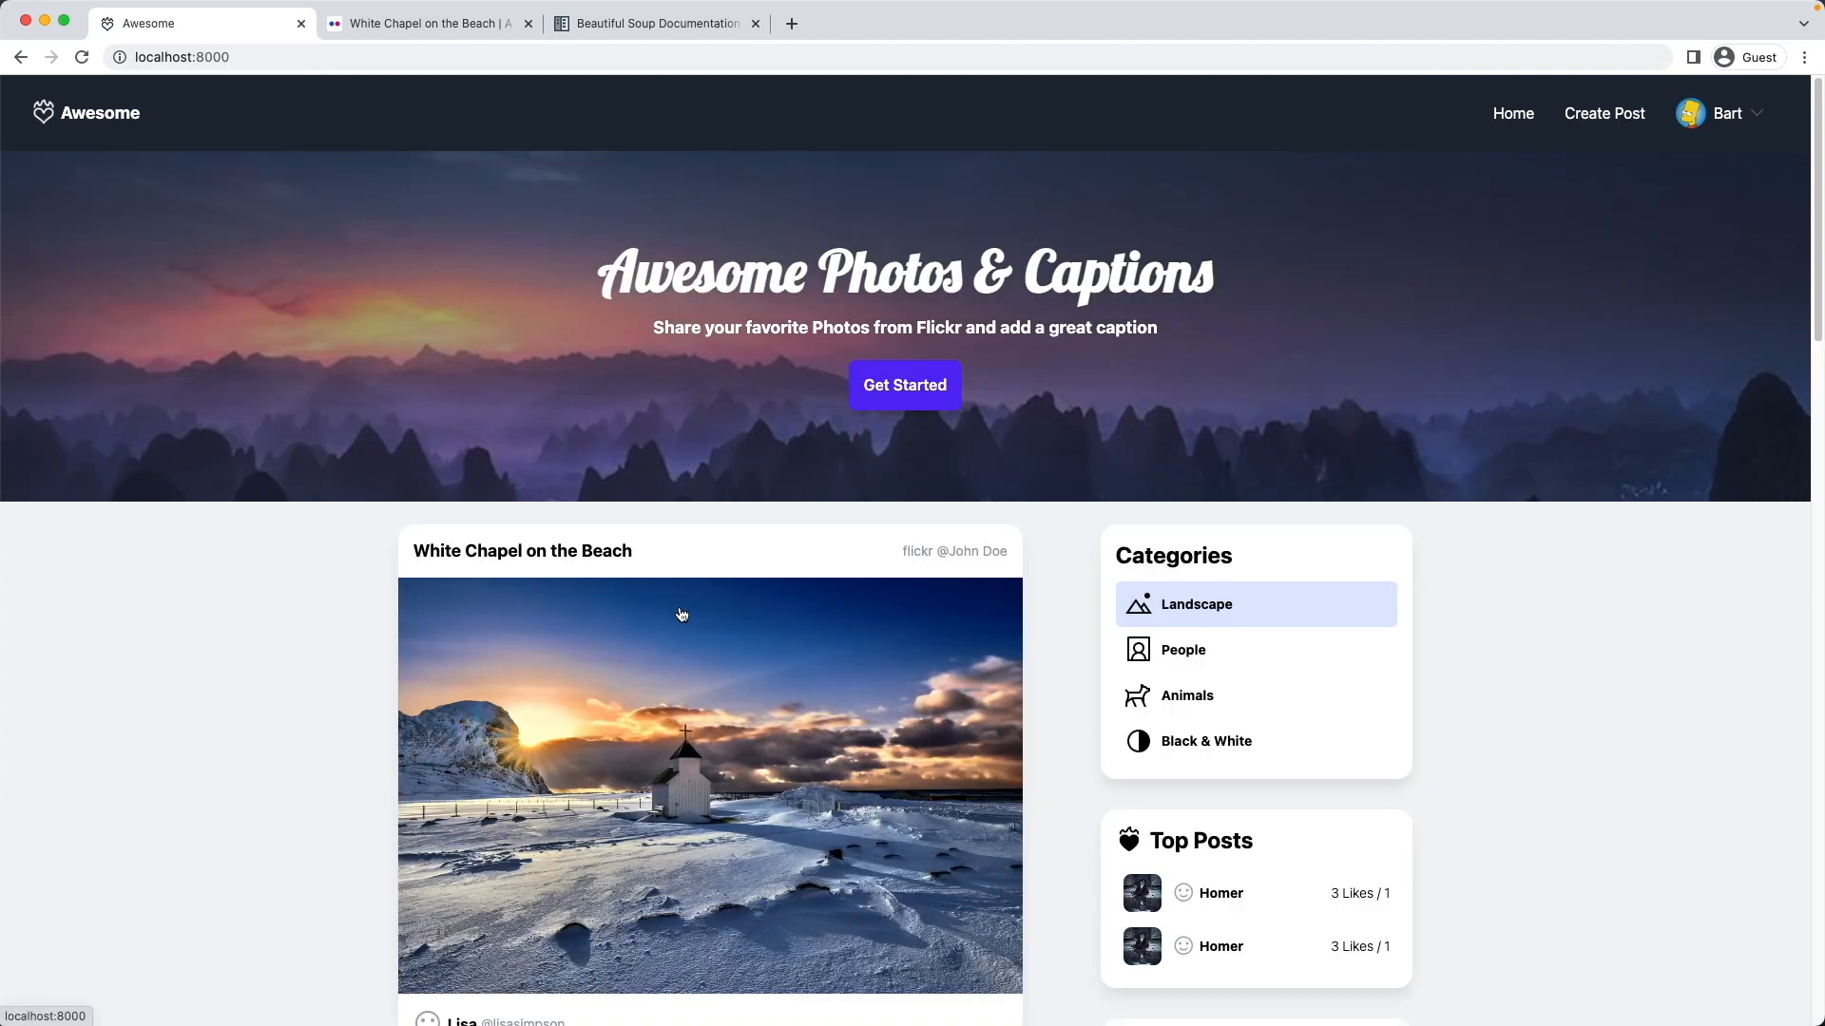
scroll("down", 3)
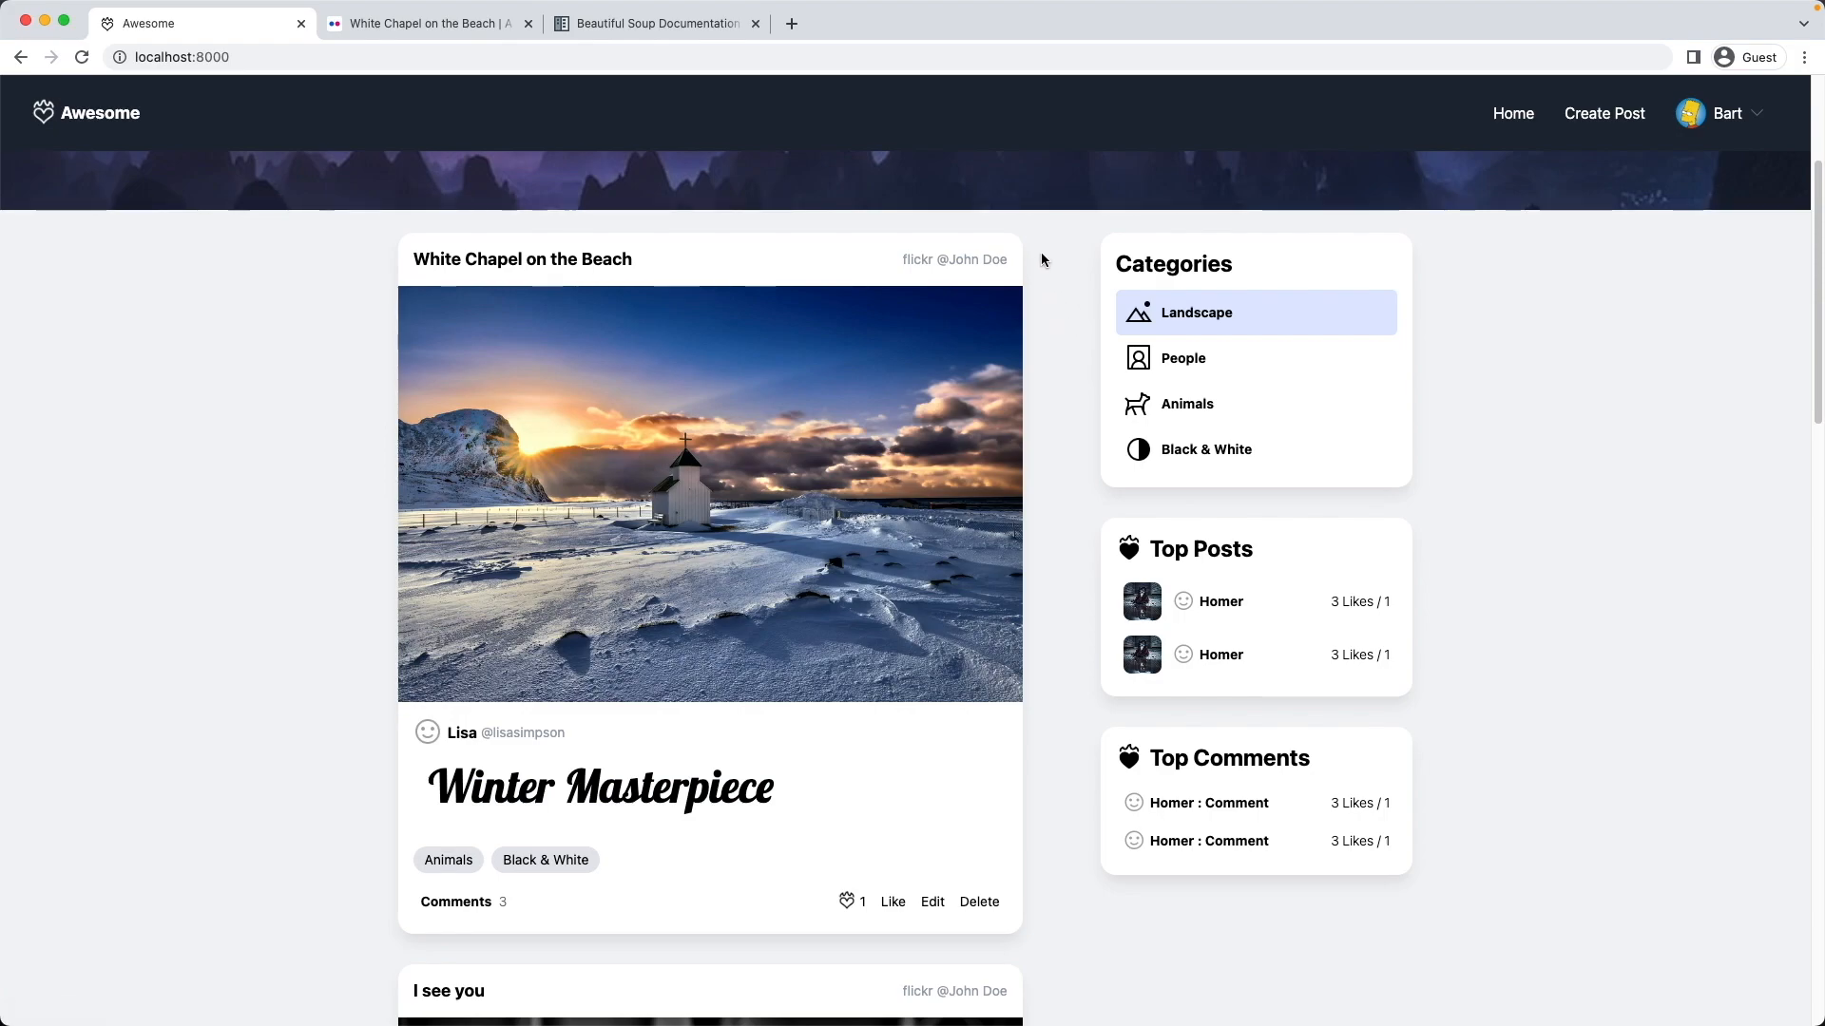
mouse_move(1056, 419)
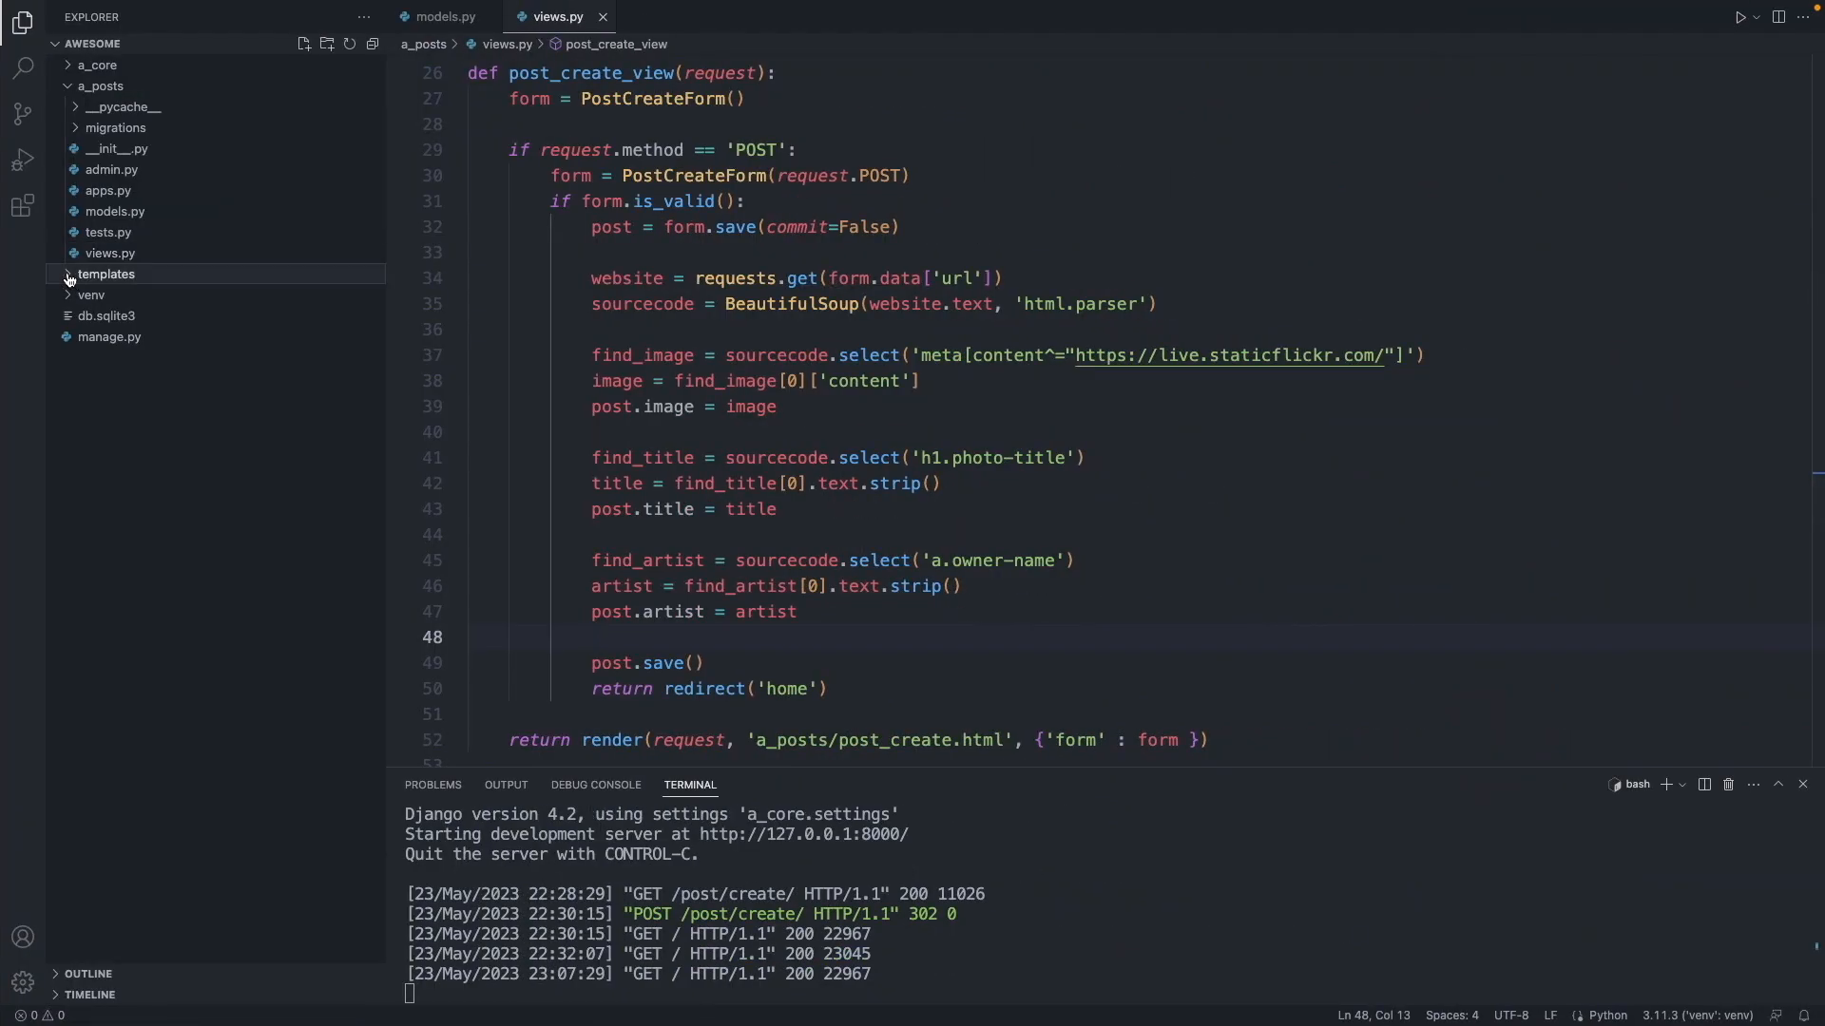
- In templates/a_posts/home.html, replace 'John Doe' with {{ post.artist }} and link it to {{ post.url }}
left_click(106, 274)
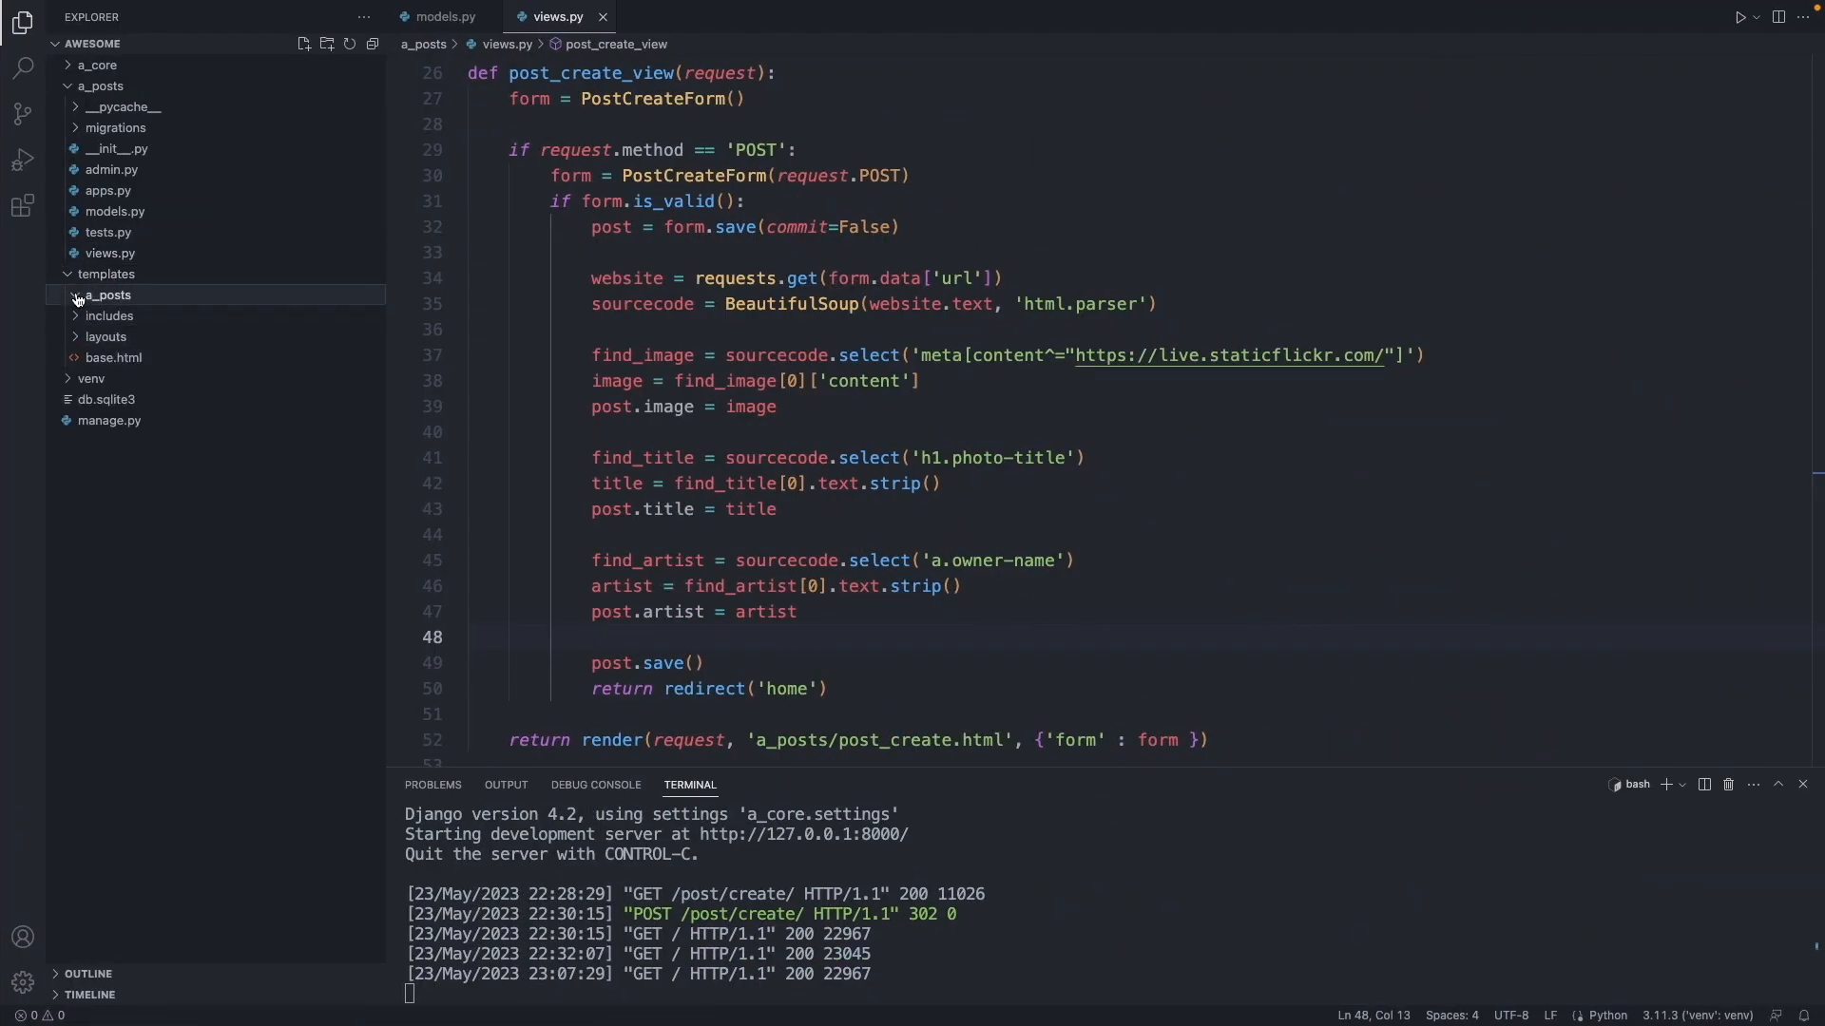
left_click(121, 315)
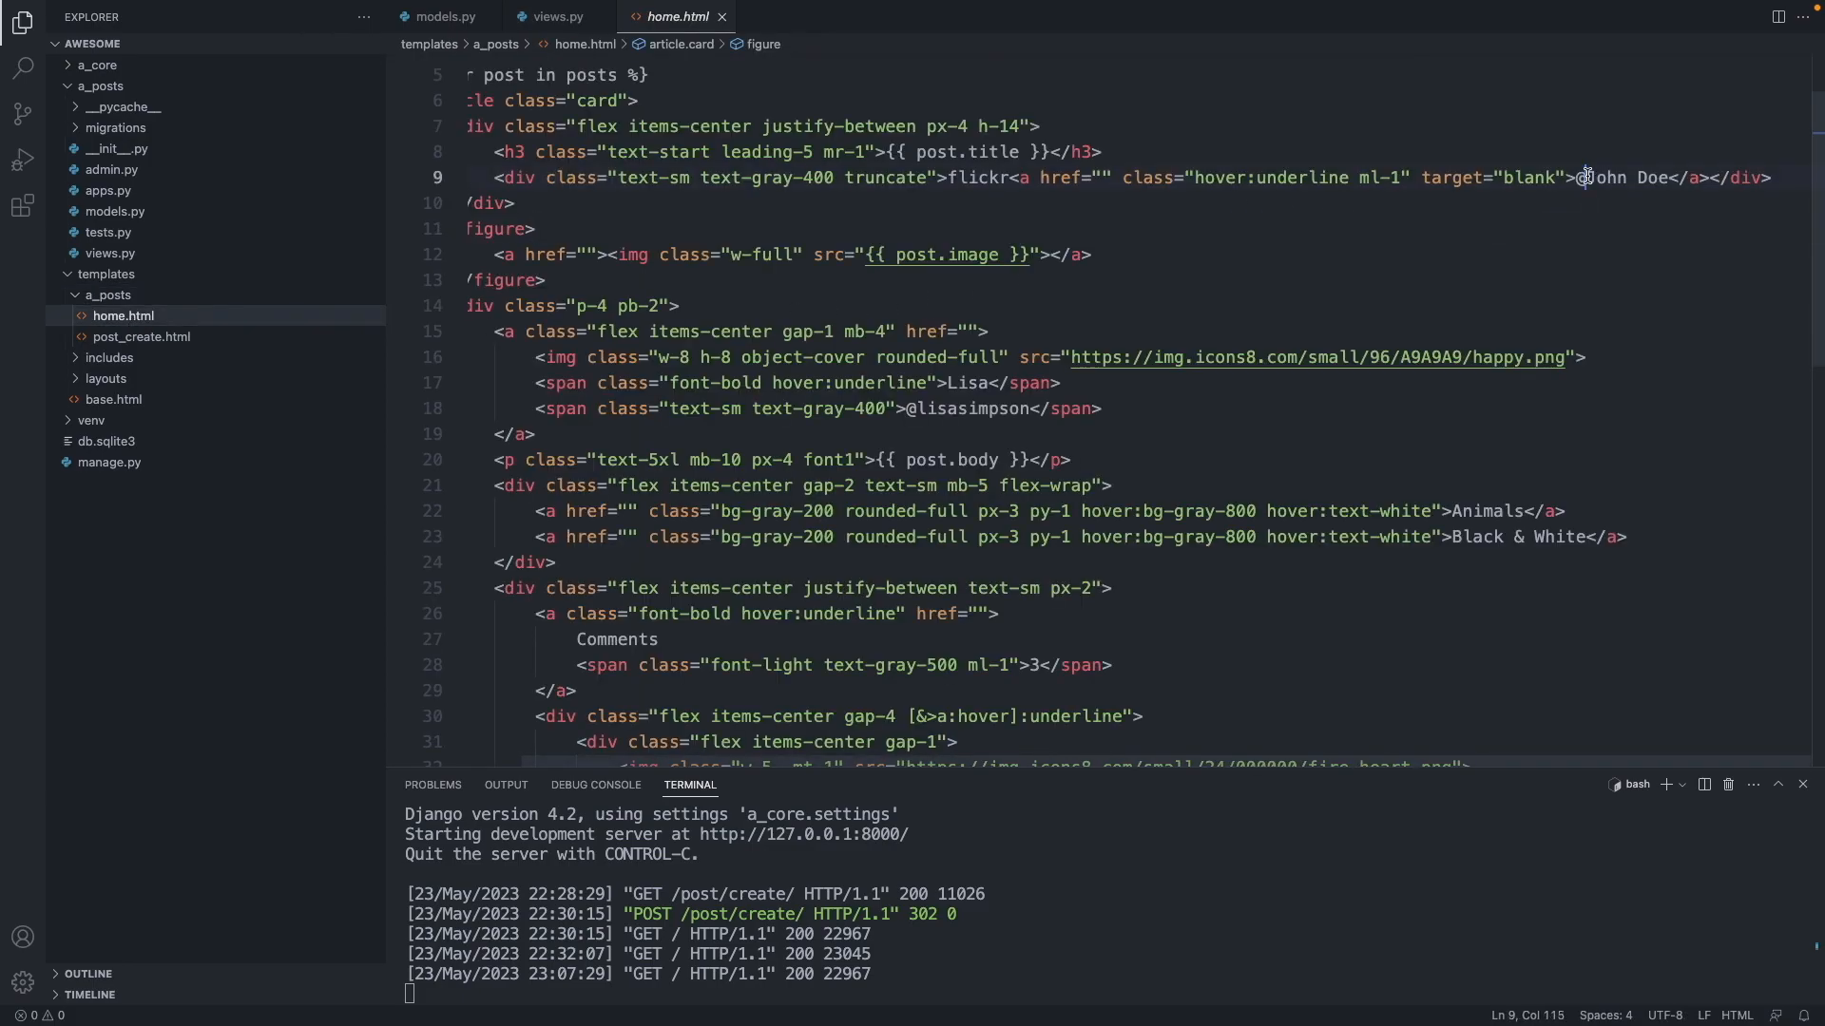
double_click(1629, 177)
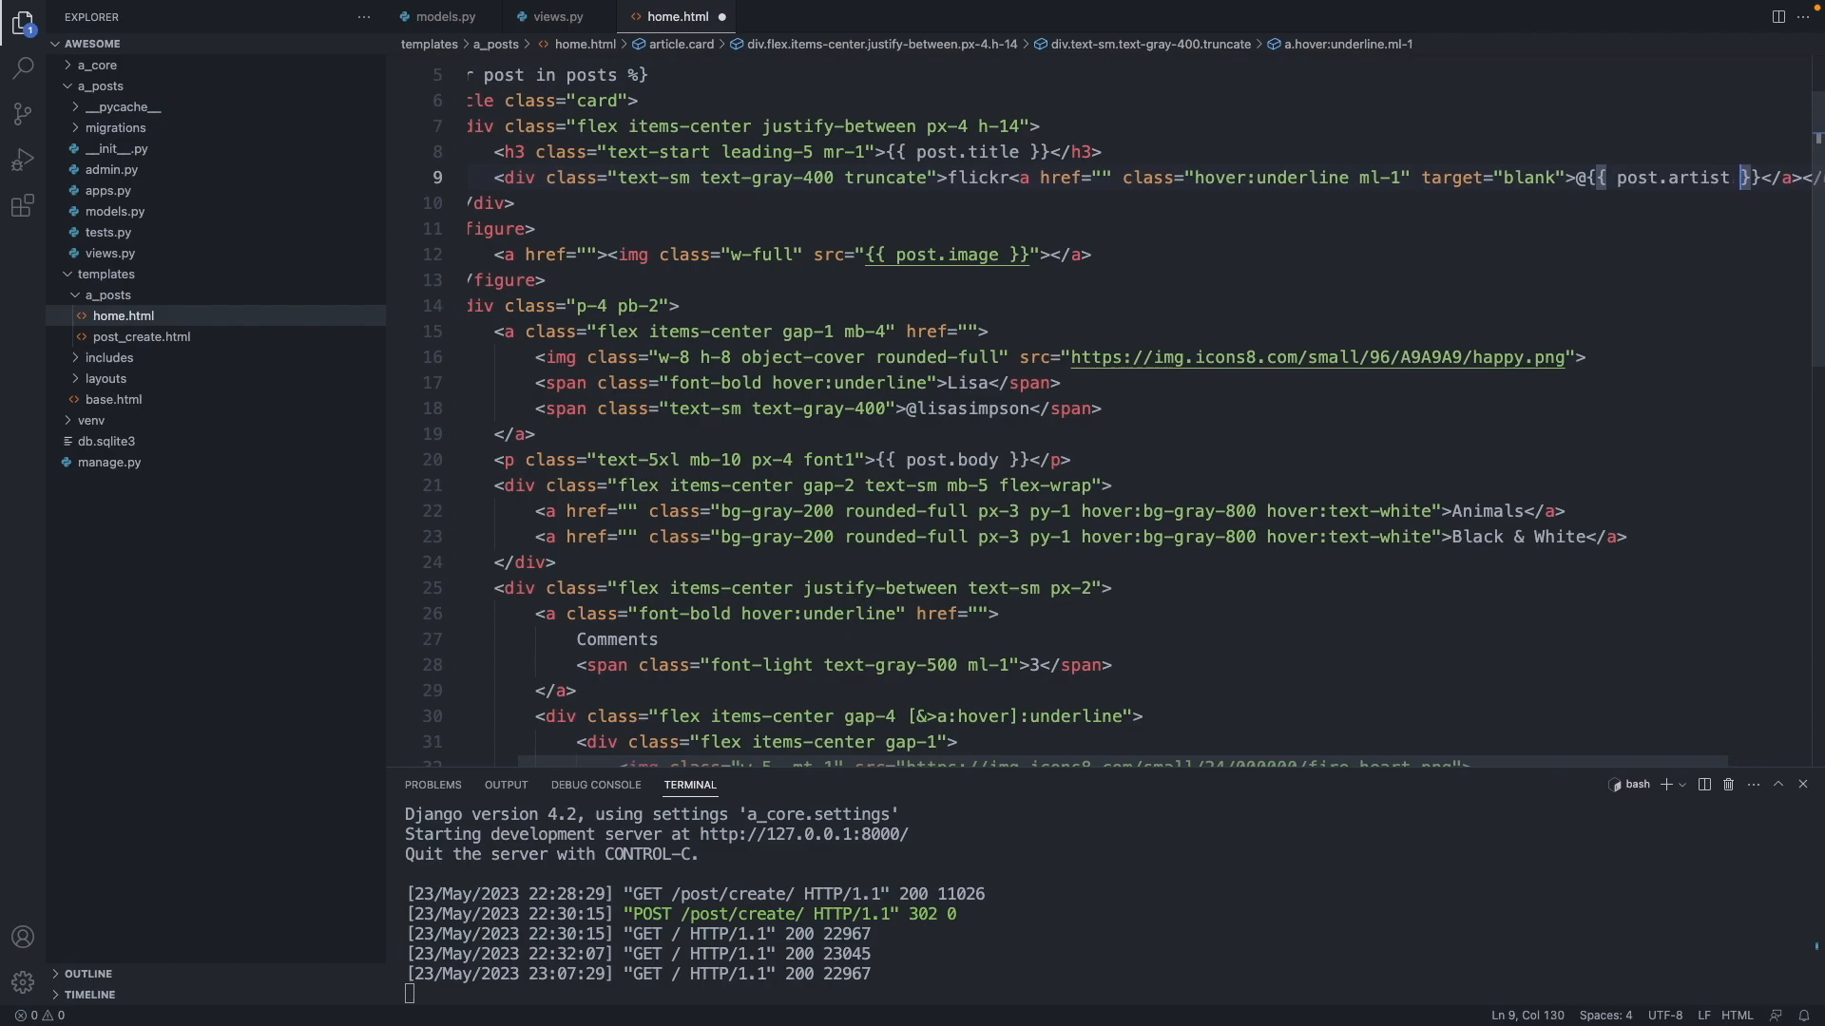
mouse_move(1180, 196)
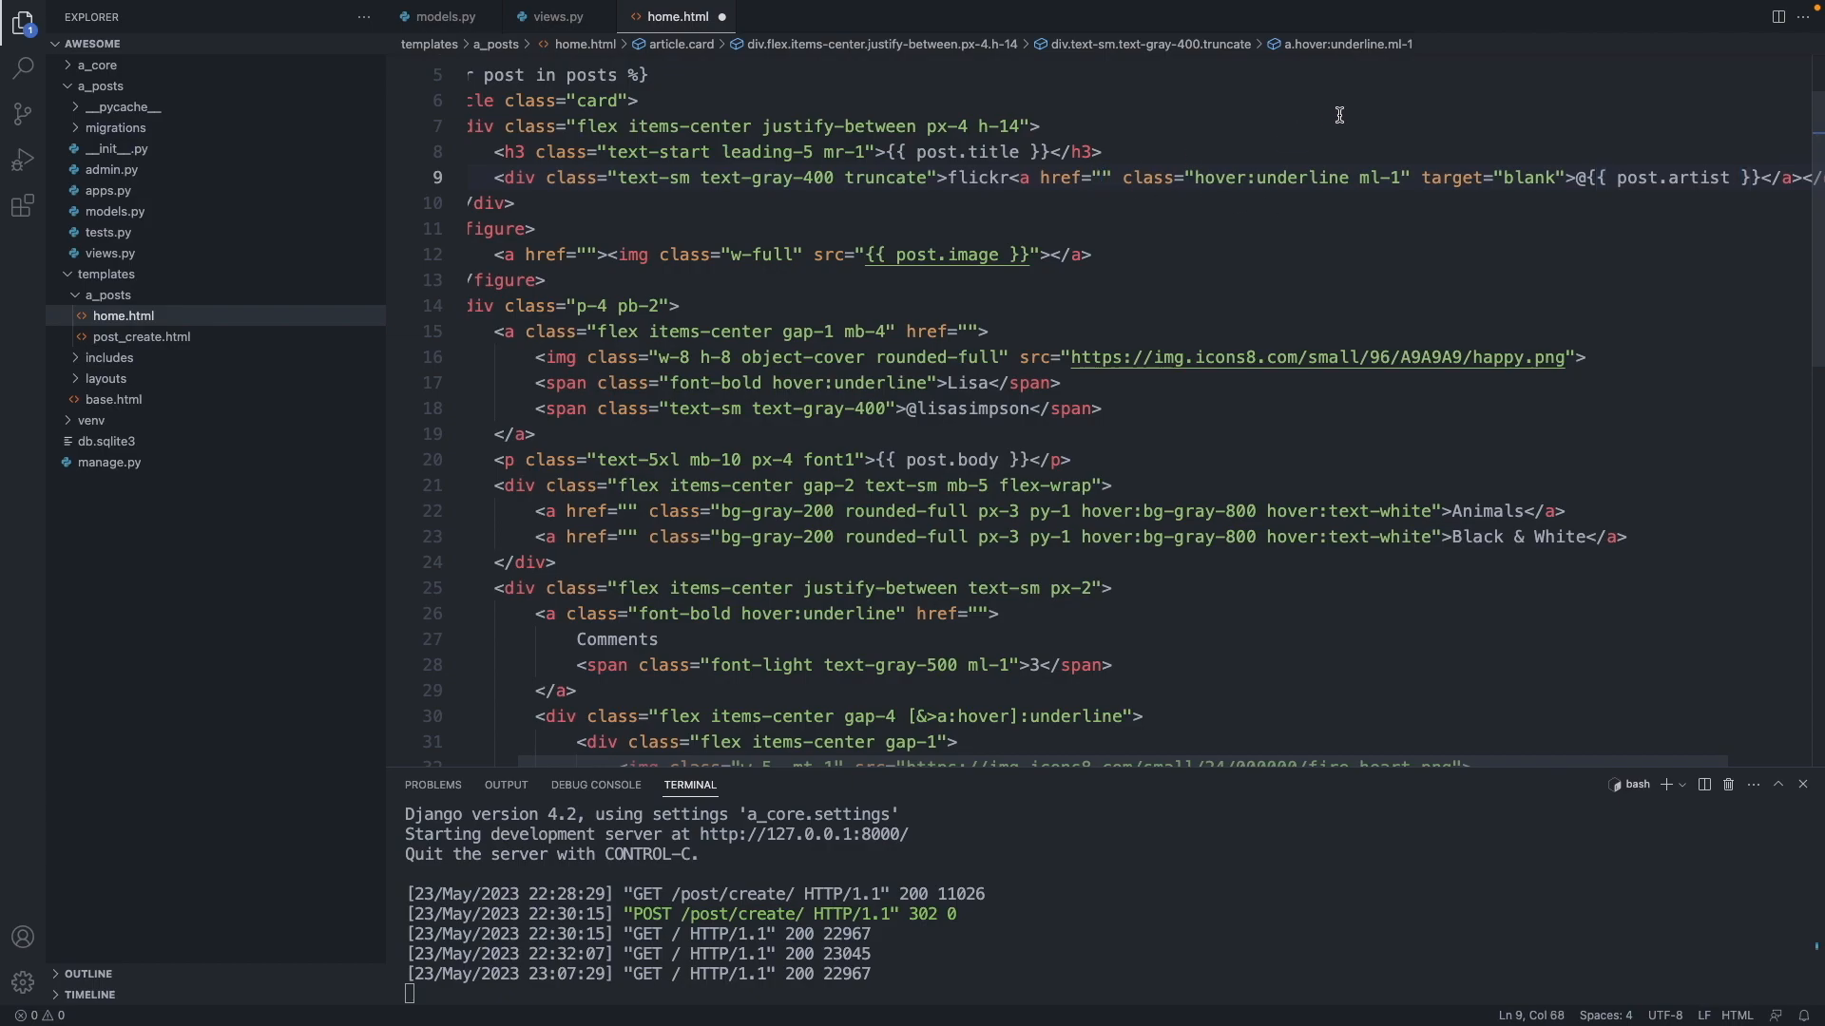
type("{{}}")
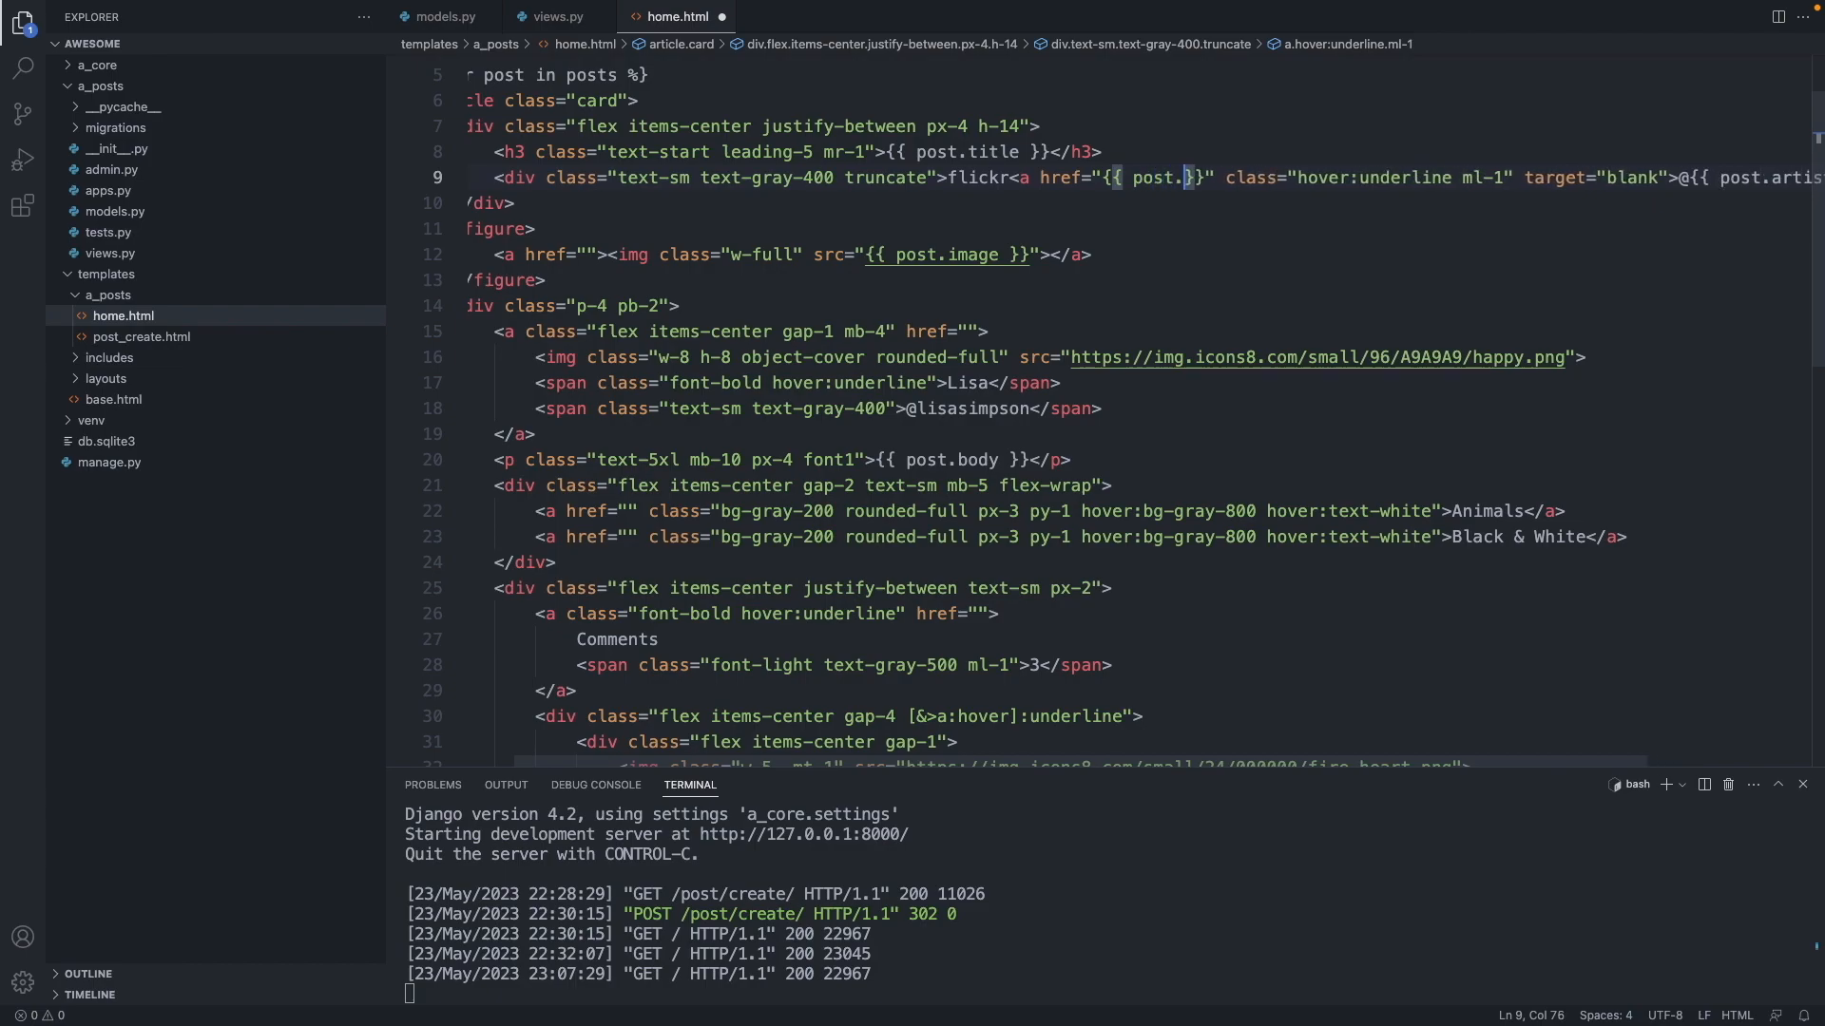
type("url")
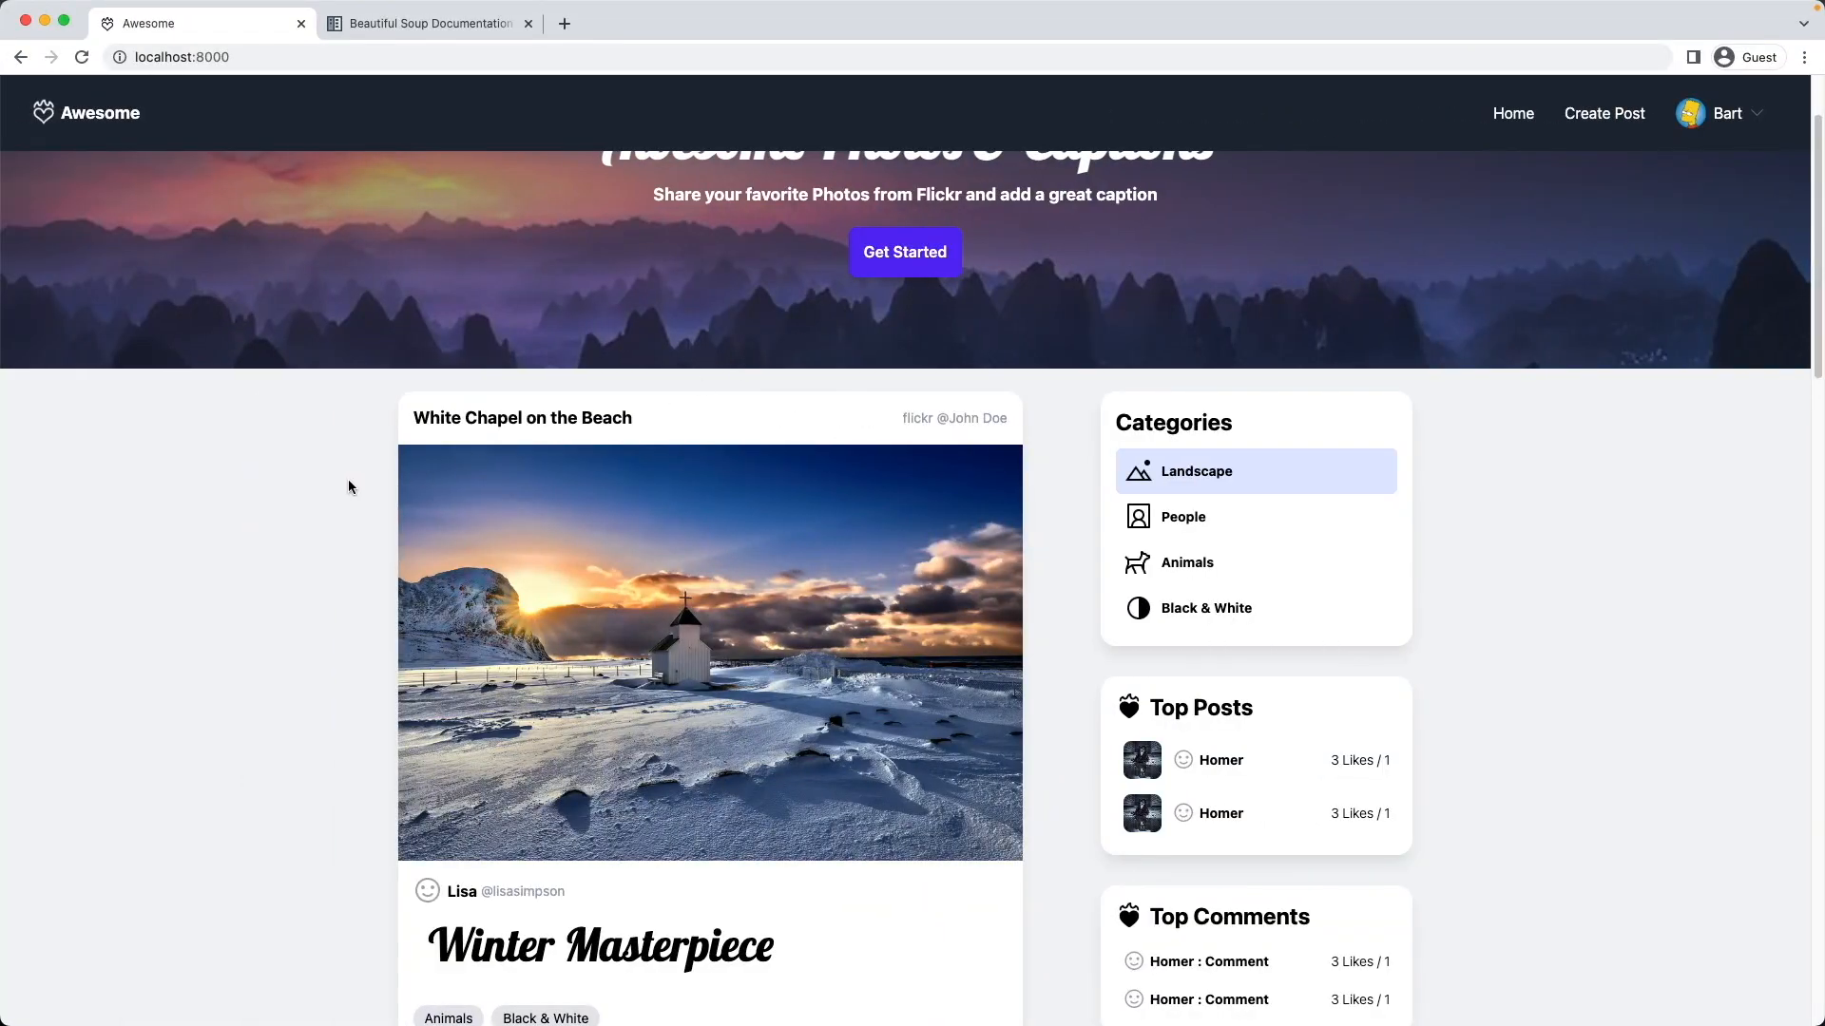
left_click(82, 57)
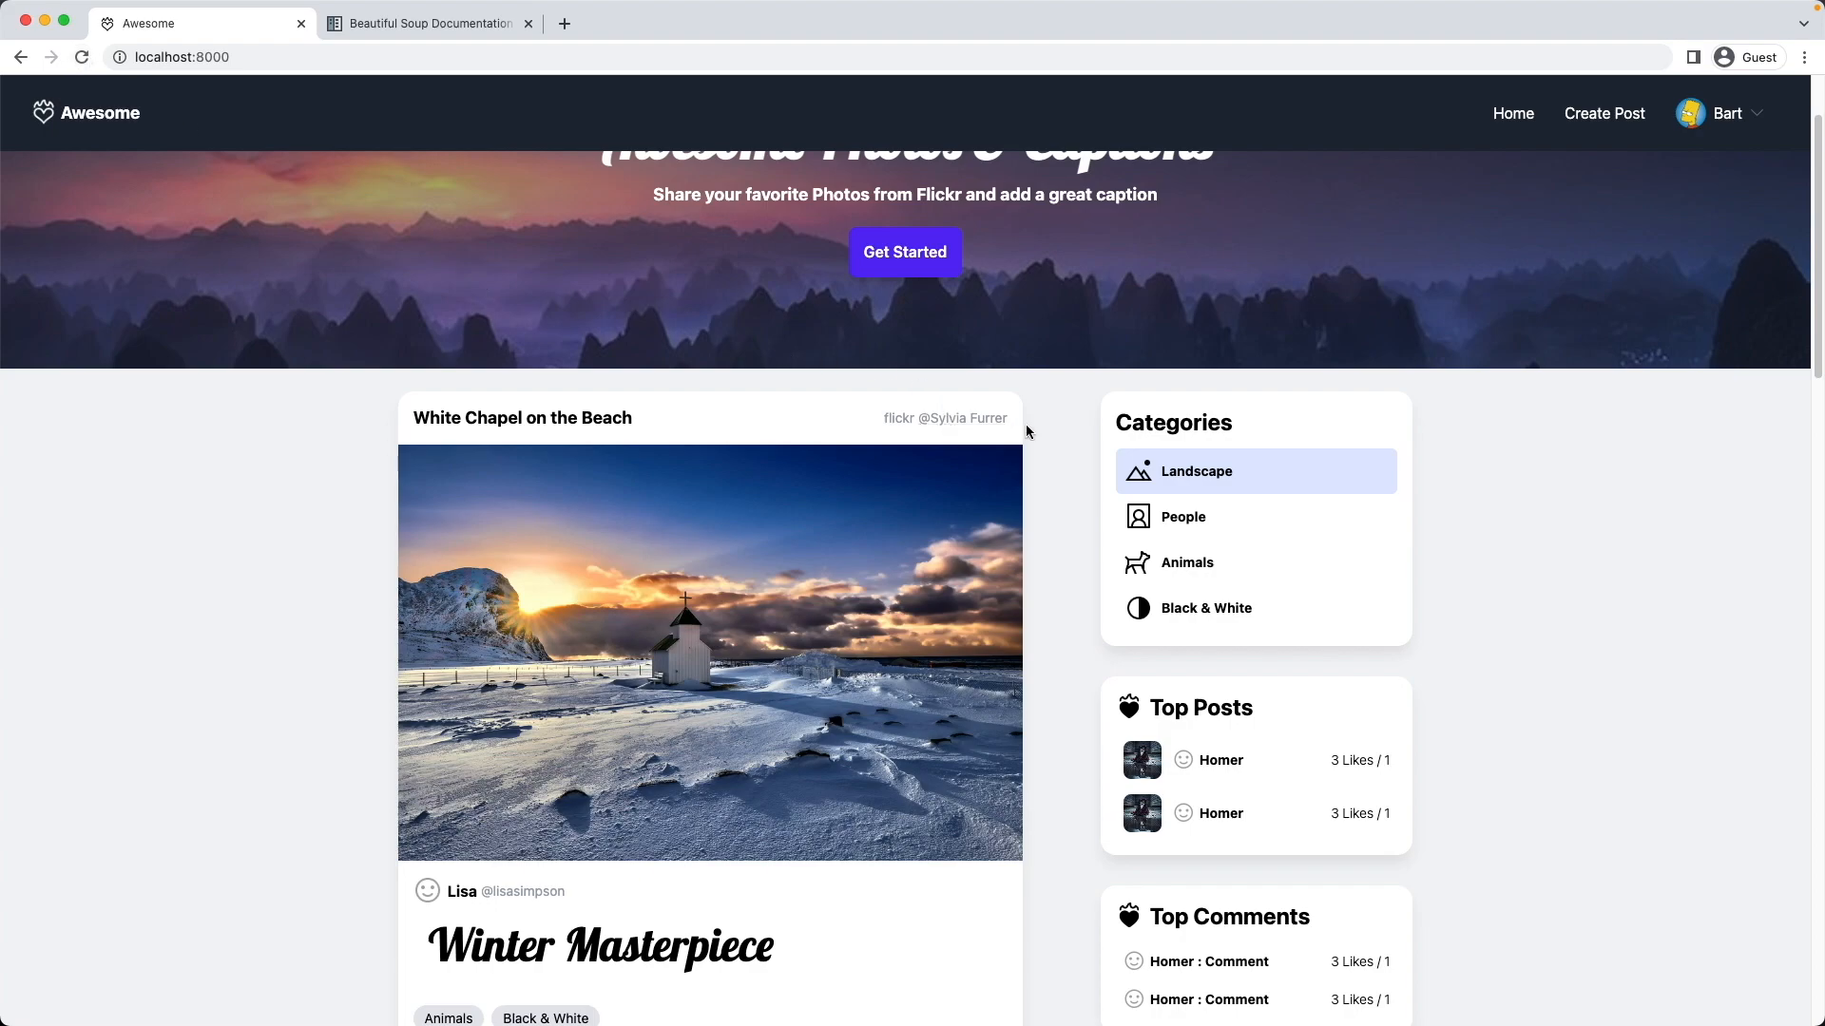
mouse_move(1035, 430)
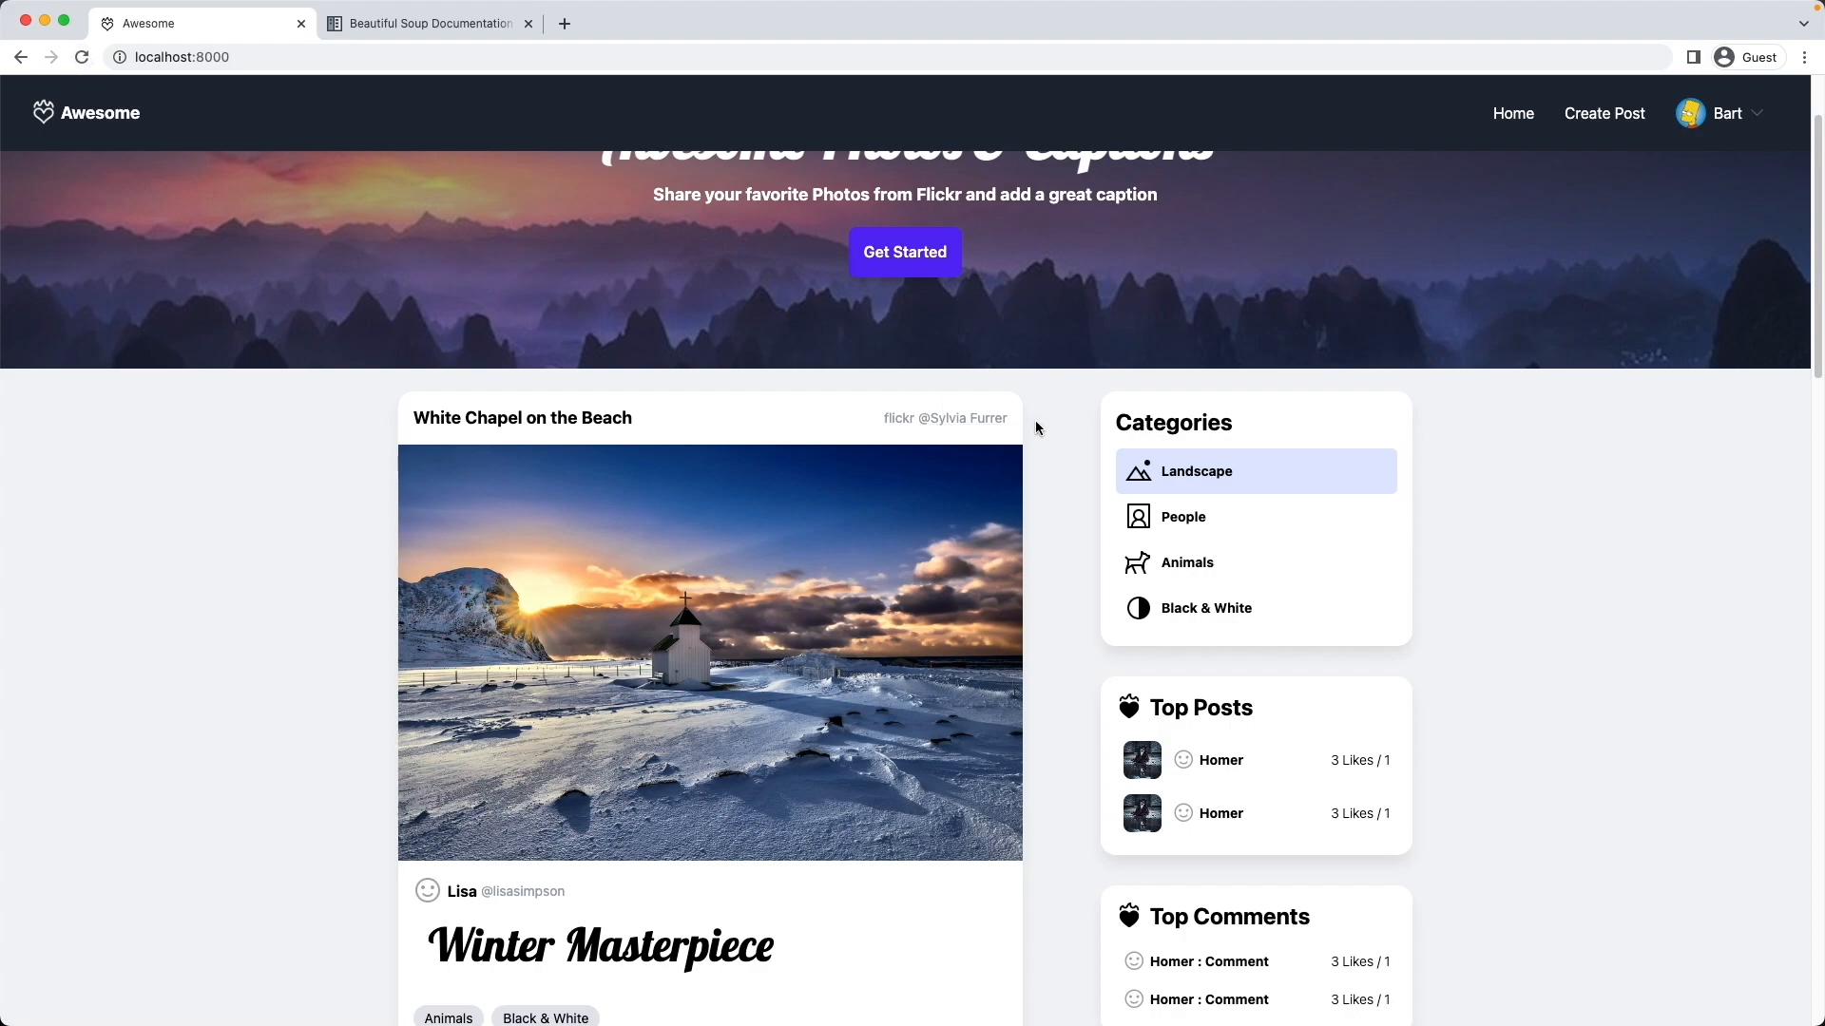
mouse_move(975, 428)
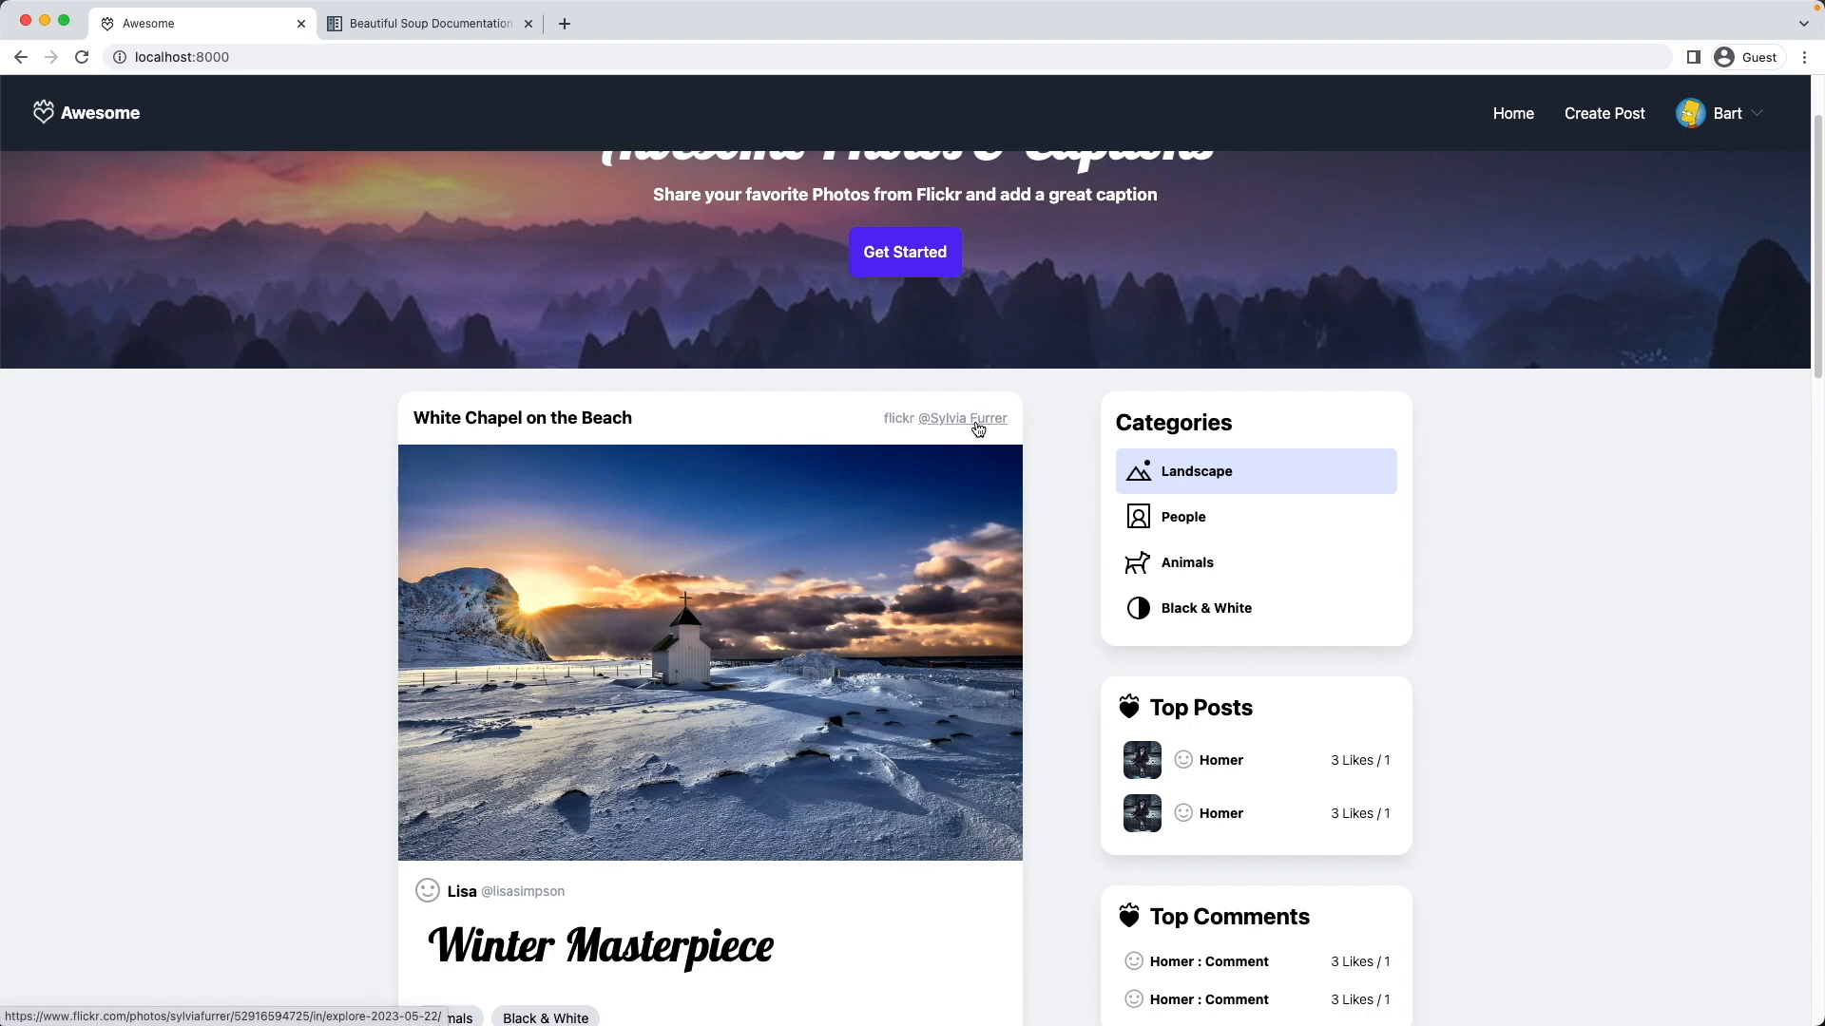
left_click(968, 419)
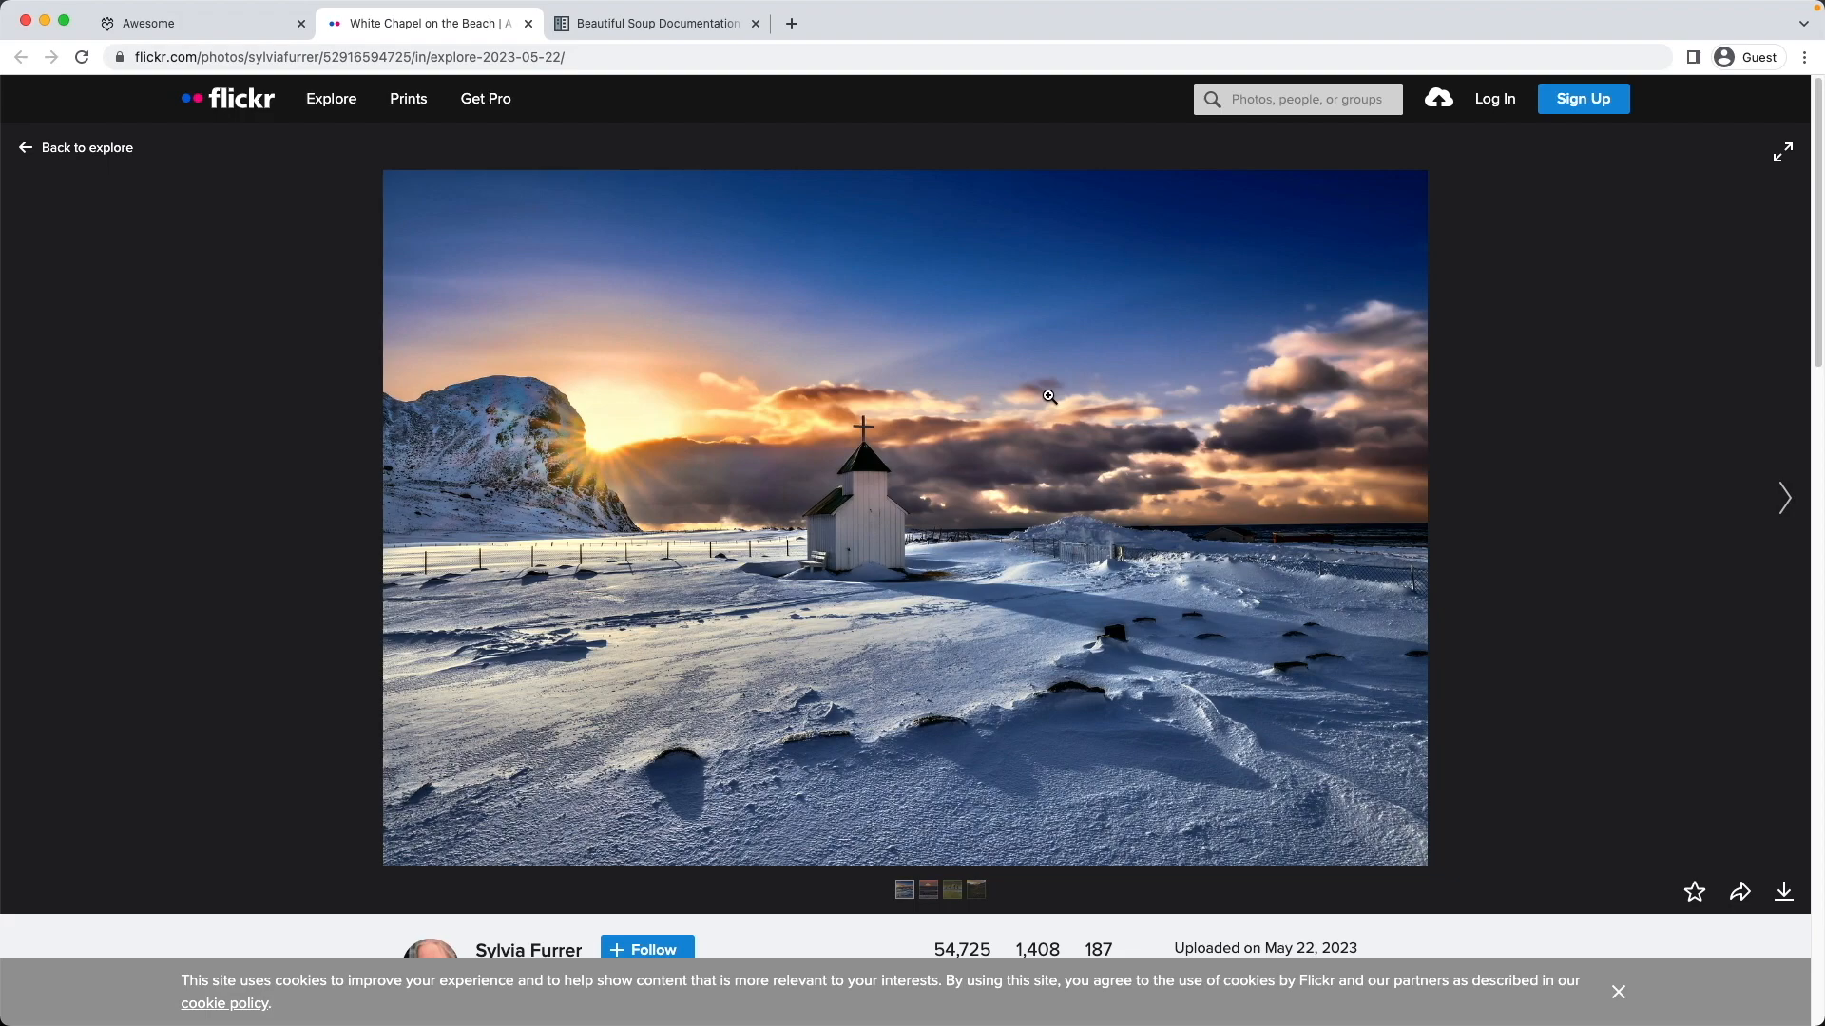
mouse_move(556, 48)
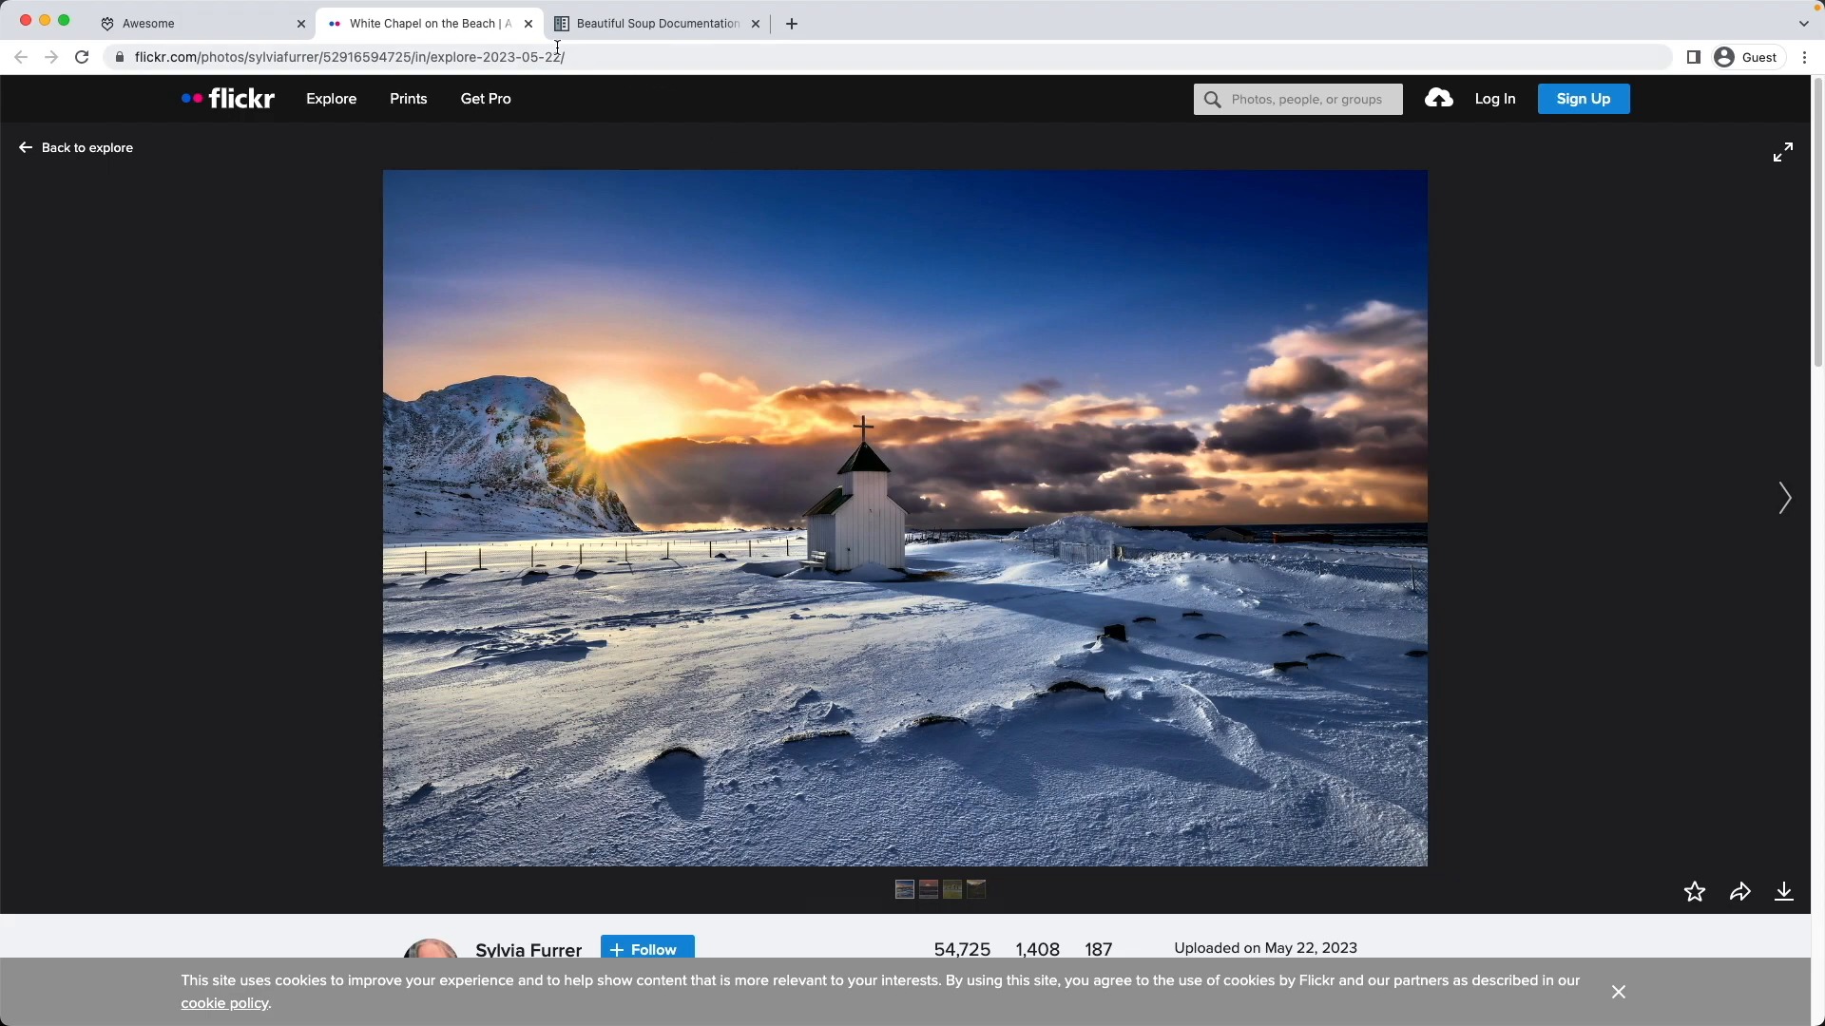
left_click(198, 23)
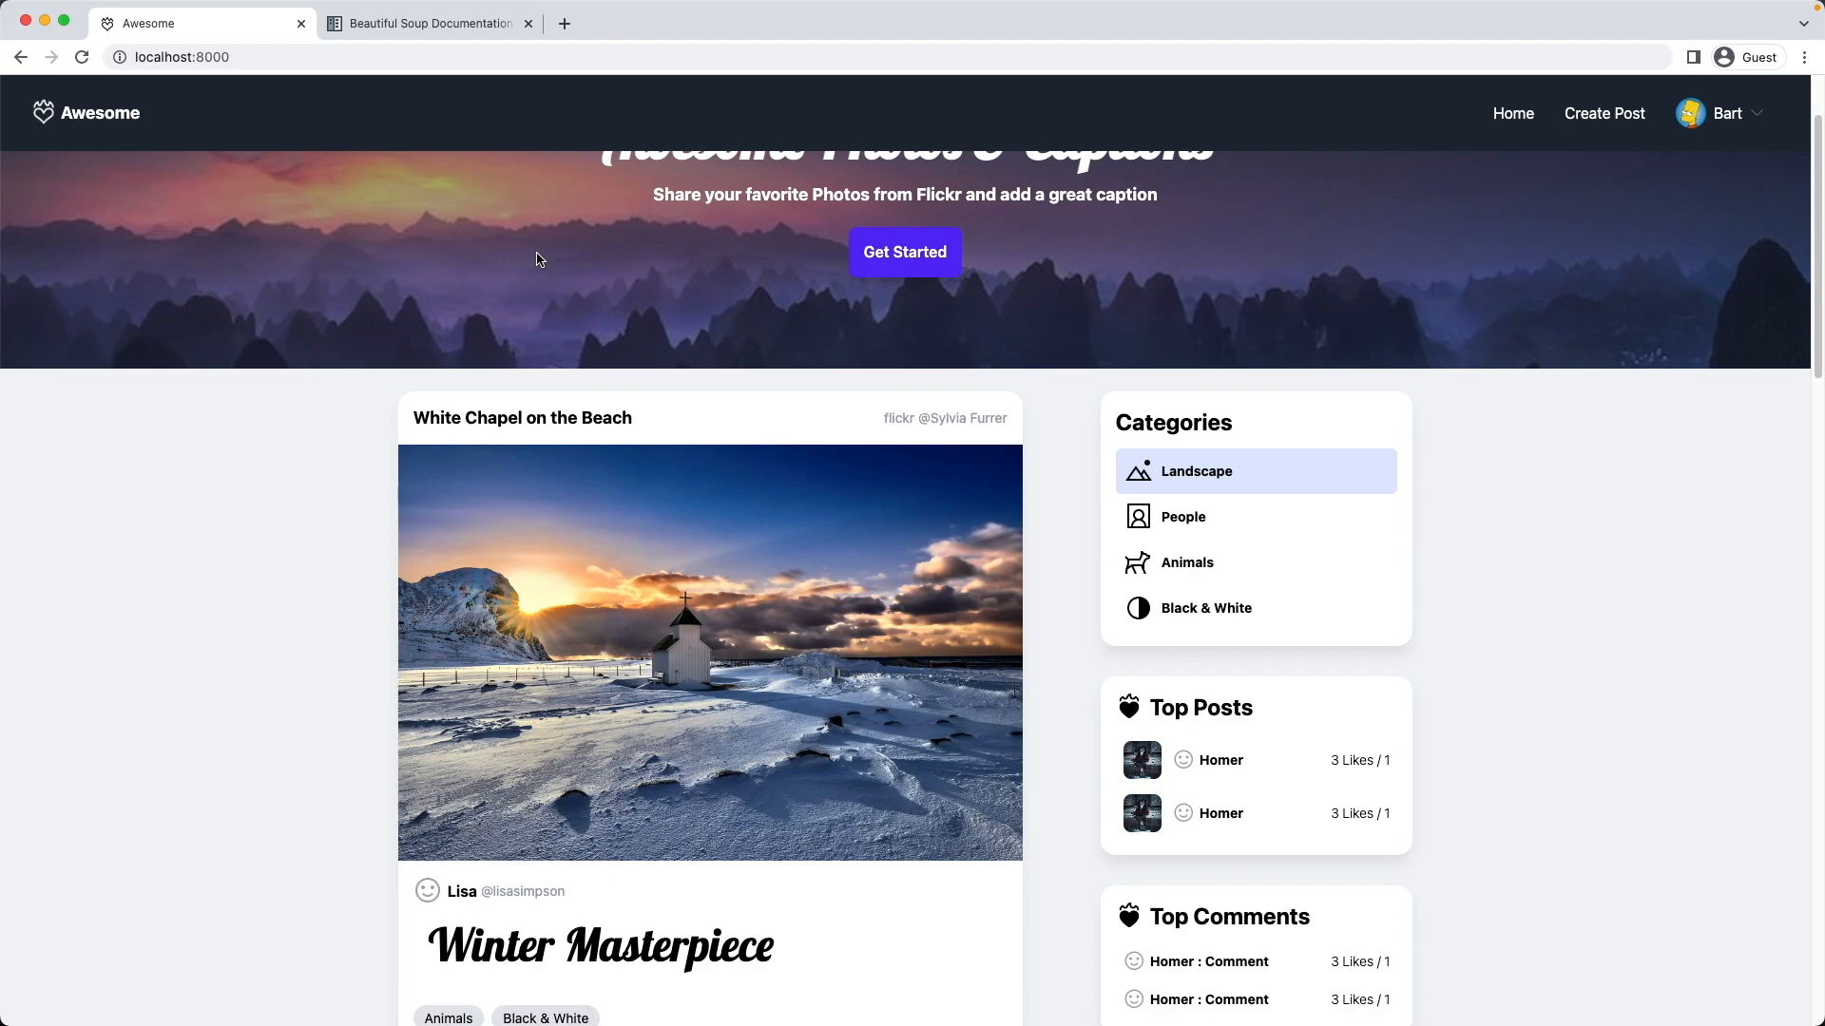
mouse_move(985, 296)
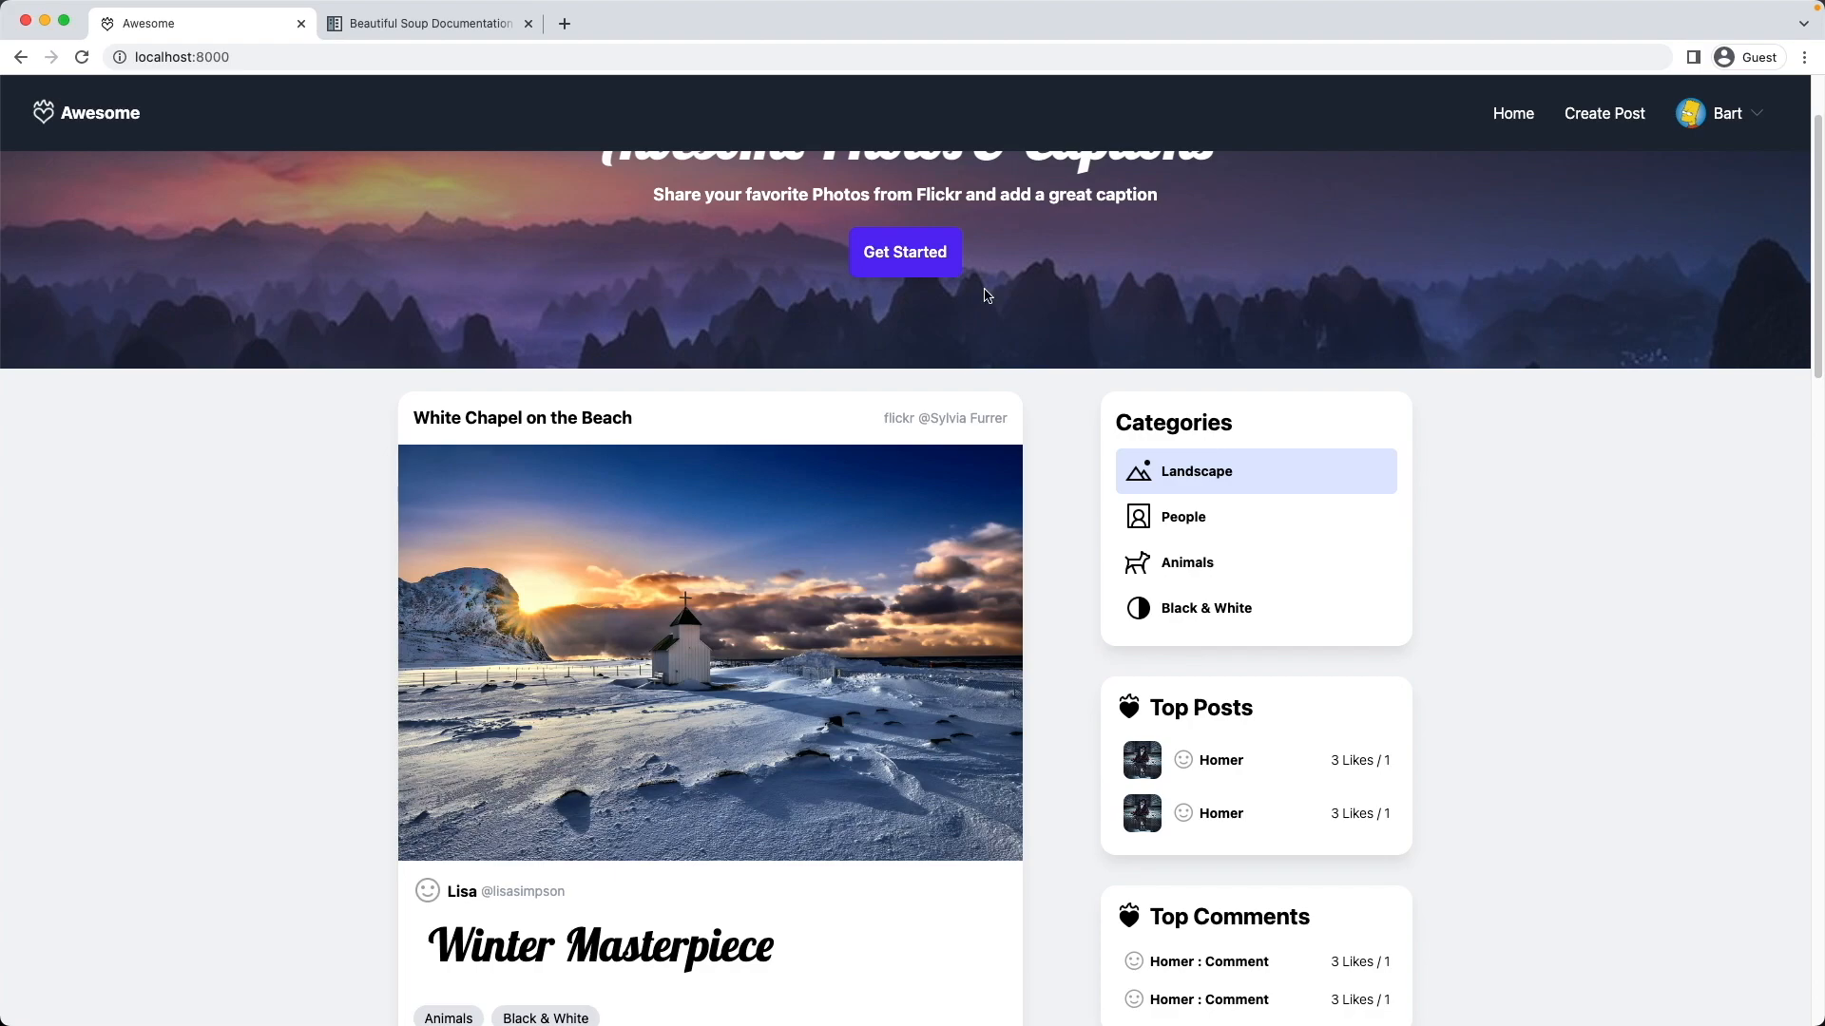